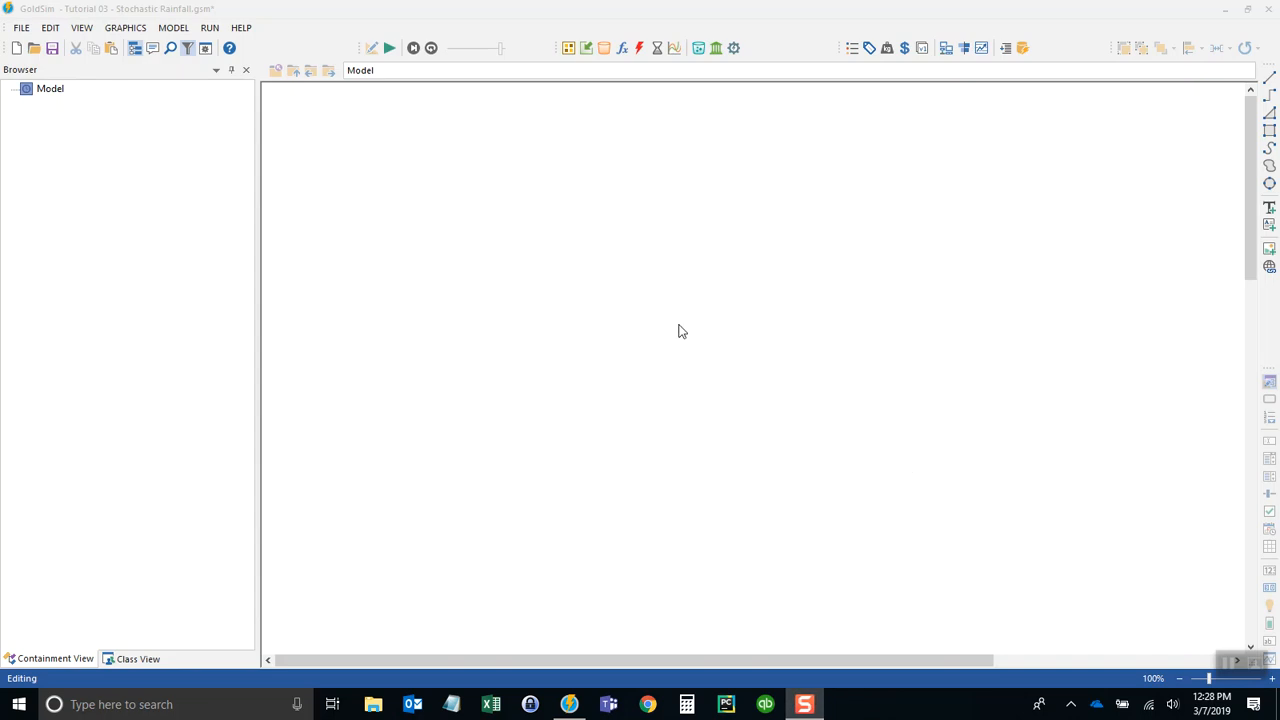
mouse_move(644, 318)
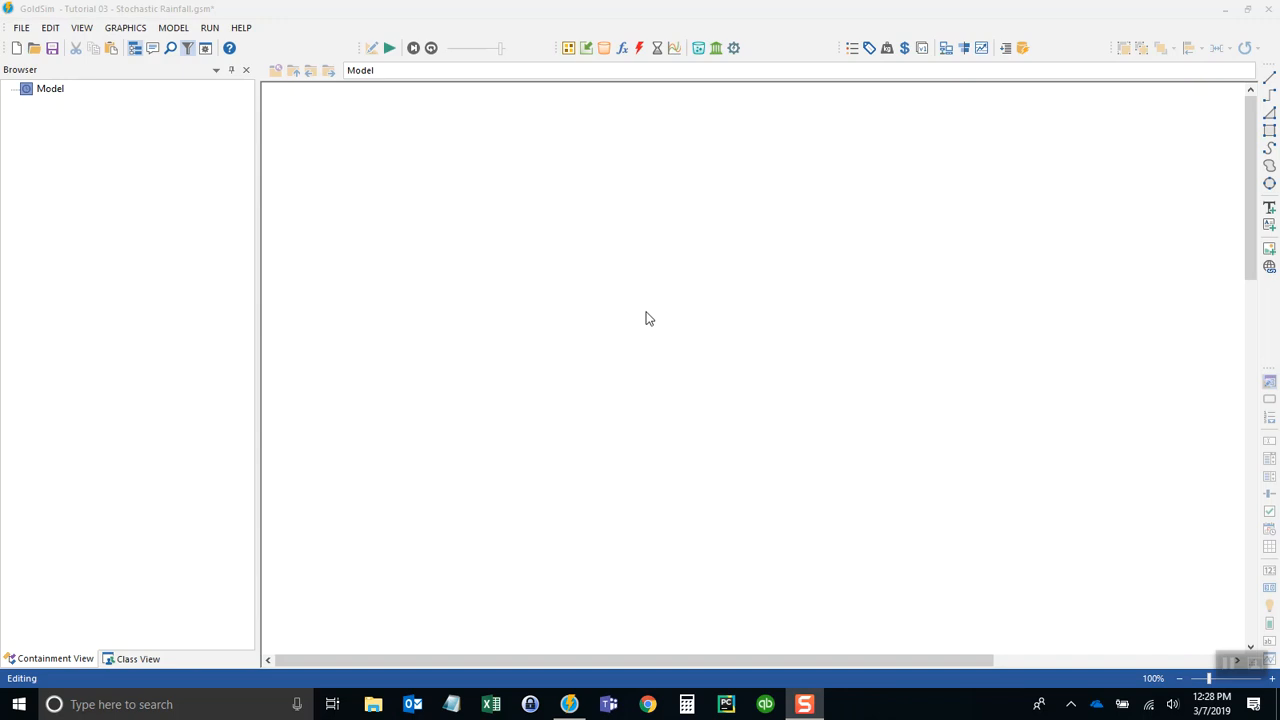
mouse_move(644, 320)
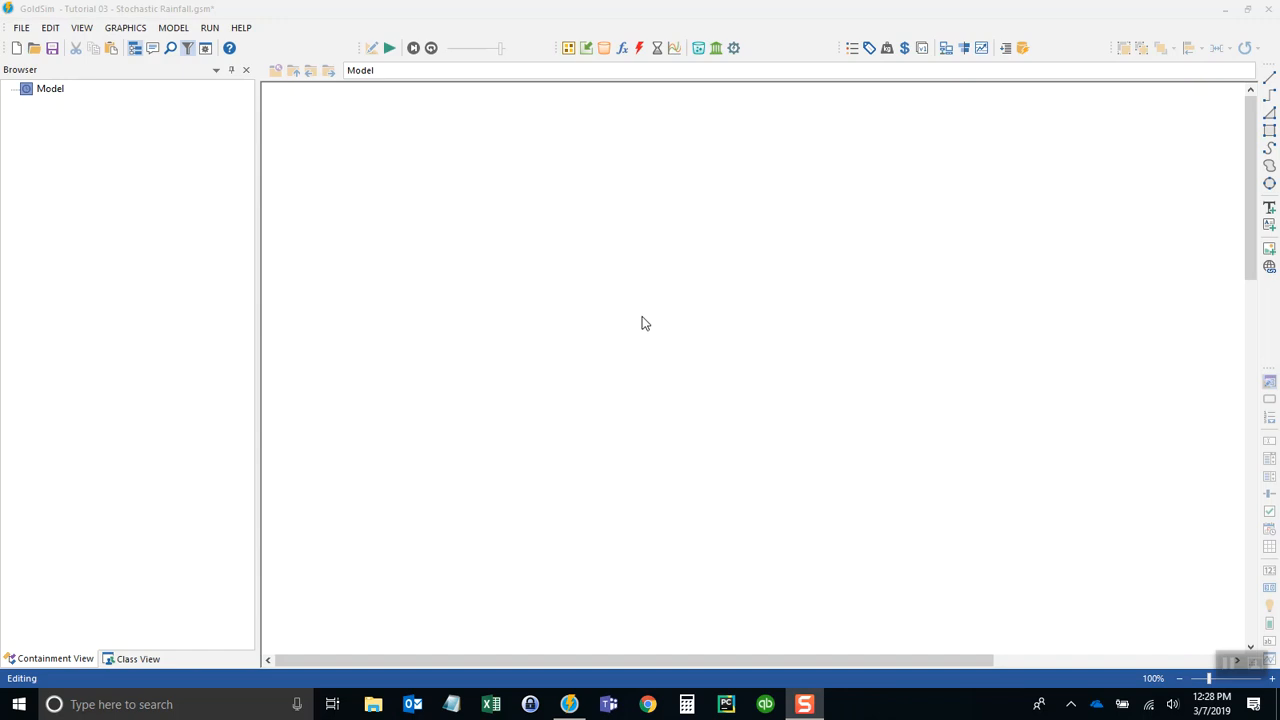
mouse_move(636, 320)
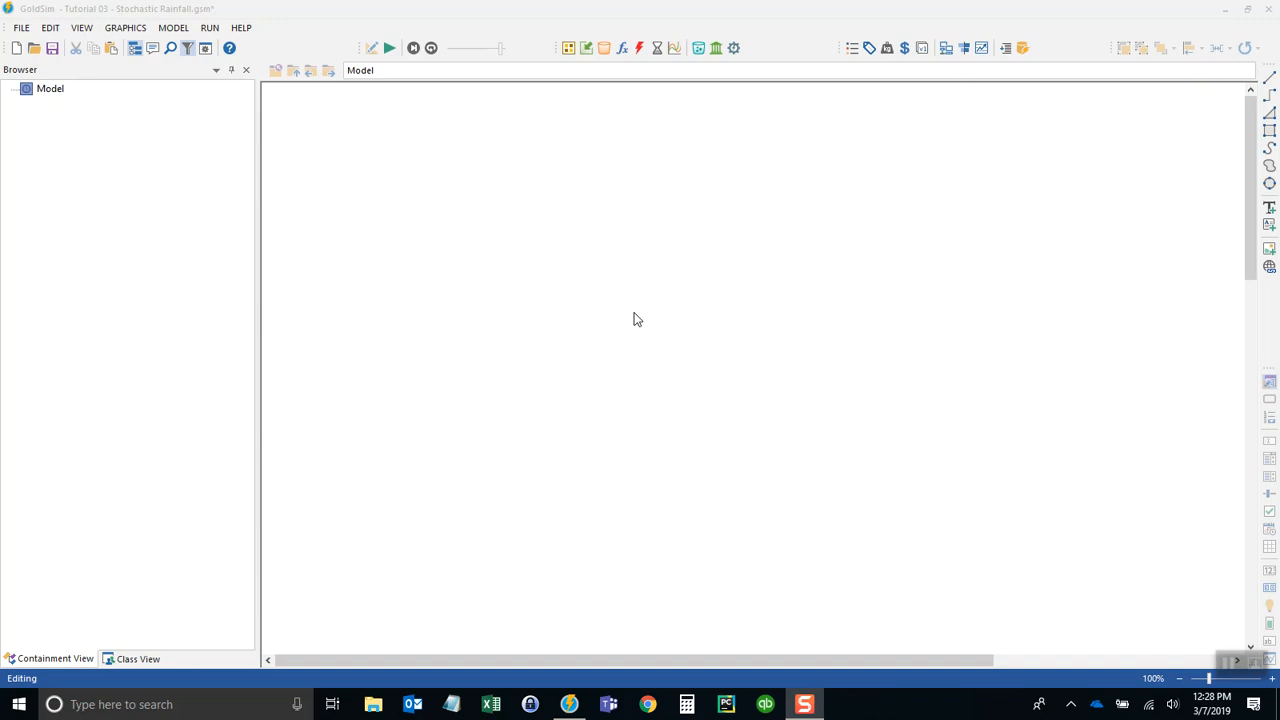
mouse_move(410, 204)
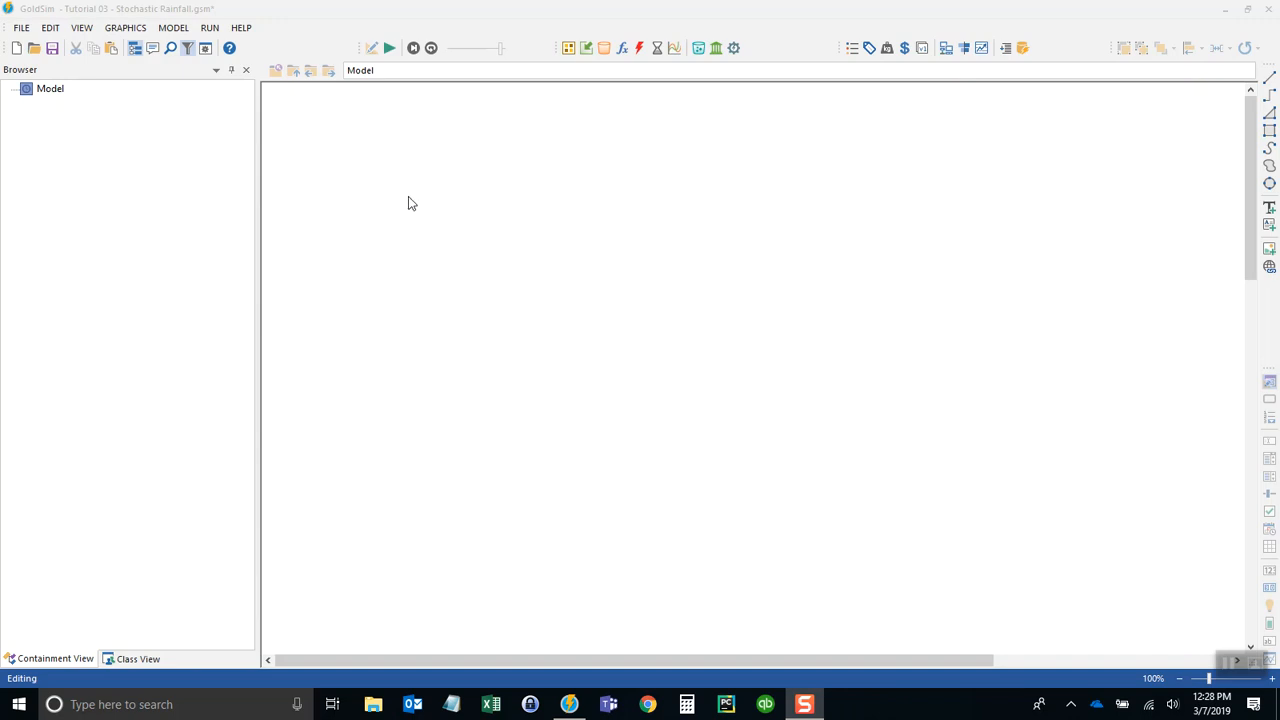
mouse_move(404, 200)
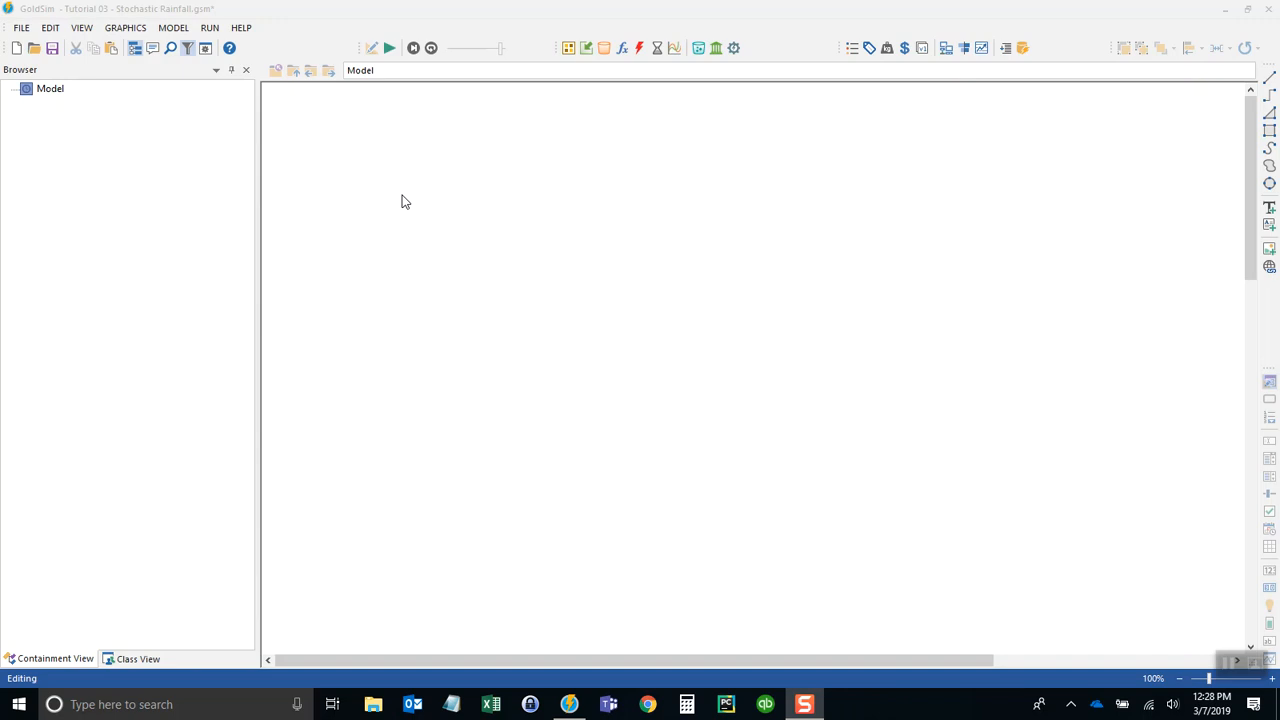
mouse_move(536, 84)
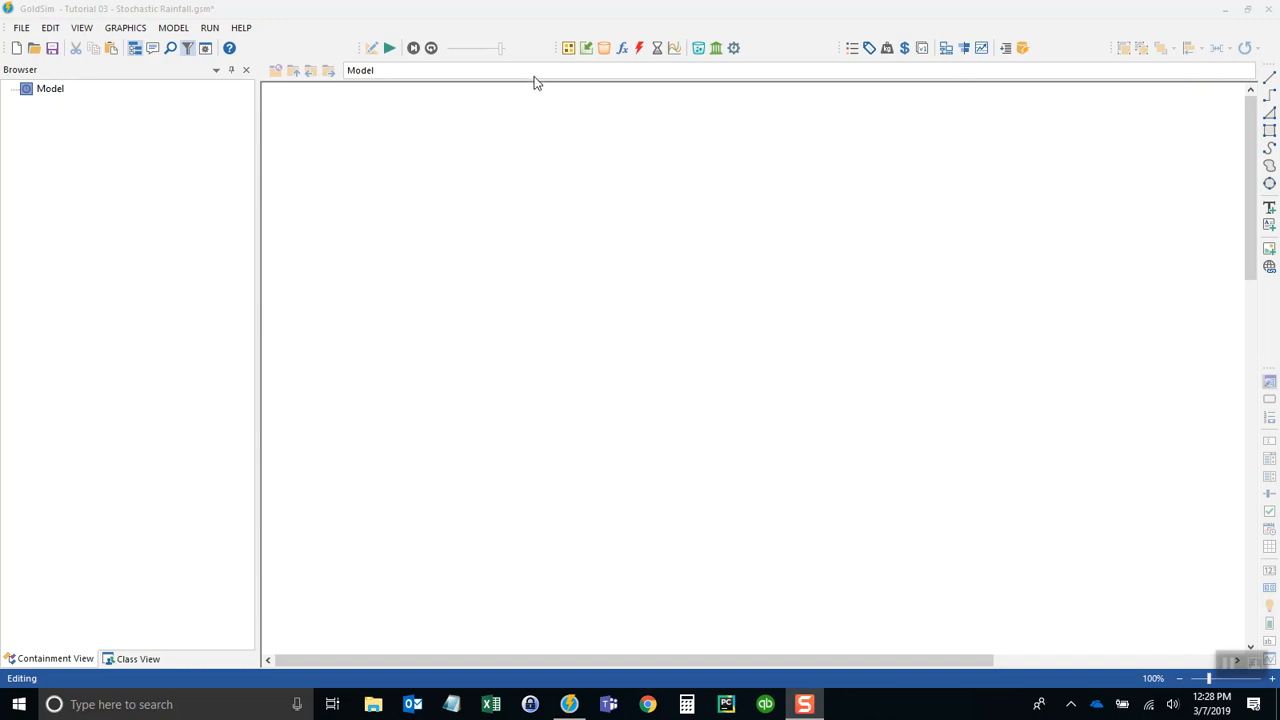
Add Data element Wet_Prob, 'Probability of today being wet', units %, value 20.
click(588, 48)
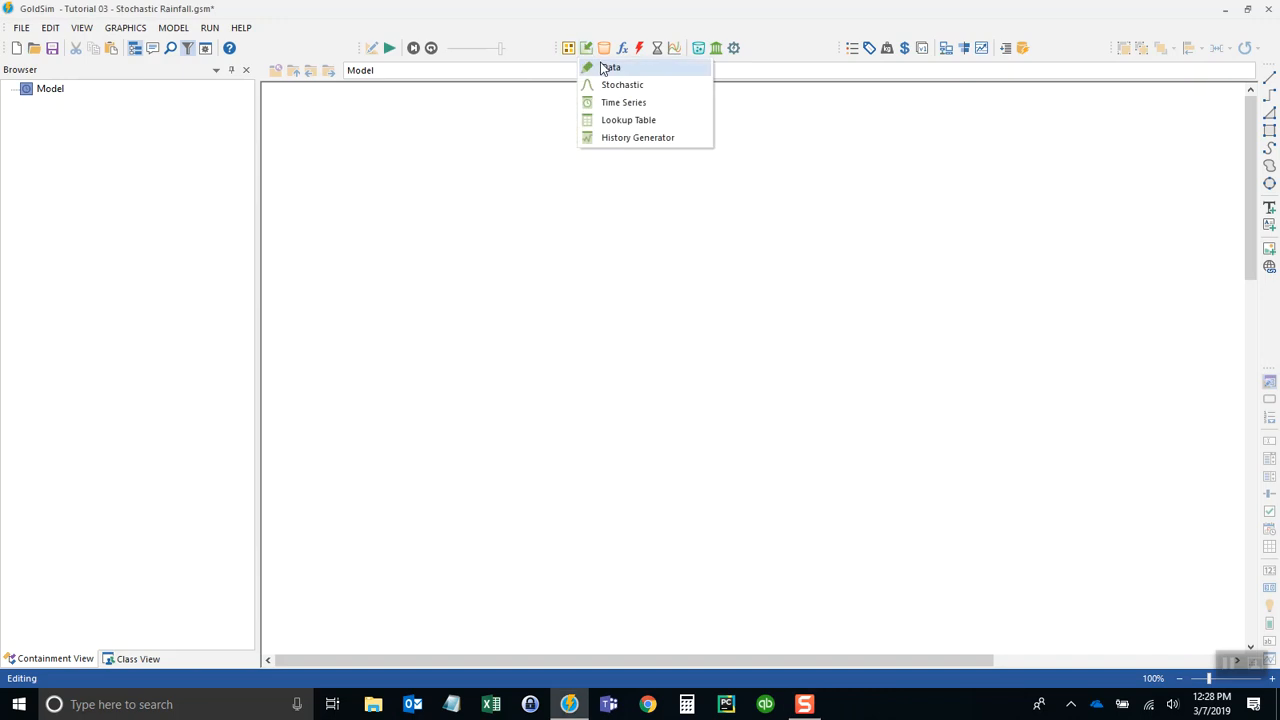
click(610, 68)
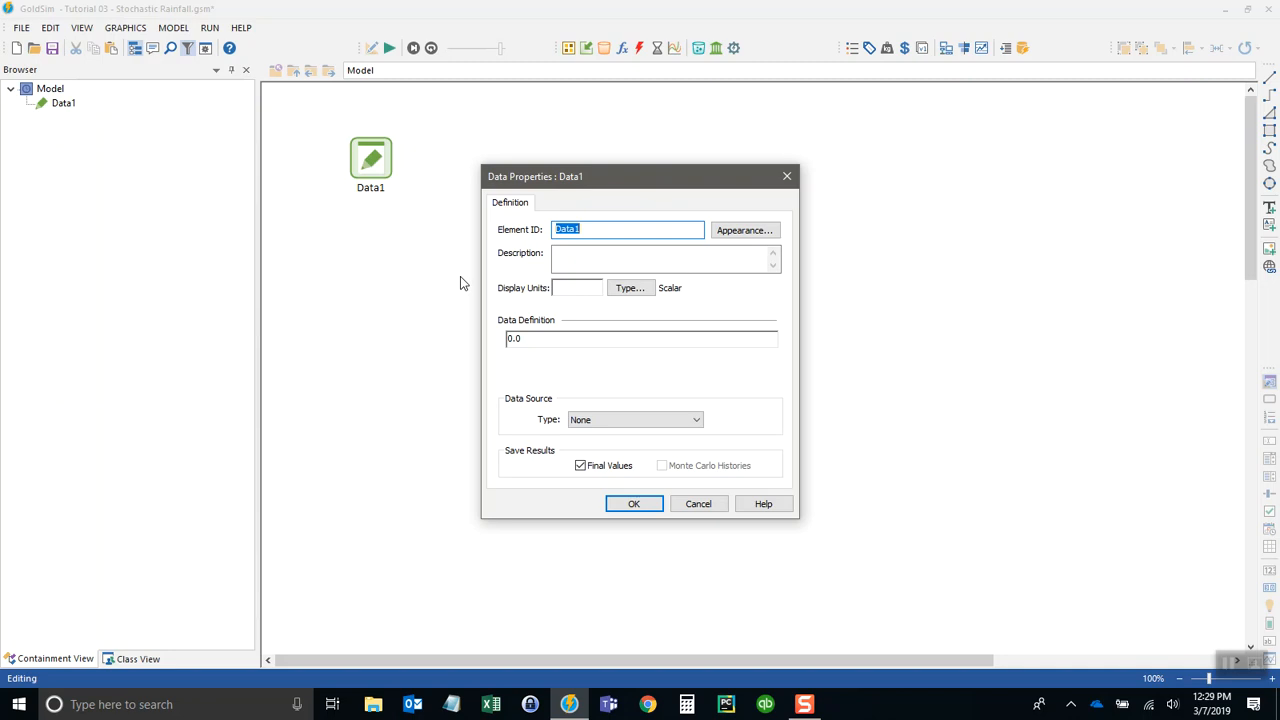
text(Wet_P)
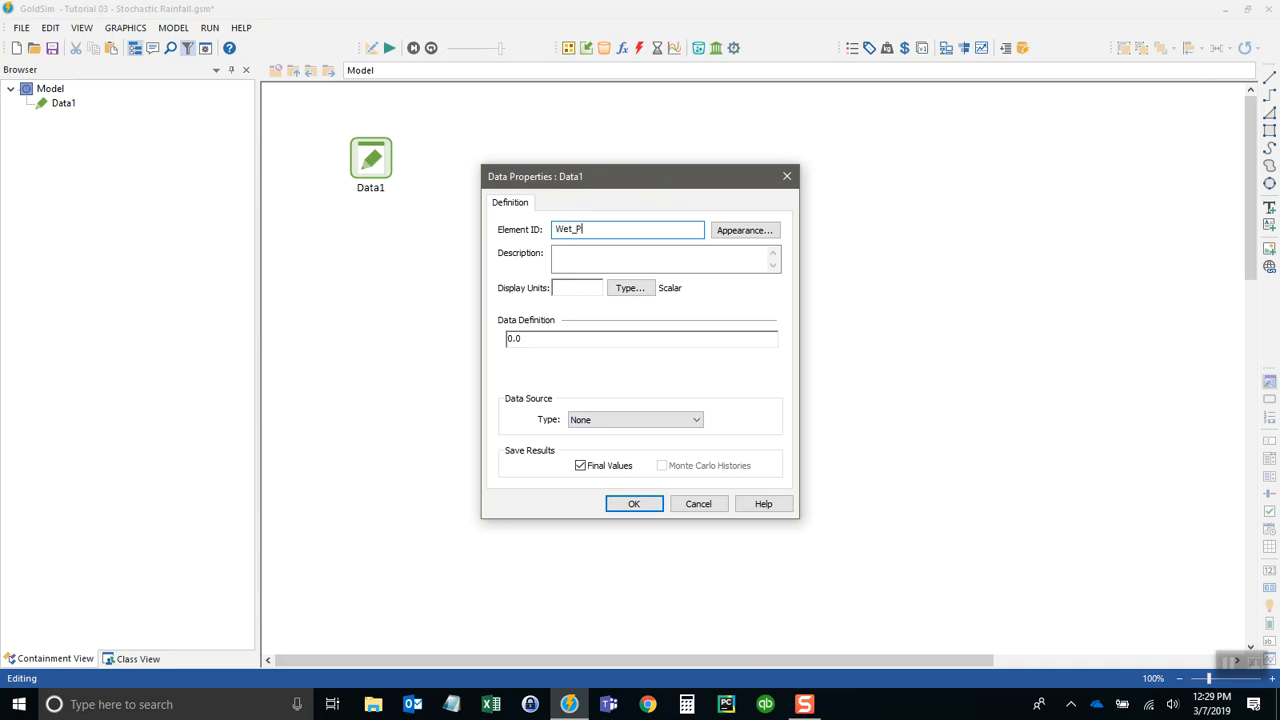
text(Probability of to)
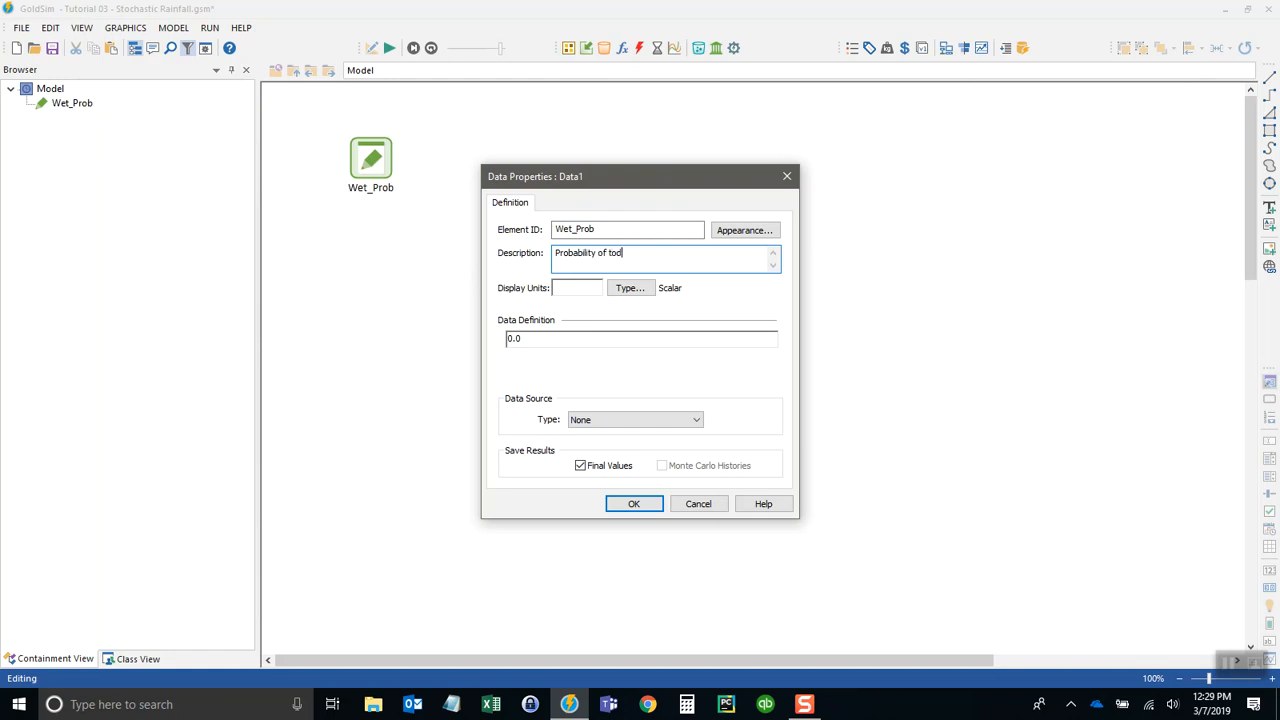
text(day being)
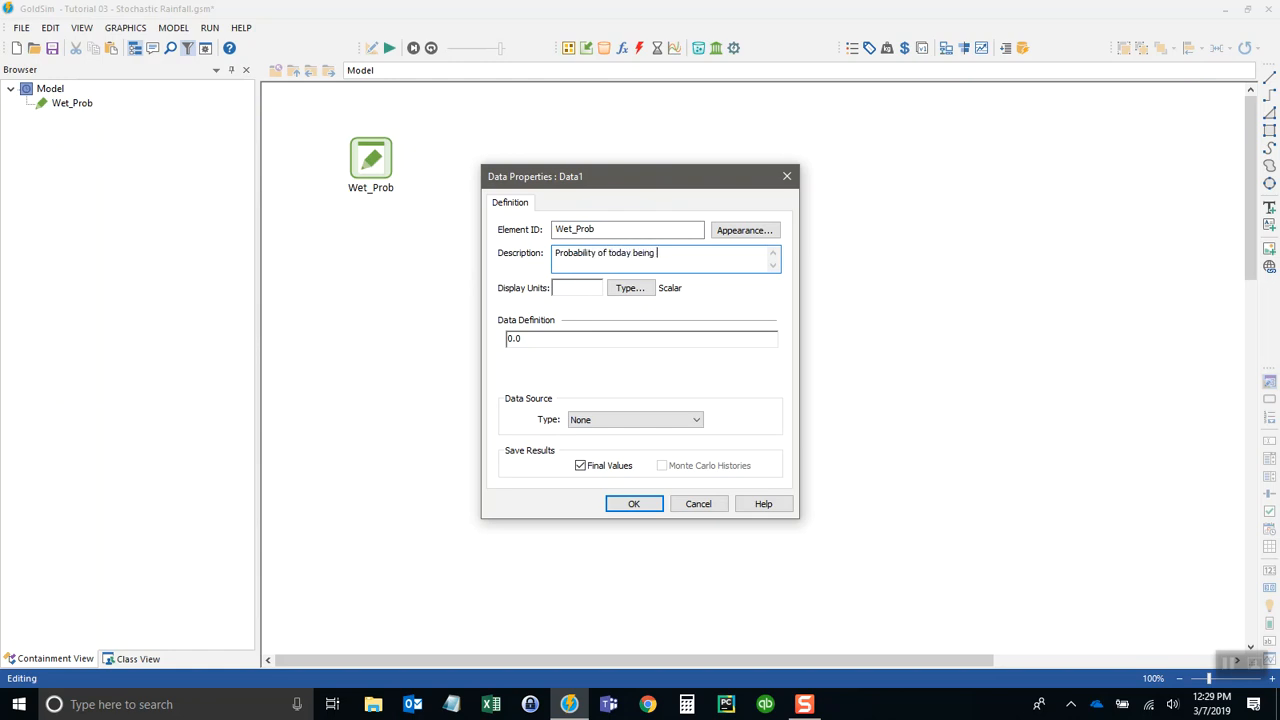
text(wet)
click(578, 288)
text(%)
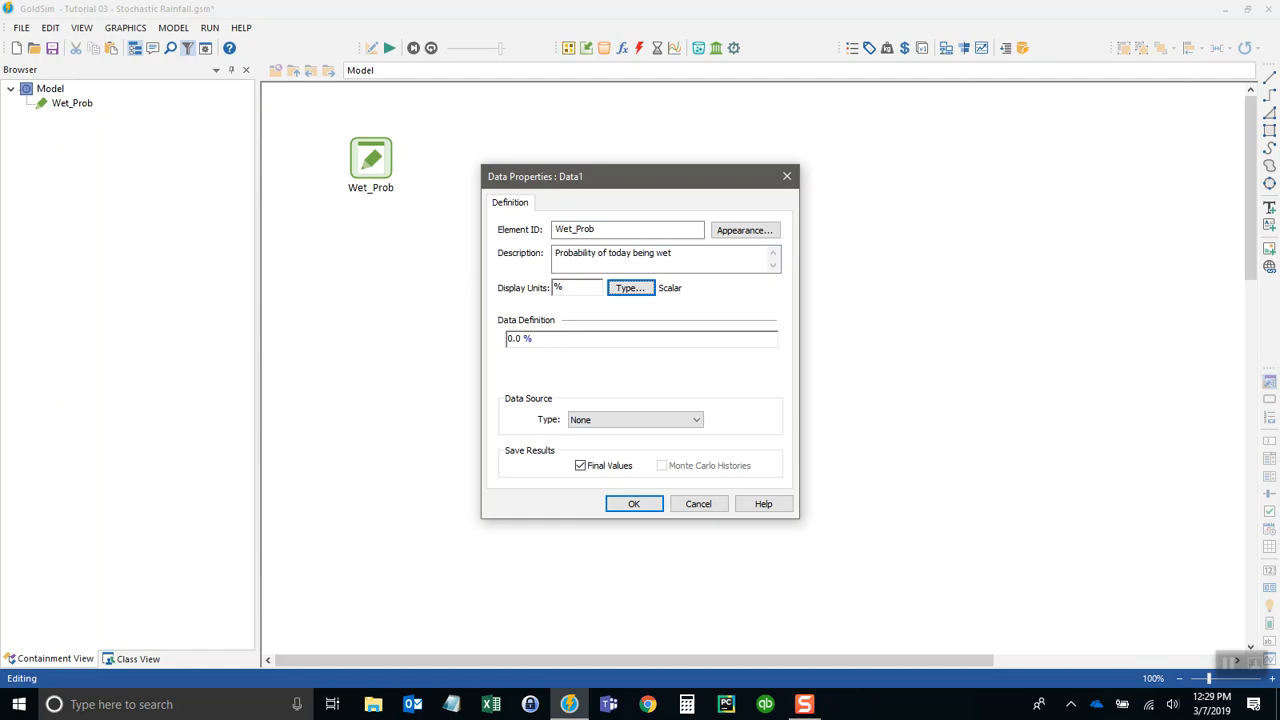
text(20)
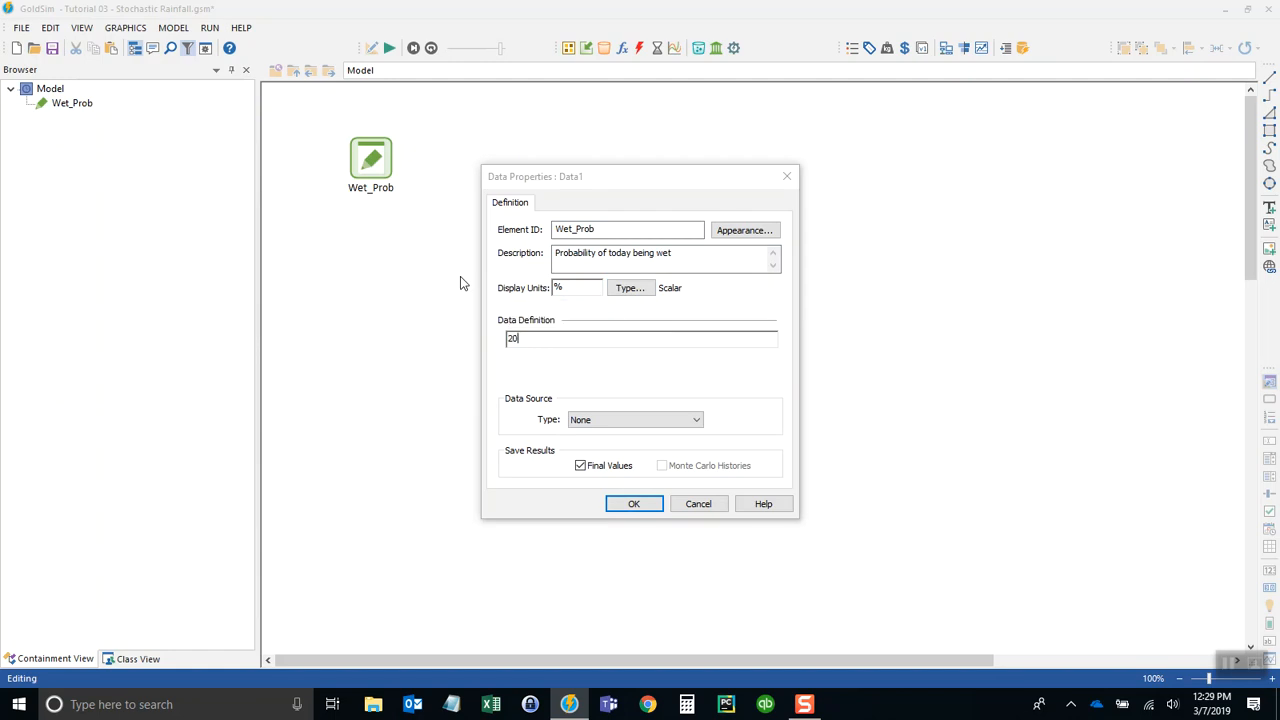
click(632, 504)
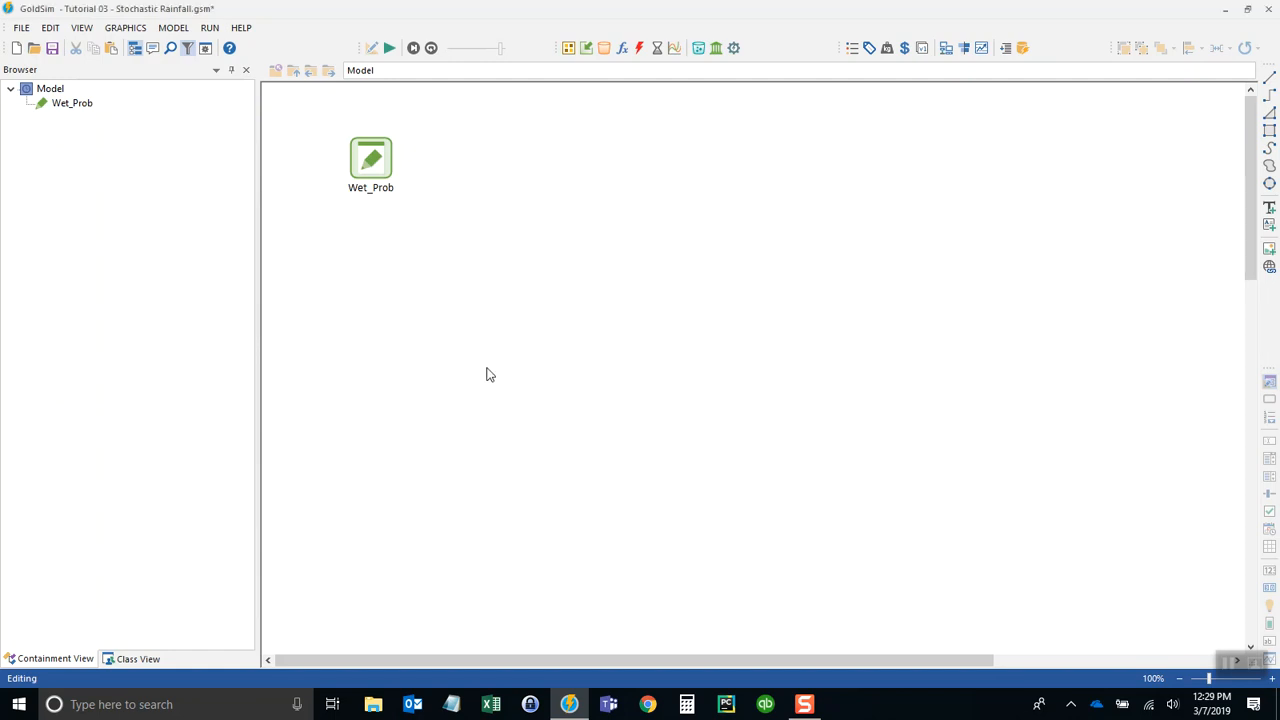
mouse_move(446, 218)
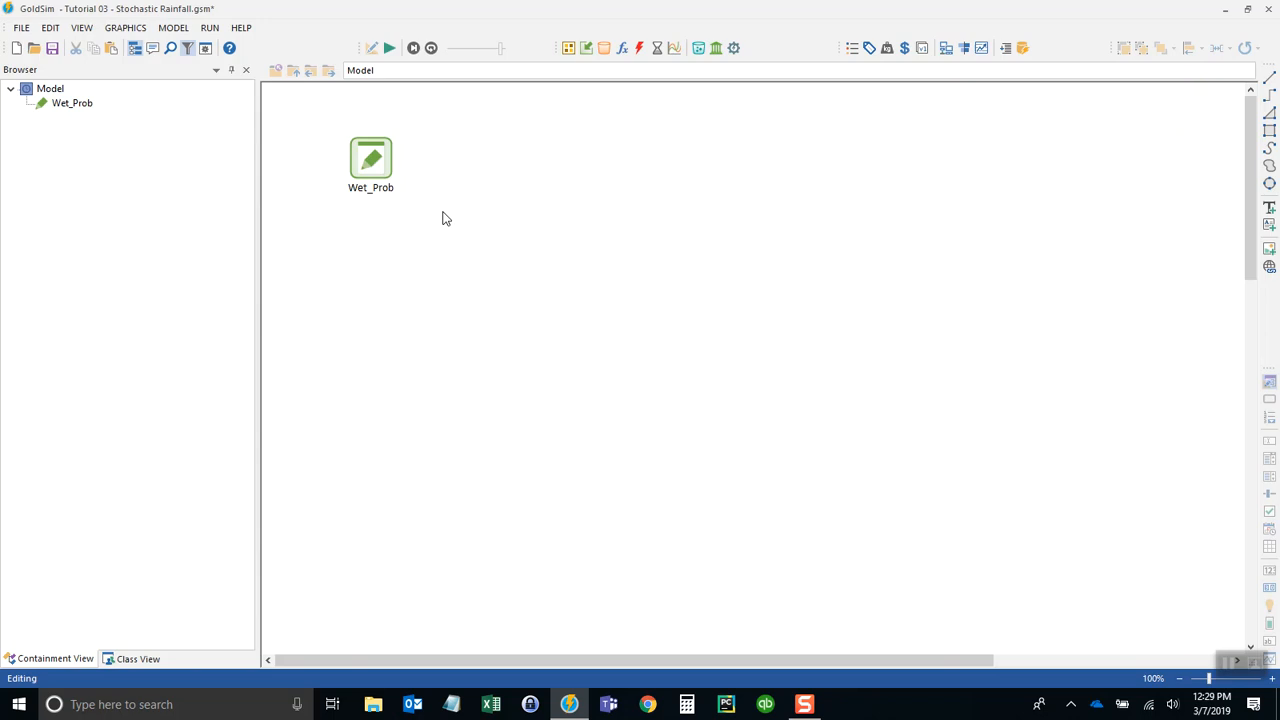
mouse_move(640, 144)
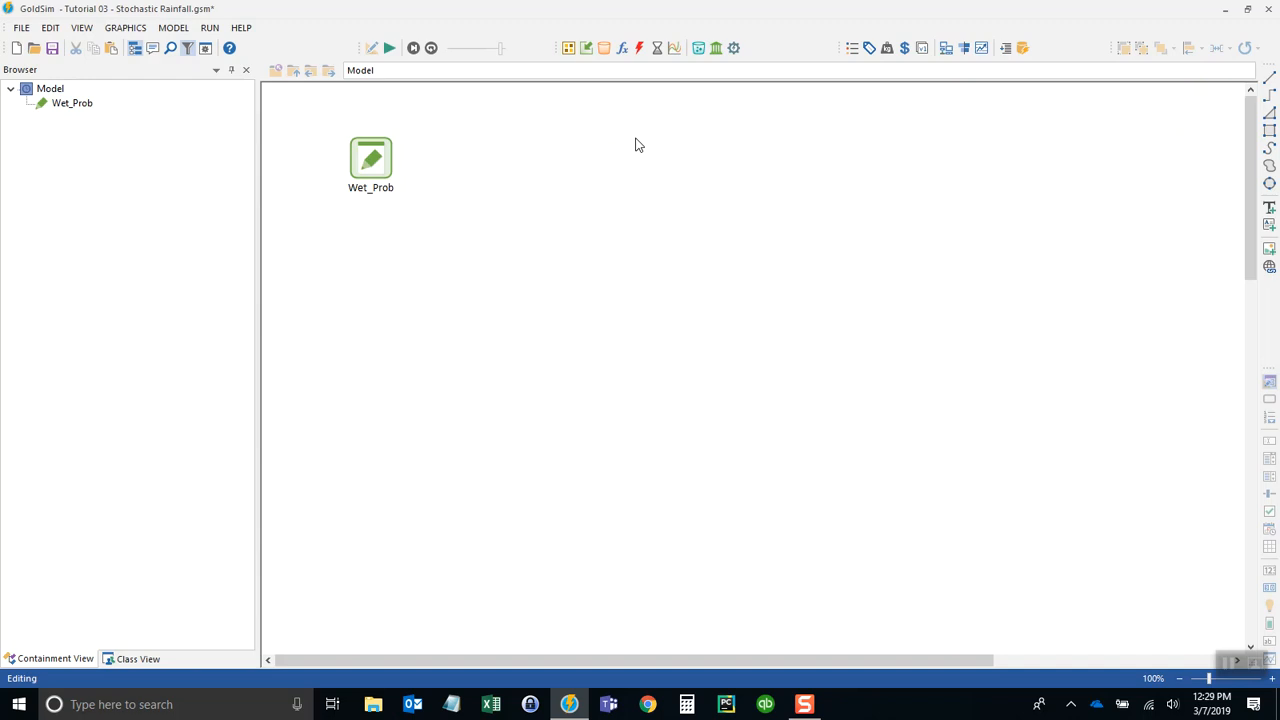
mouse_move(630, 168)
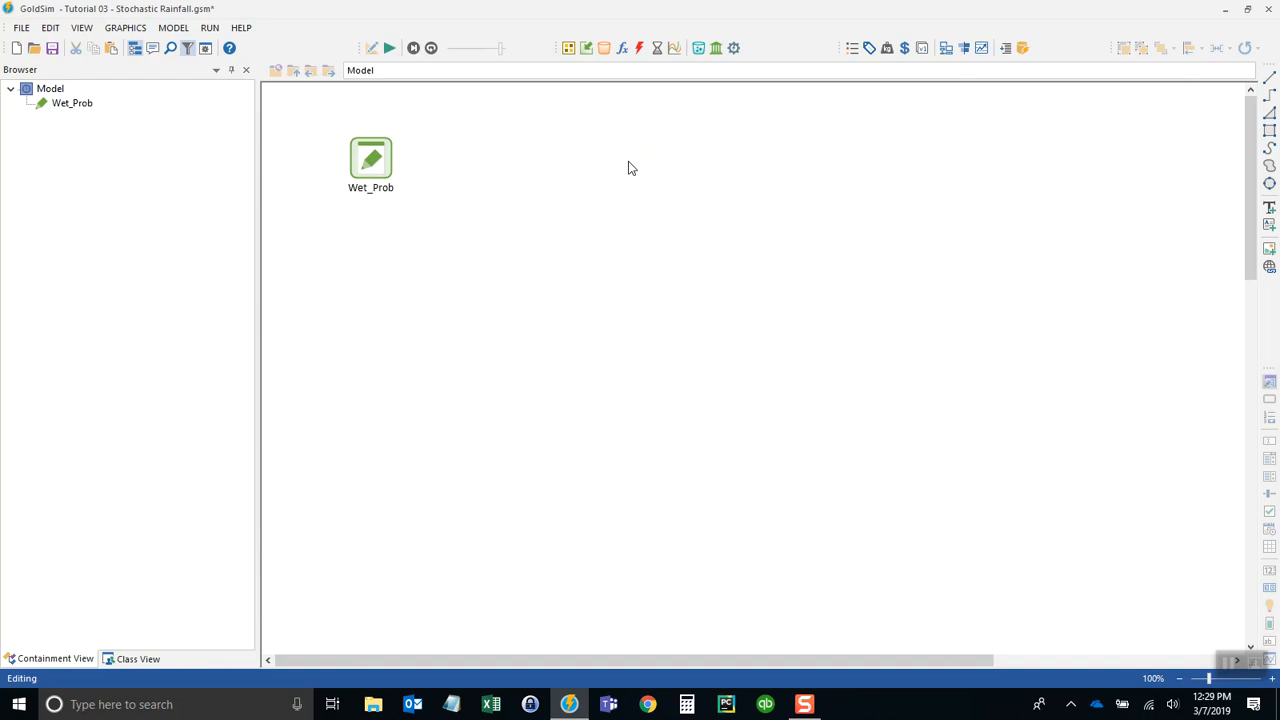
Add a Random Choice element Storm described as generating a 'begin storm' event.
click(656, 48)
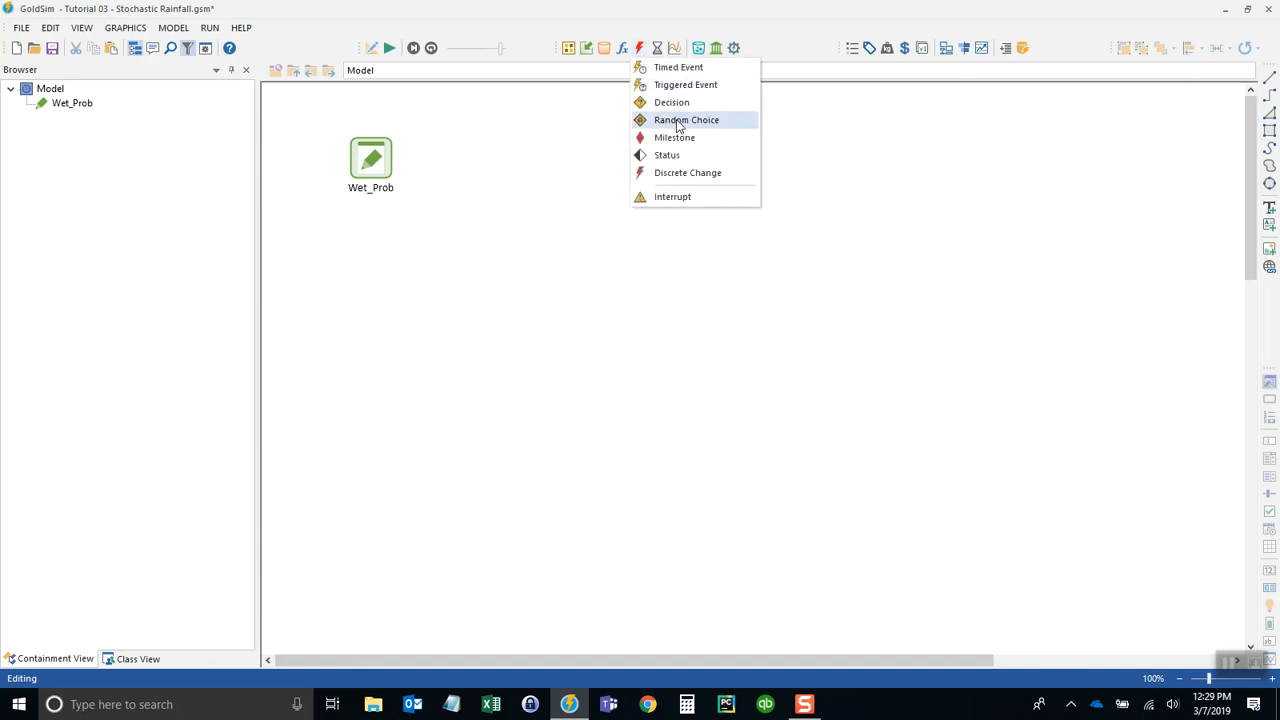
click(688, 120)
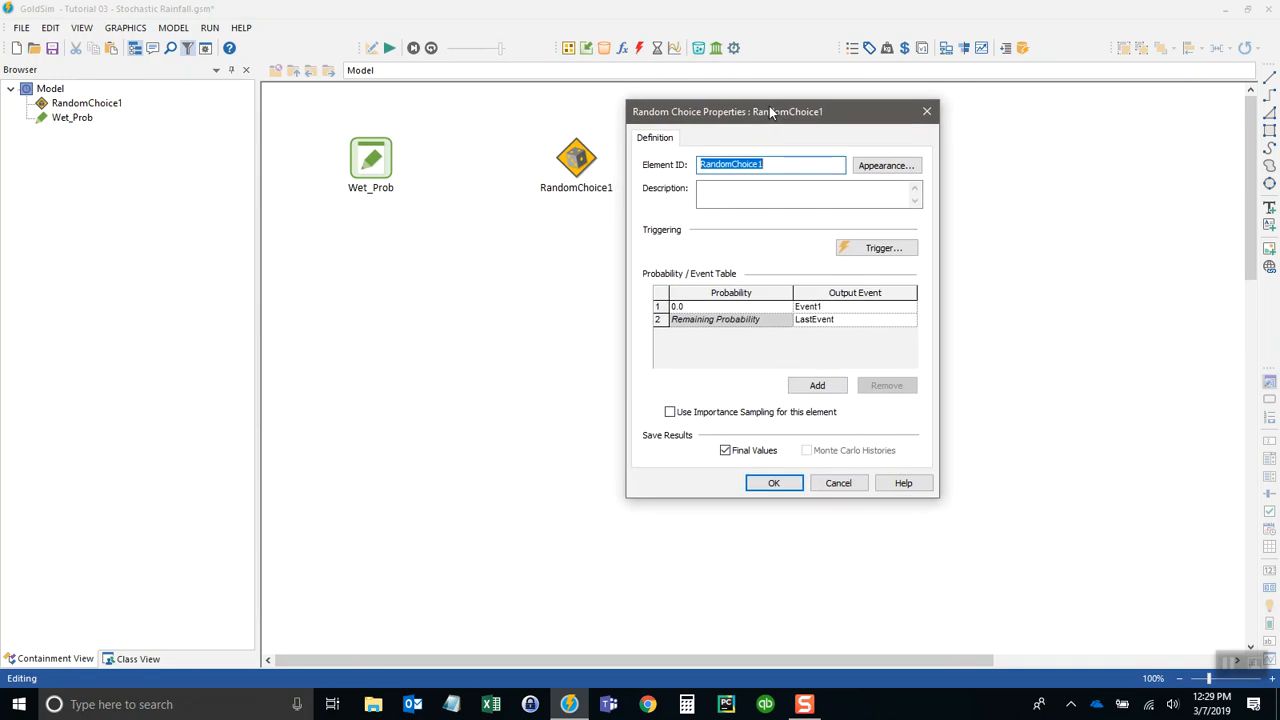
mouse_move(776, 114)
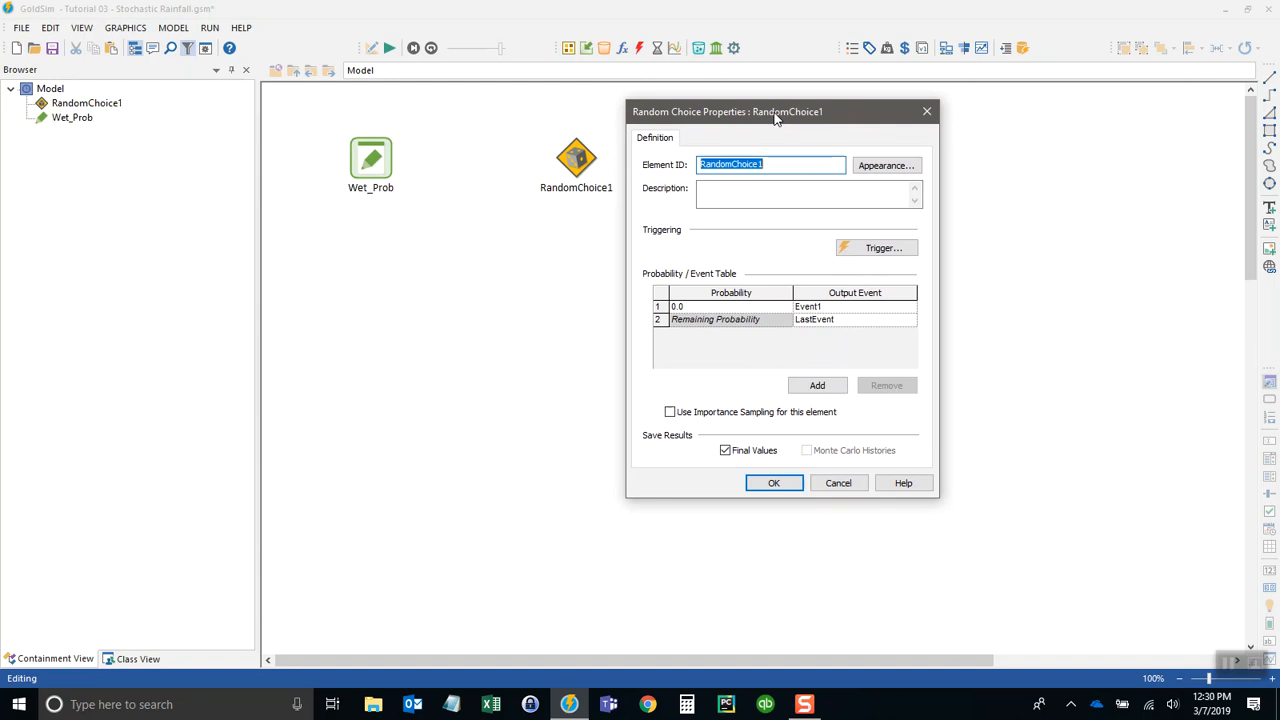
text(Storm)
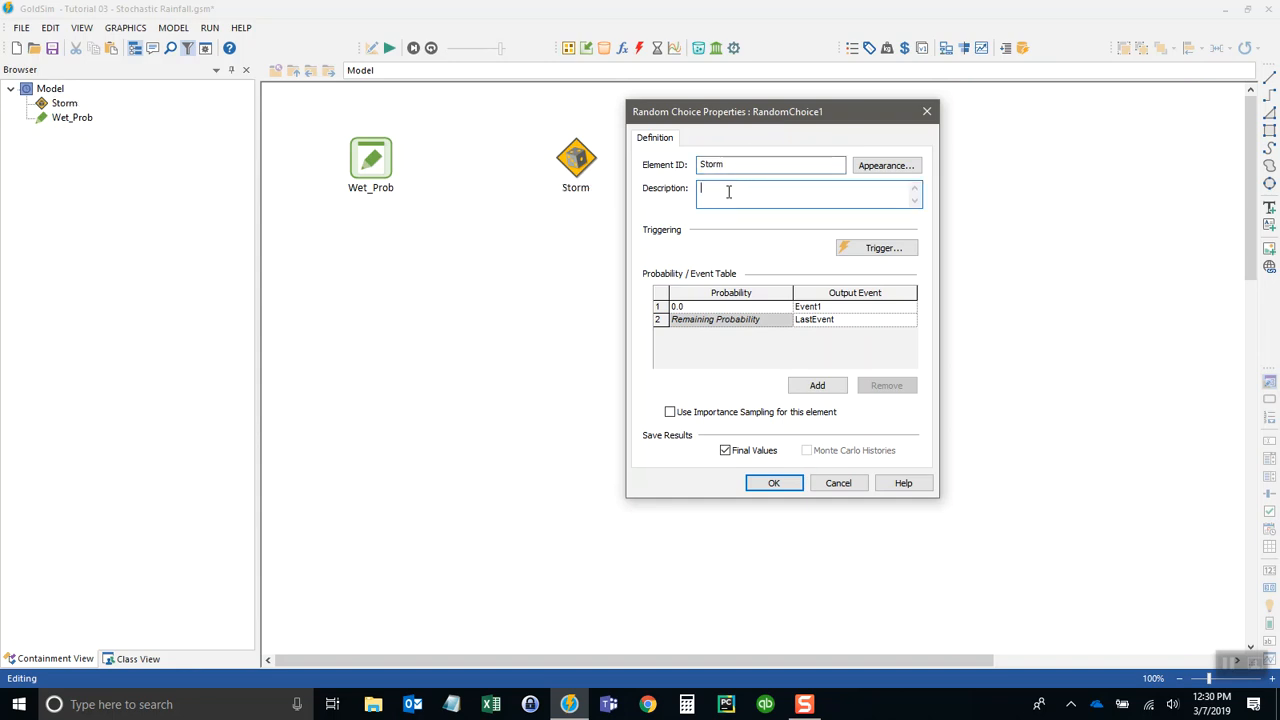
text(Generates)
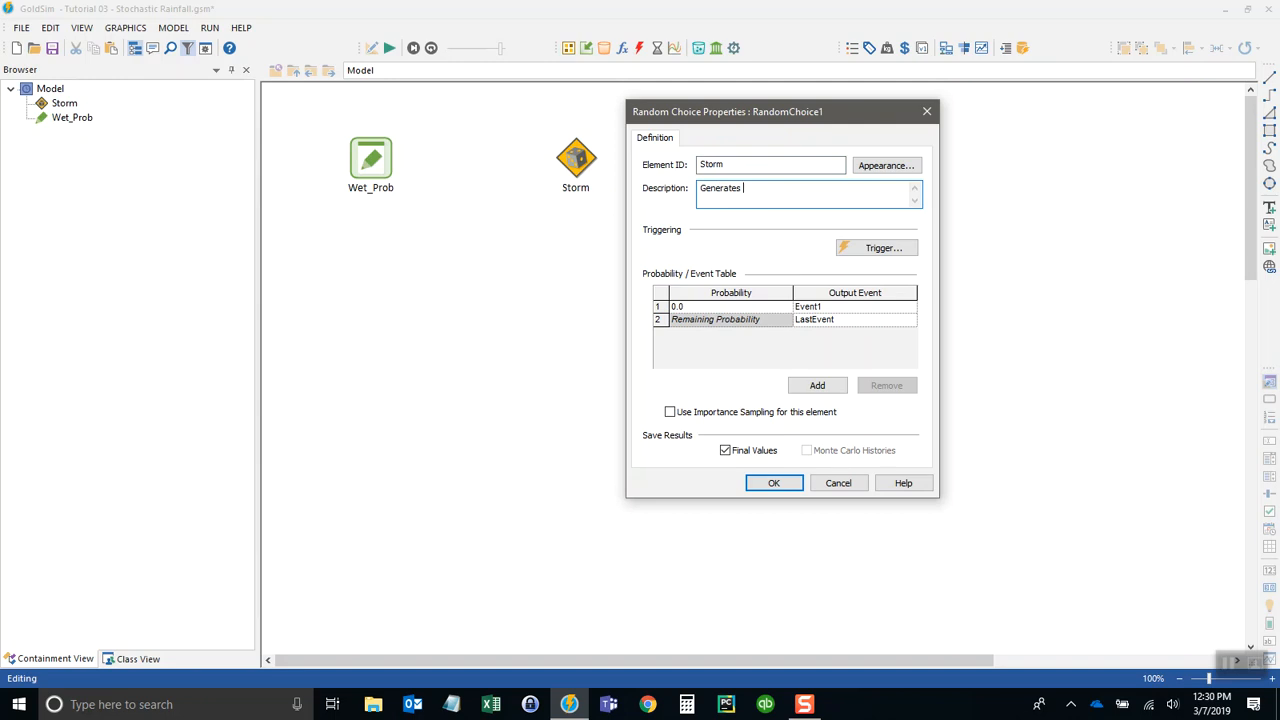
text(a)
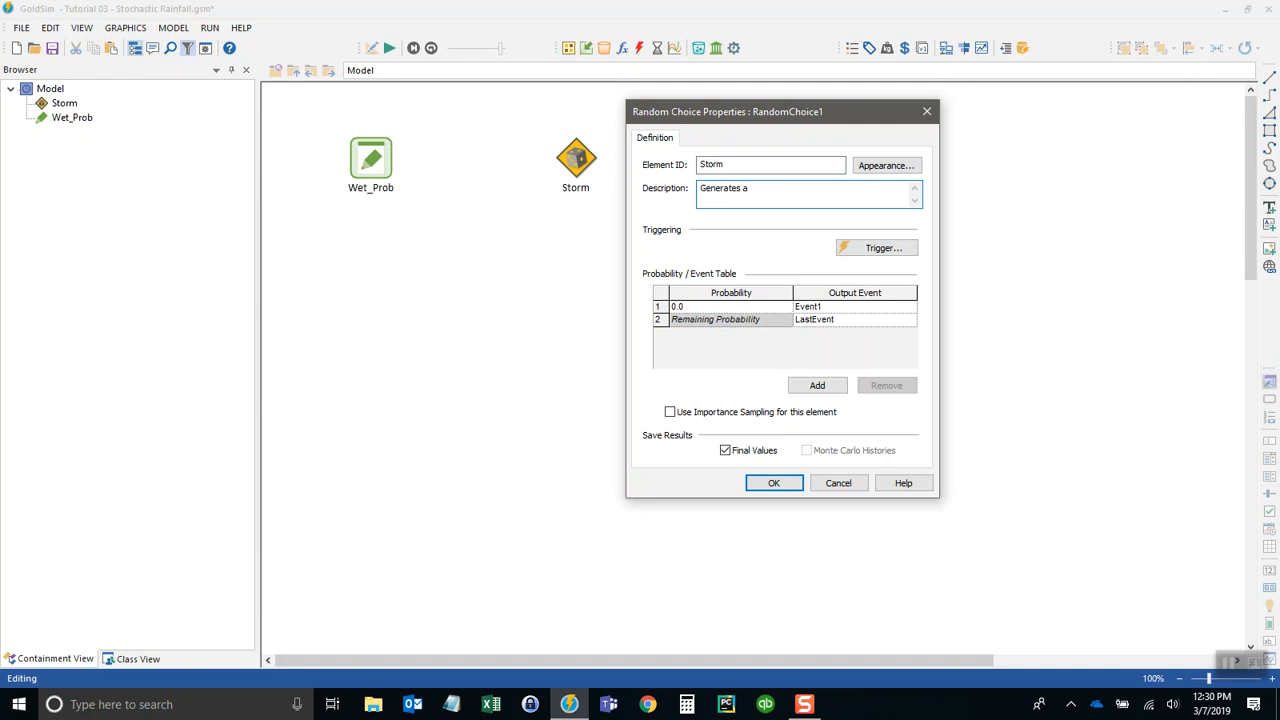
text("begin storm" event based on probability)
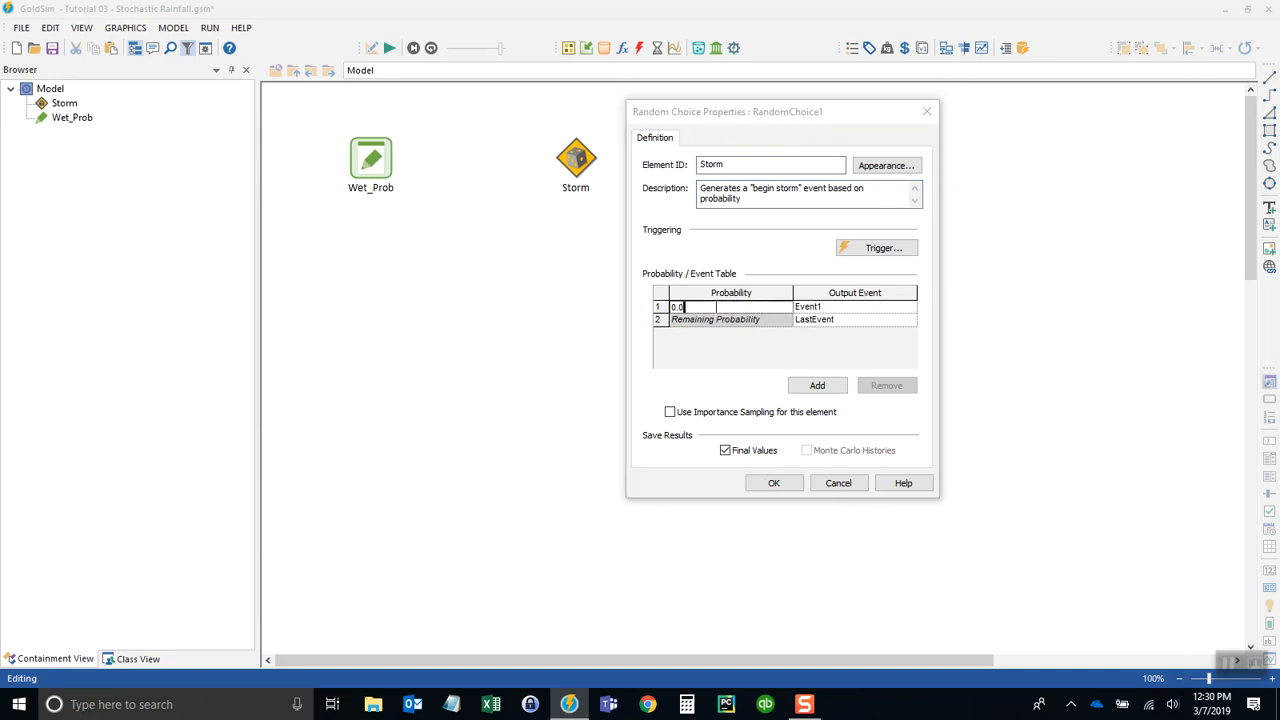
Give Storm probability Wet_Prob with output Begin, and rename the last event Do_Nothing.
text(Wet_Prob)
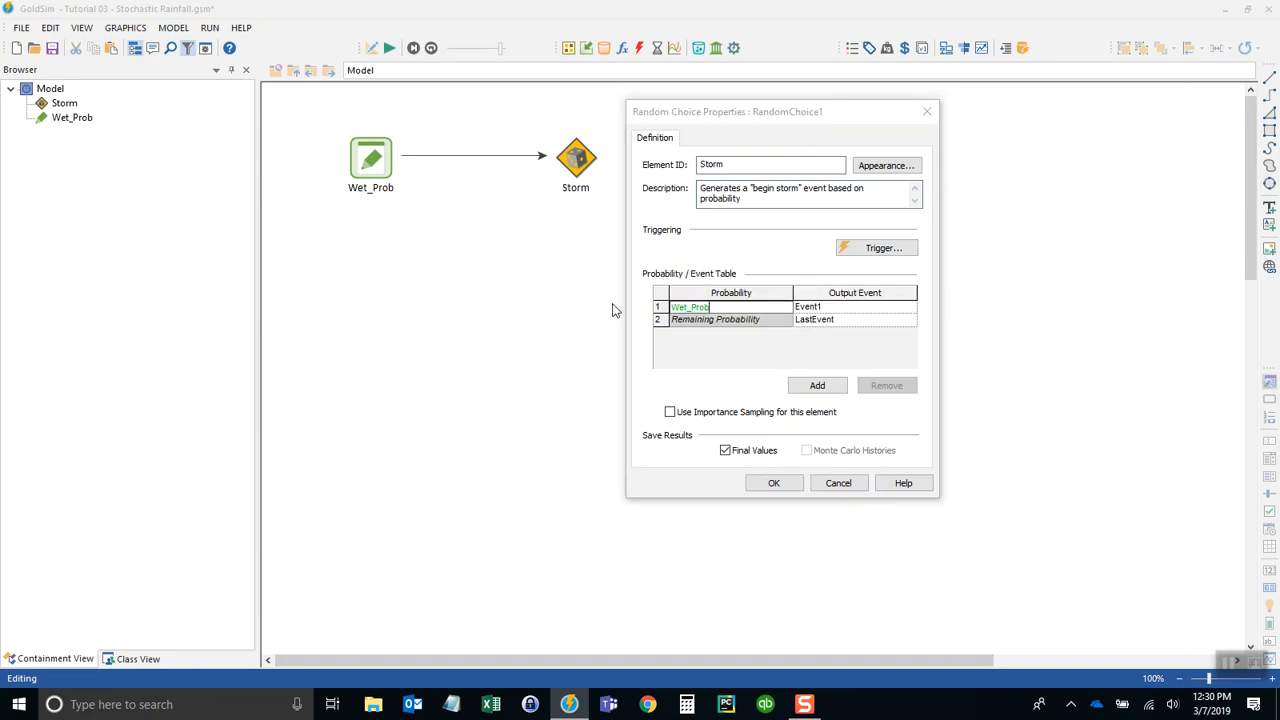
mouse_move(720, 306)
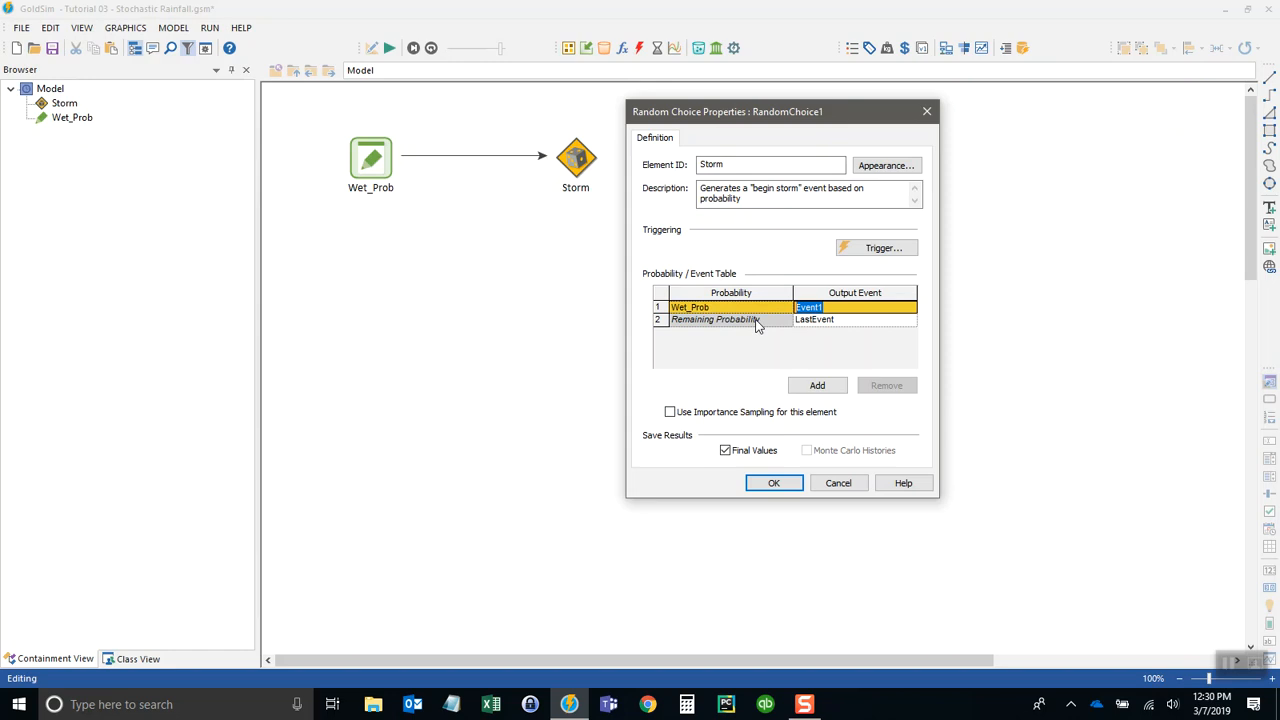
text(S)
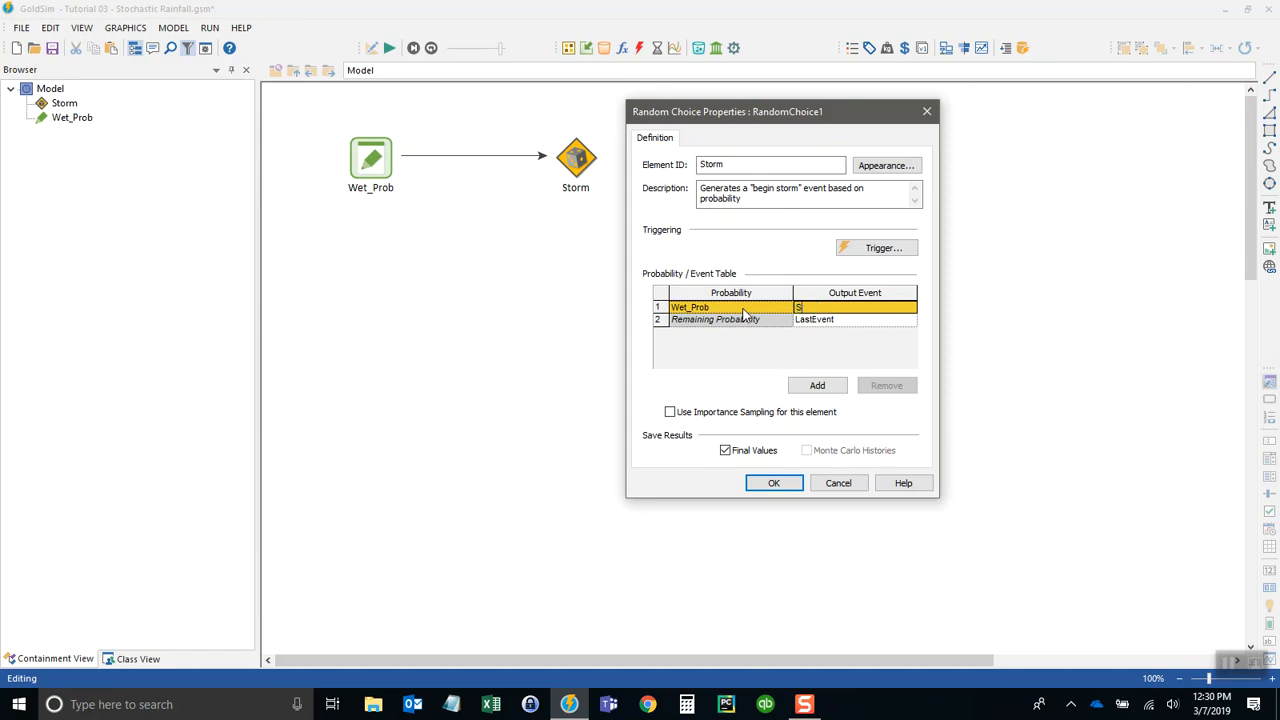
text(Begin)
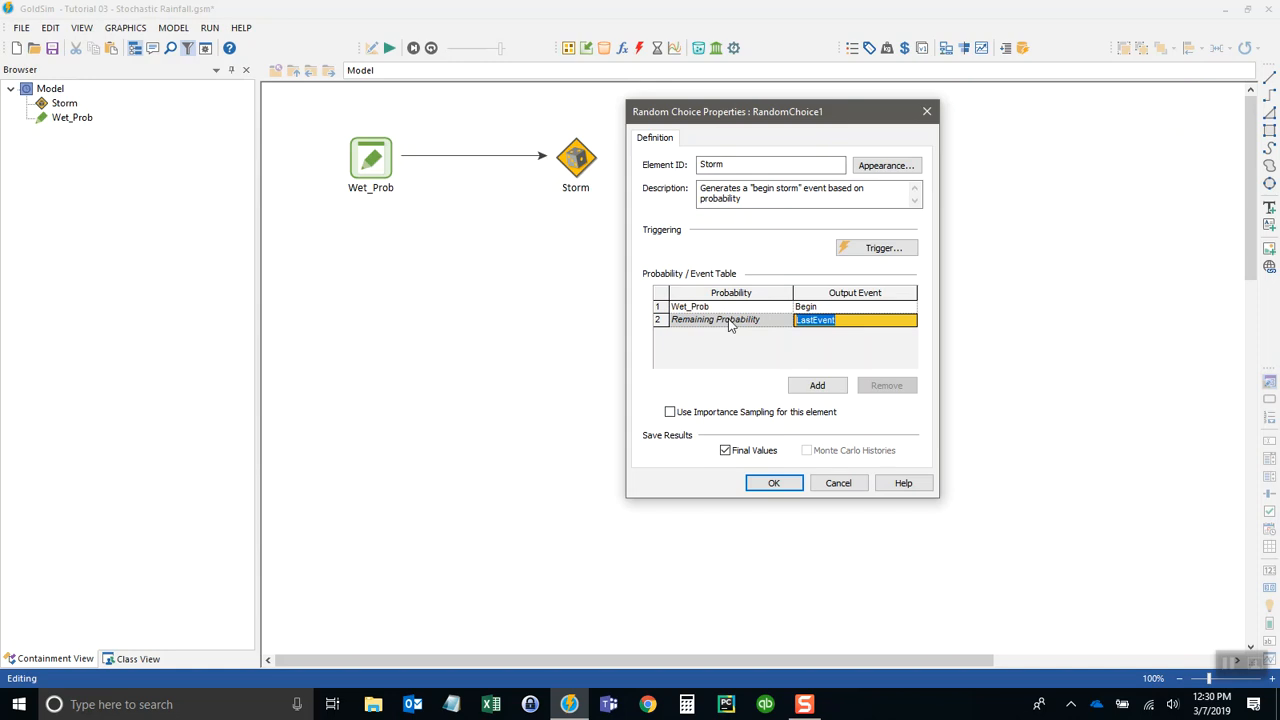
text(D)
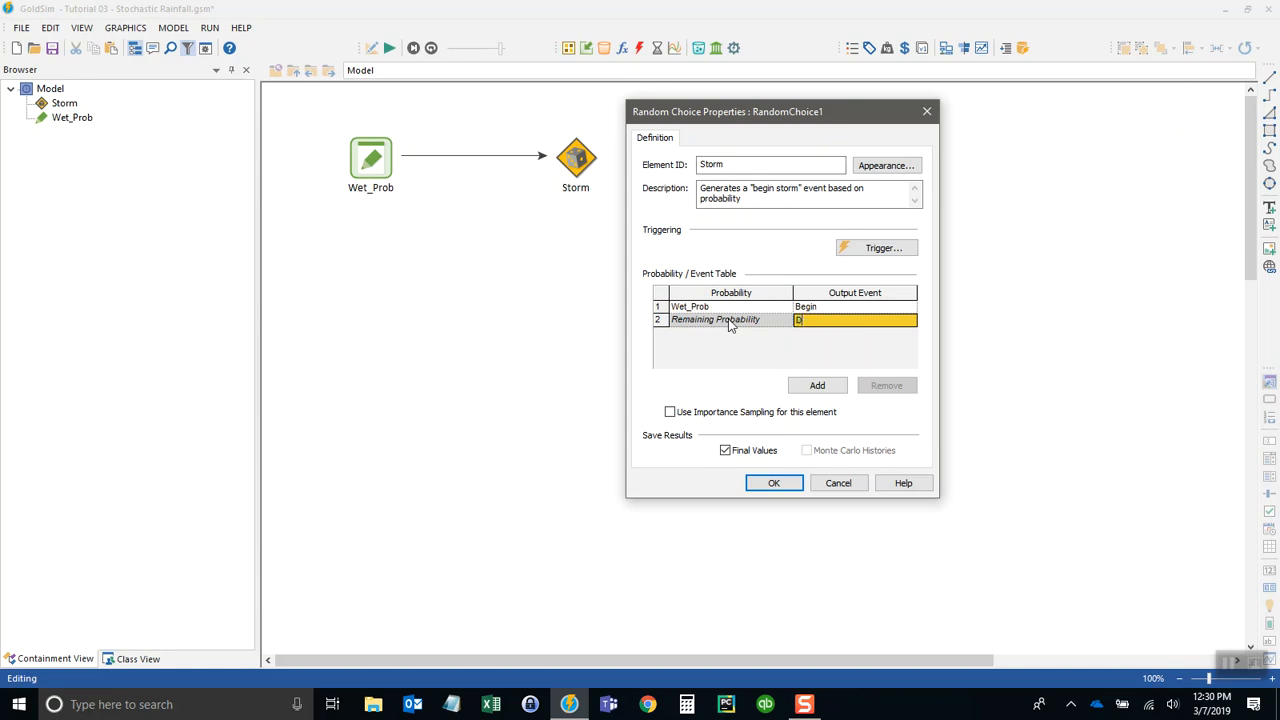
text(Do_Nothing)
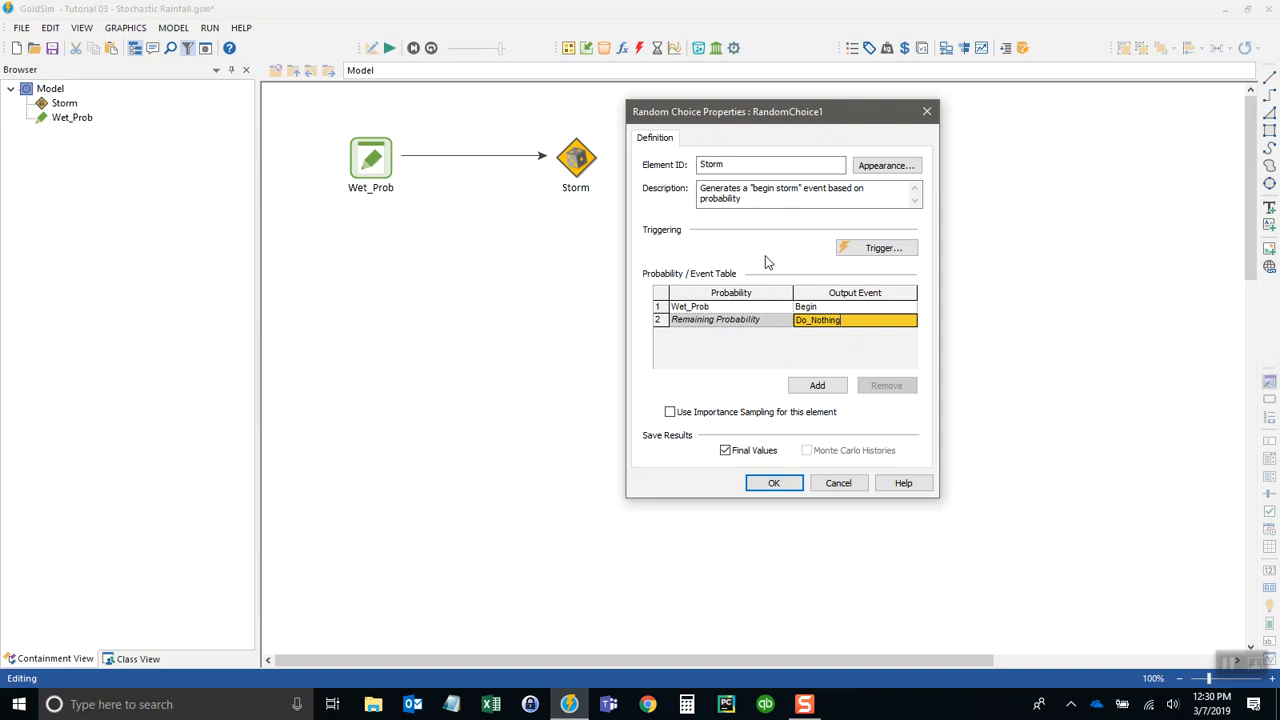
mouse_move(804, 264)
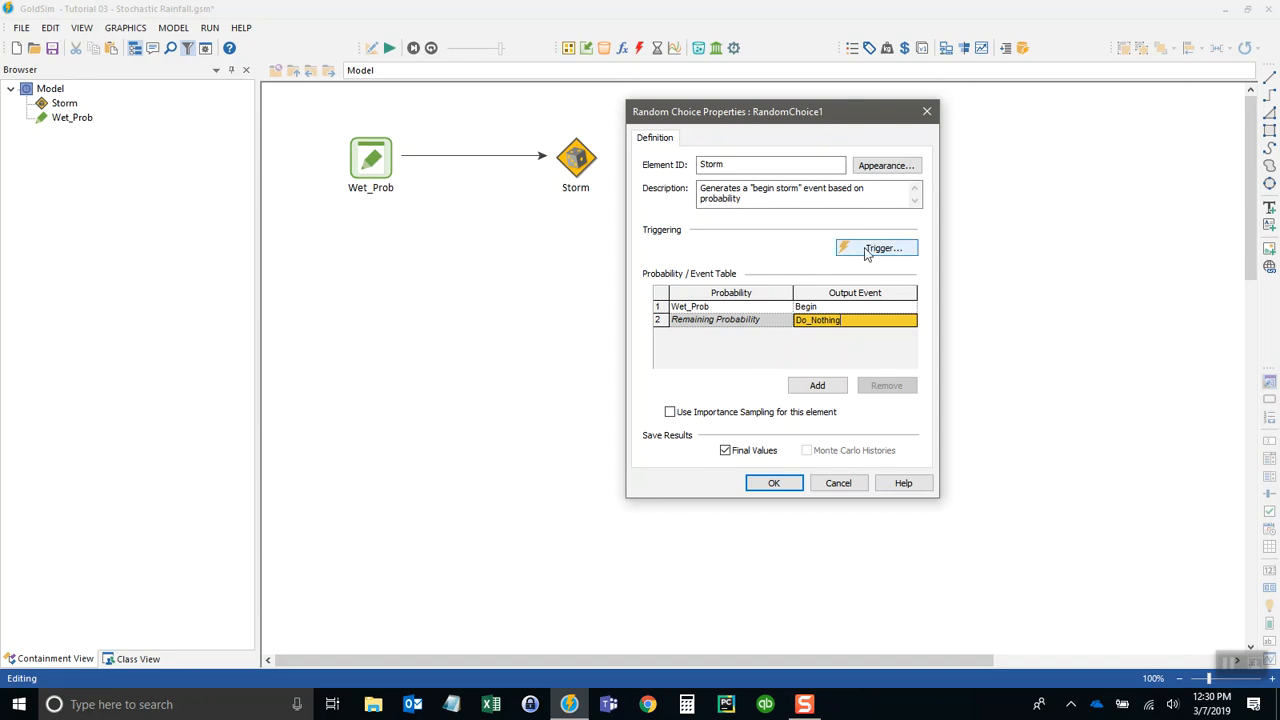
Give Storm an On Changed trigger defined on the elapsed-day variable (eday).
click(876, 248)
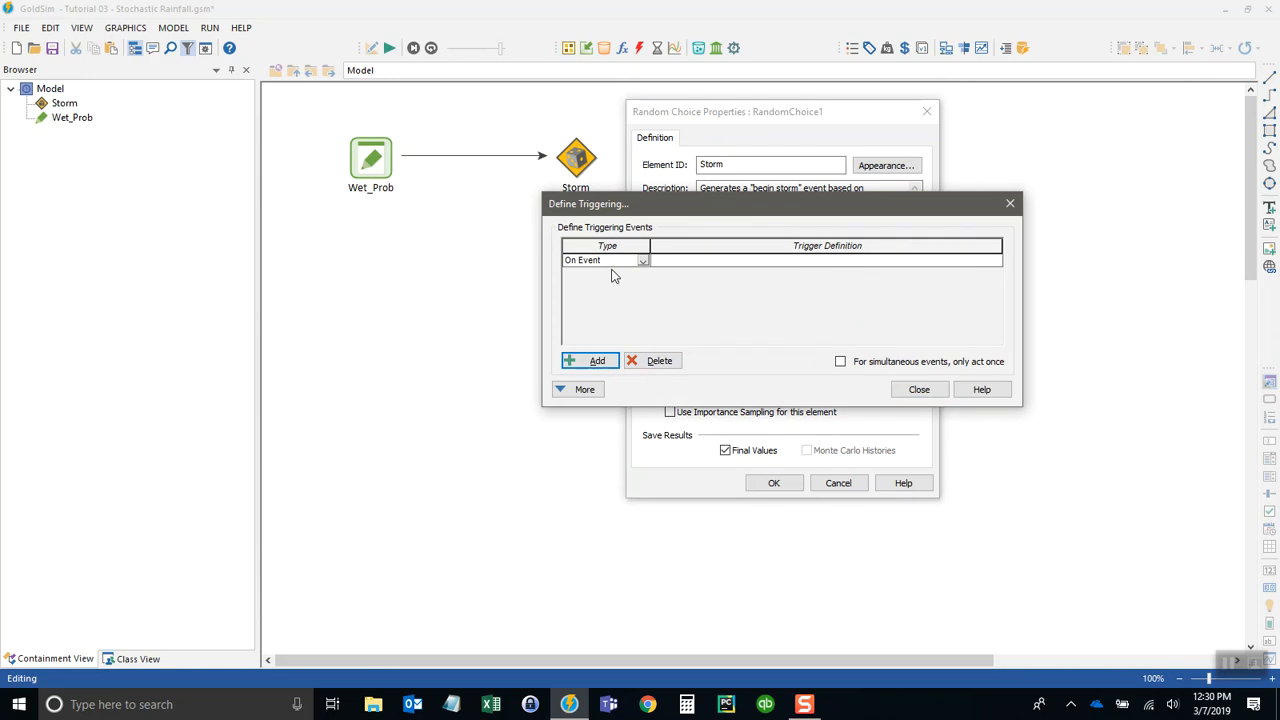
click(604, 260)
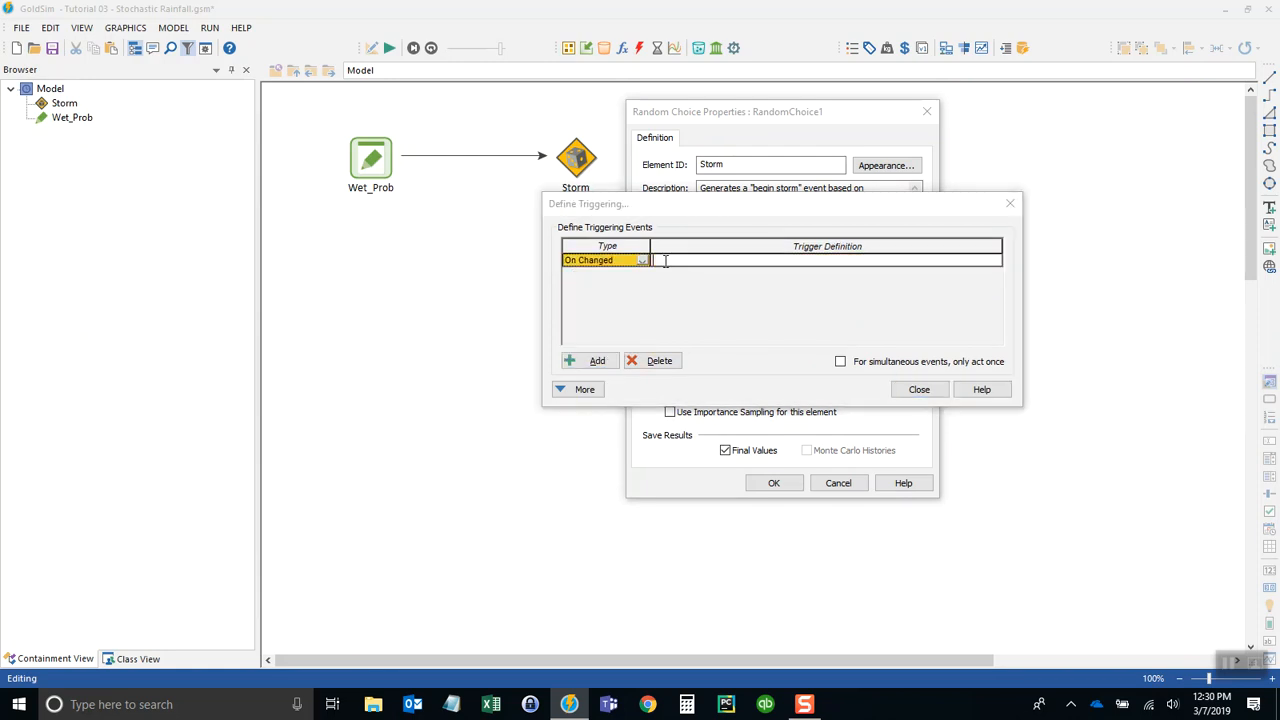
text(eday)
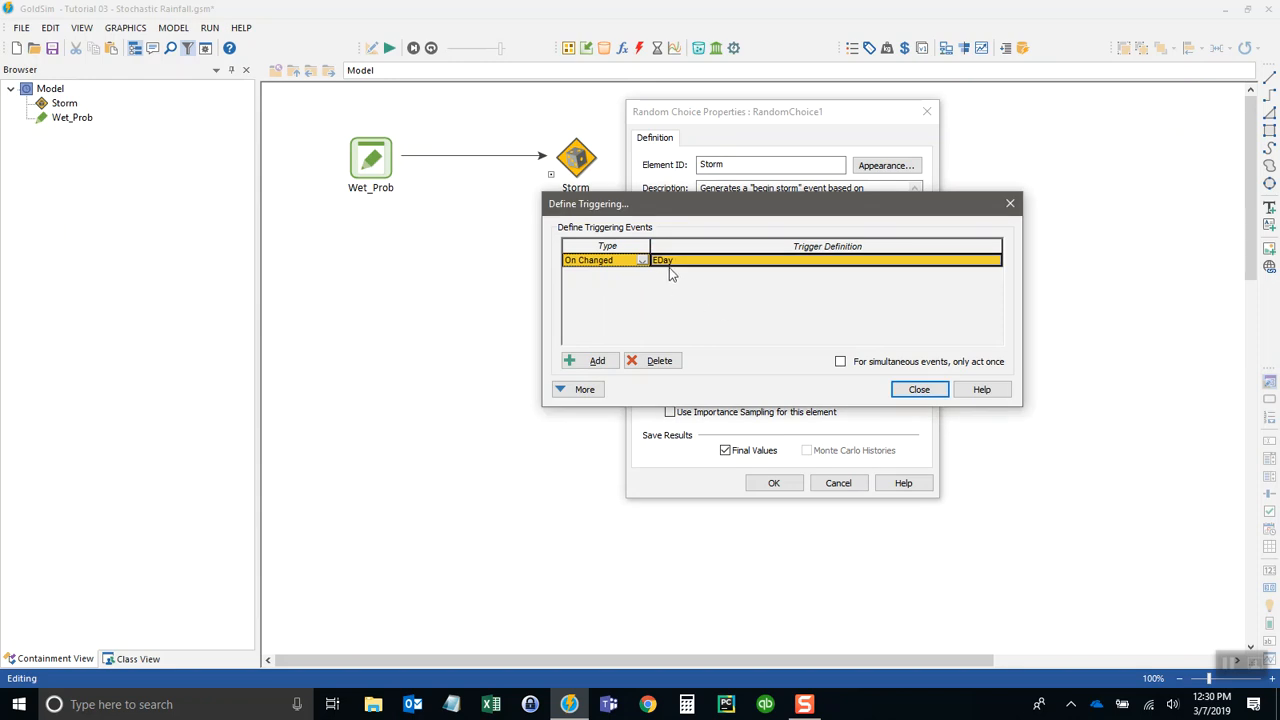
mouse_move(658, 280)
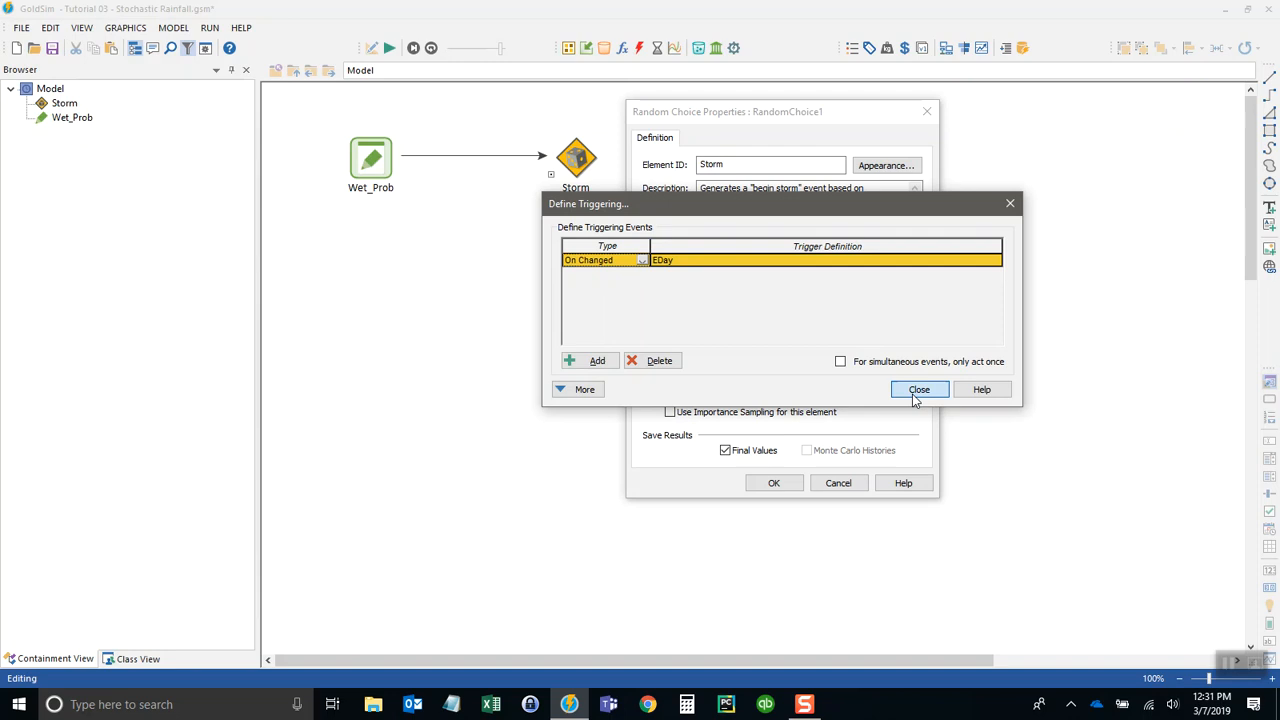
click(918, 388)
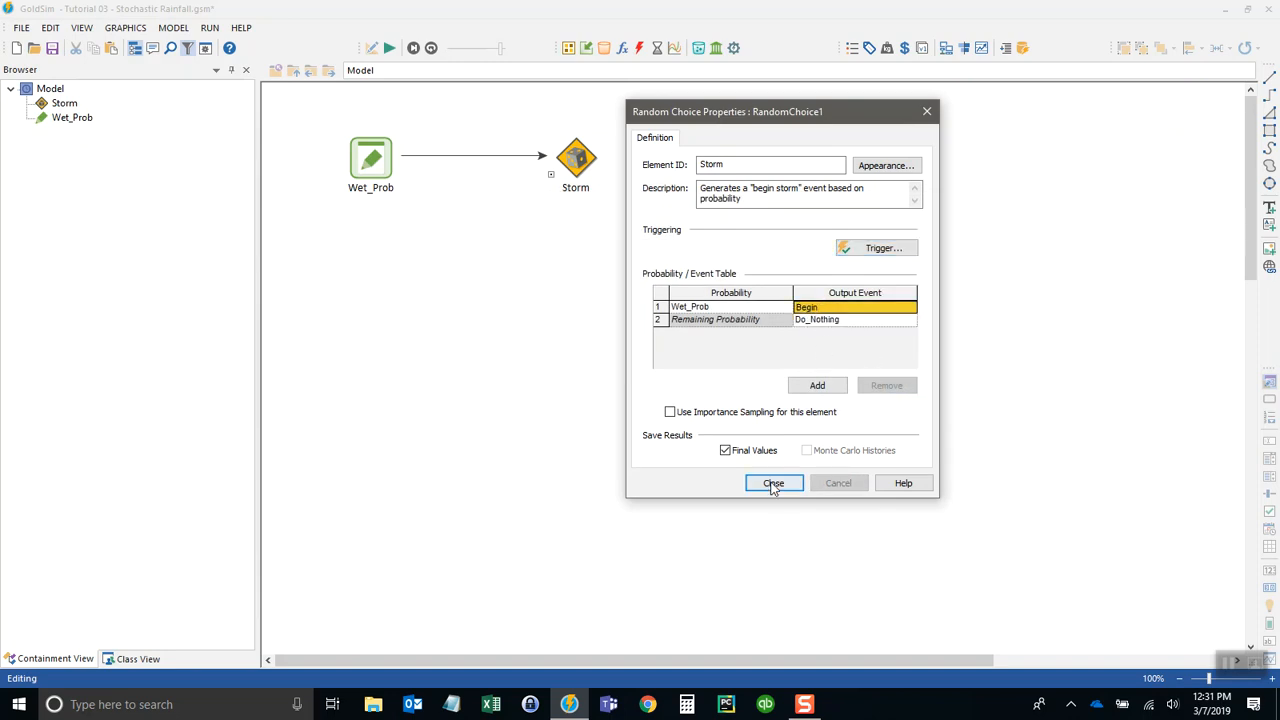
Close the Storm properties, leaving Wet_Prob linked to Storm on the canvas.
click(772, 482)
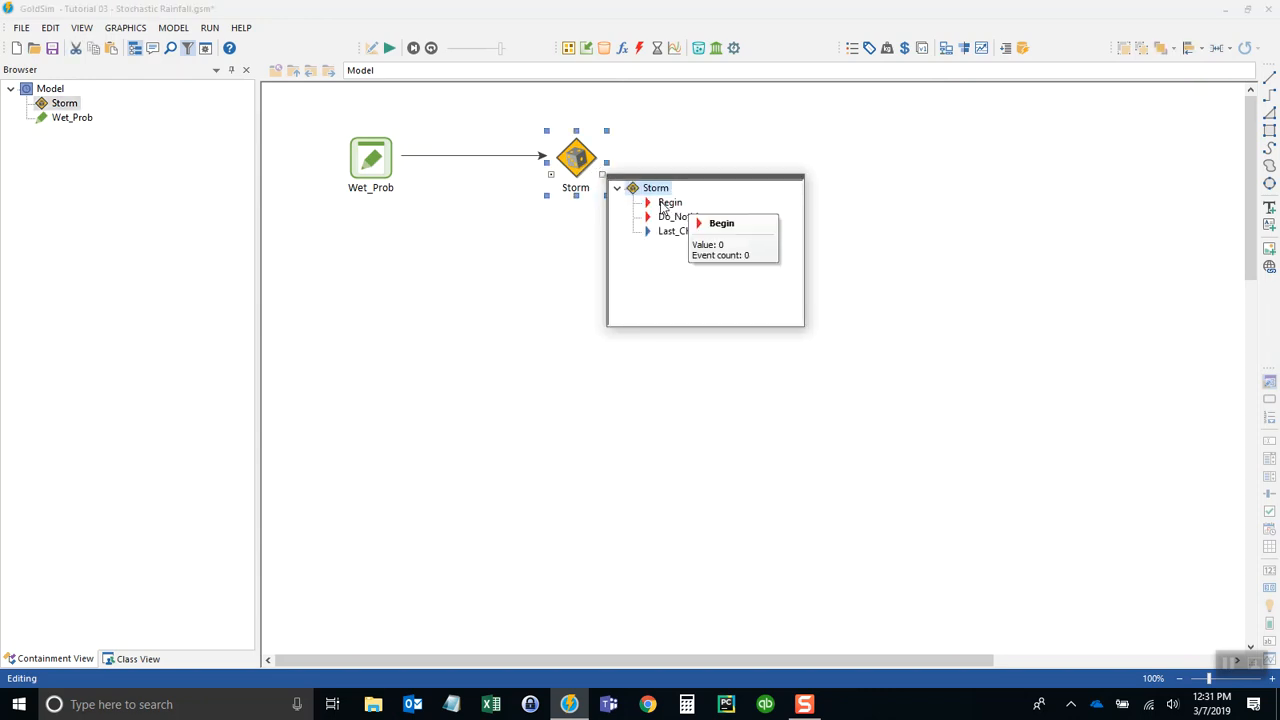
mouse_move(684, 210)
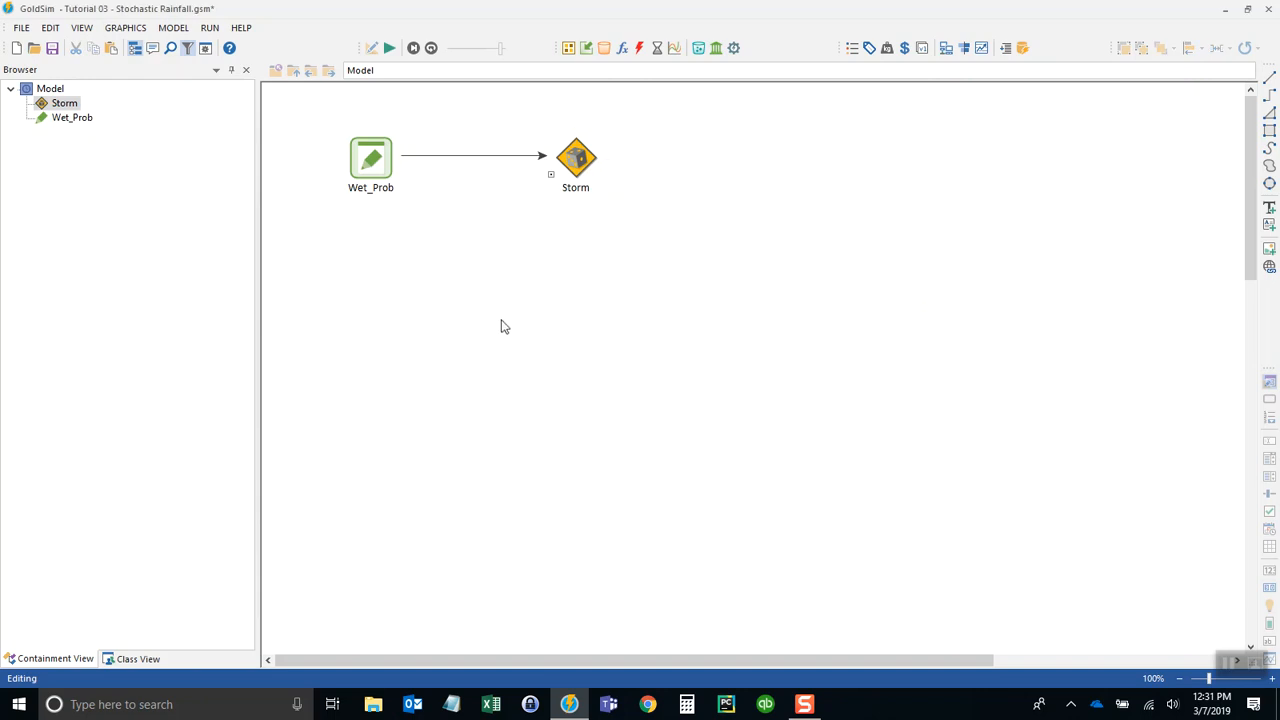
mouse_move(504, 328)
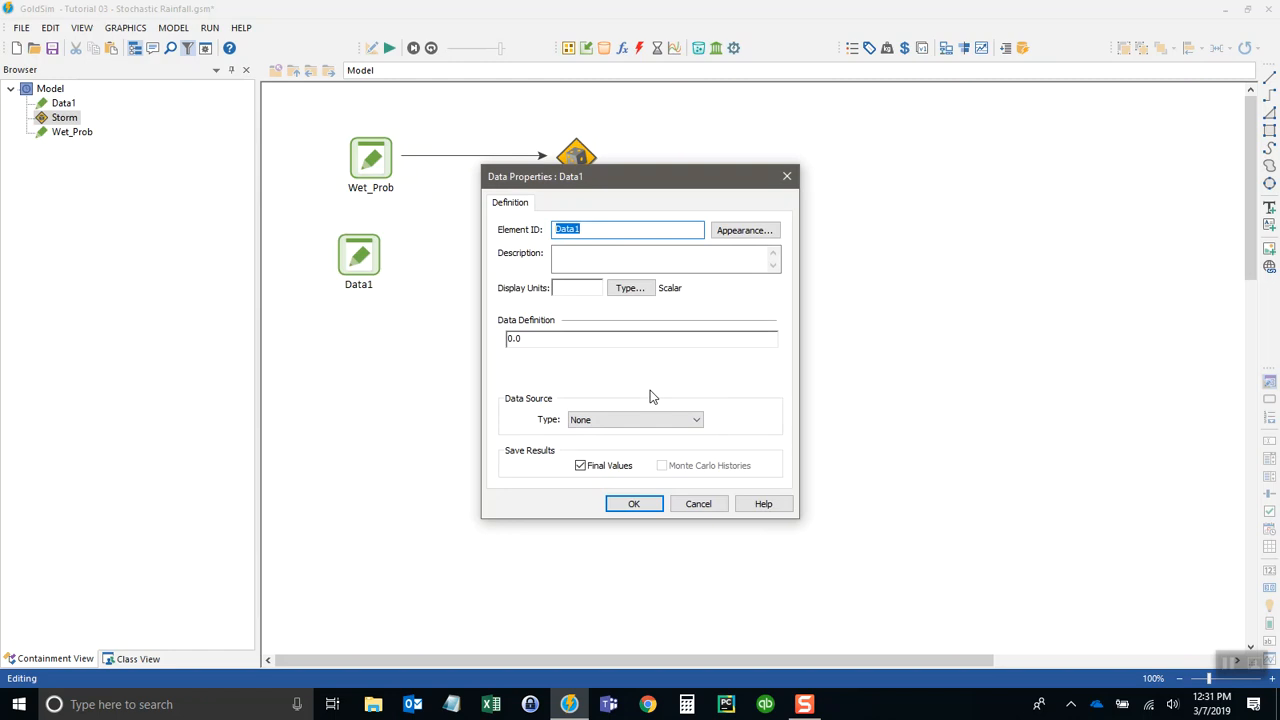
Add Data element Wet_Length, 'Length in days of an average storm', units d, value 3.
text(Wet_Len)
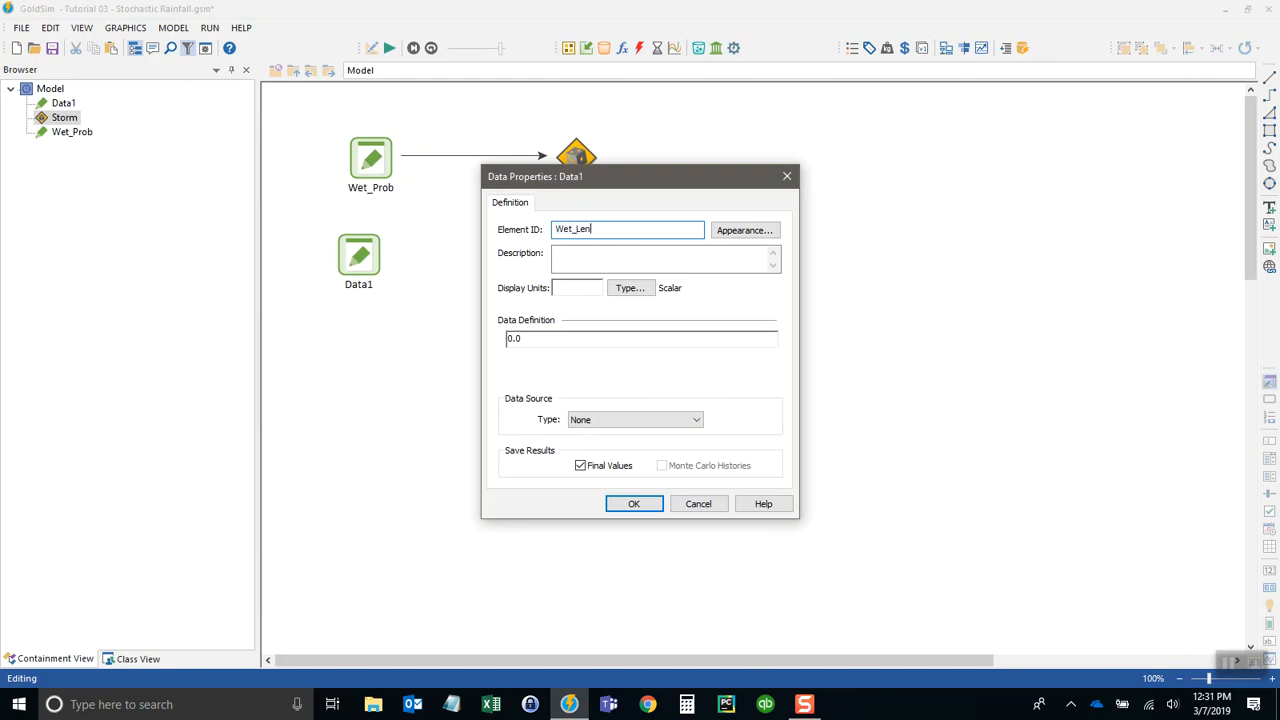
text(Length in days of the)
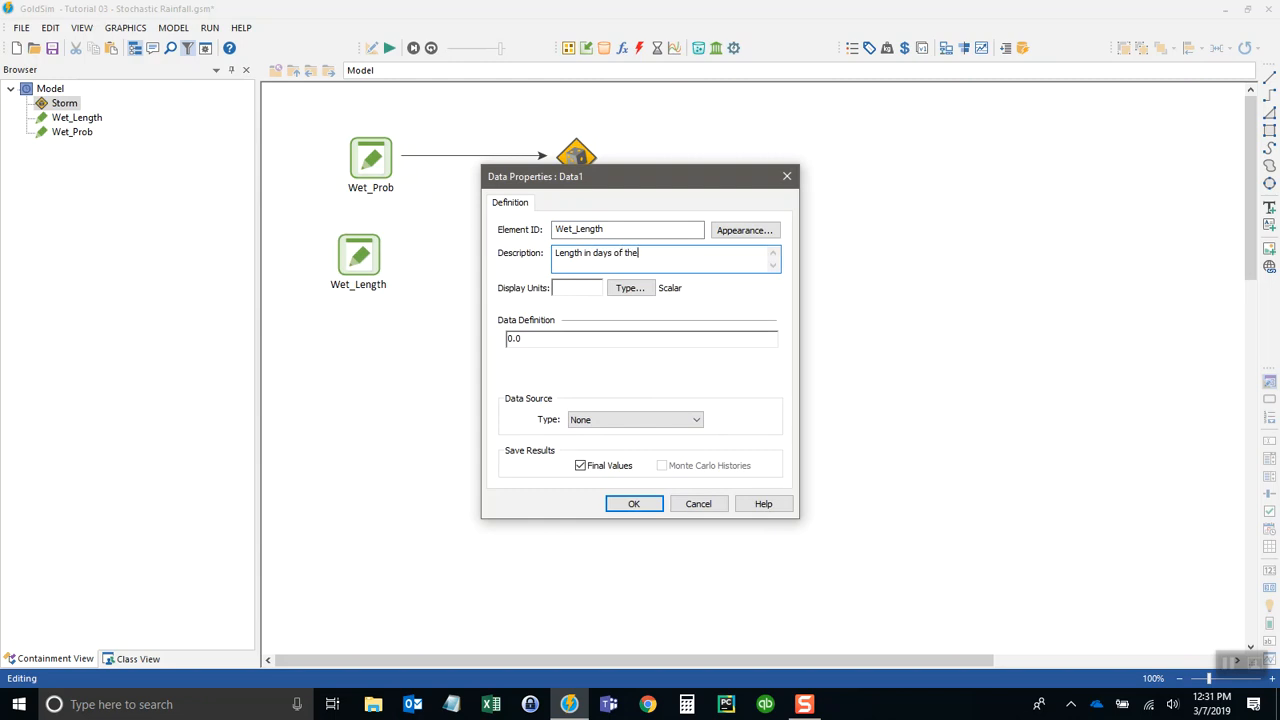
text(storm)
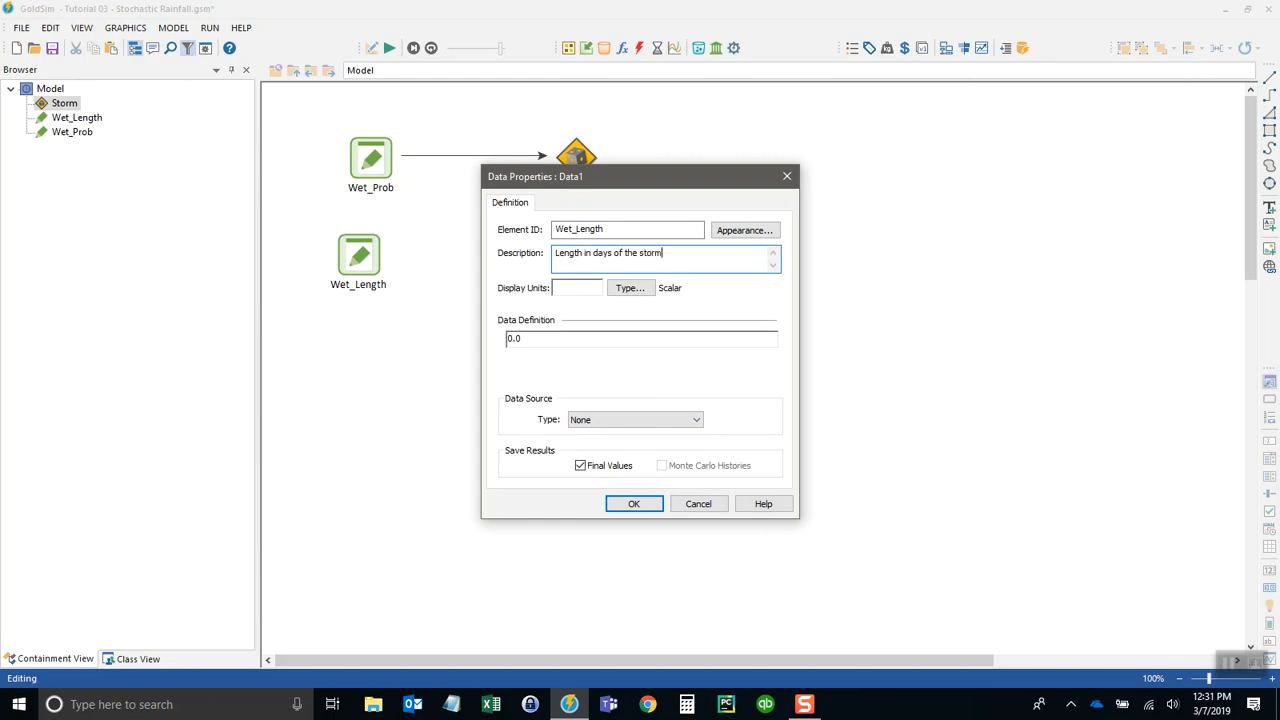
text(an averag)
click(576, 288)
text(d)
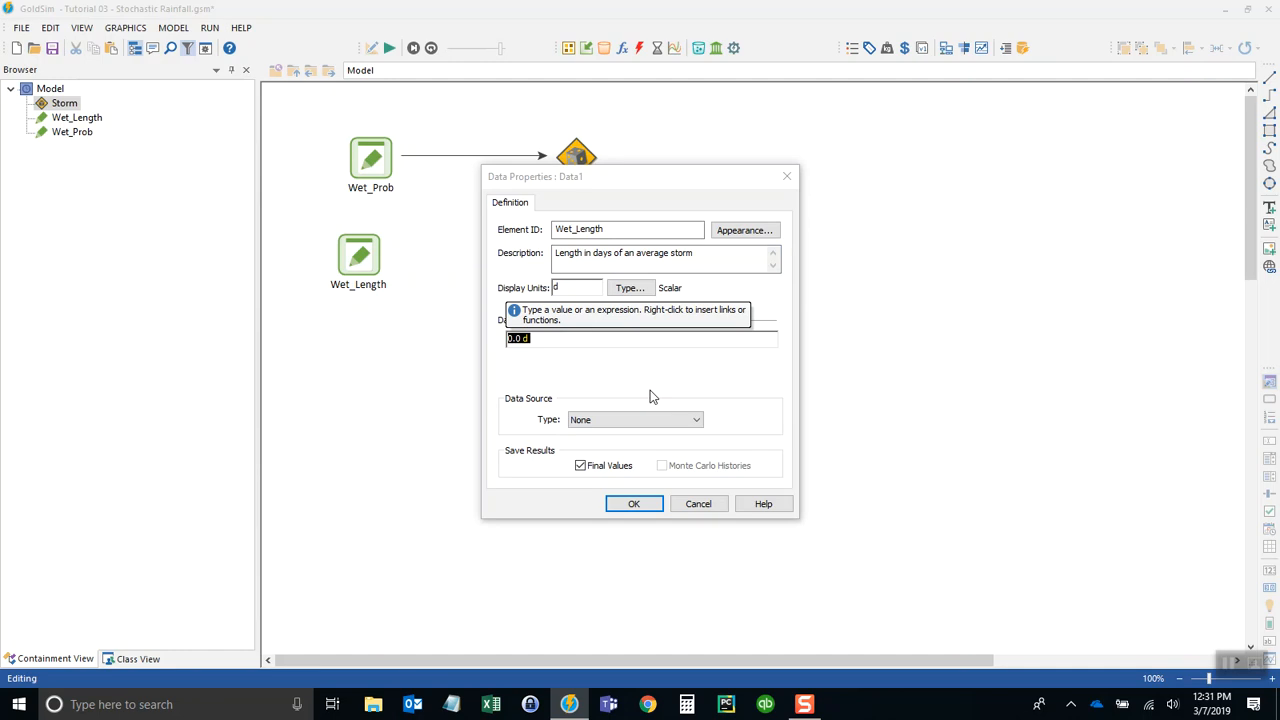
text(3)
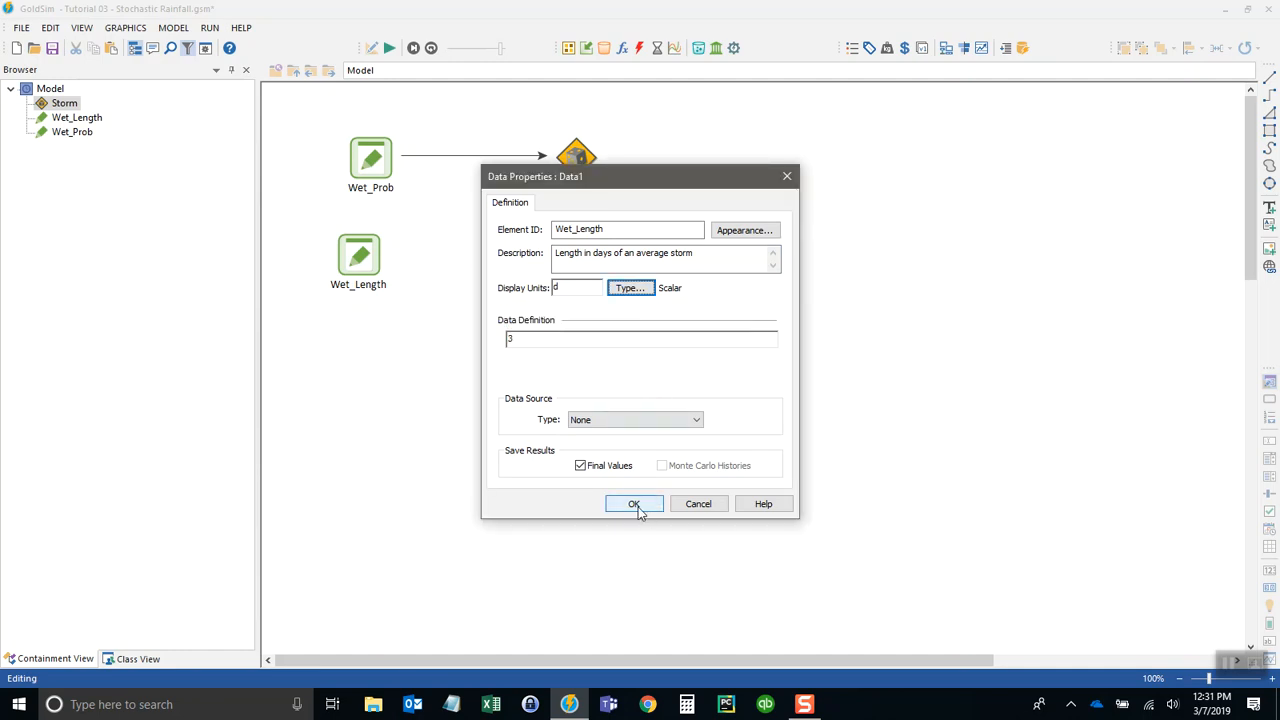
click(632, 504)
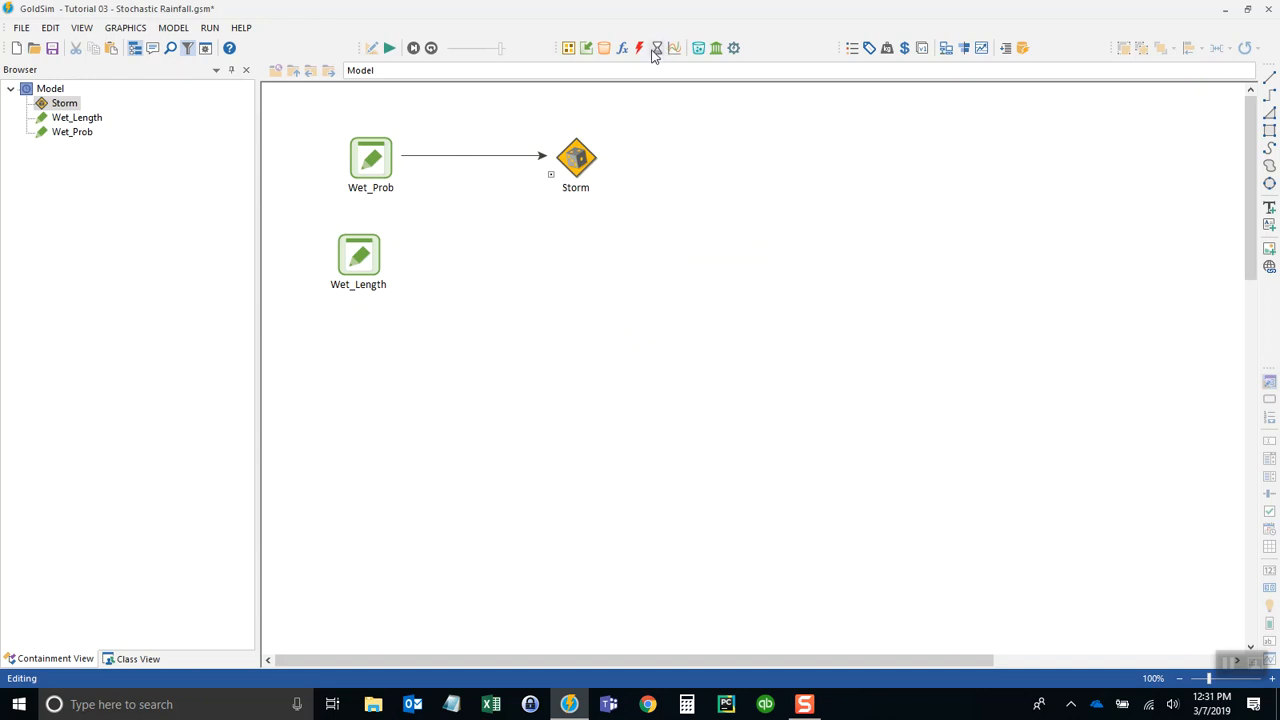
mouse_move(656, 48)
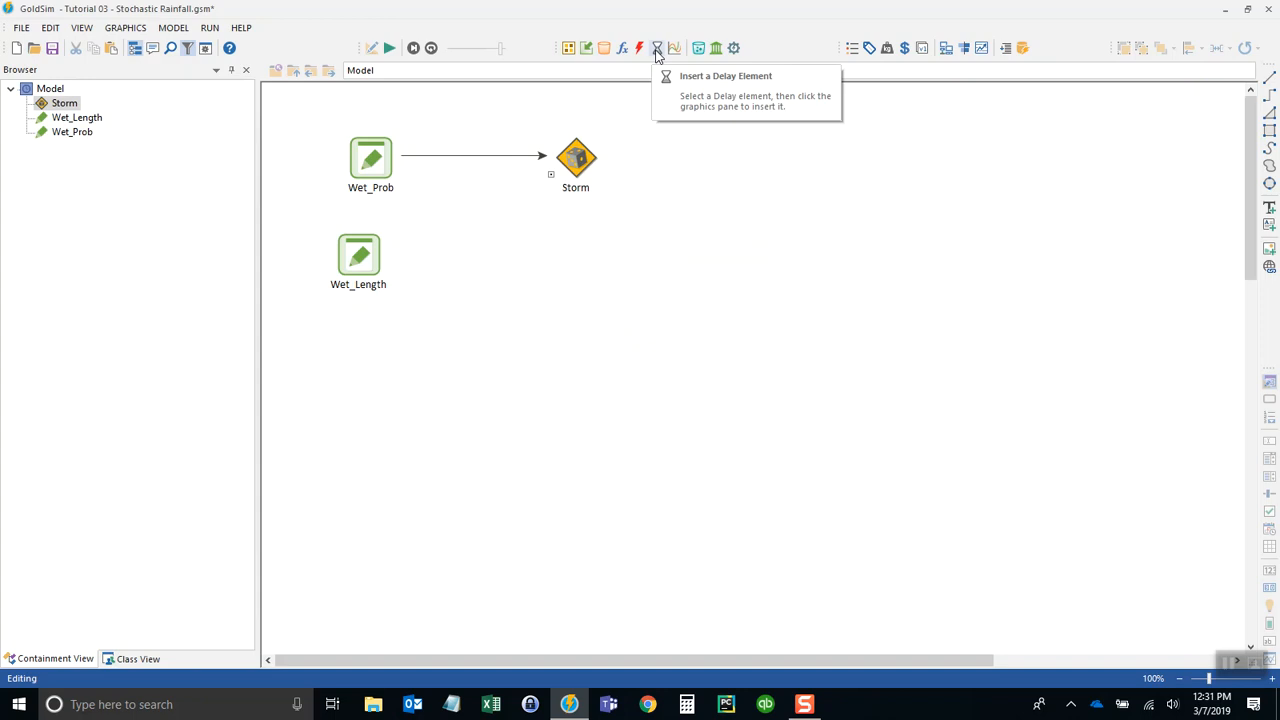
Add an Event Delay element described as creating an event at the end of a storm.
click(656, 48)
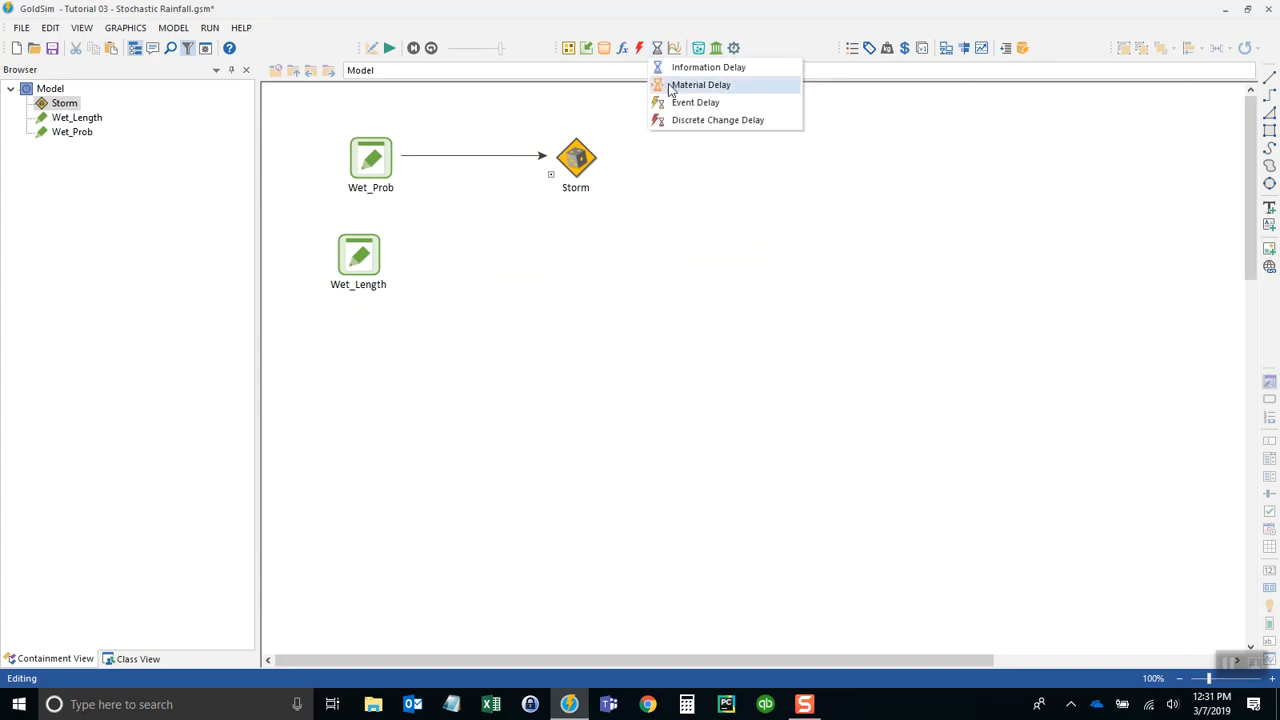
click(700, 84)
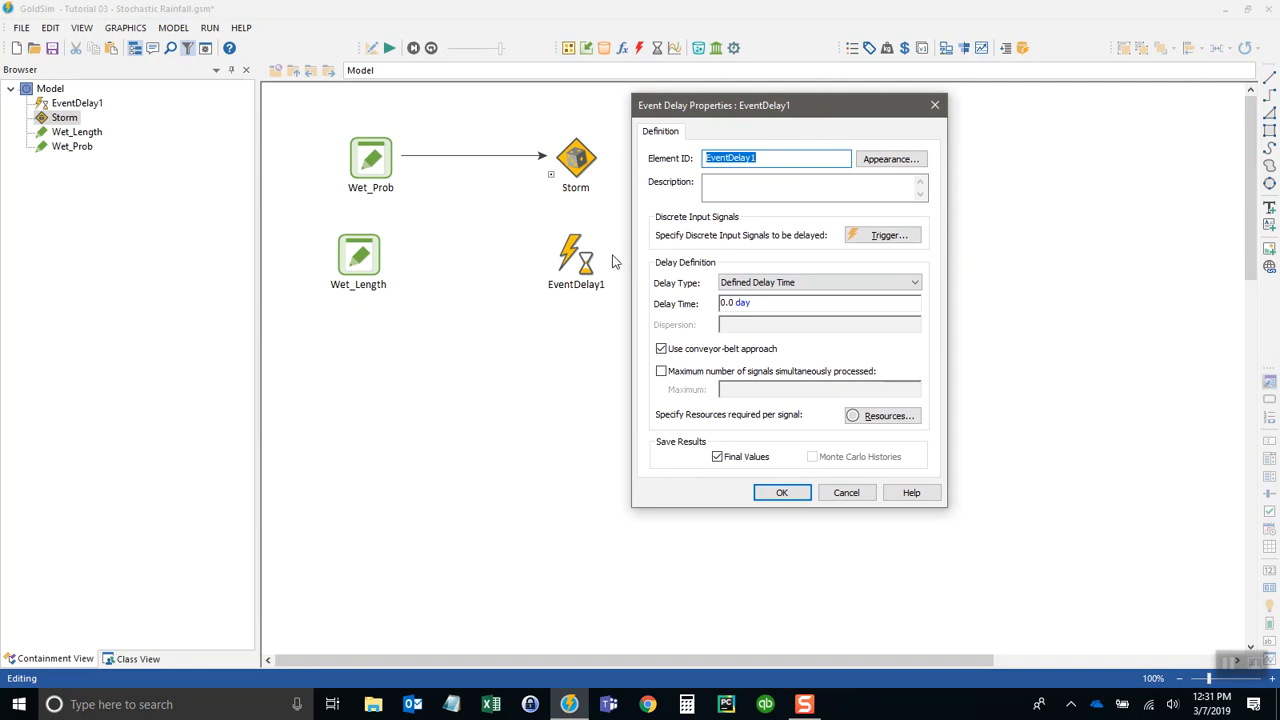
click(810, 188)
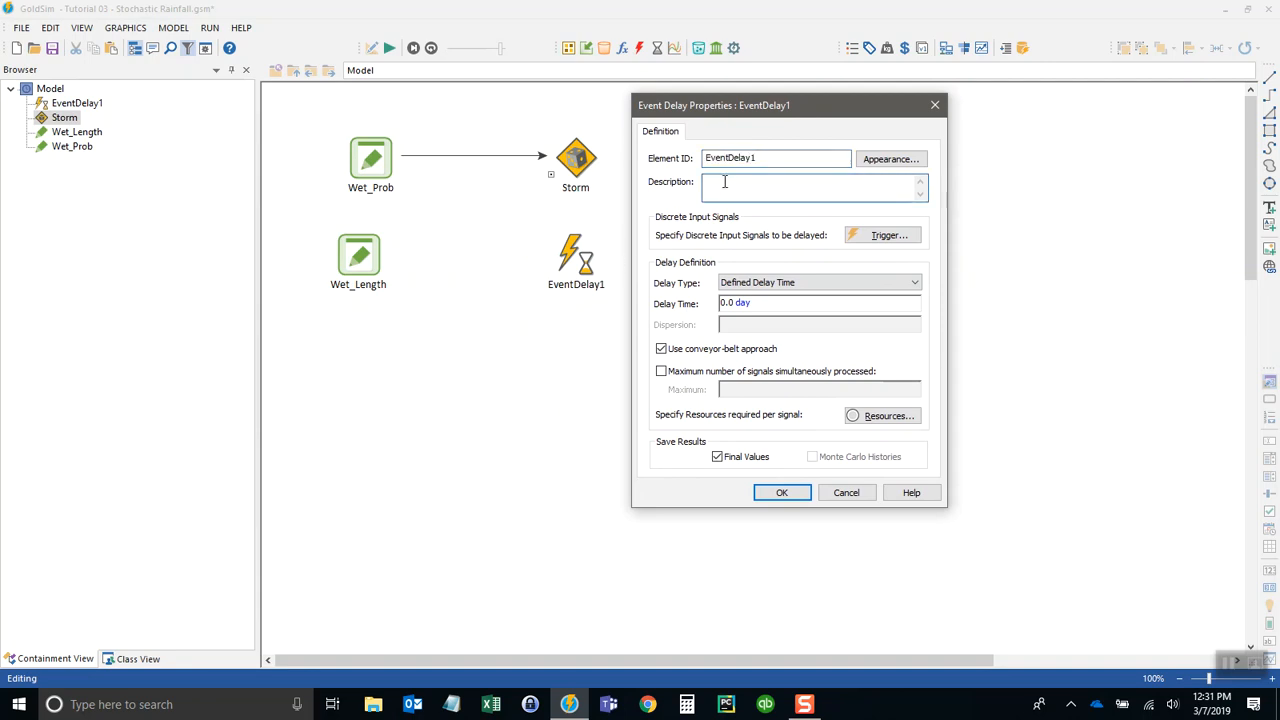
text(De)
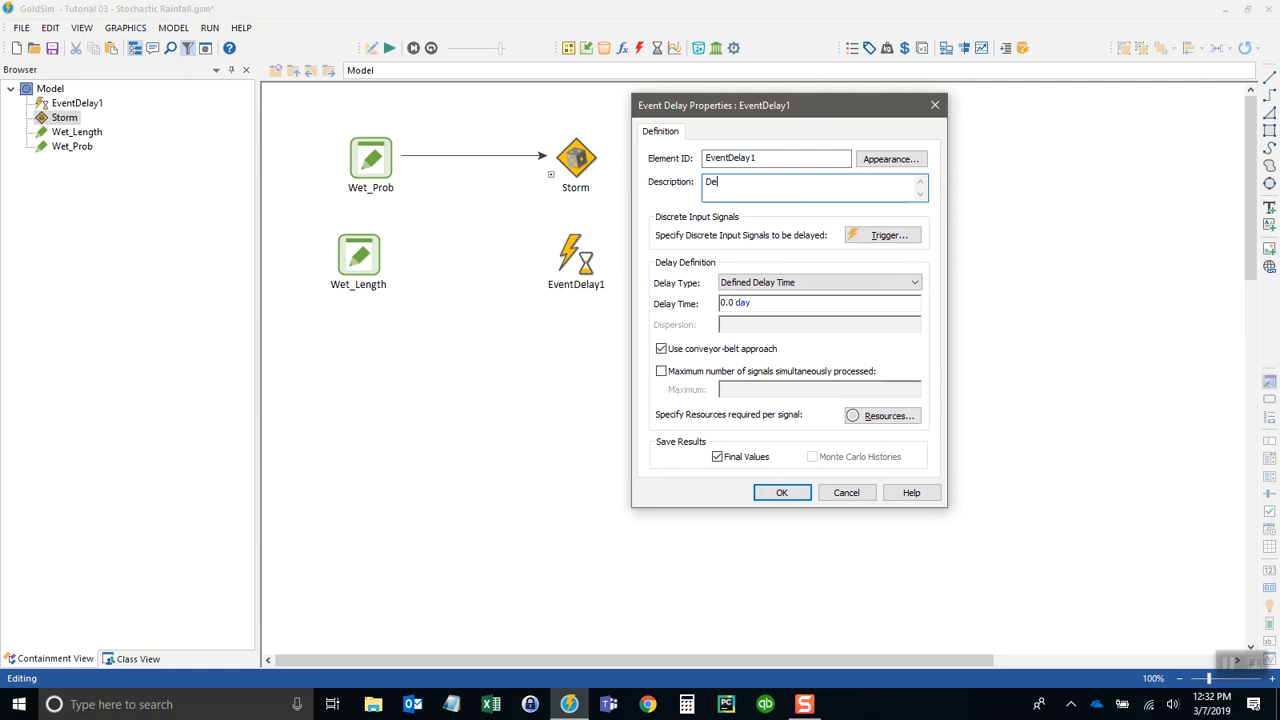
text(Creates an event a)
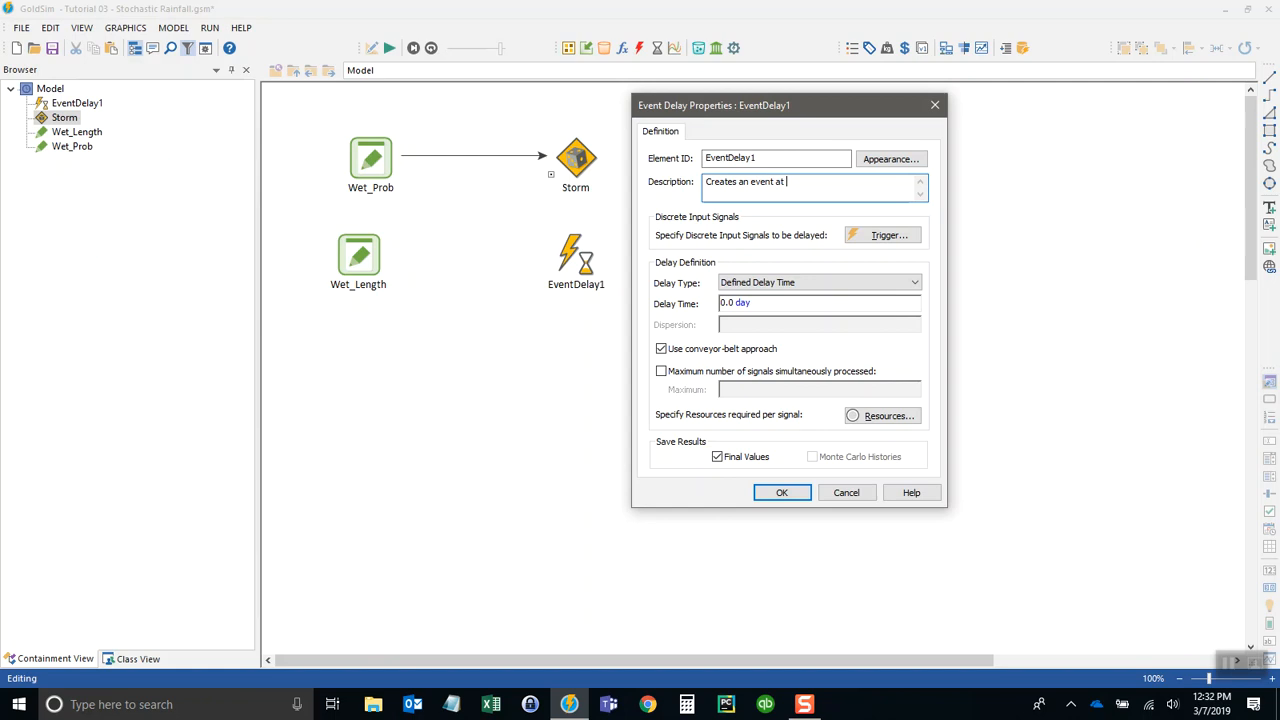
text(the end of a storm)
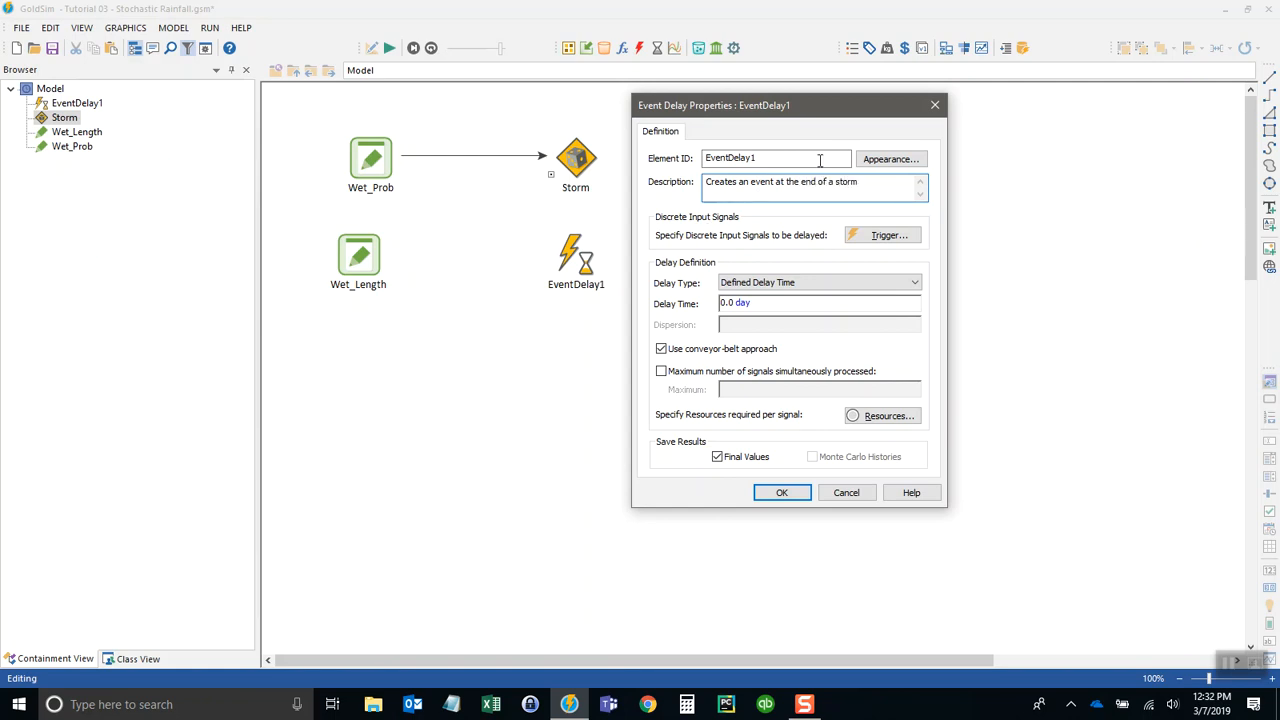
drag(714, 104, 736, 92)
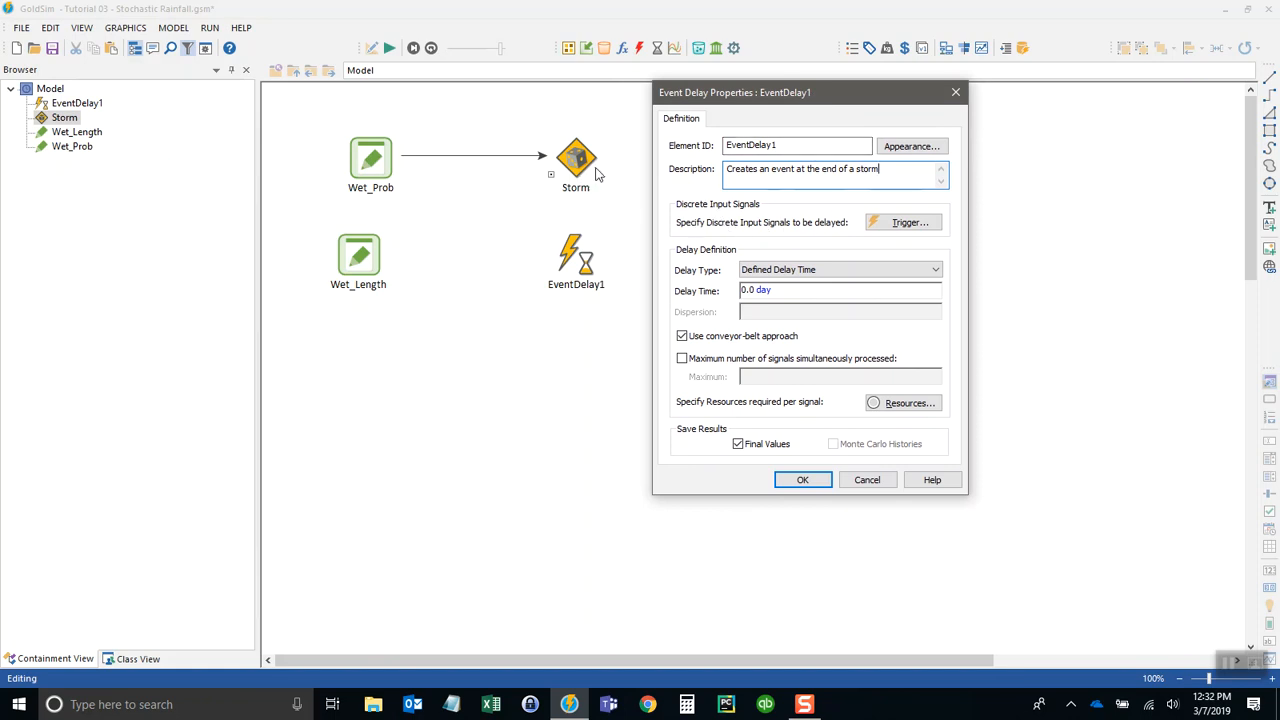
mouse_move(830, 222)
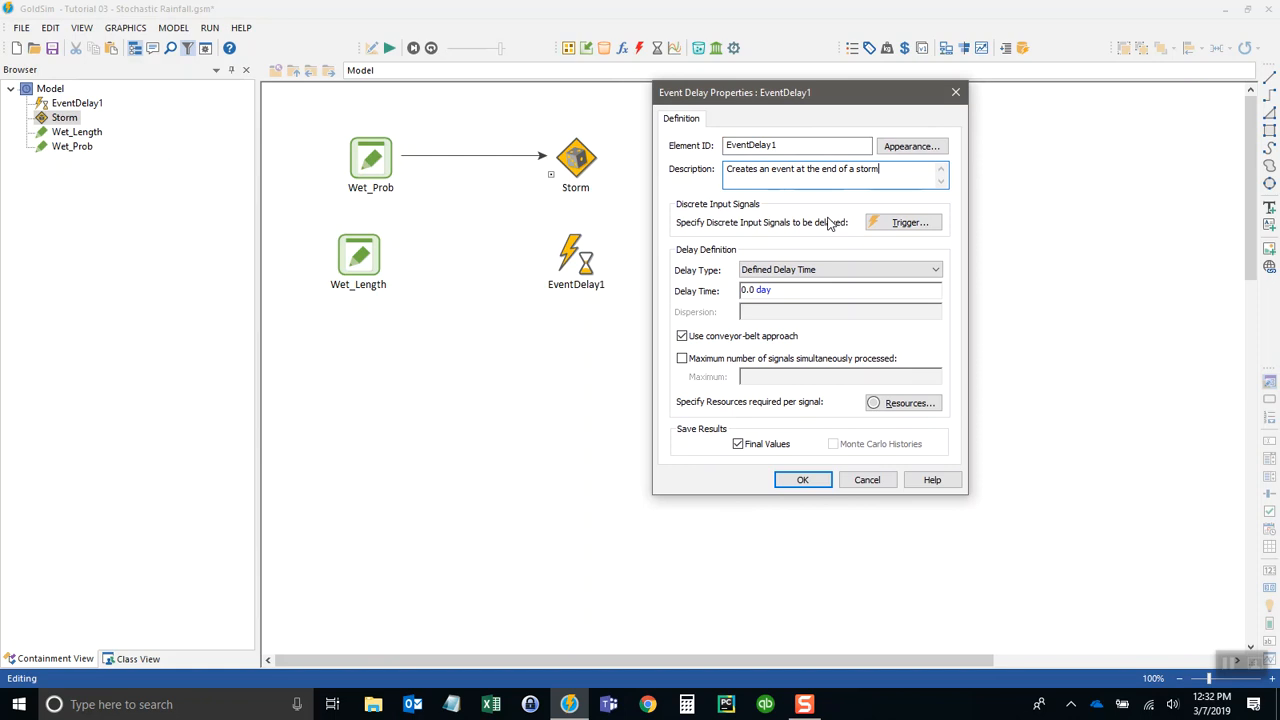
Trigger the event delay on Storm.Begin, linking Storm to the delay.
click(904, 222)
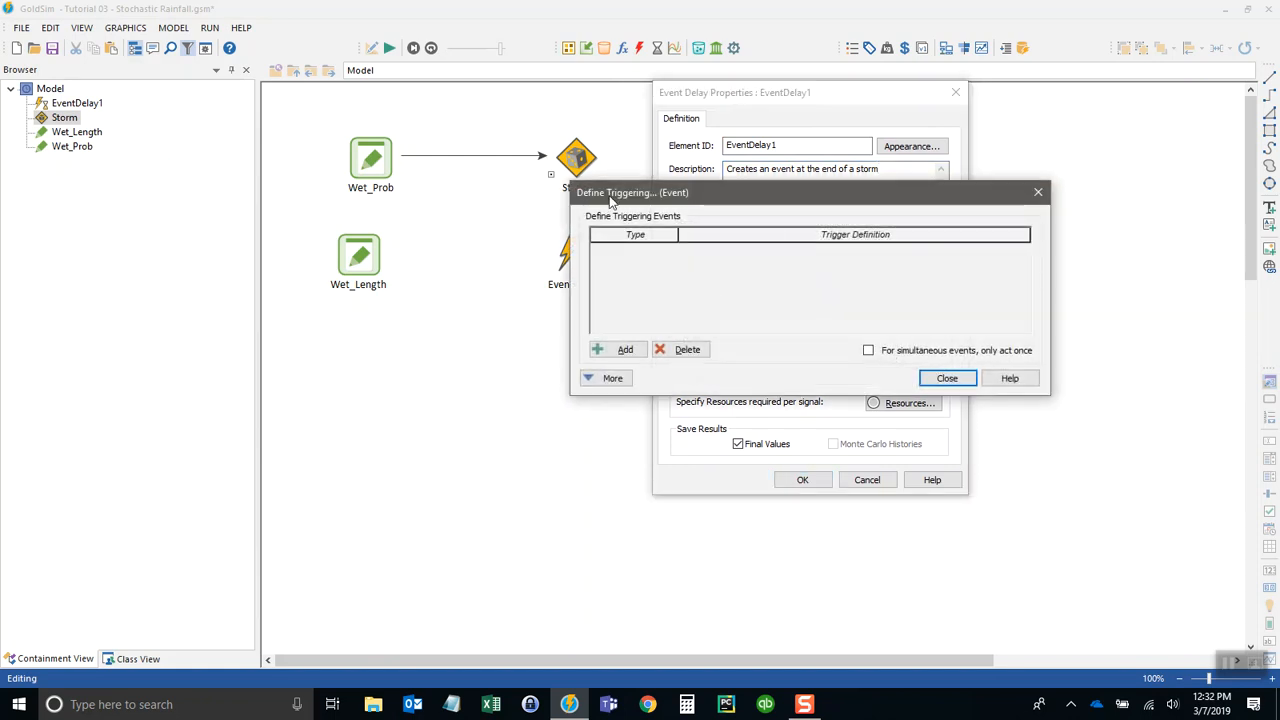
click(624, 348)
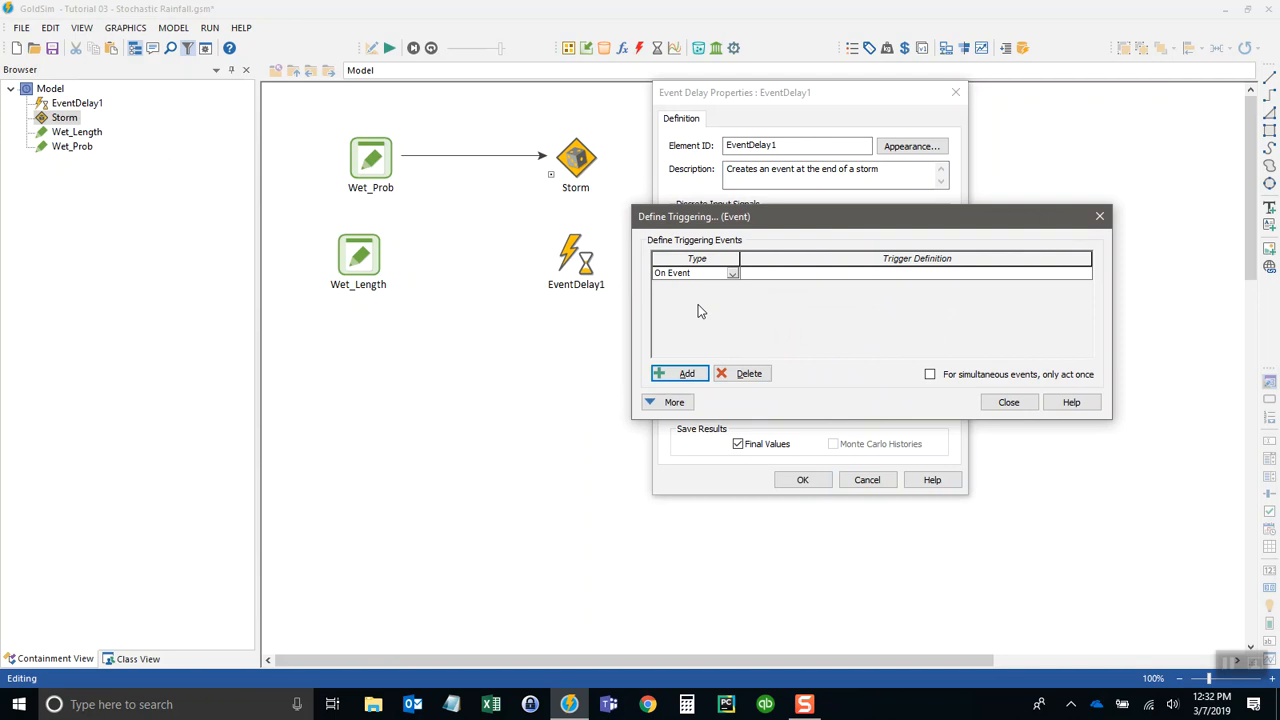
click(870, 272)
text(storm)
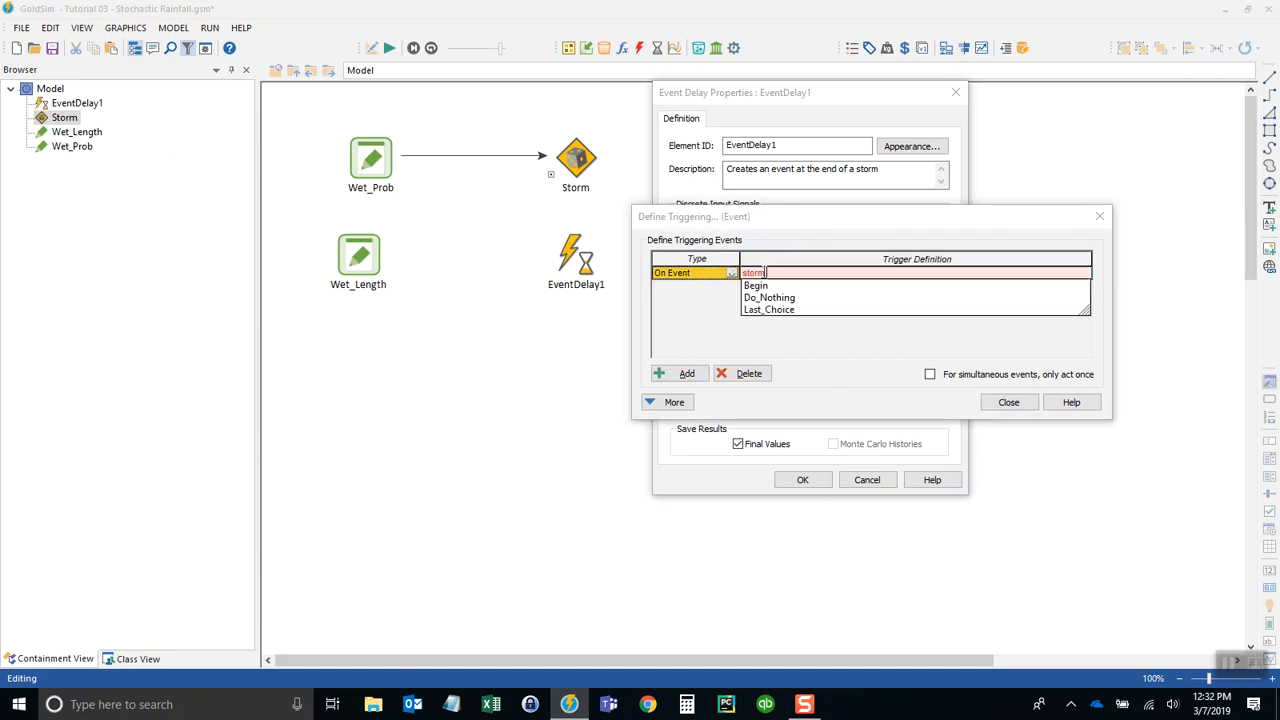
click(756, 284)
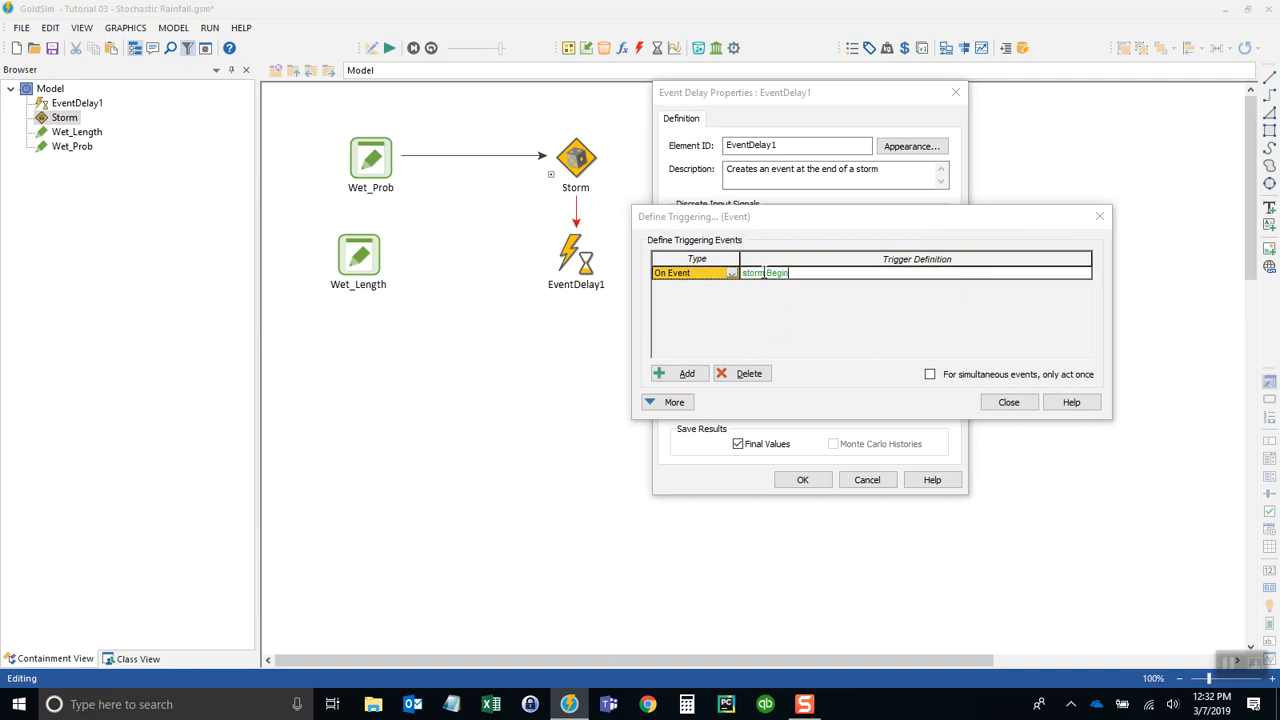
click(900, 272)
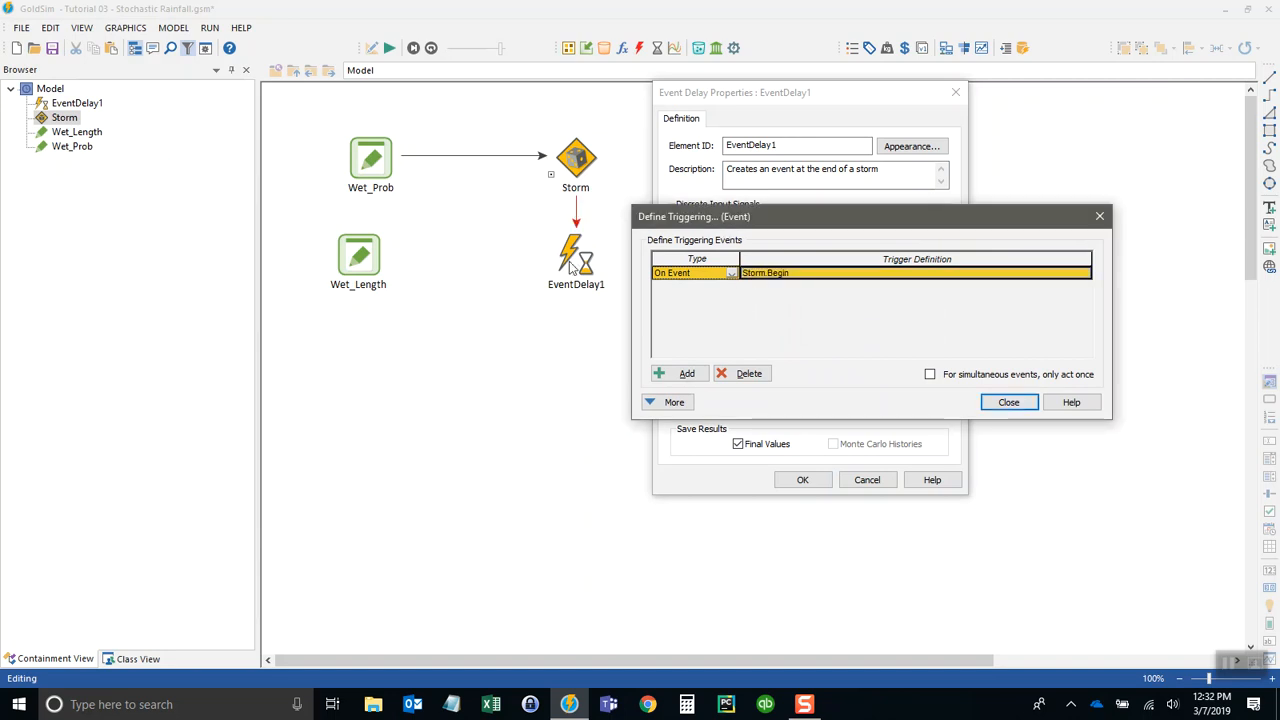
mouse_move(960, 376)
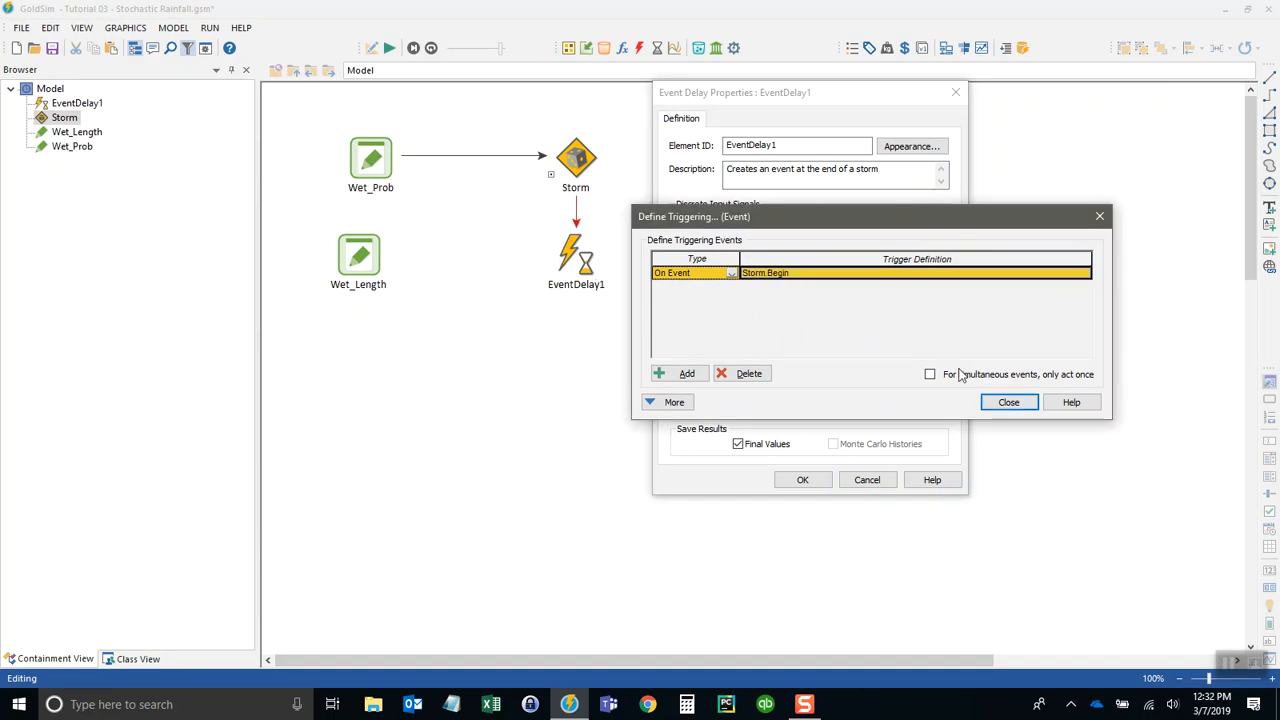
click(1008, 402)
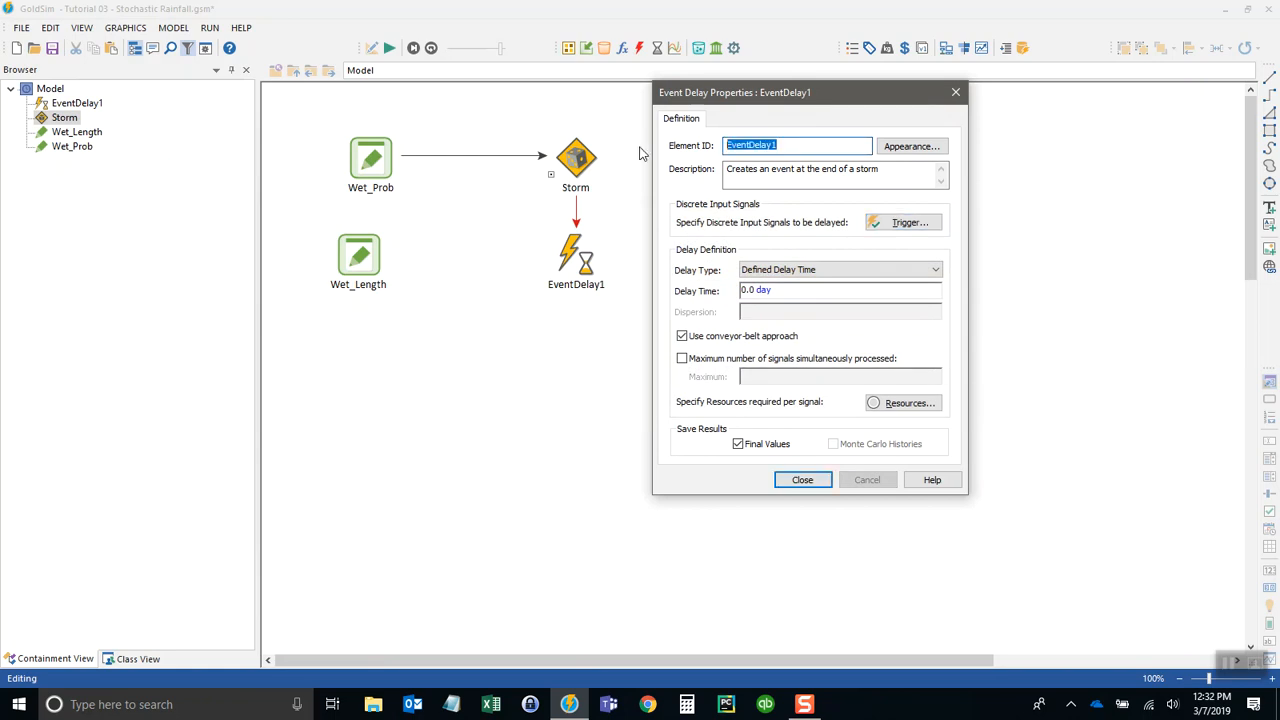
Rename the delay End_Storm and set its delay time to Wet_Length.
text(End_Storm)
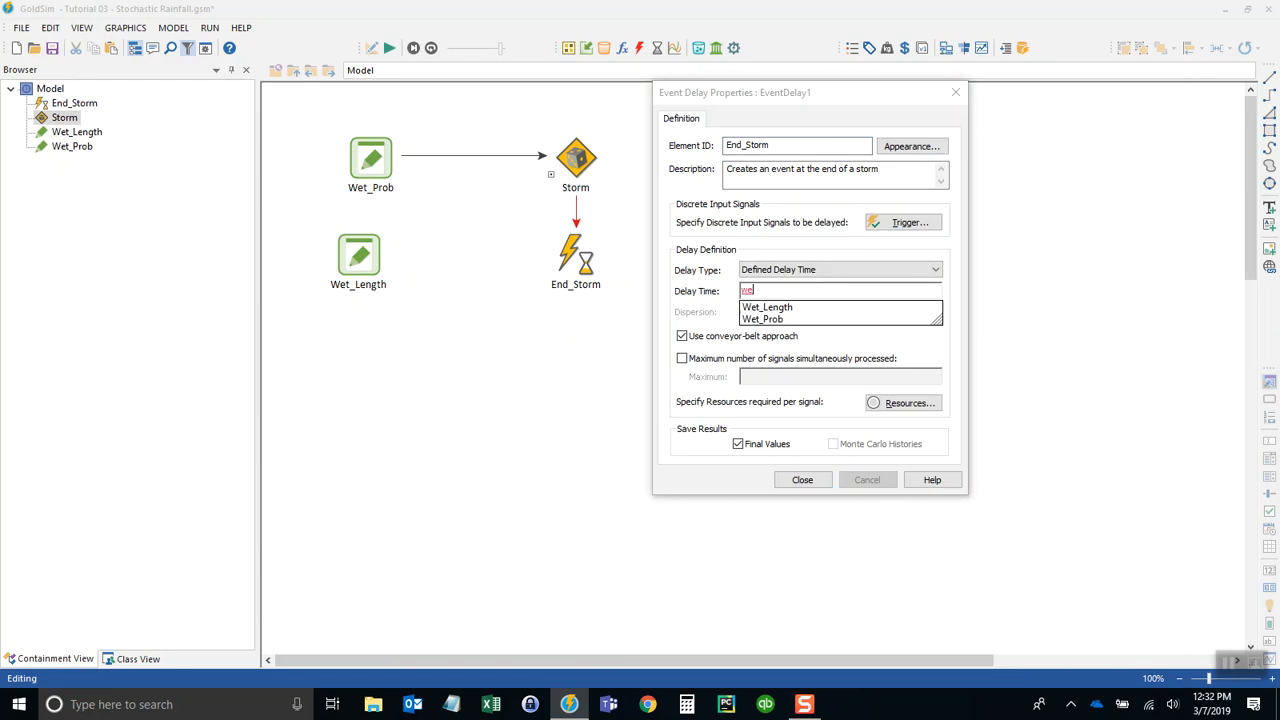
click(768, 308)
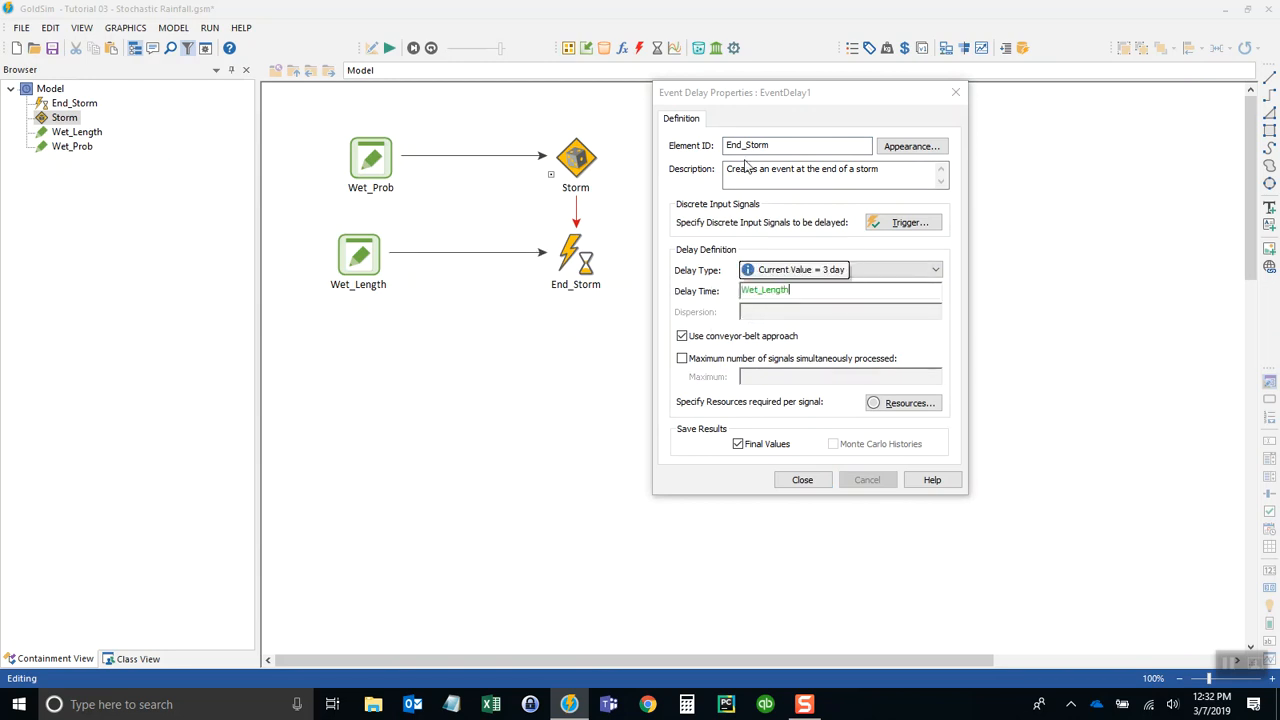
mouse_move(728, 244)
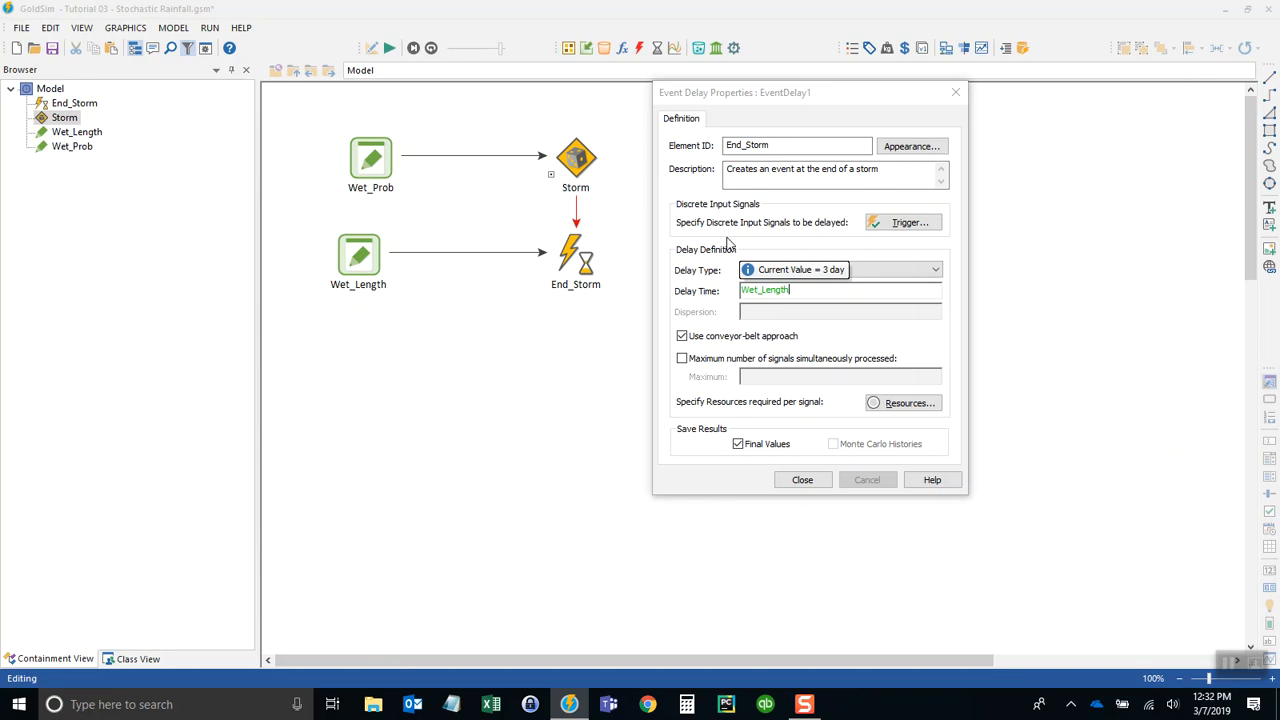
click(840, 268)
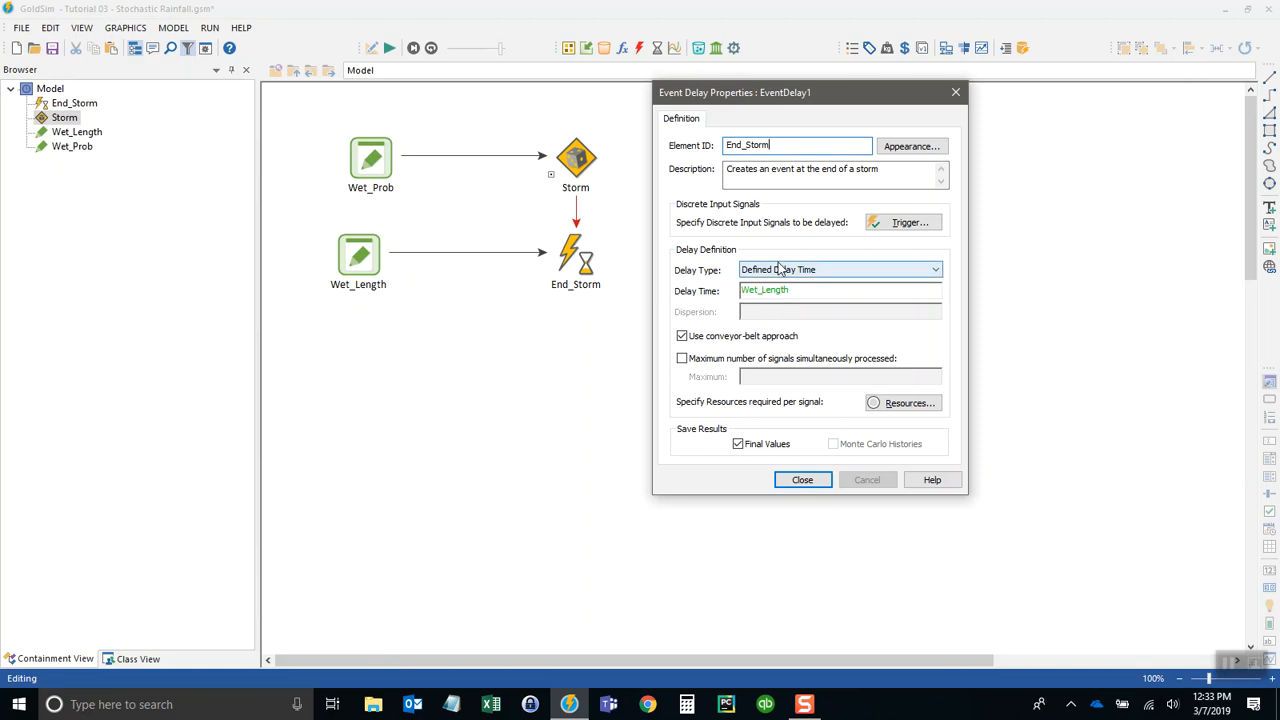
Make End_Storm use mean time Wet_Length with standard deviation Wet_Length / 5, and close it.
click(934, 268)
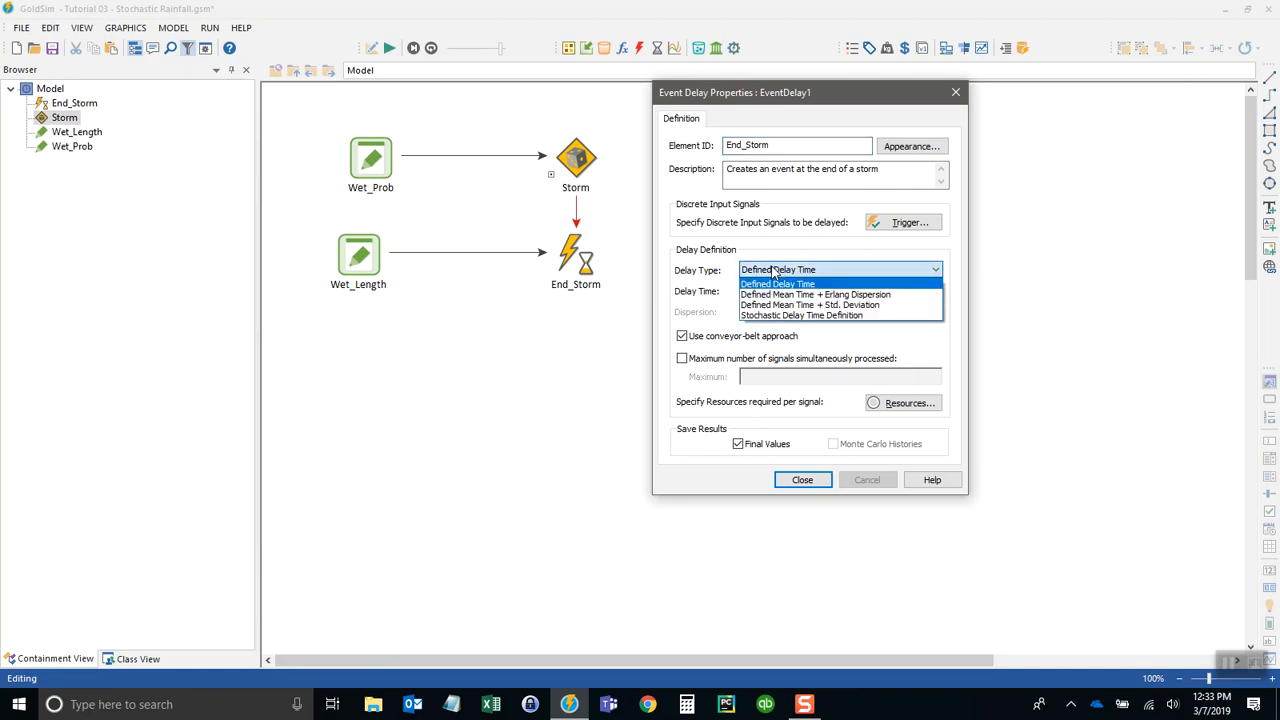
mouse_move(810, 304)
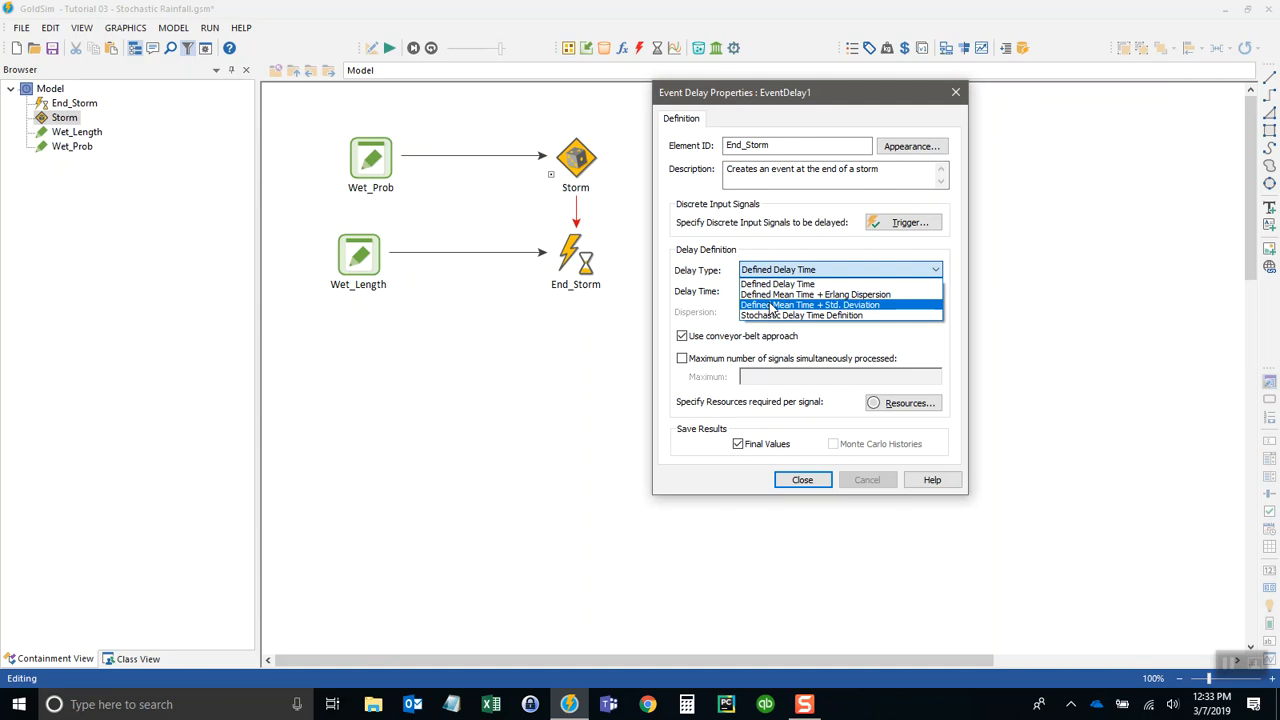
click(810, 304)
text(we)
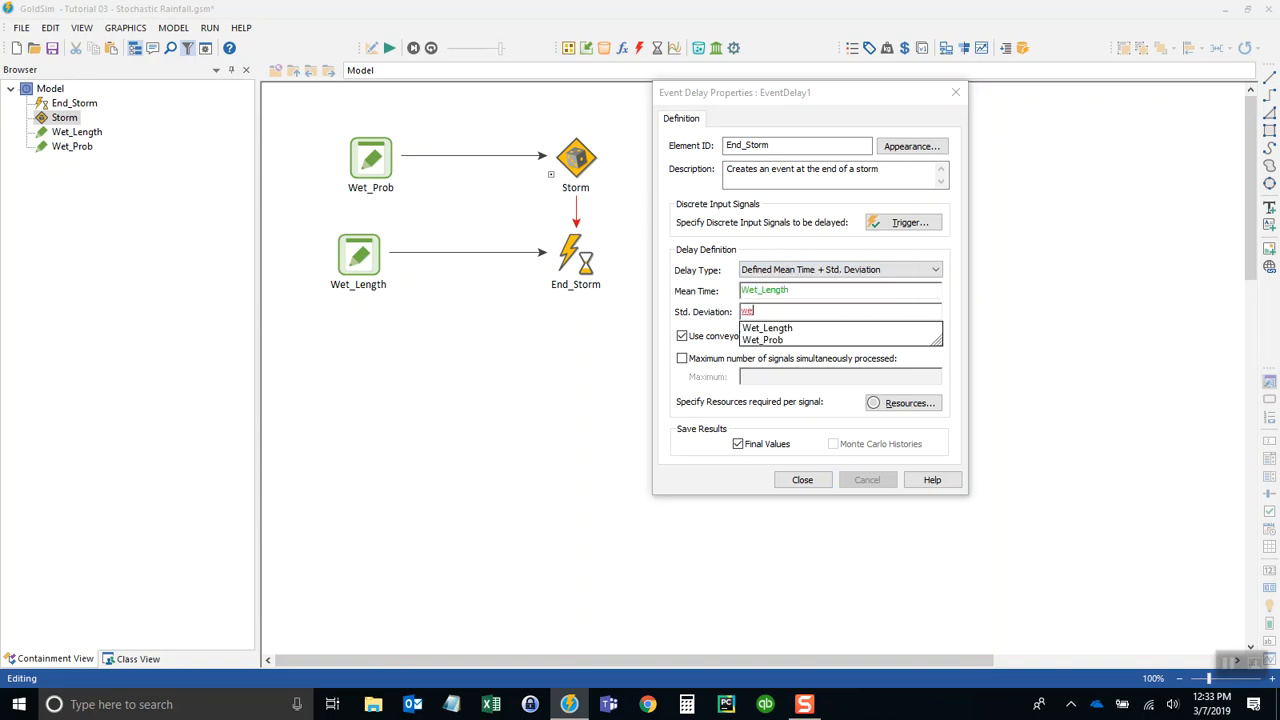
click(768, 328)
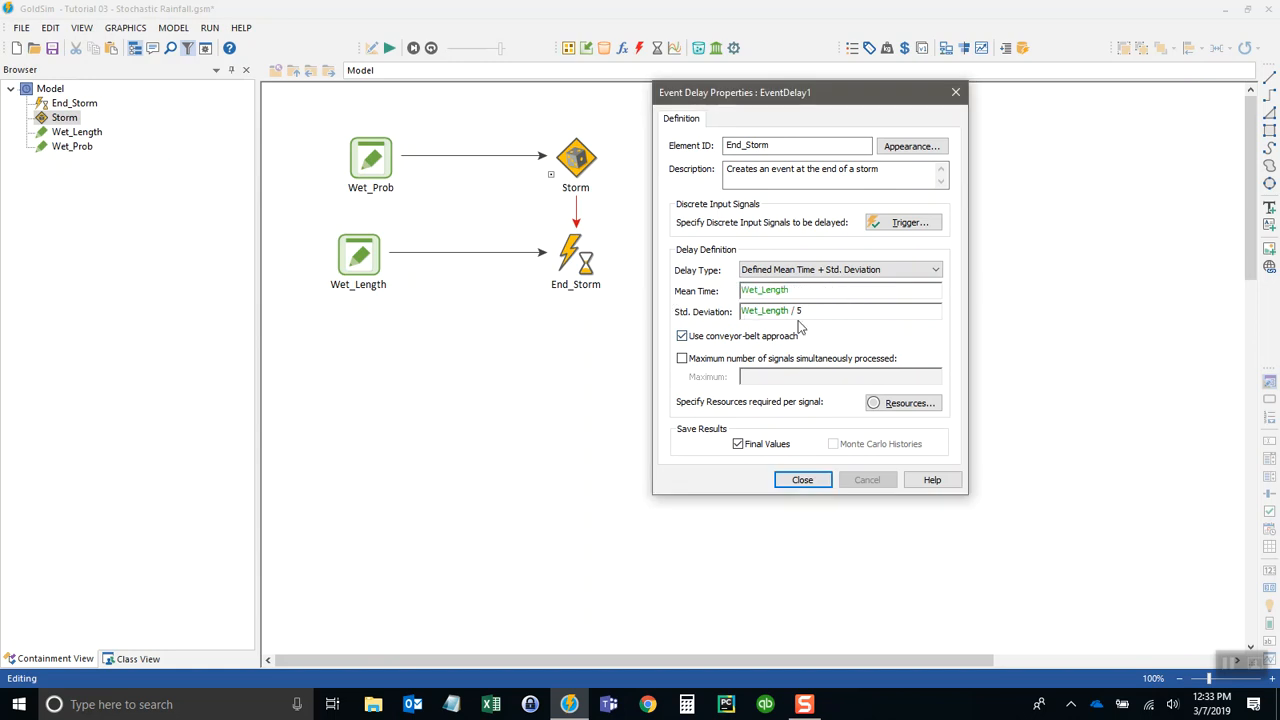
click(764, 290)
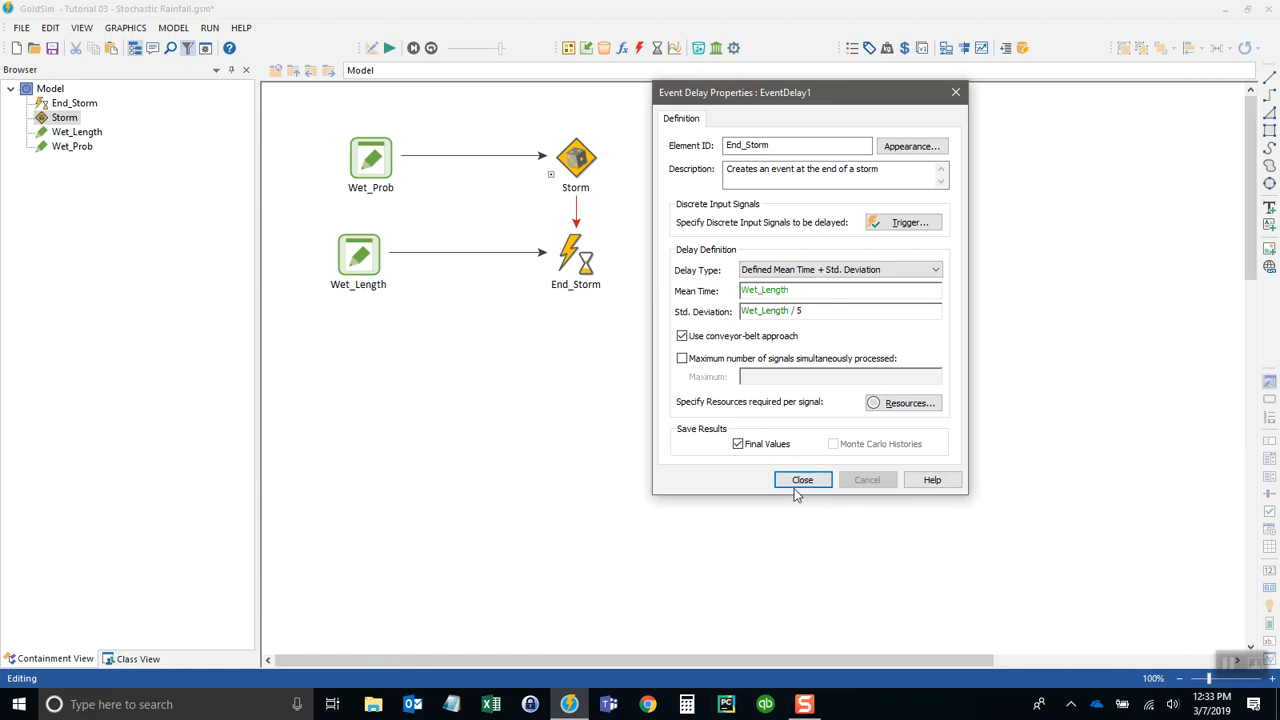
click(802, 480)
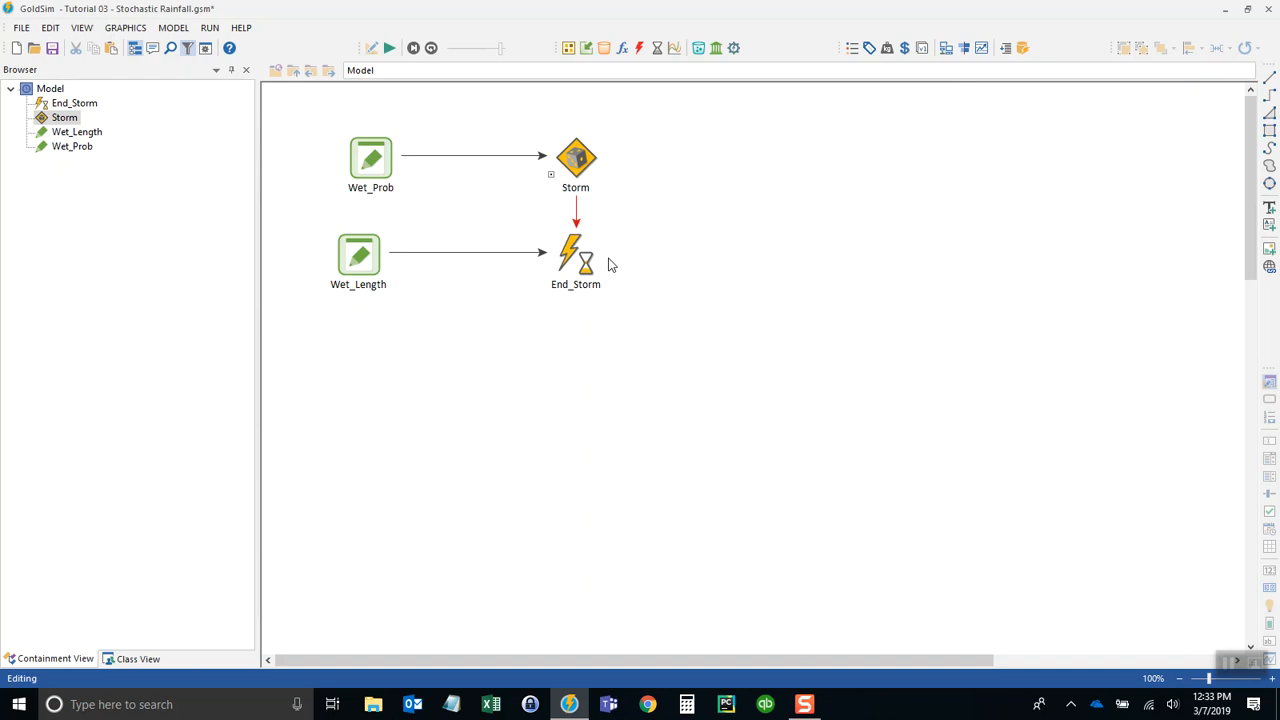
mouse_move(614, 268)
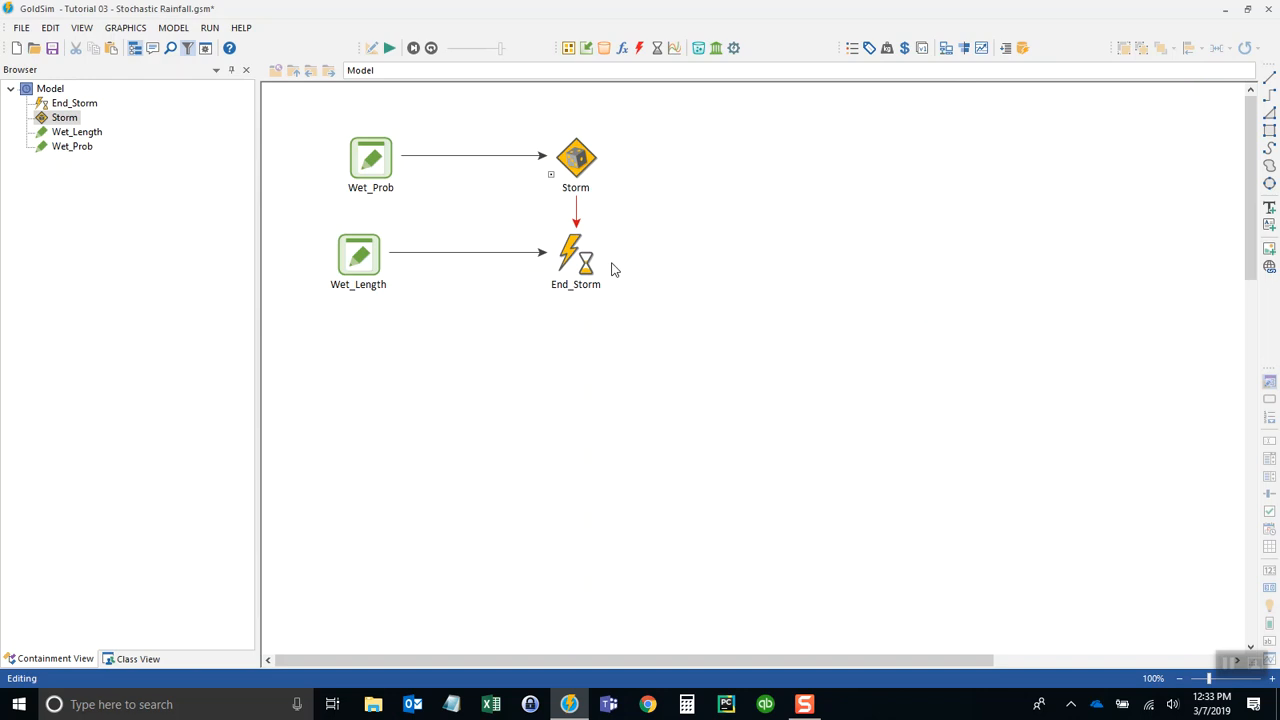
Add a Status element Wet described as 'True if today is wet; False if dry'.
click(656, 48)
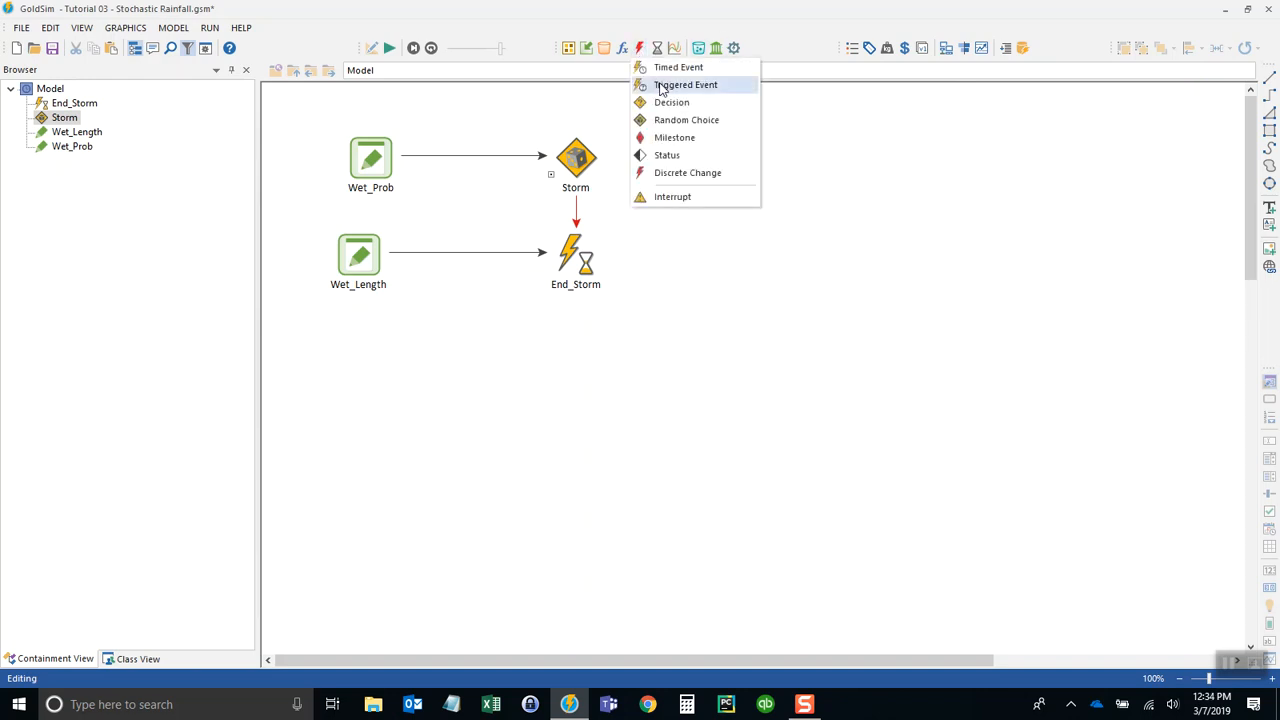
click(668, 156)
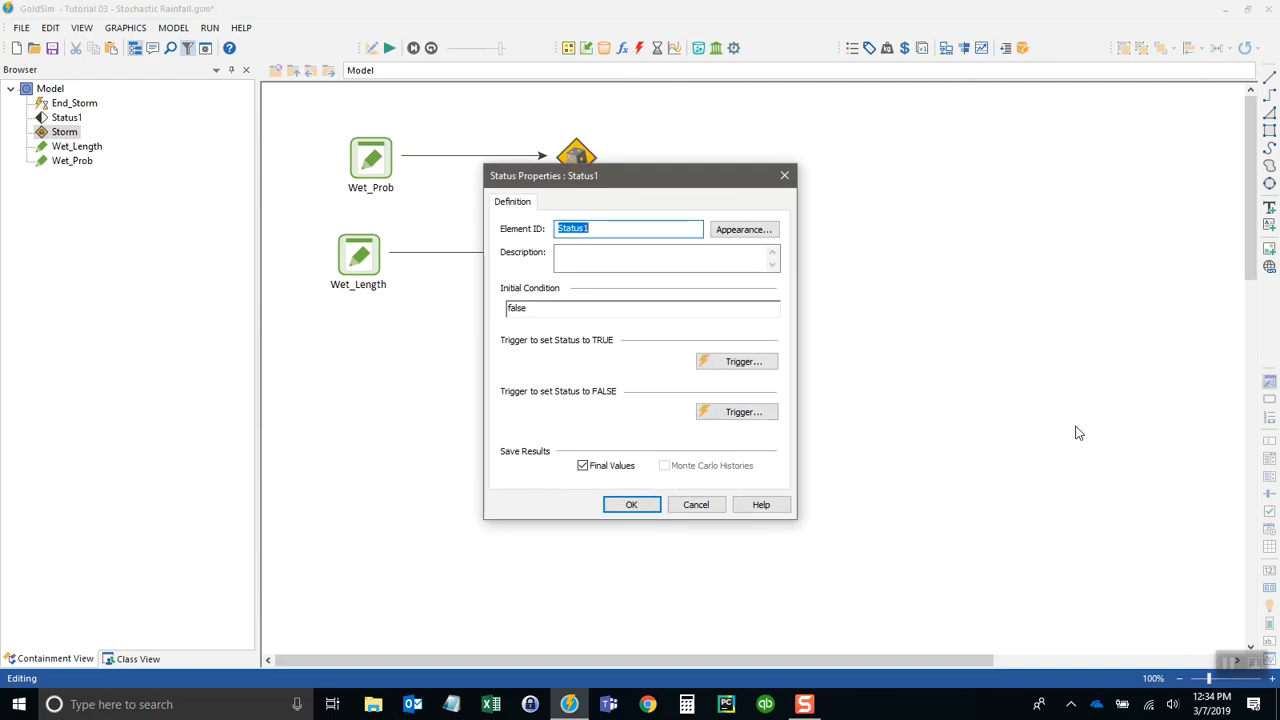
text(True if today)
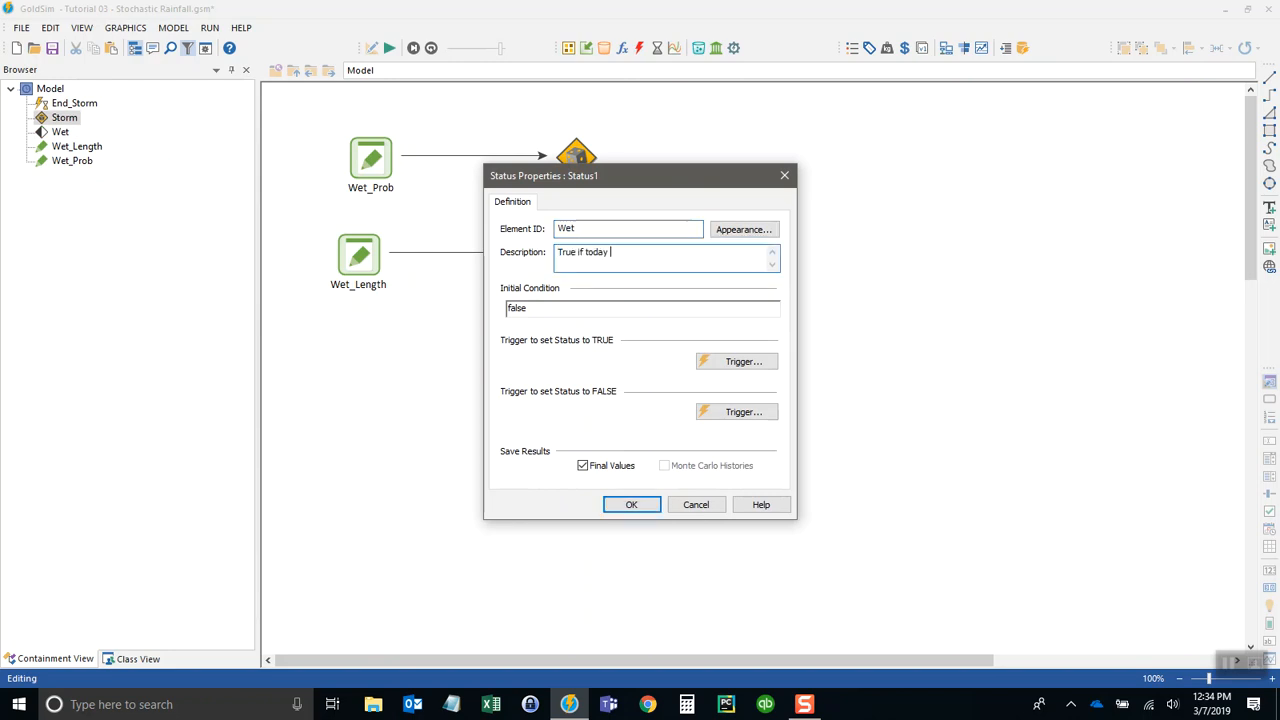
text(is wet; False if today is)
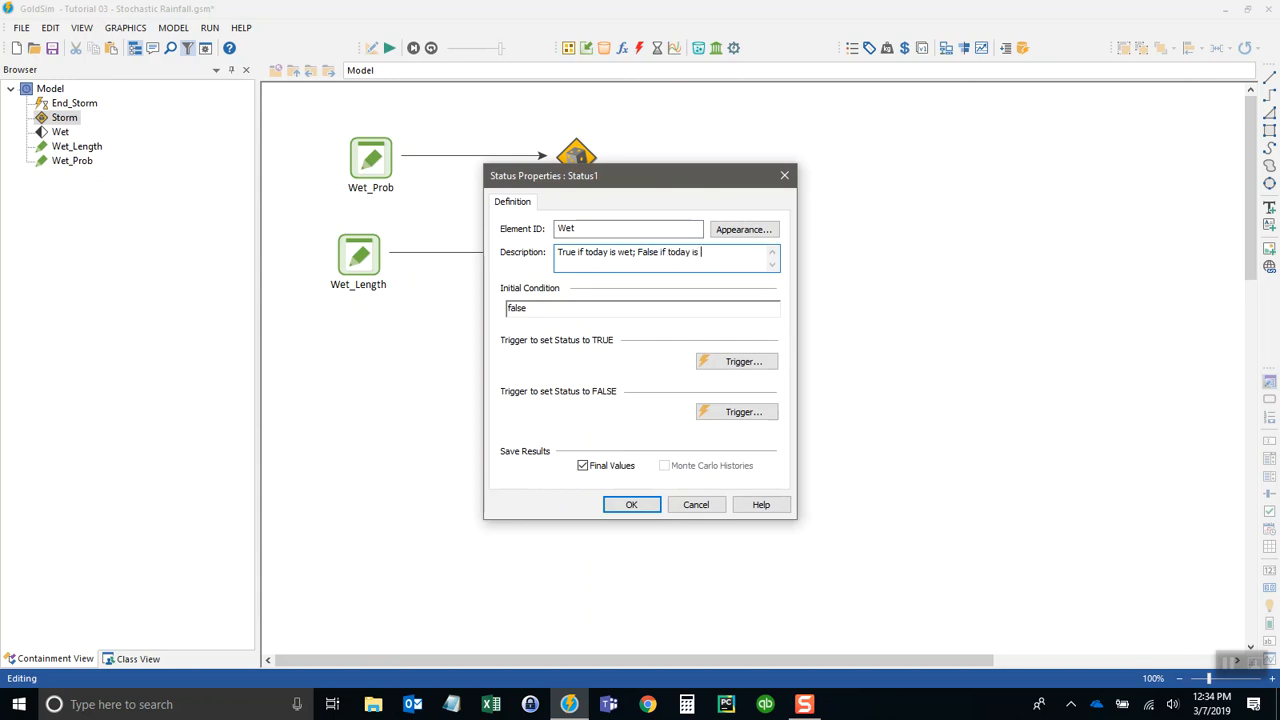
text(dry)
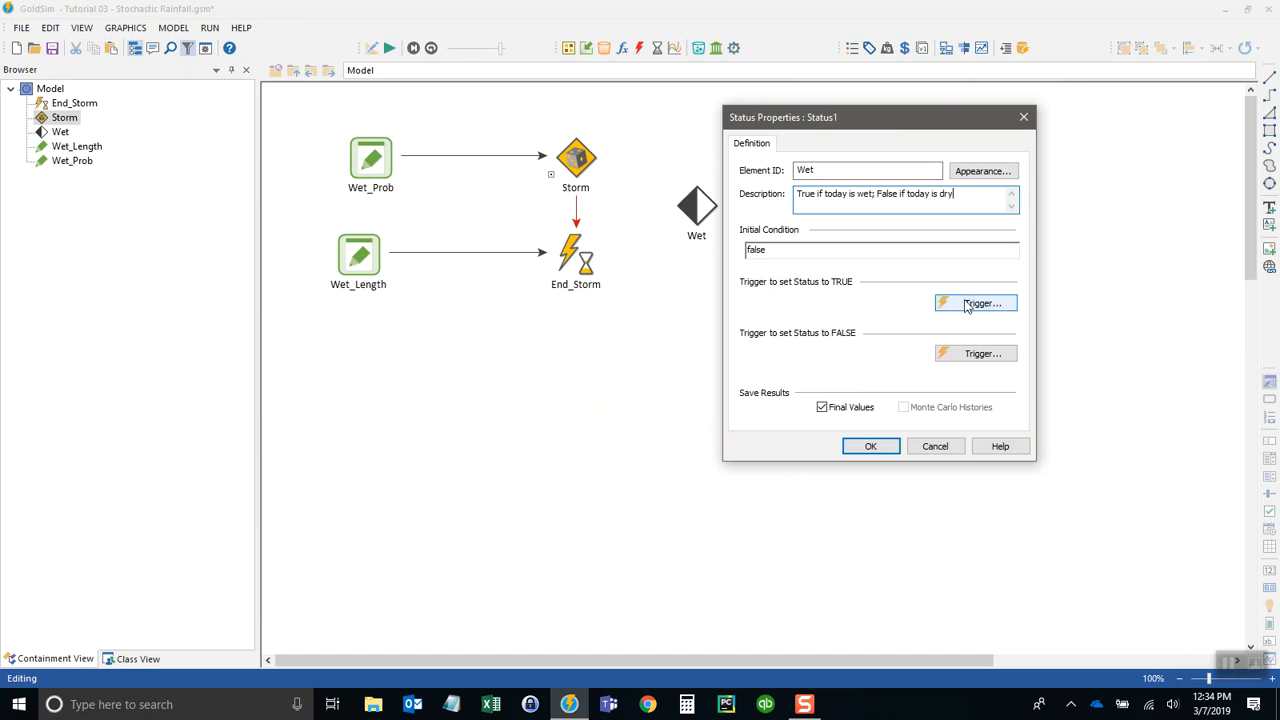
mouse_move(976, 304)
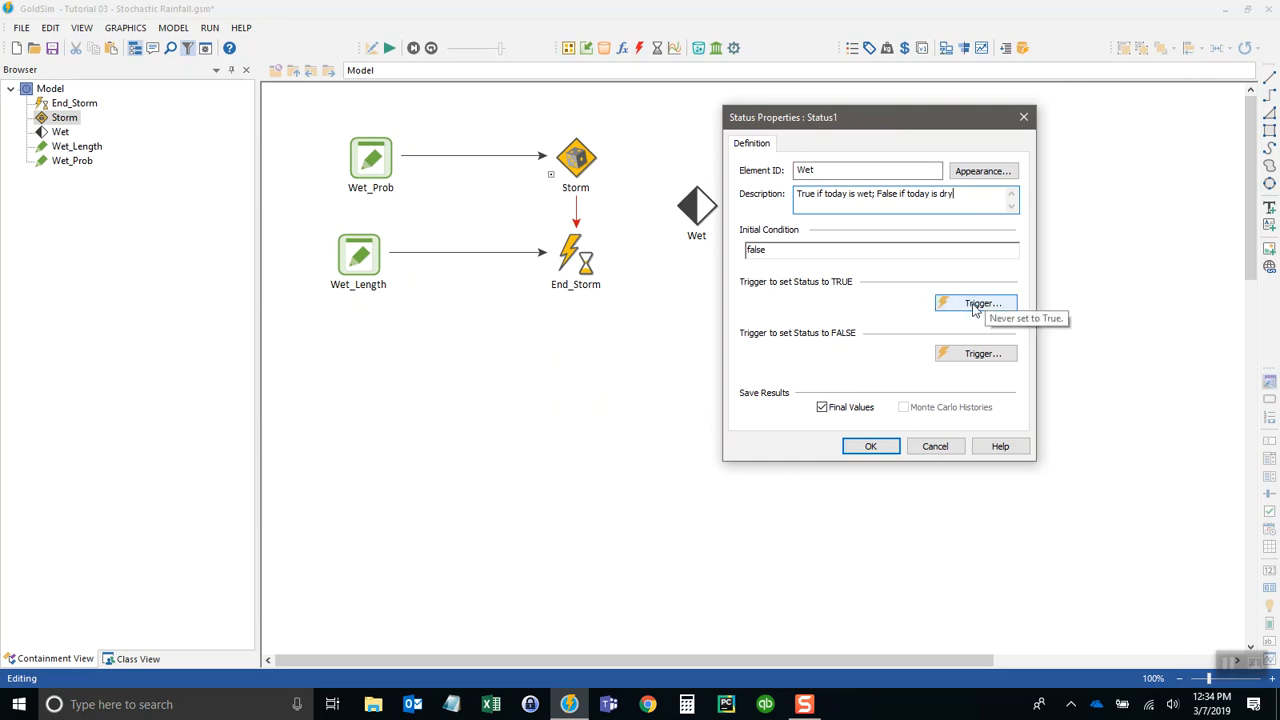
Make Wet's TRUE trigger fire on the Storm.Begin event.
click(976, 304)
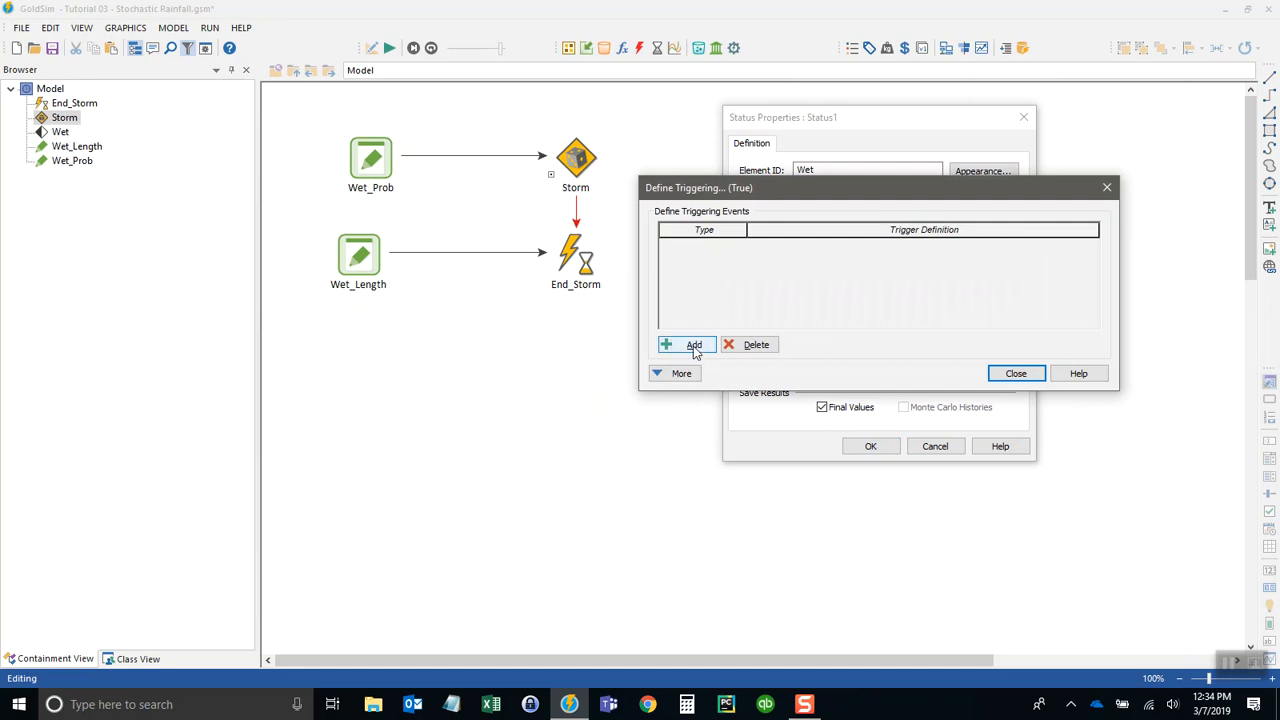
click(694, 344)
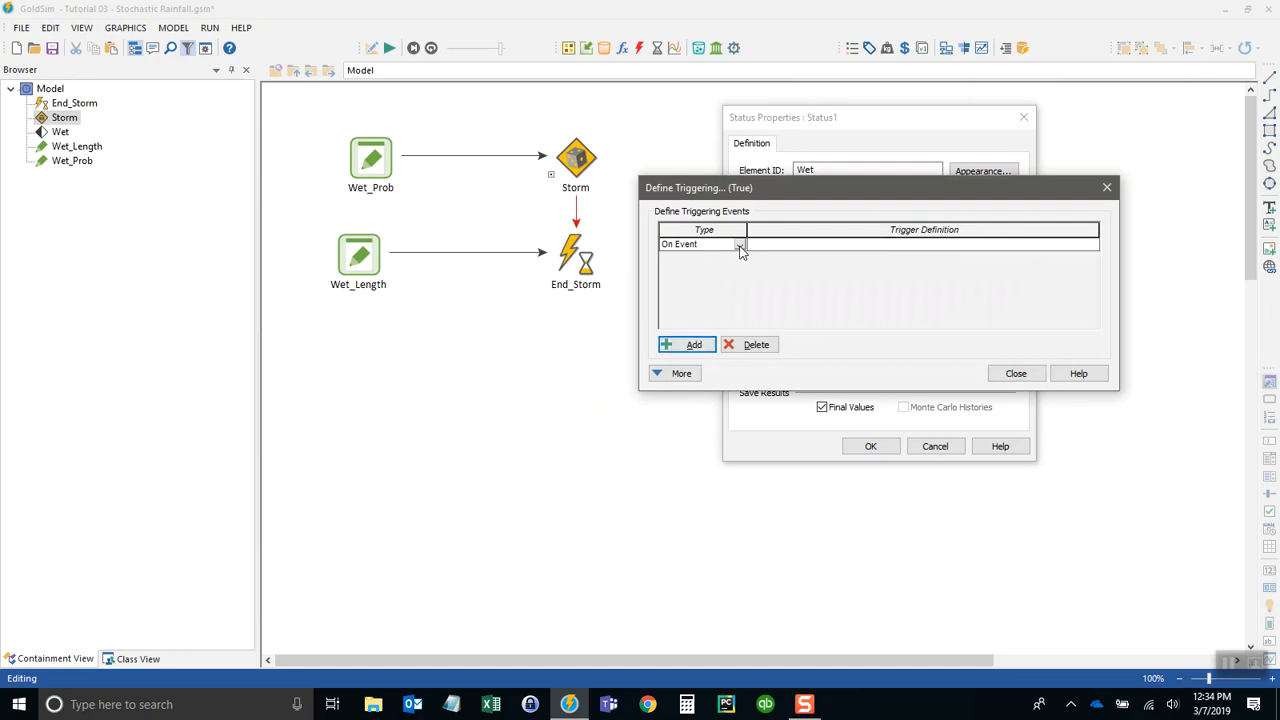
click(920, 244)
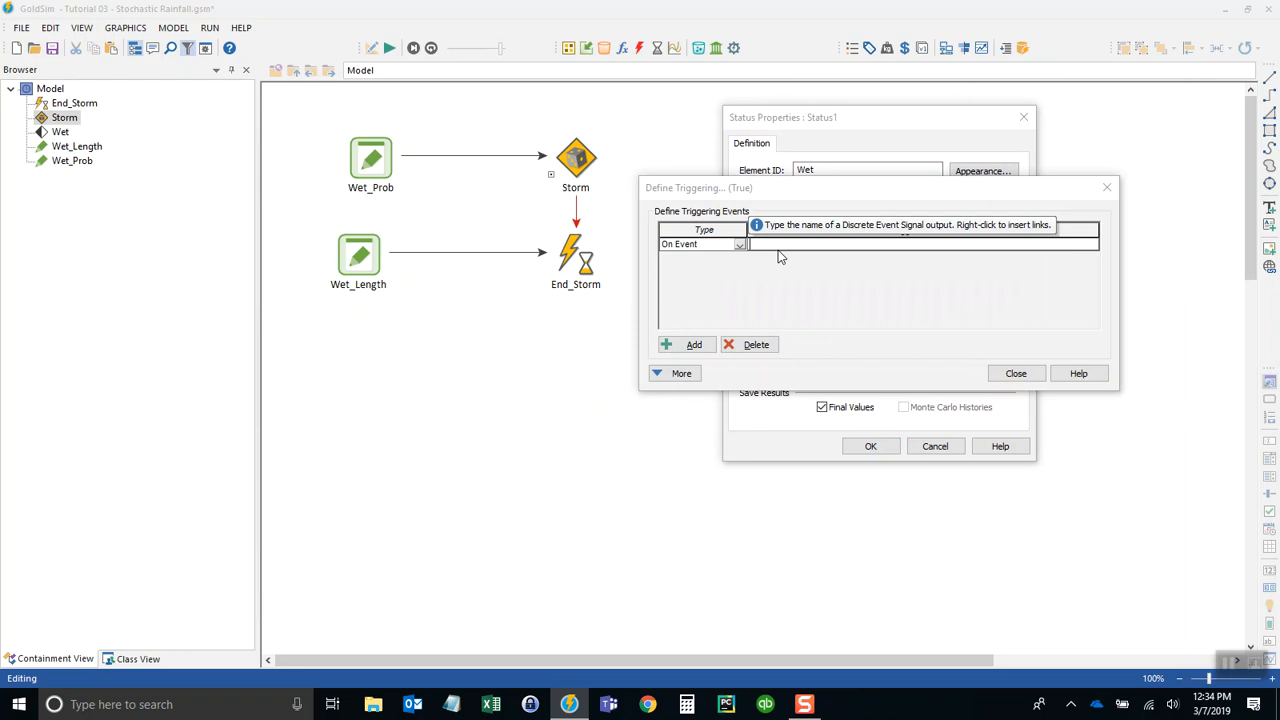
text(sto)
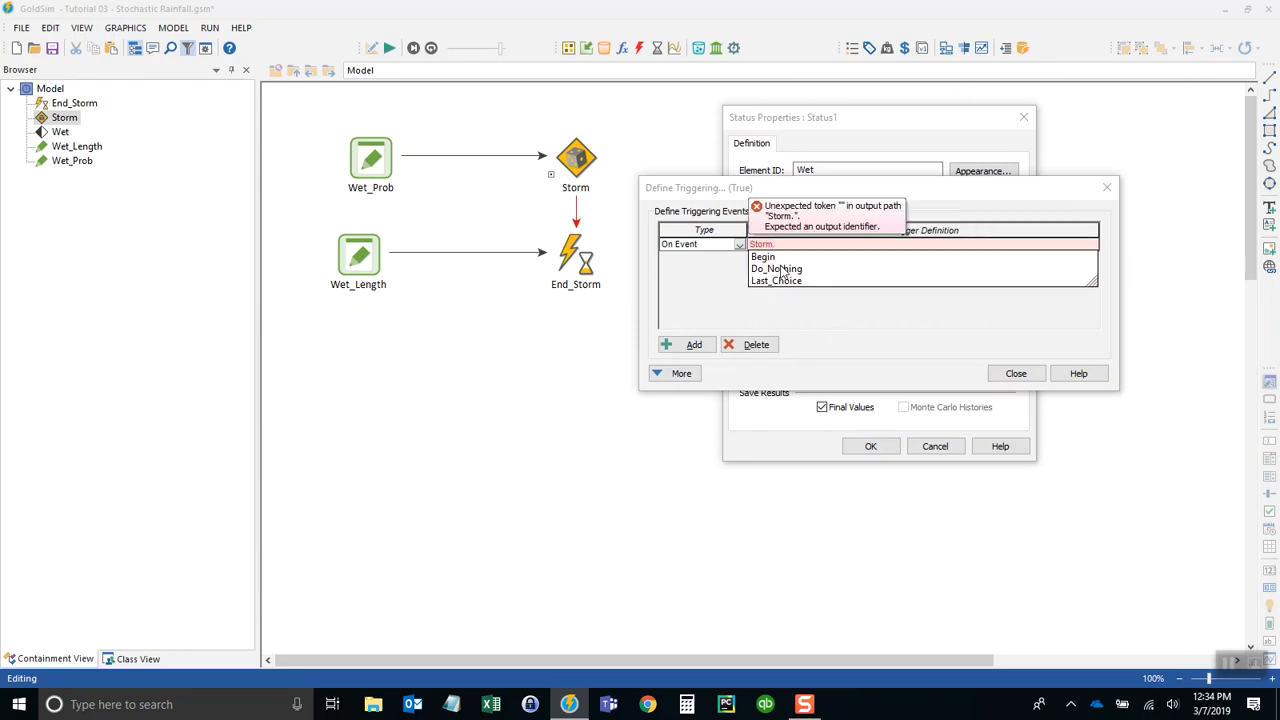
click(762, 256)
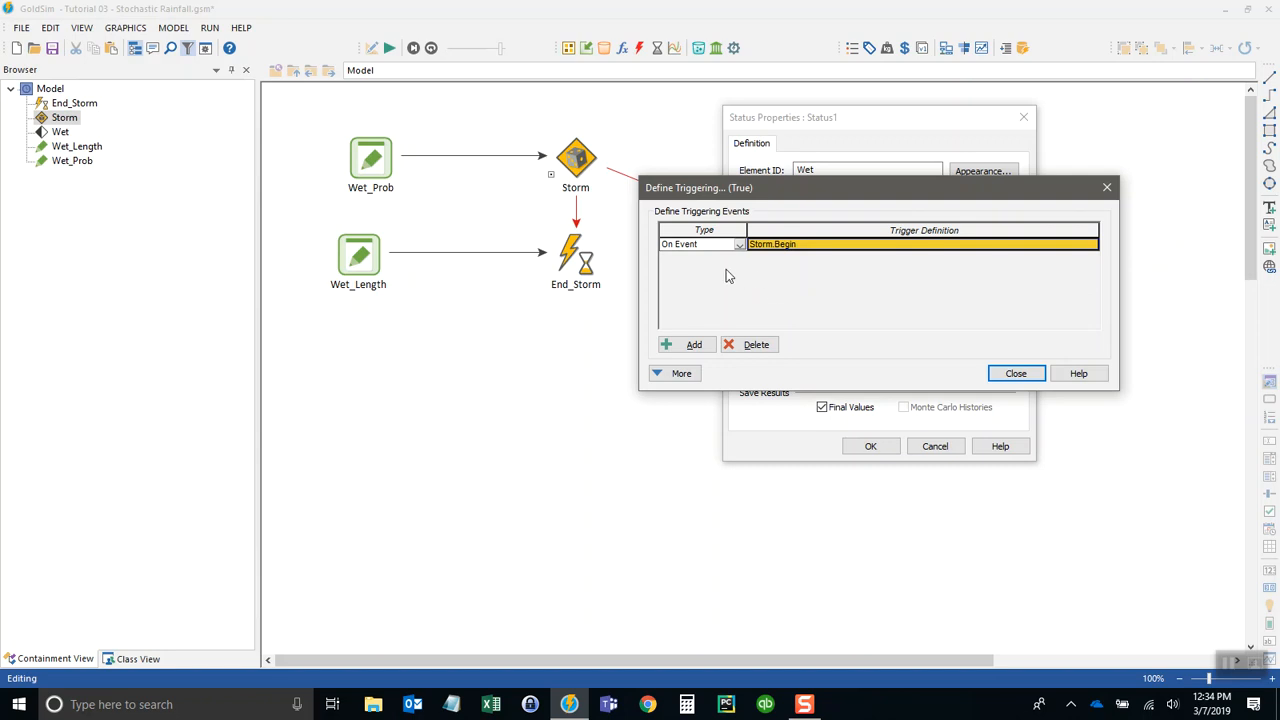
mouse_move(848, 192)
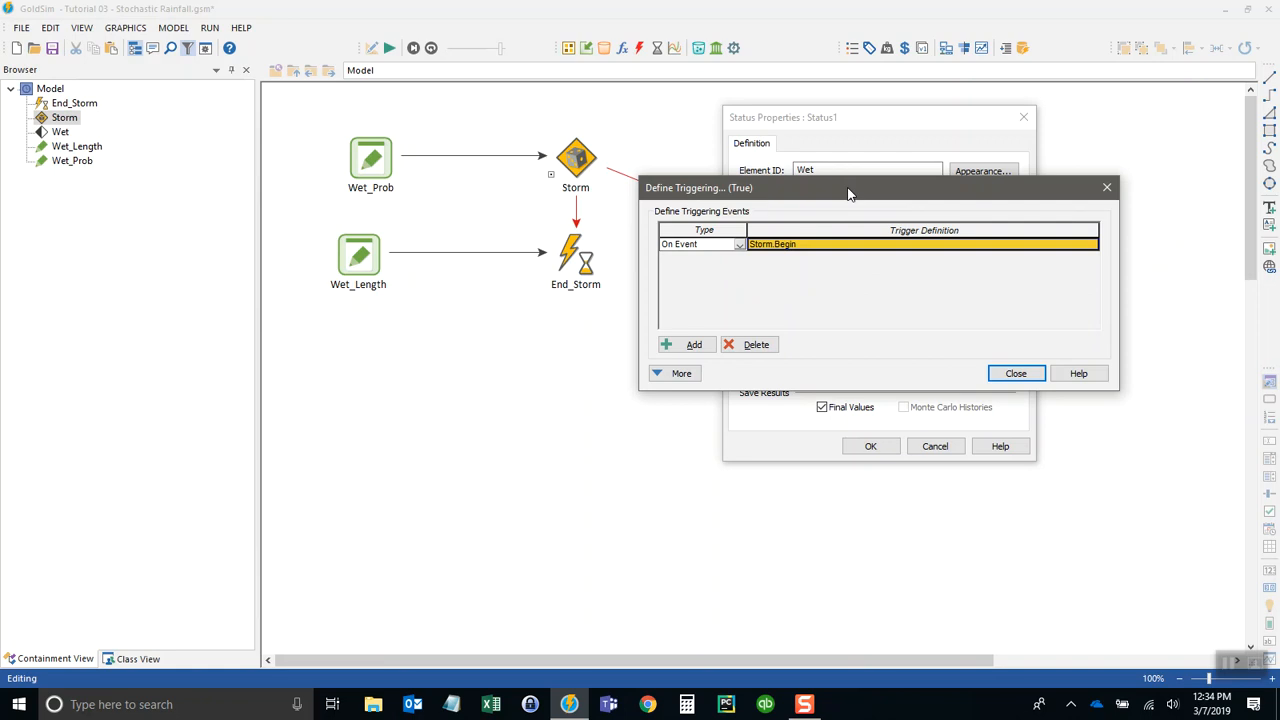
Require the condition 'not wet' before the TRUE trigger fires.
click(680, 374)
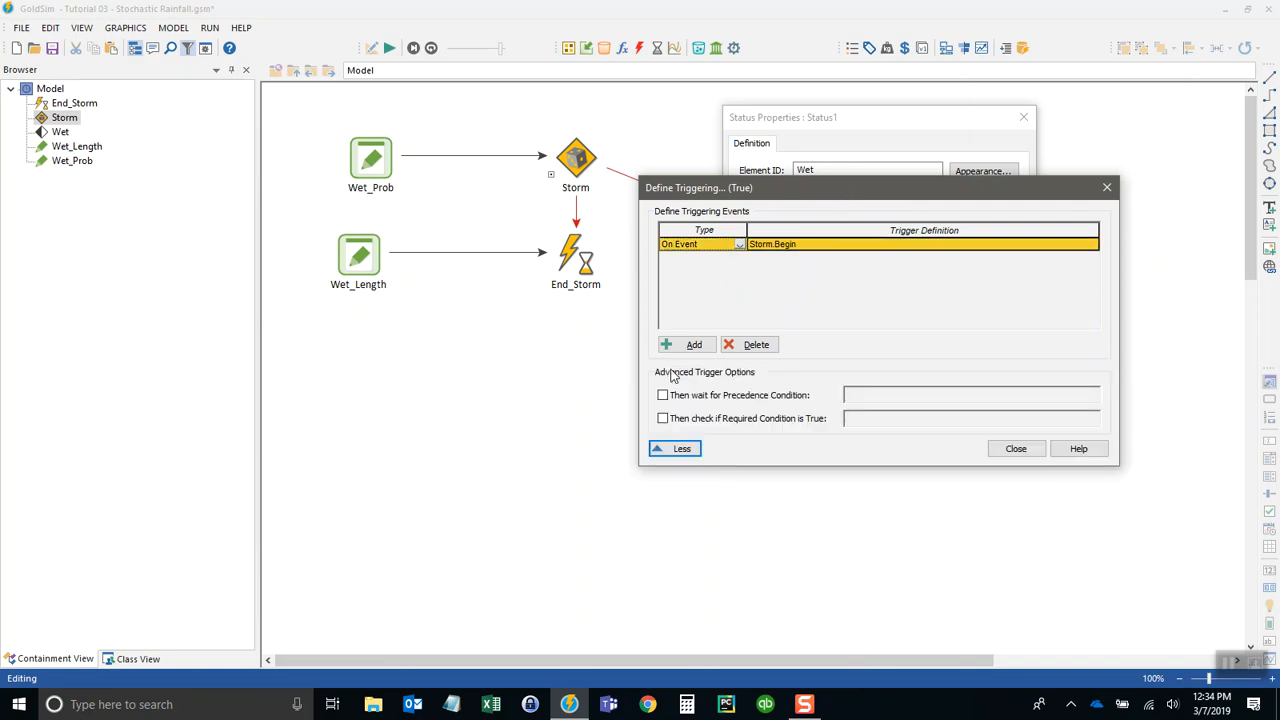
click(662, 418)
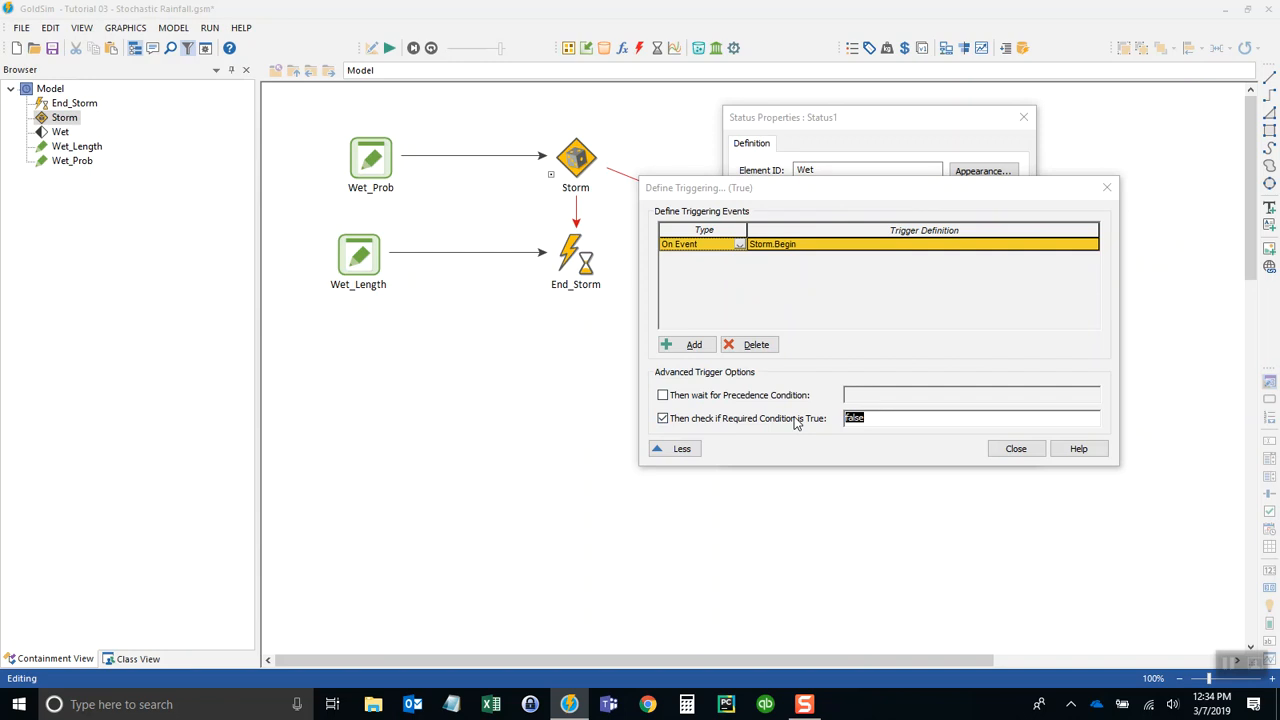
text(not wet)
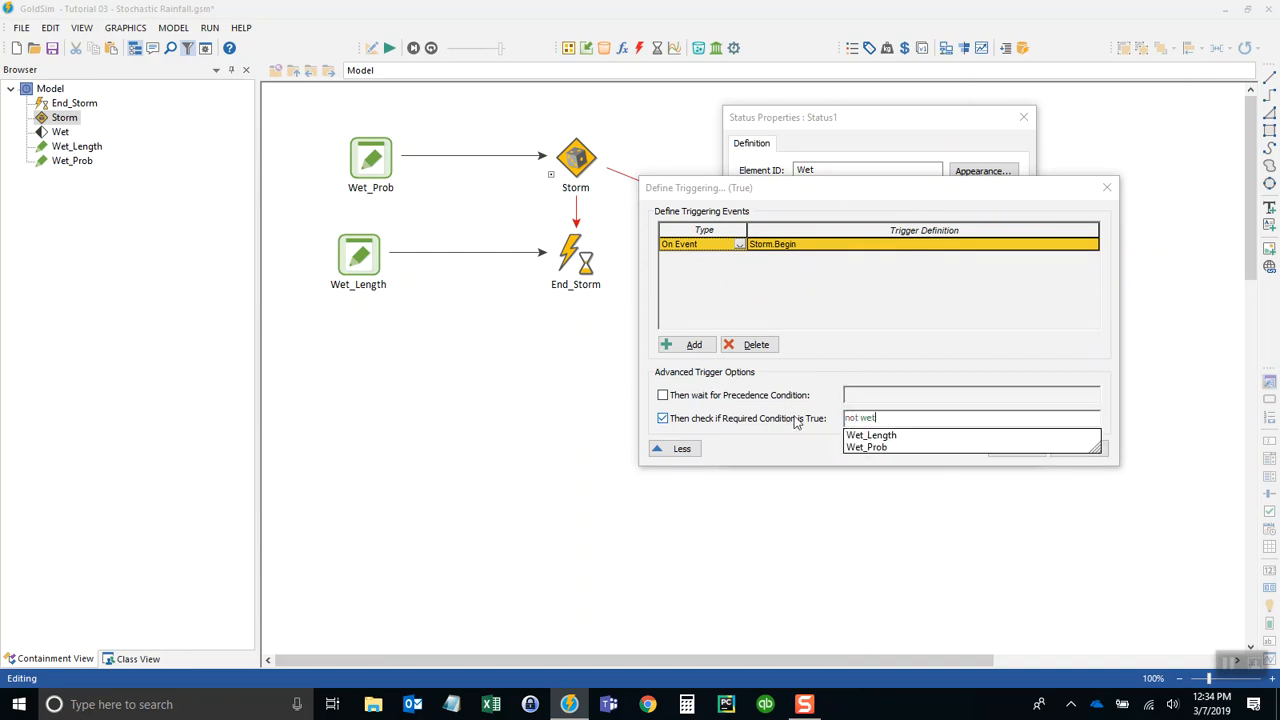
click(662, 418)
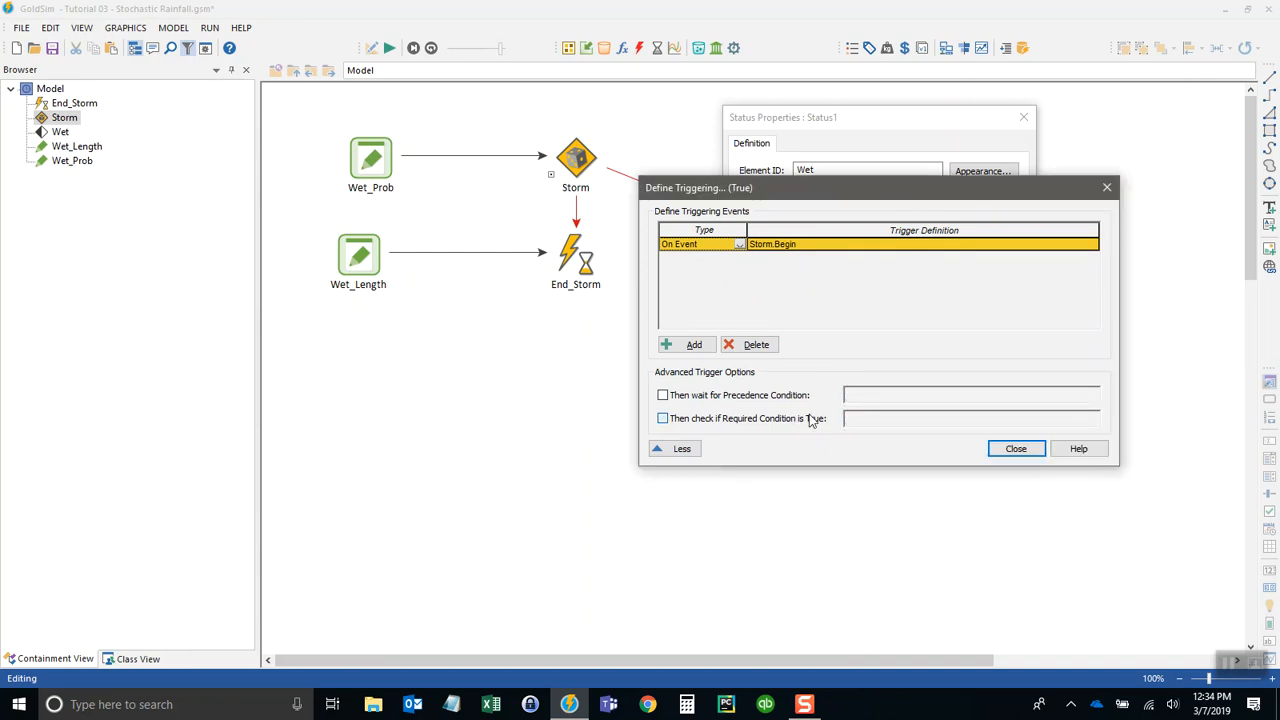
click(662, 418)
text(not wet)
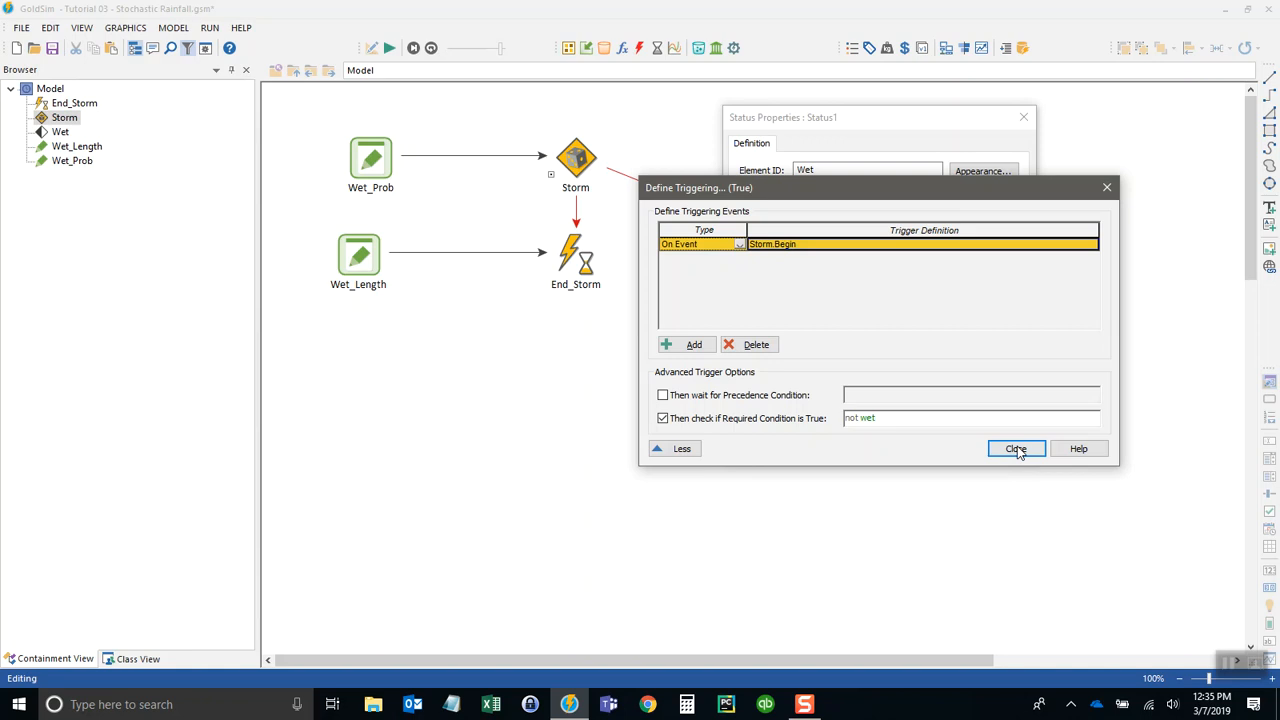
Make Wet's FALSE trigger fire on End_Storm, requiring the condition Wet.
click(1016, 448)
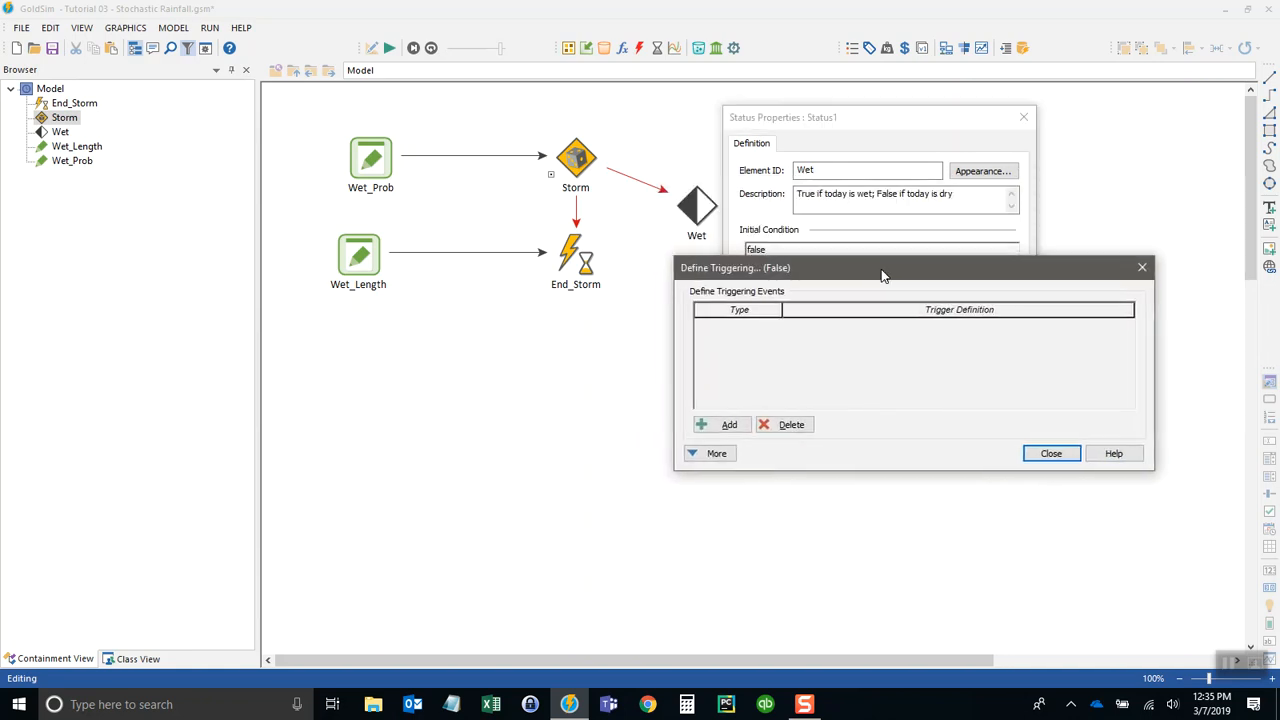
mouse_move(736, 420)
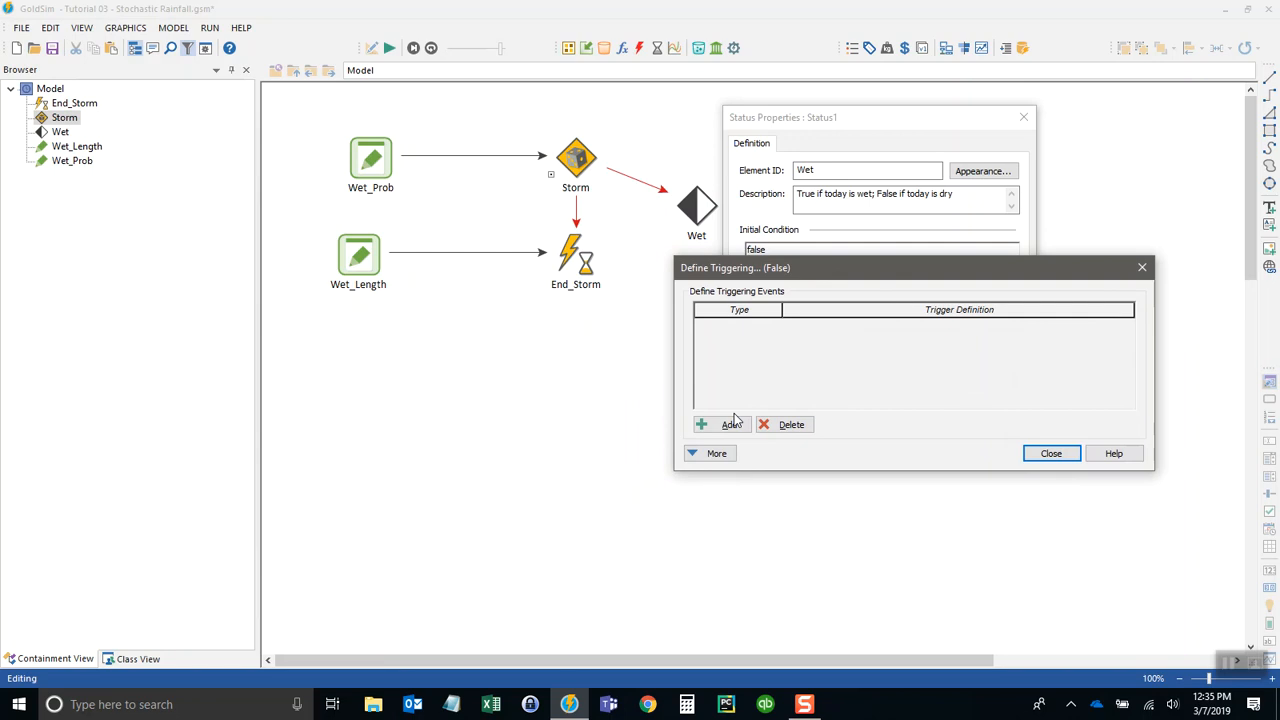
click(728, 424)
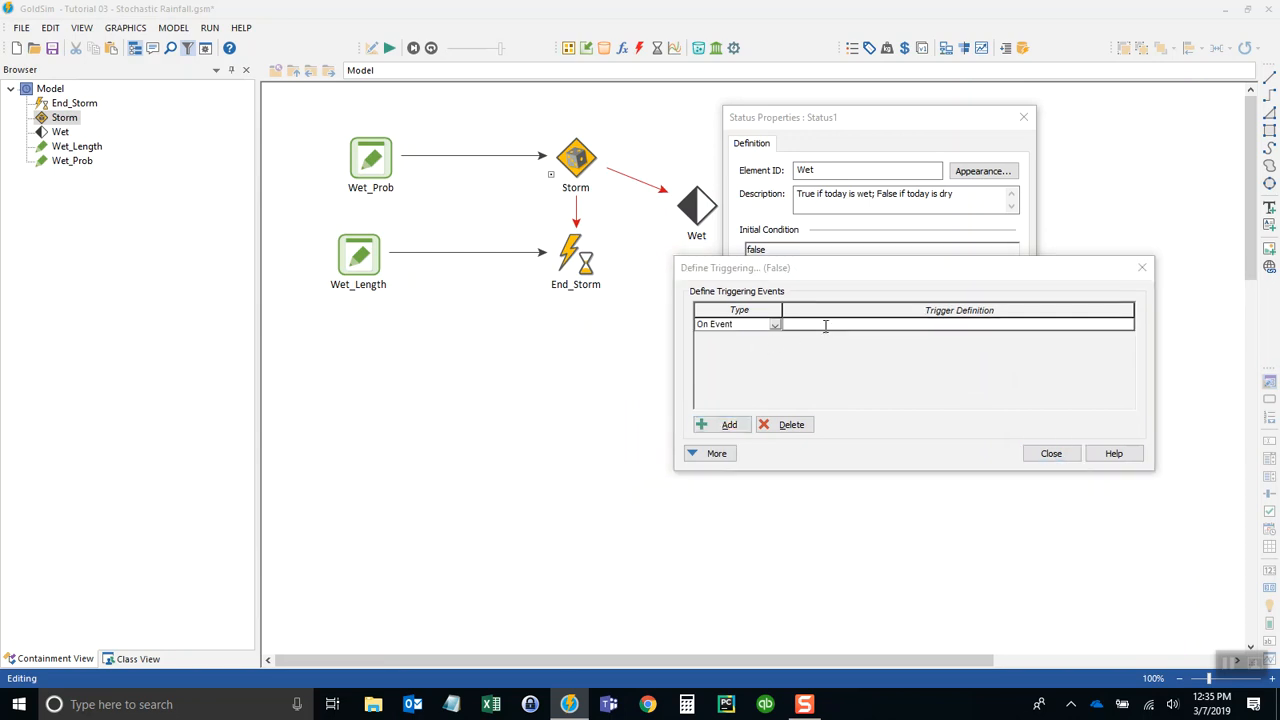
text(end)
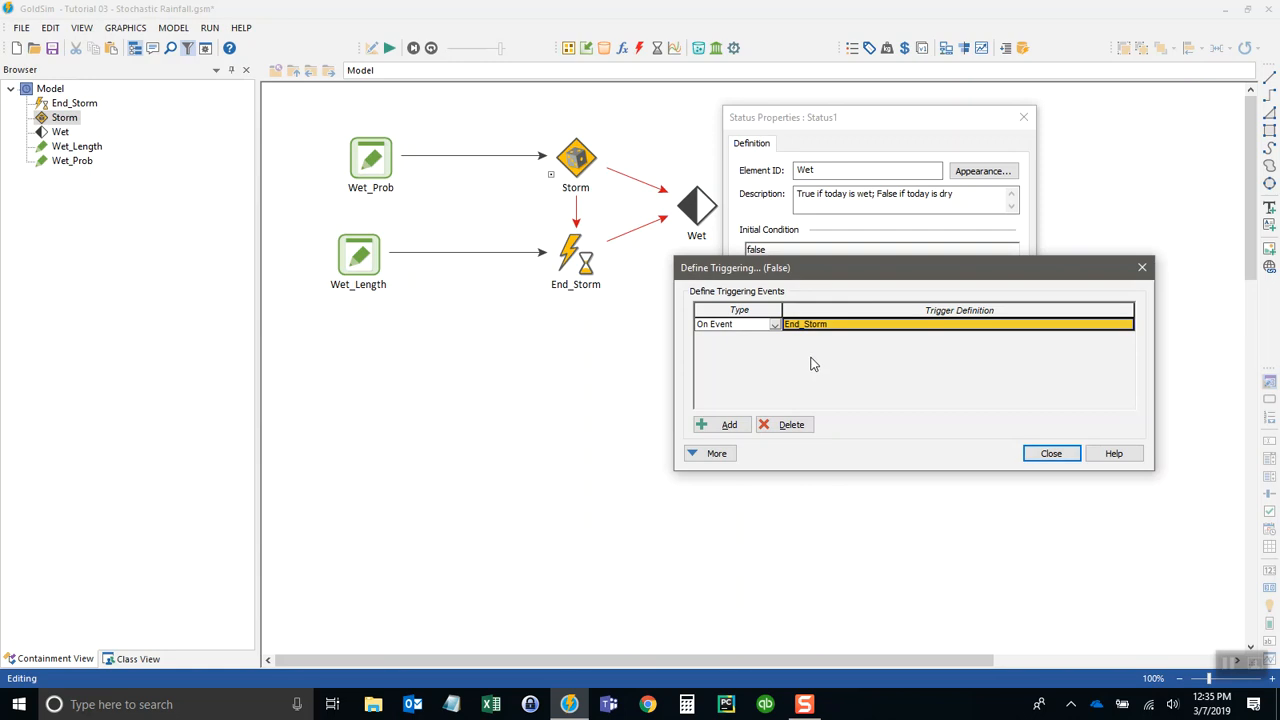
click(716, 452)
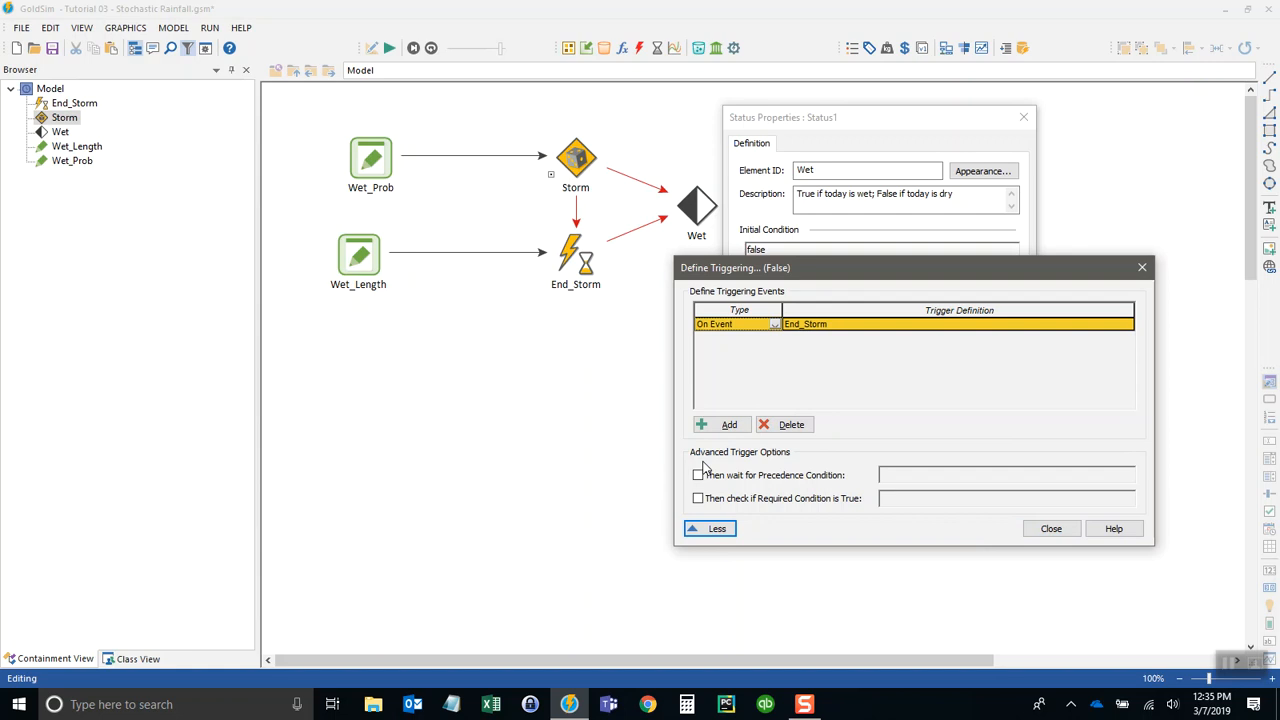
click(696, 498)
text(wet)
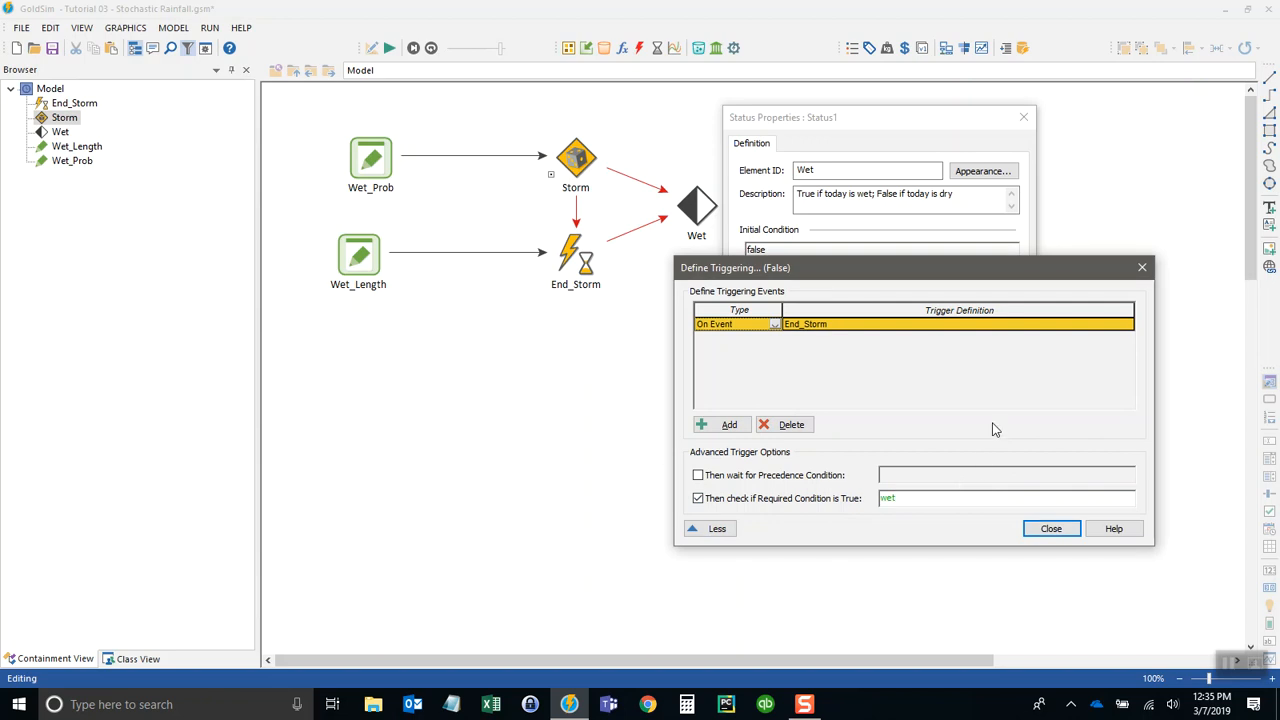
click(1050, 528)
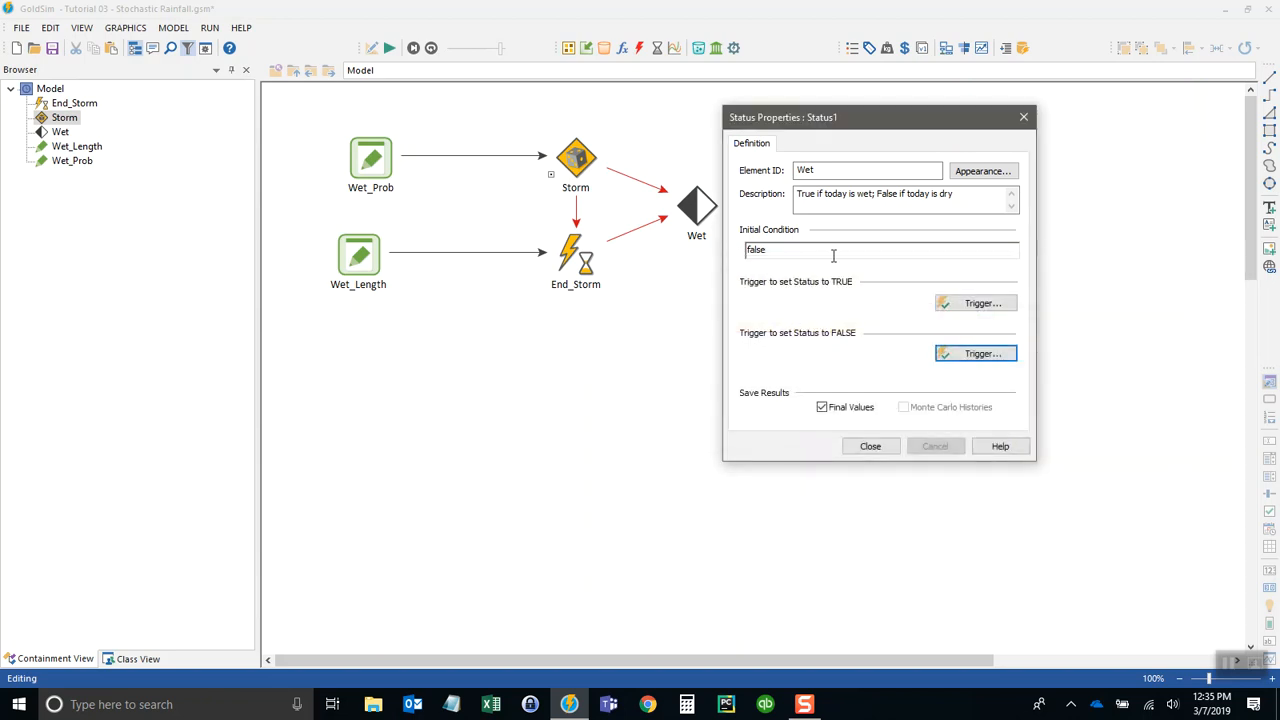
Confirm Wet's settings, tidy the layout and run the 100-realization simulation.
click(868, 446)
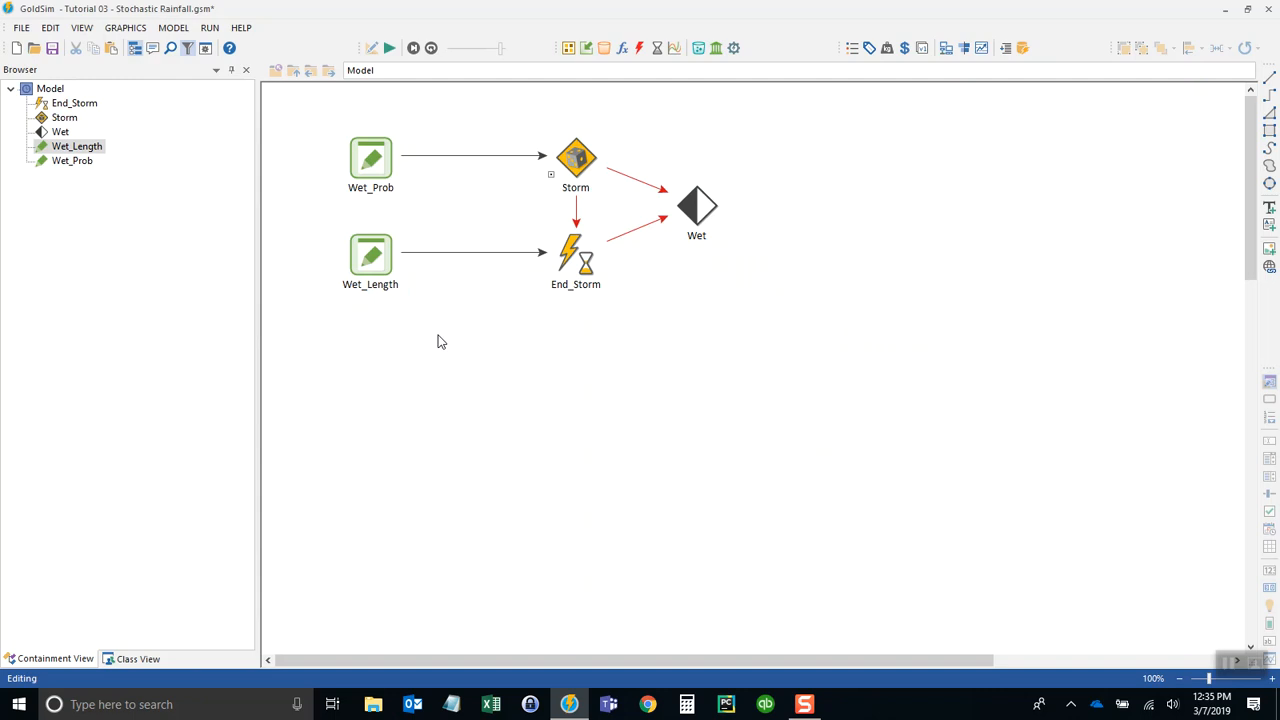
click(576, 160)
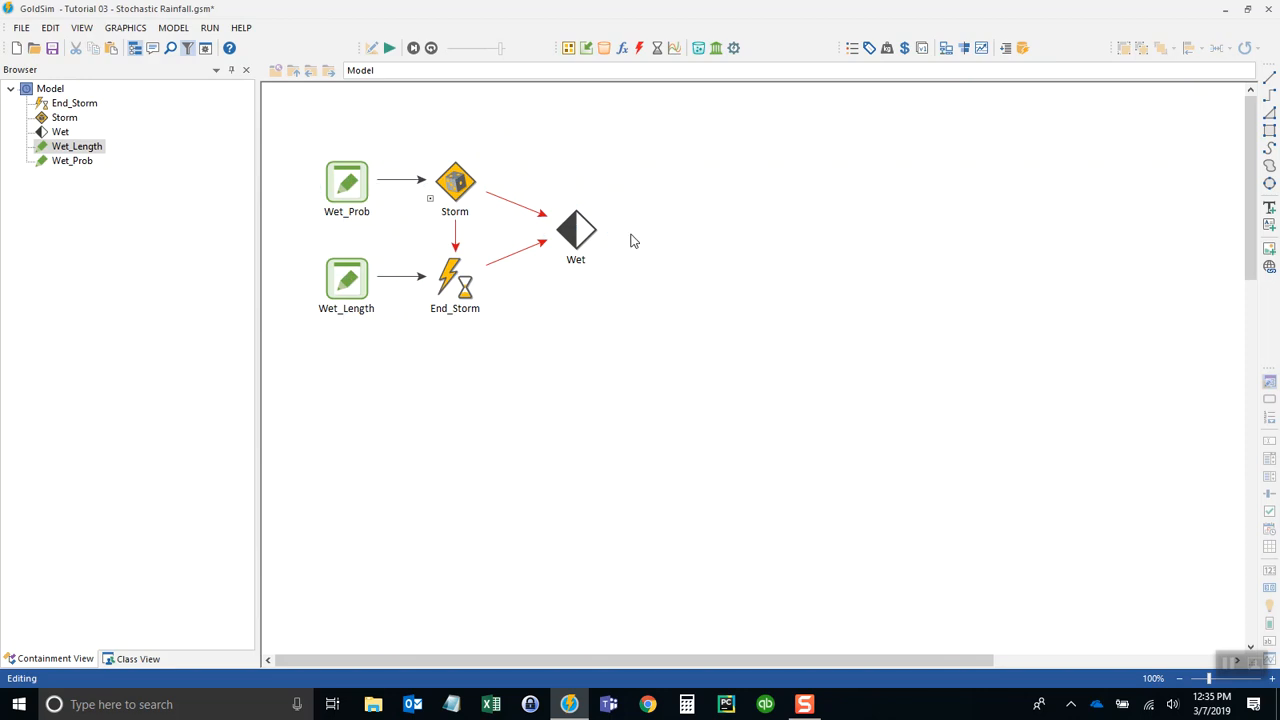
mouse_move(400, 56)
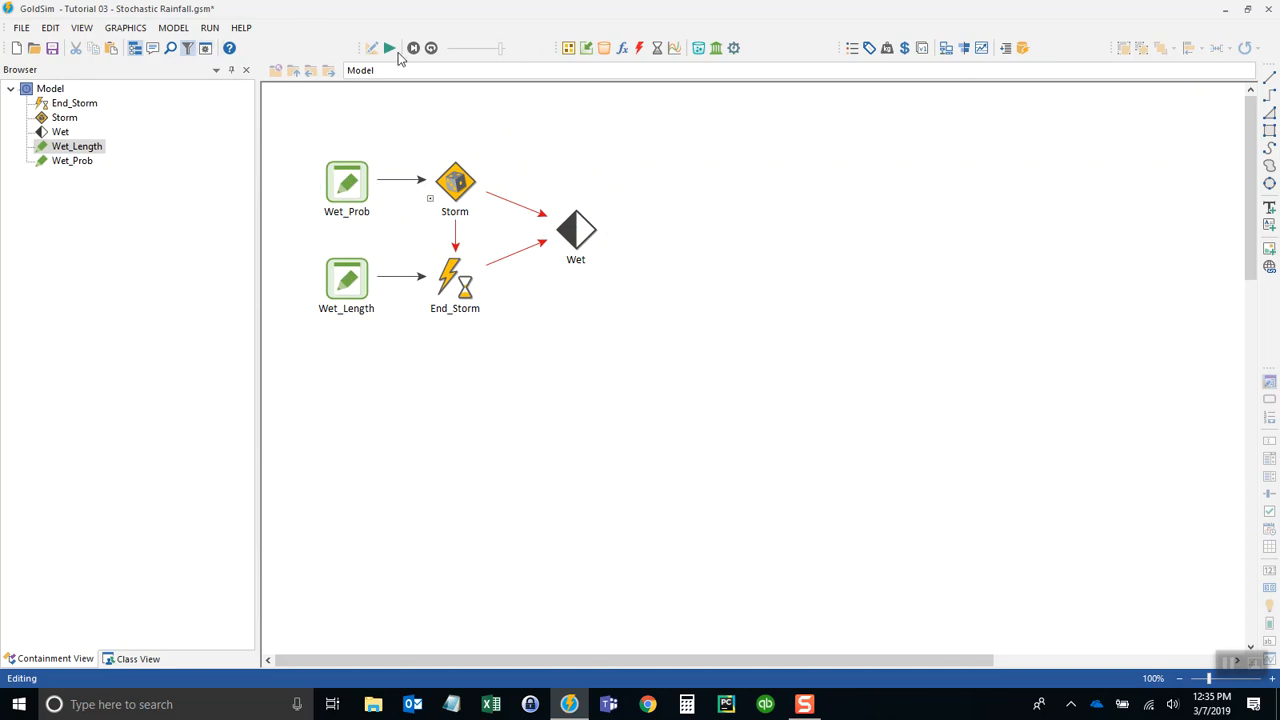
click(388, 48)
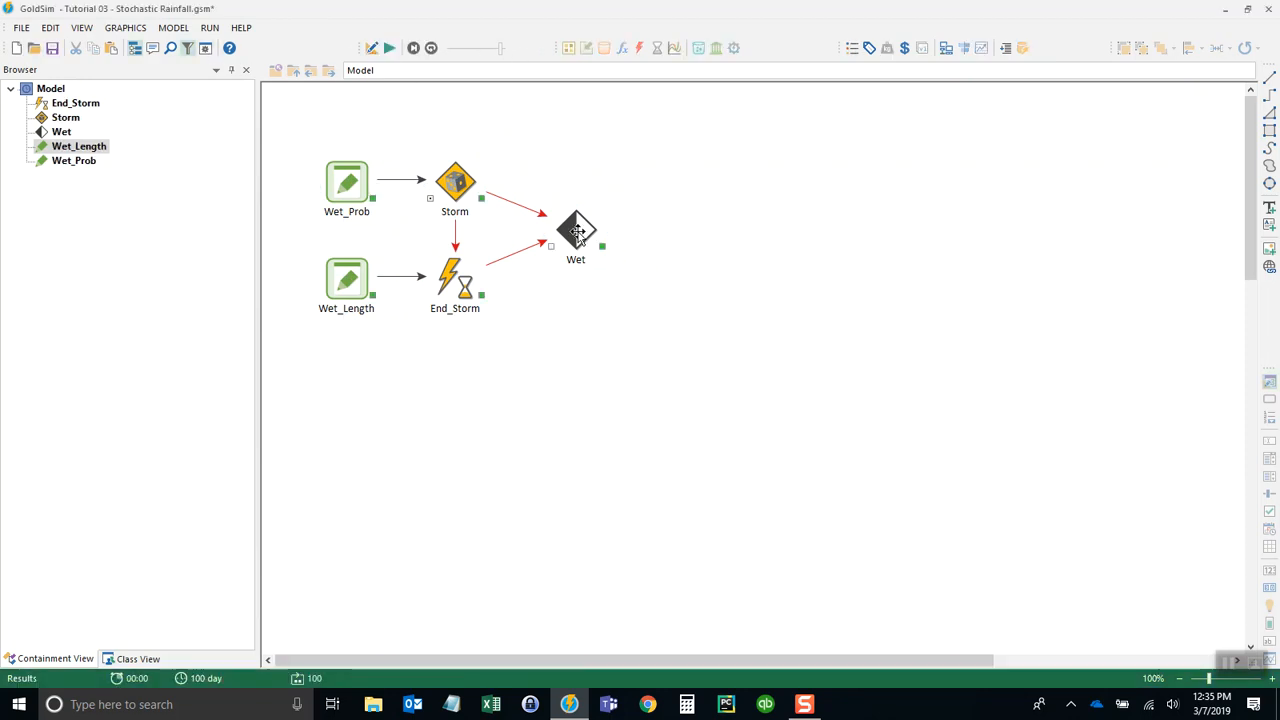
double_click(576, 230)
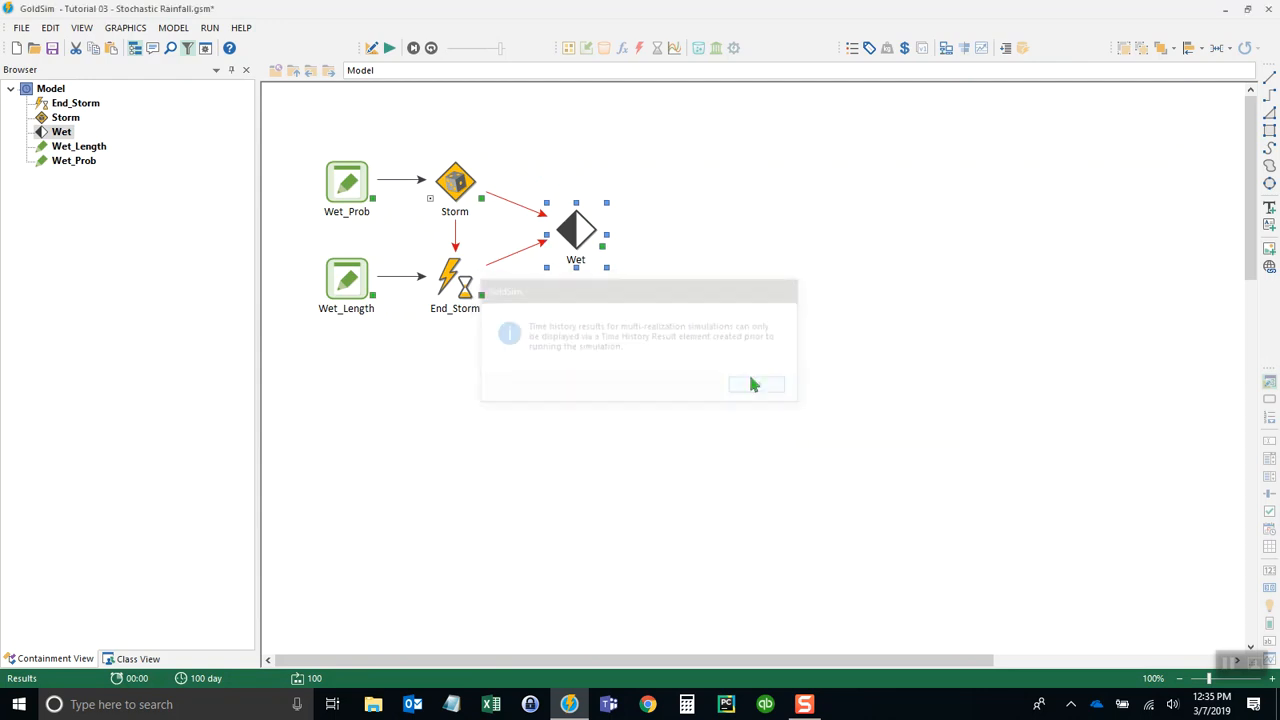
click(756, 384)
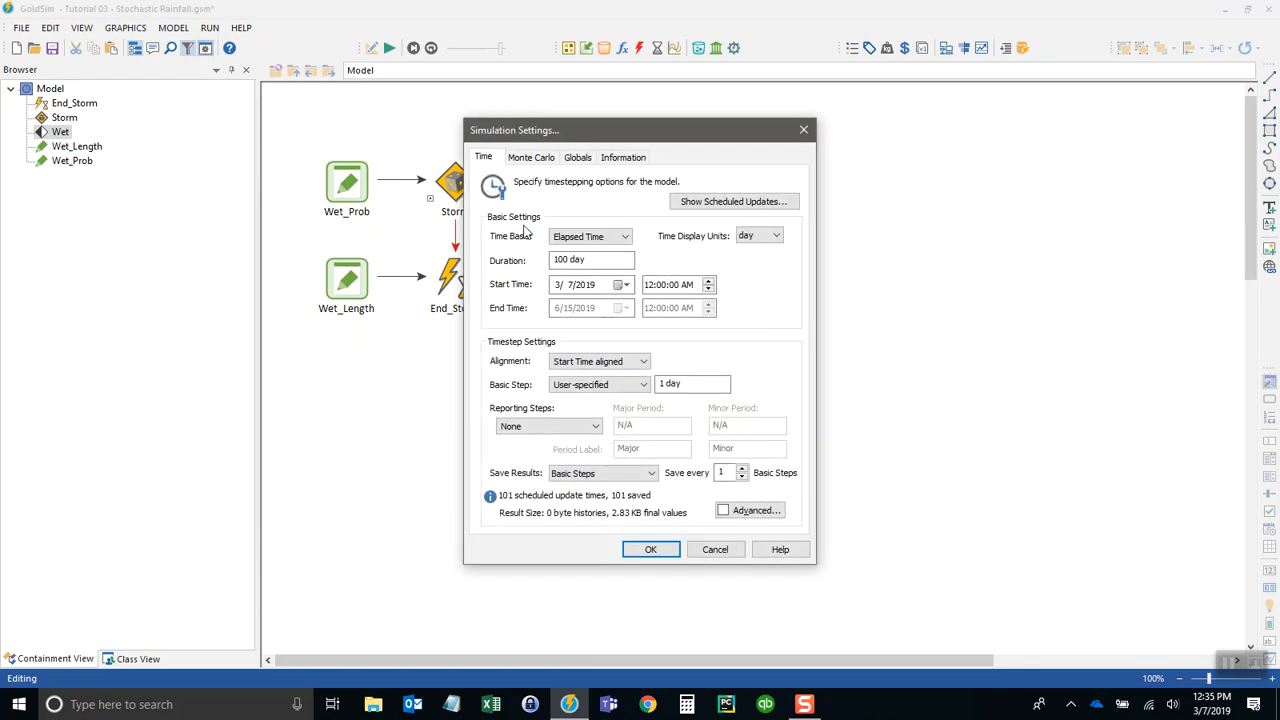
Check the Monte Carlo settings and review Wet's time history for realization 1.
click(532, 156)
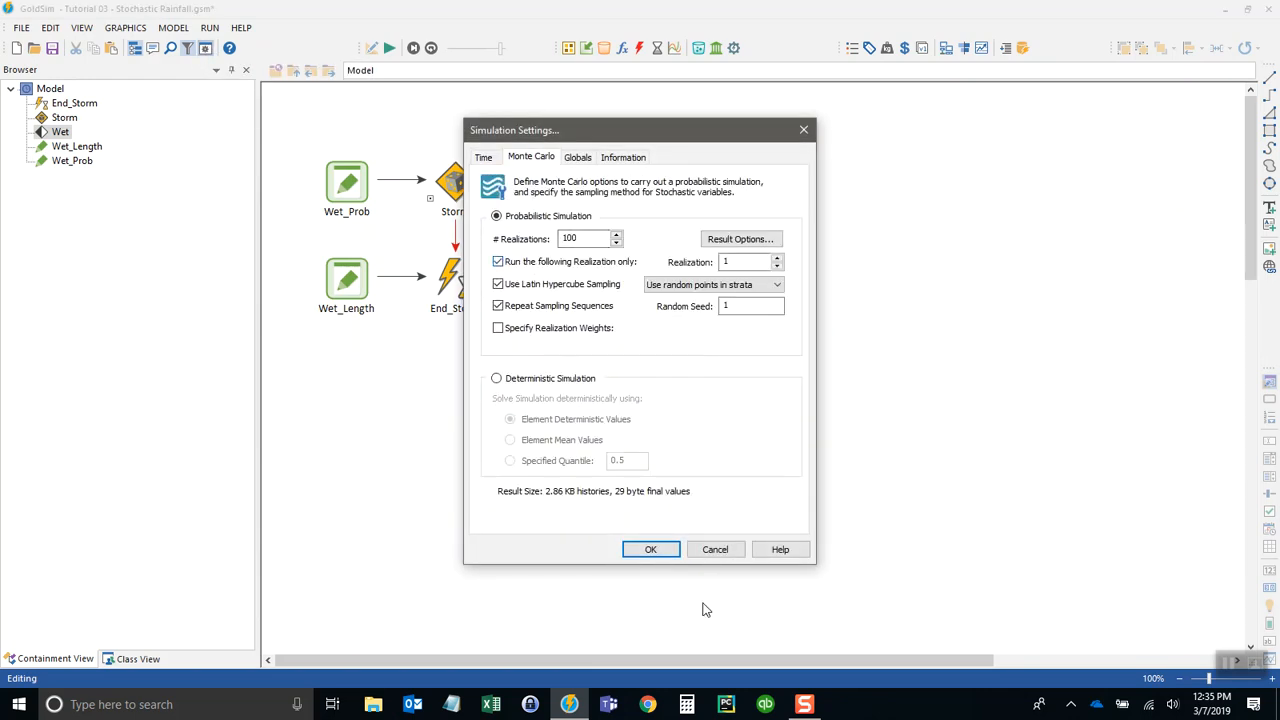
click(650, 548)
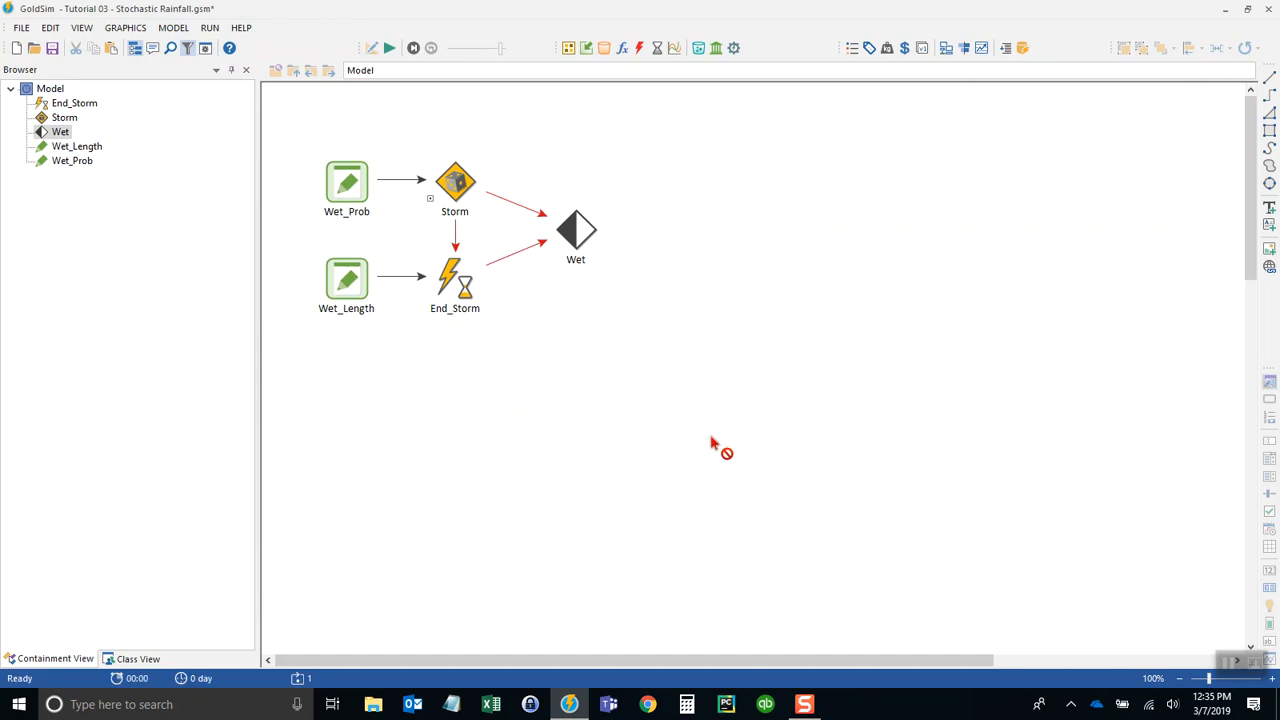
right_click(576, 236)
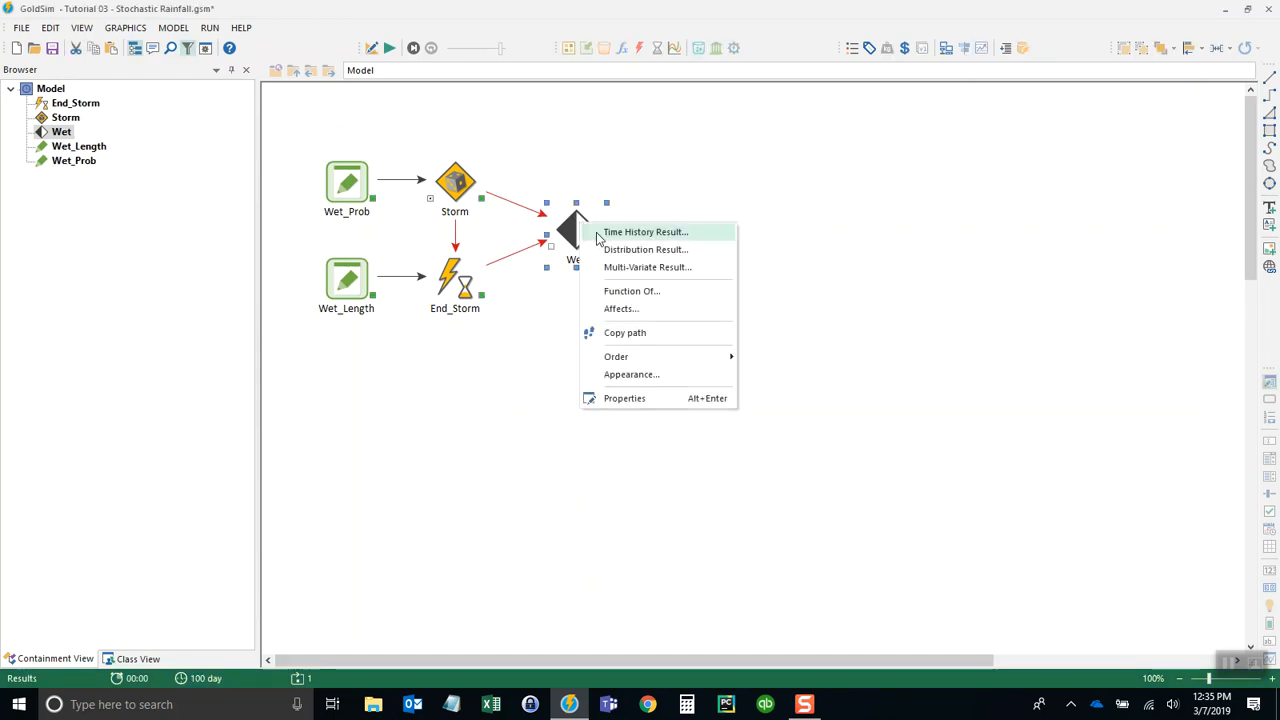
click(644, 232)
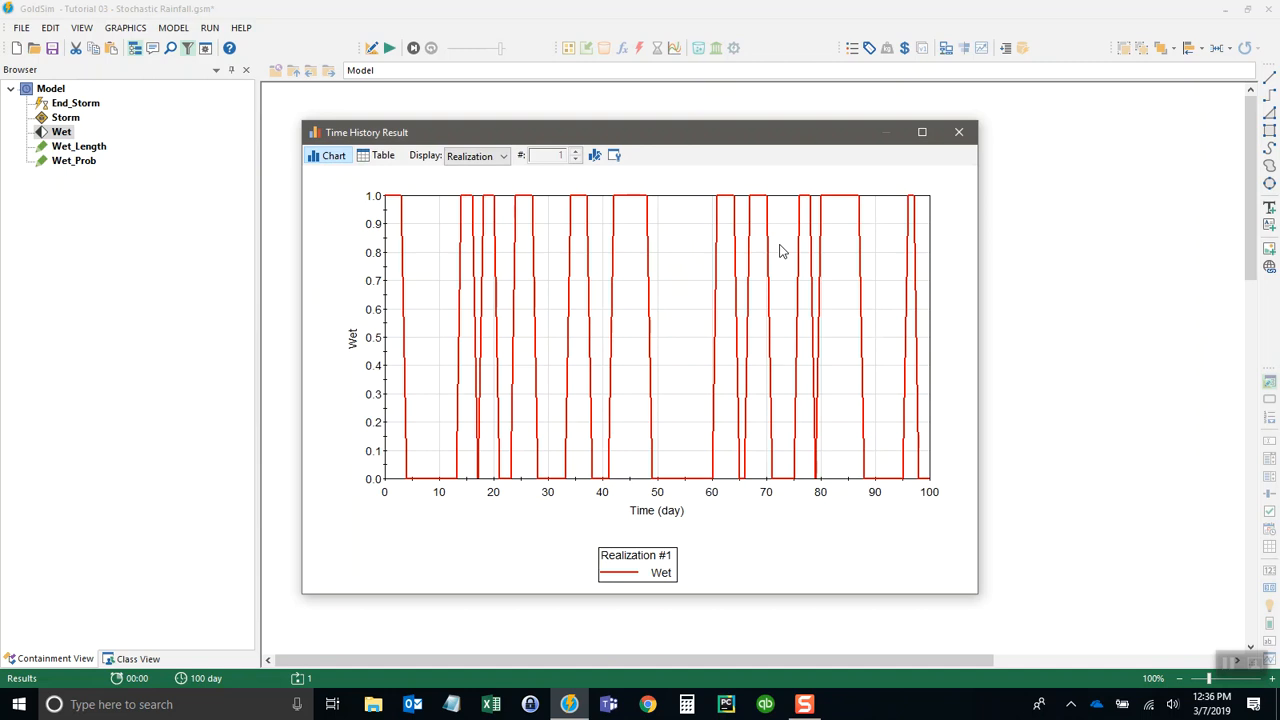
click(958, 132)
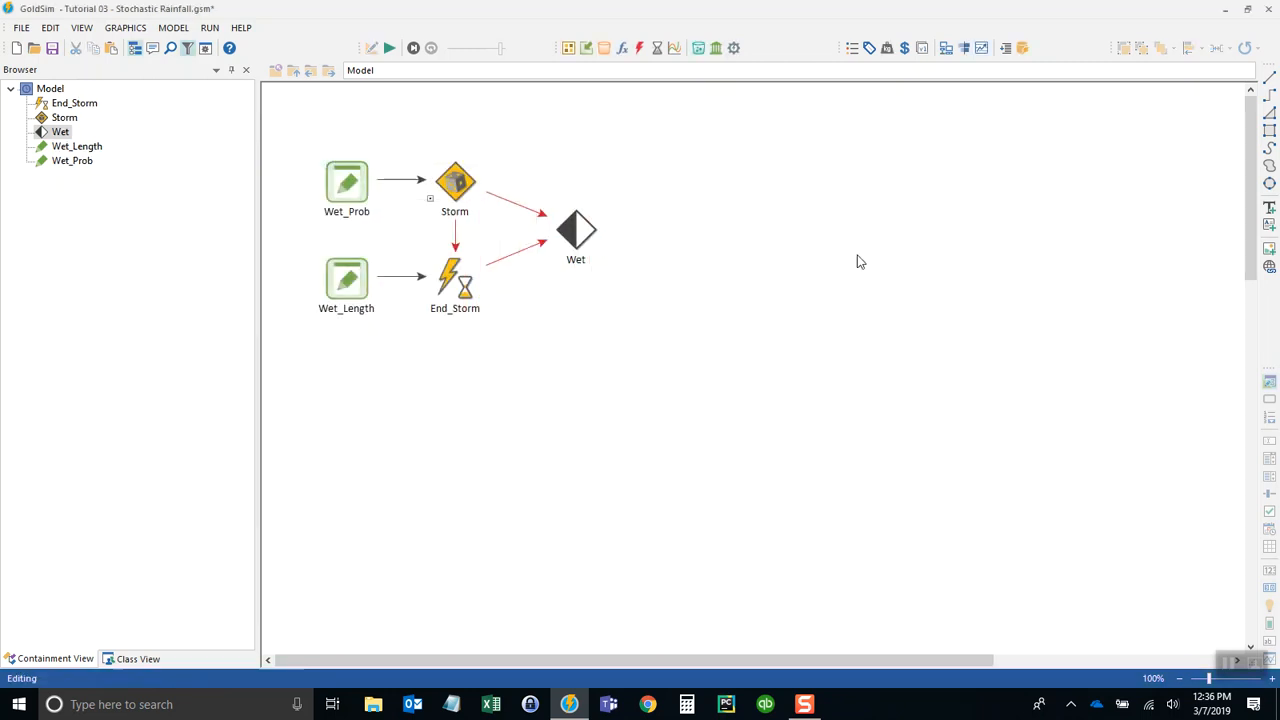
Set Wet_Prob to 10% and rerun the simulation.
double_click(348, 182)
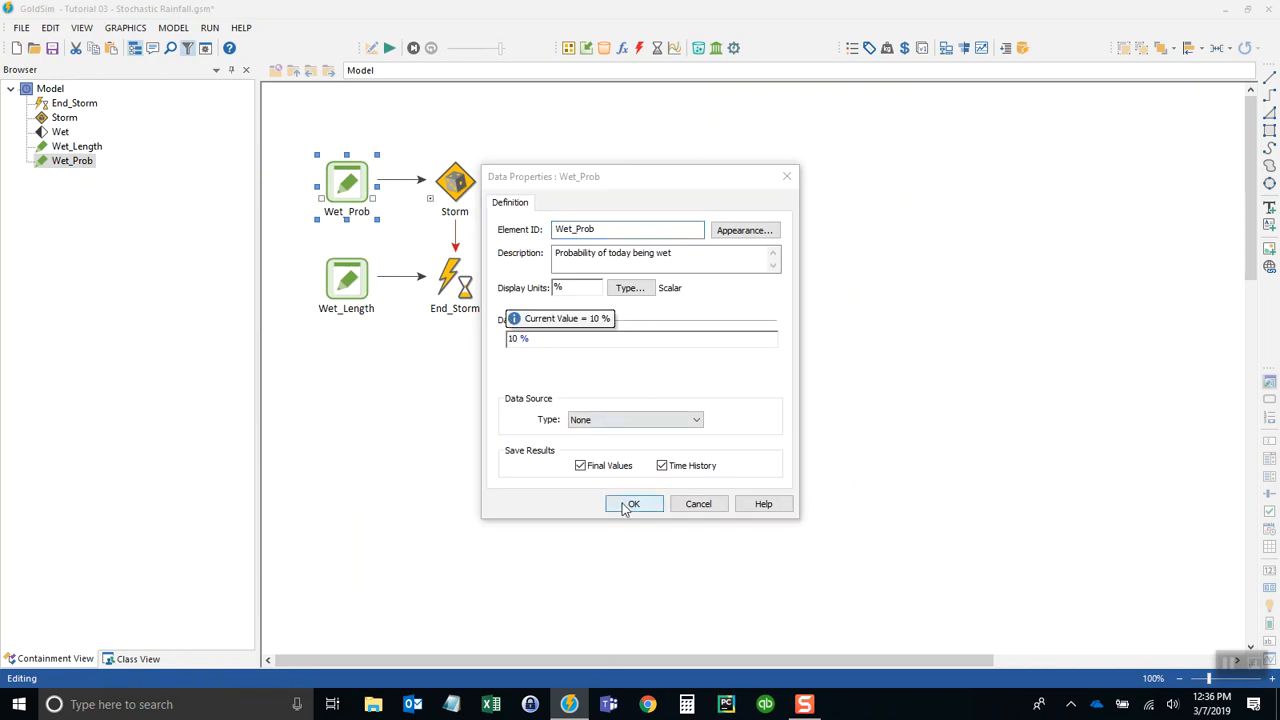
click(632, 504)
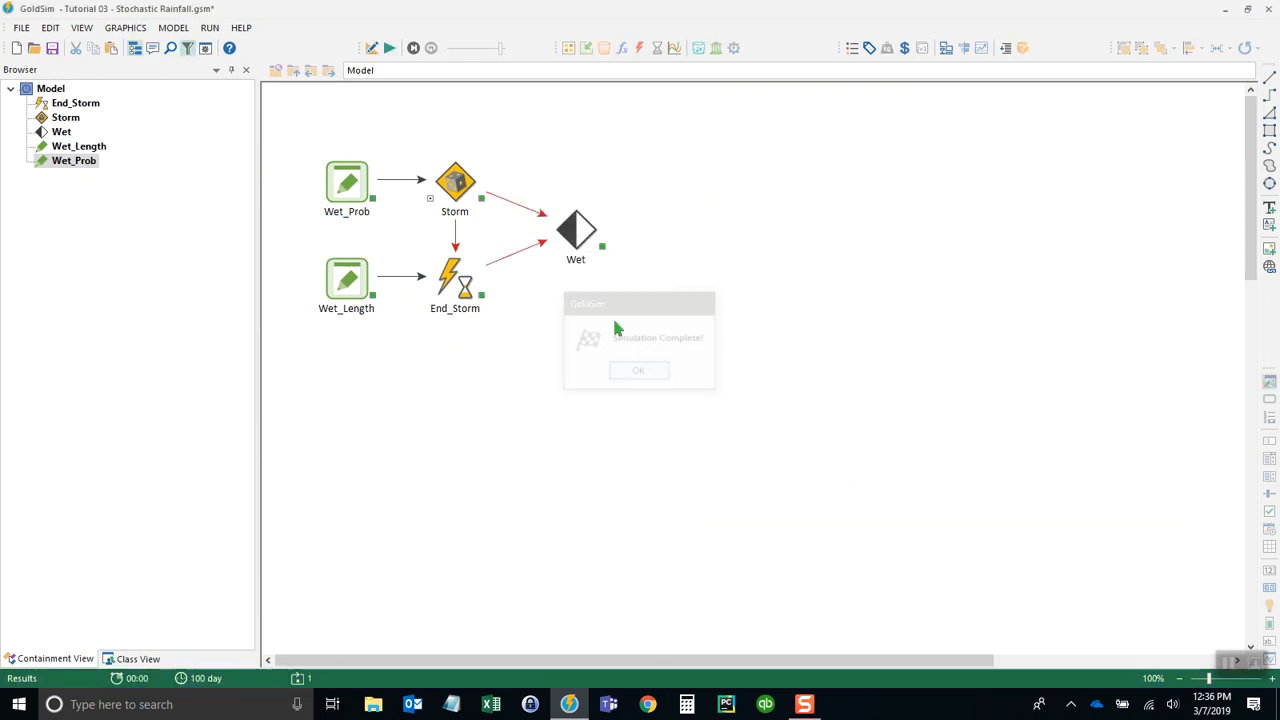
click(638, 370)
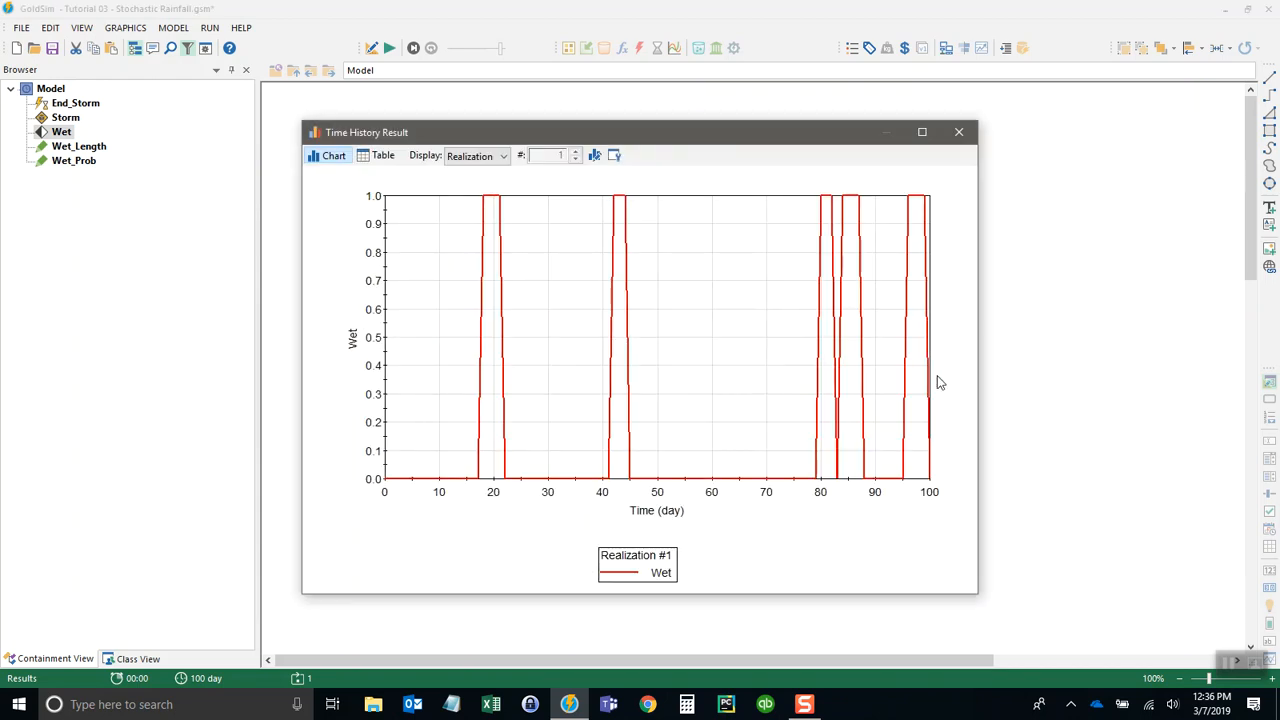
click(958, 132)
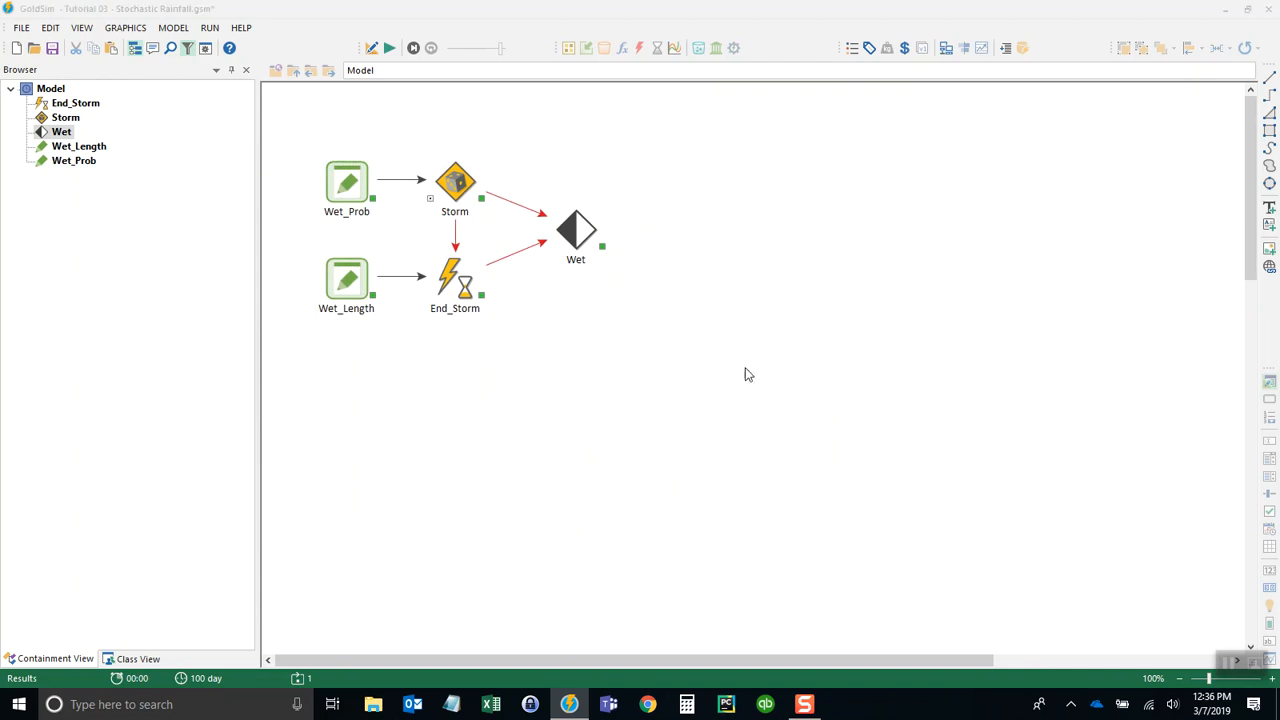
Check End_Storm's properties and review Wet's rerun time history.
double_click(456, 276)
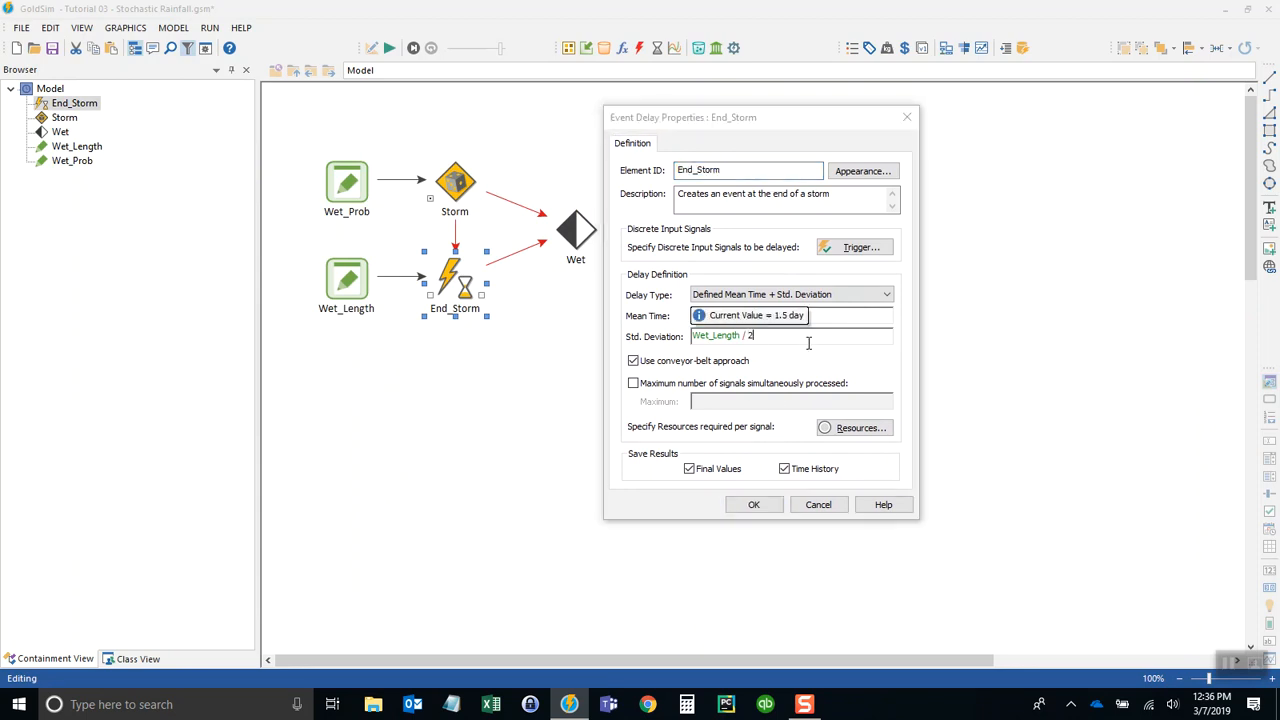
click(752, 504)
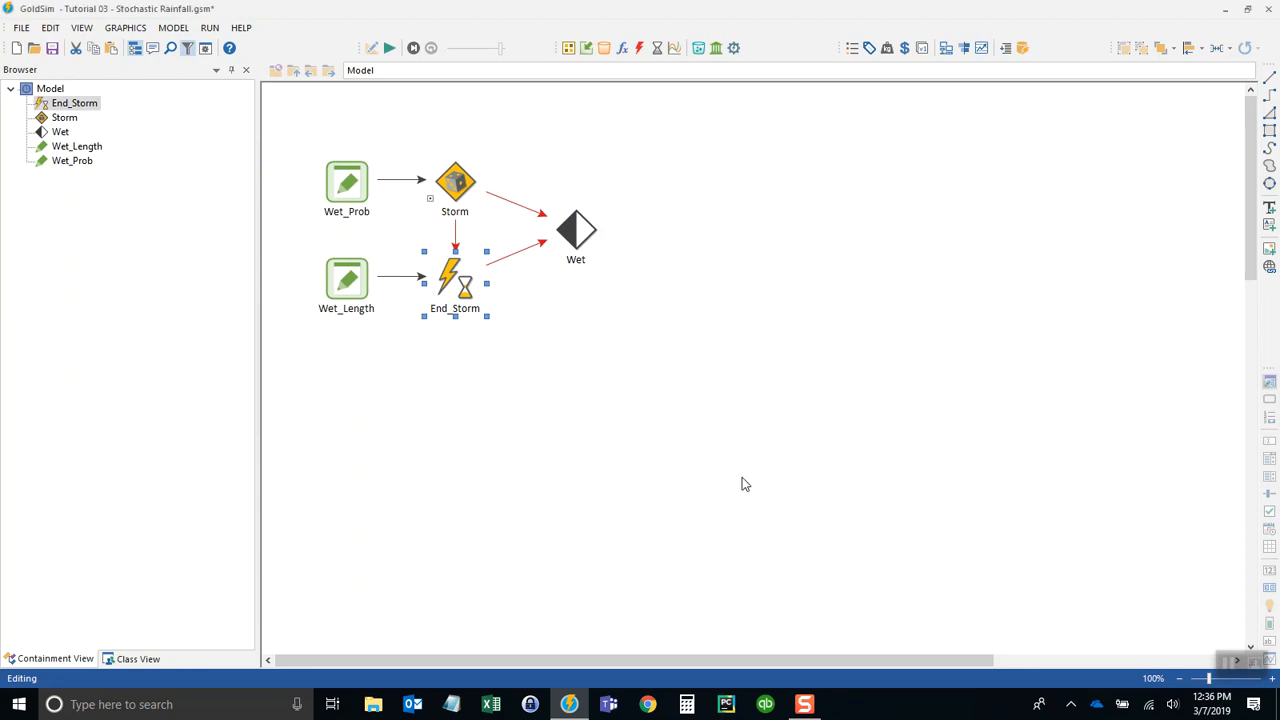
right_click(576, 230)
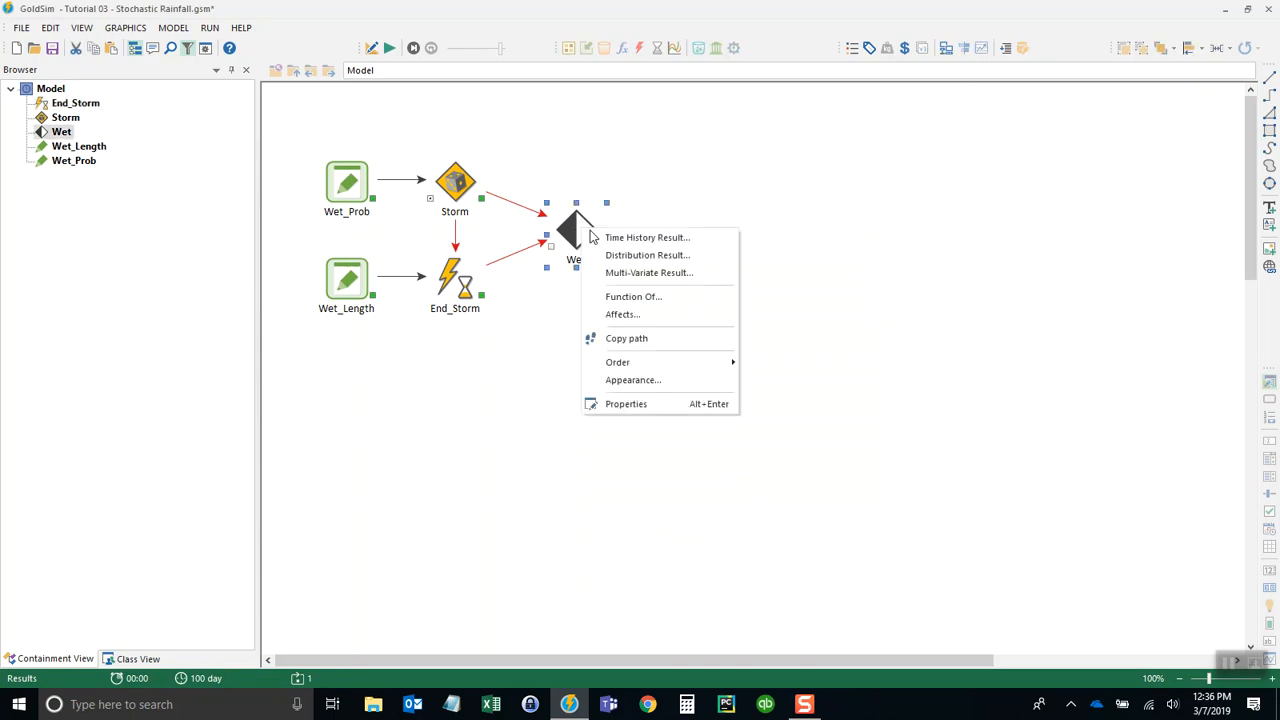
click(648, 236)
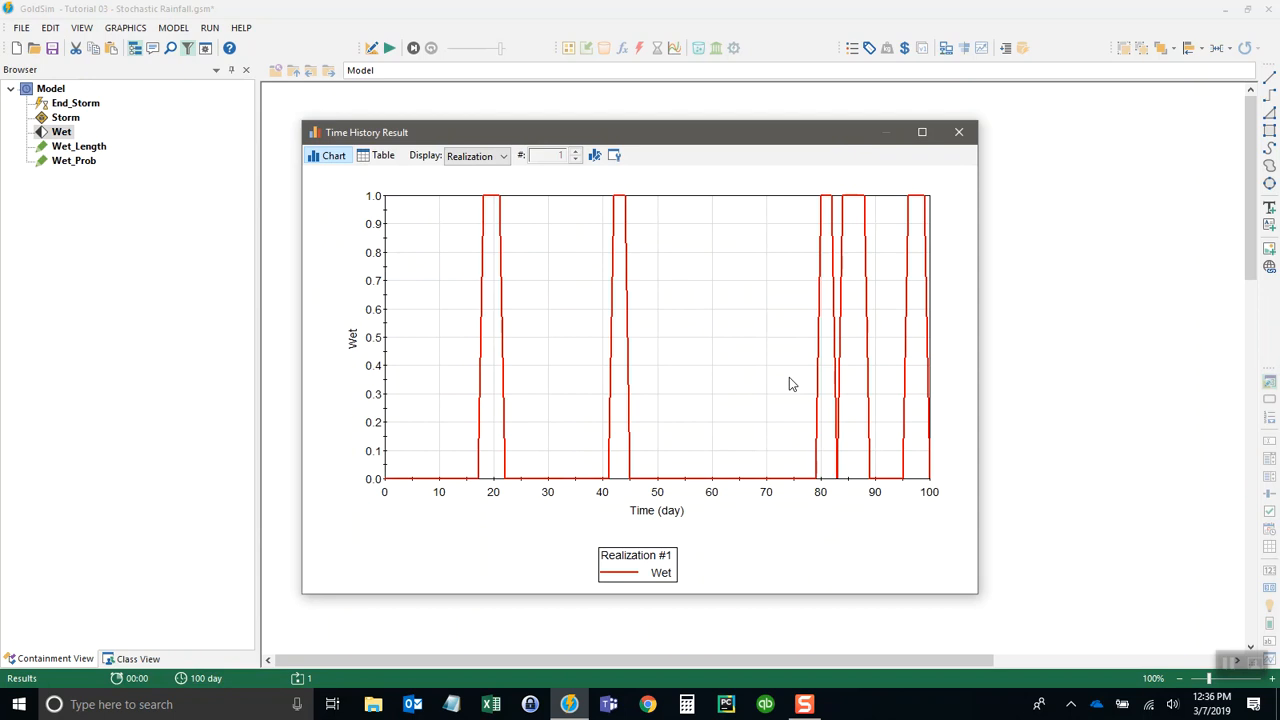
click(958, 132)
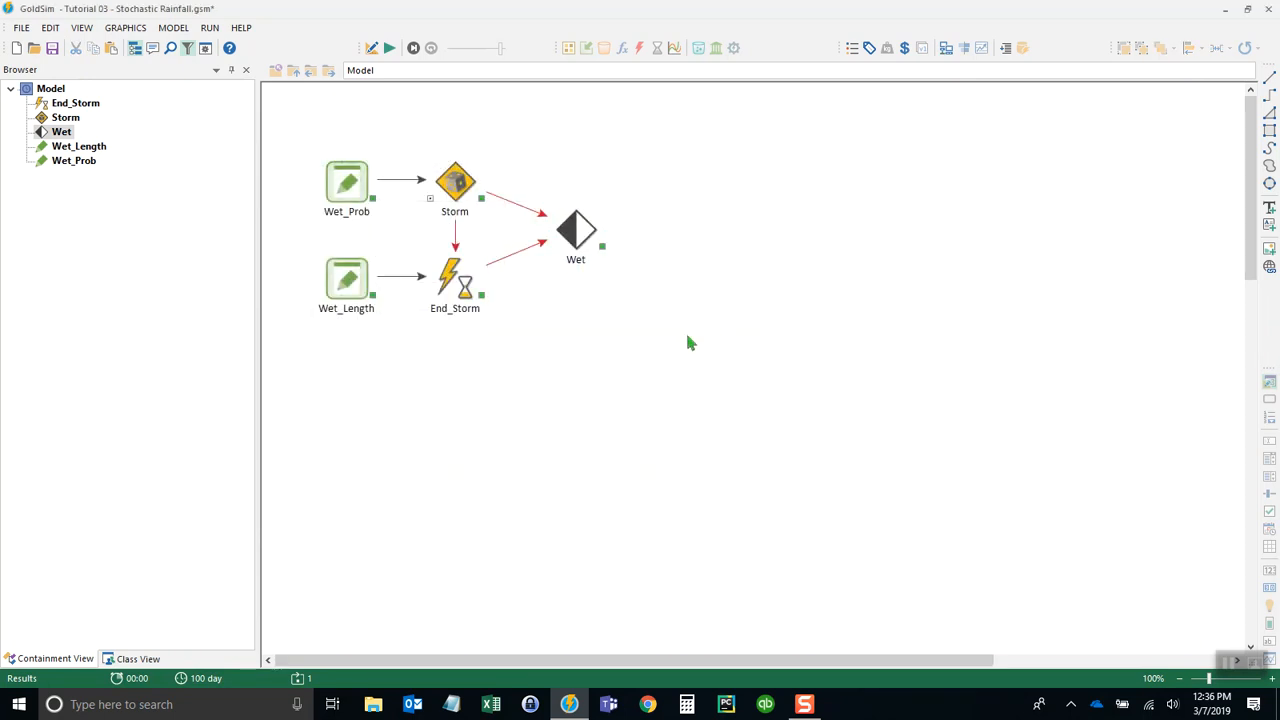
mouse_move(694, 398)
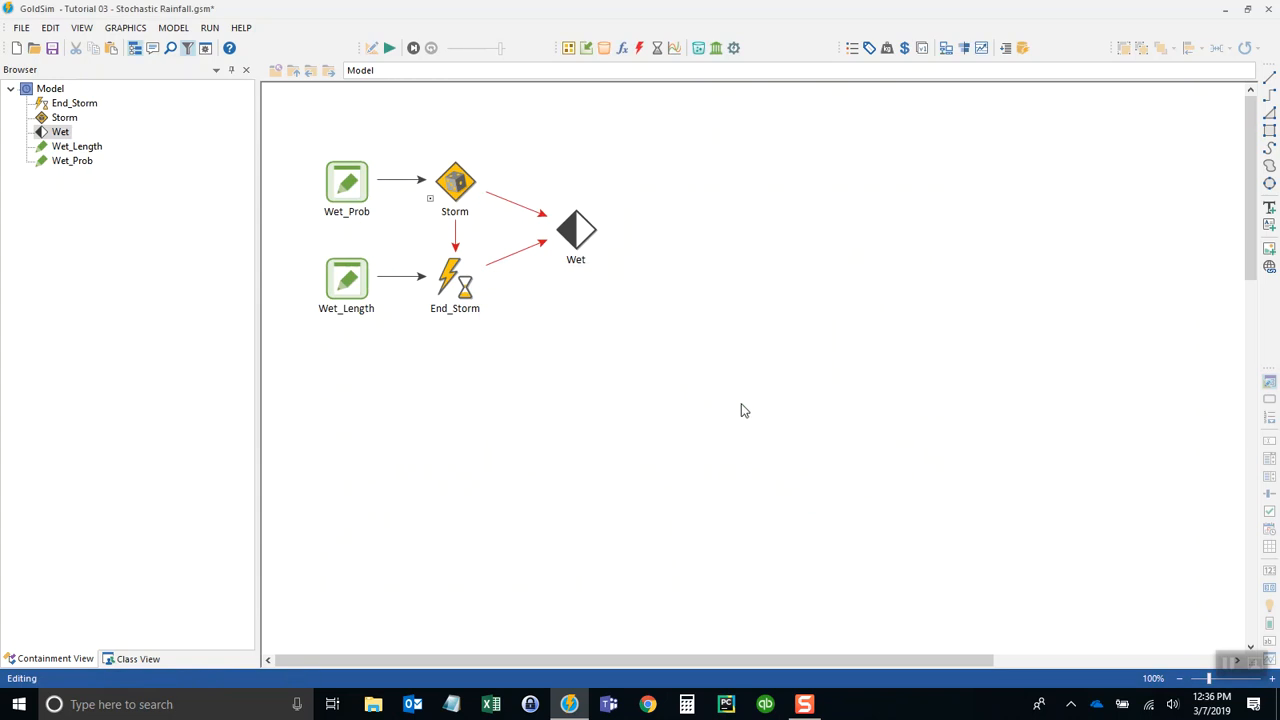
mouse_move(628, 212)
text(S)
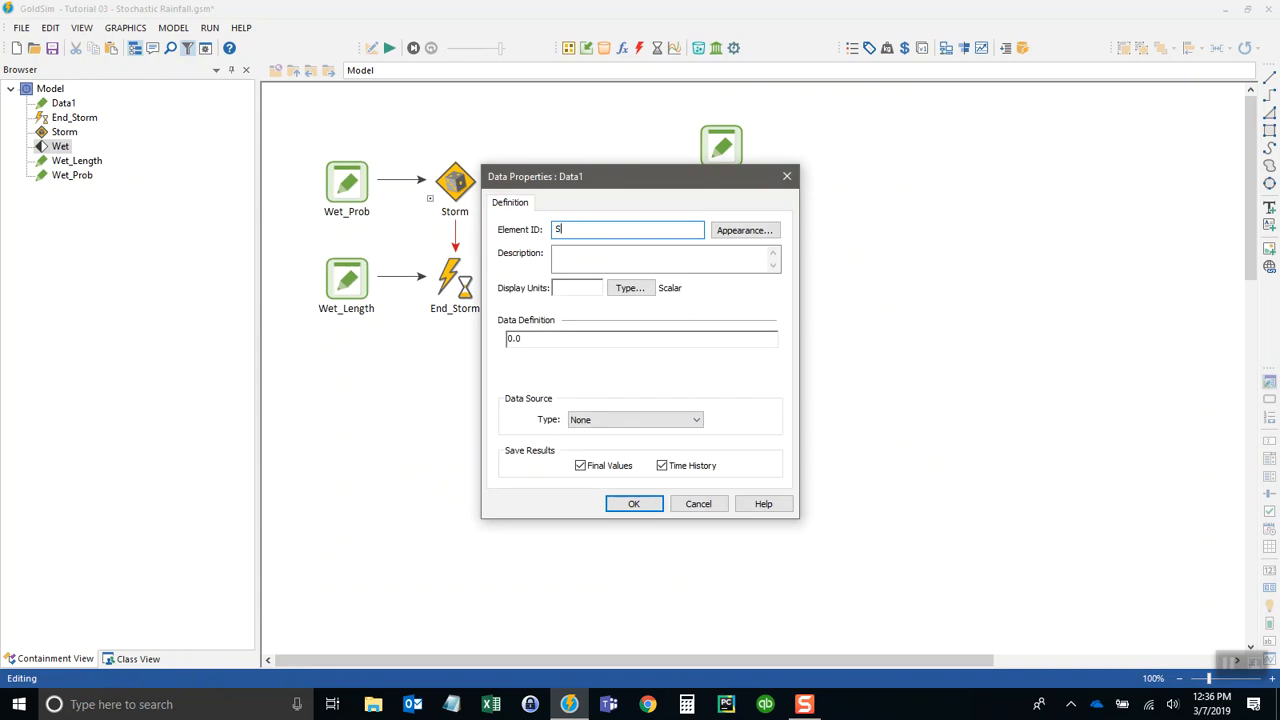
Create data element Storm_Intensity_Avg, described as average storm intensity, equal to 10 mm/d.
text(torm_De)
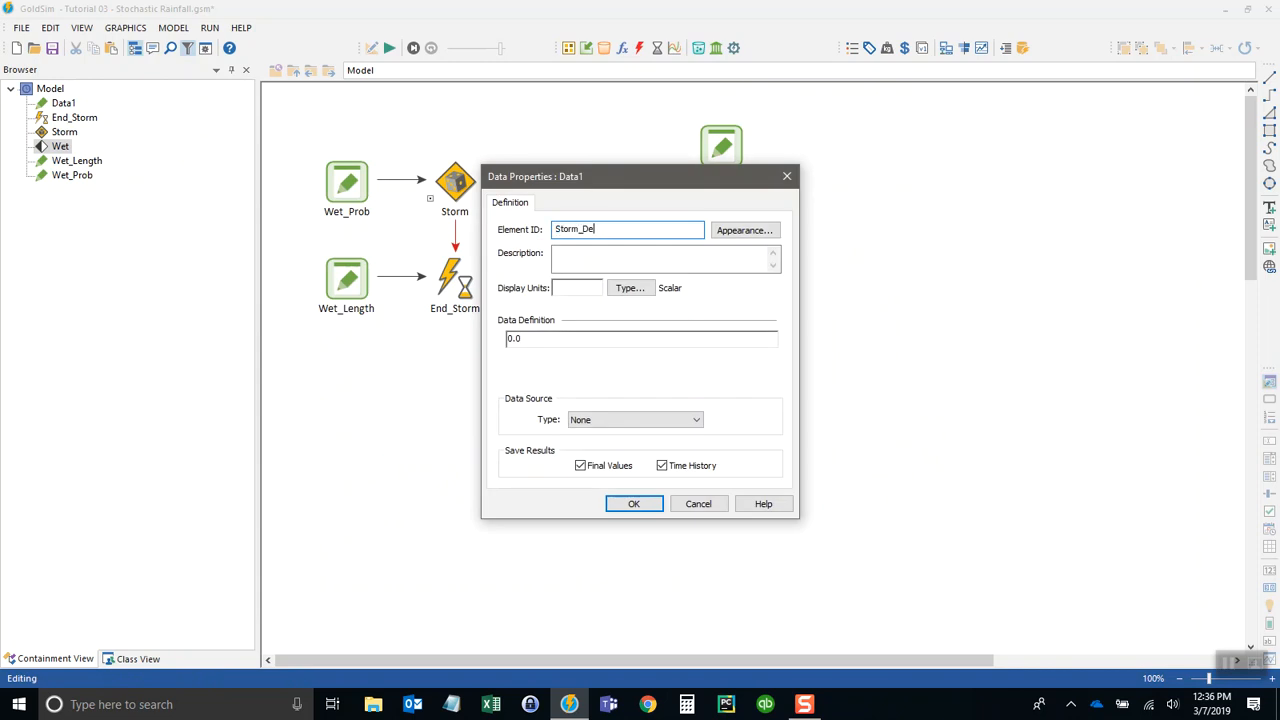
text(Average sto)
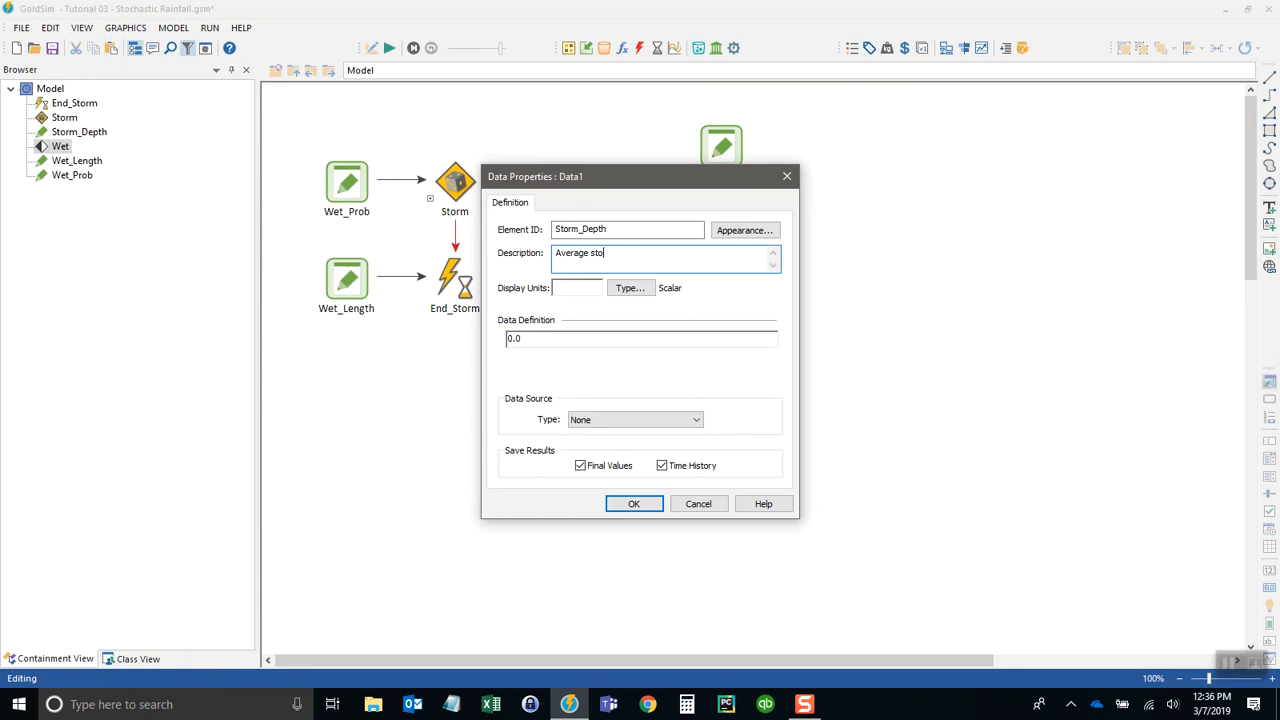
text(rm de)
click(576, 288)
text(mm/)
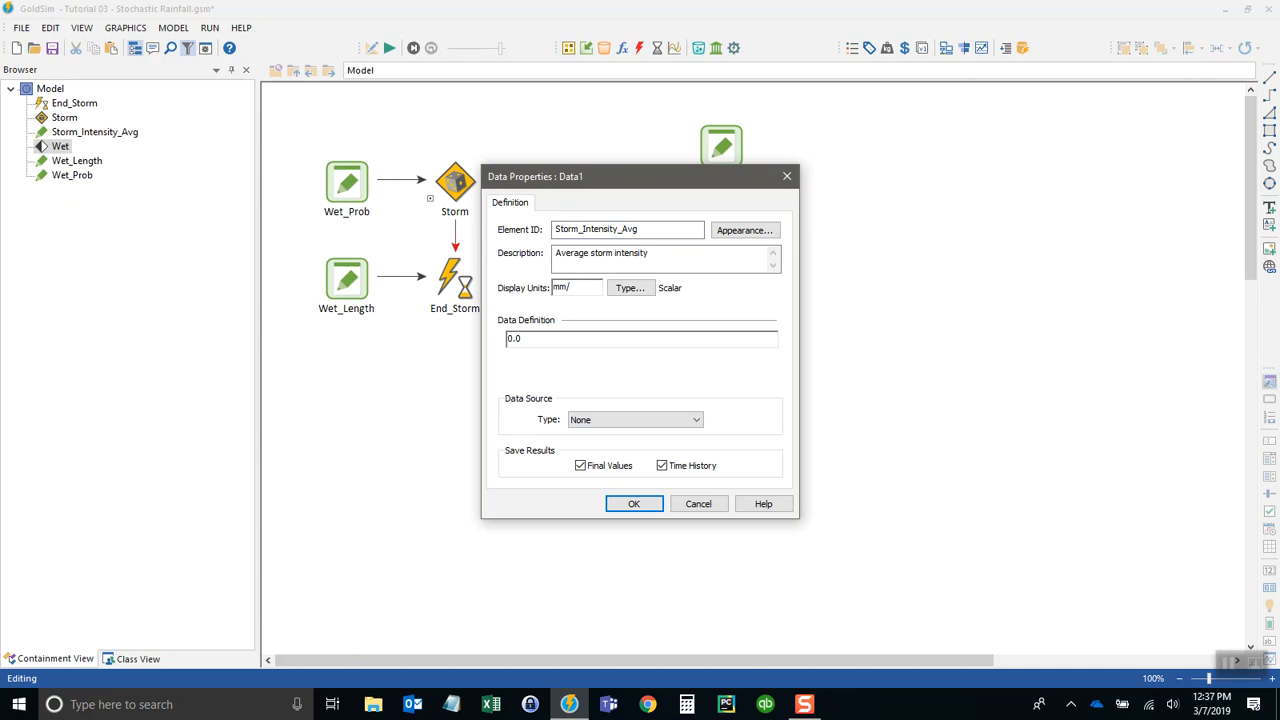
text(d)
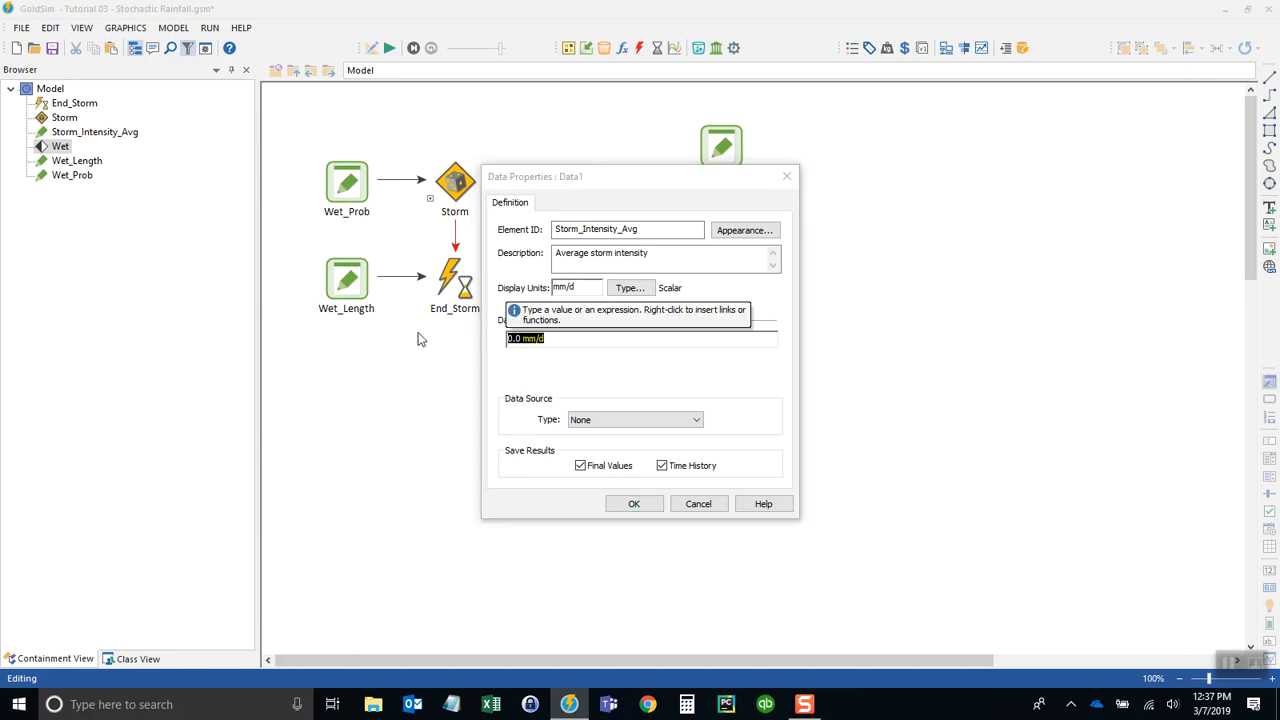
text(10)
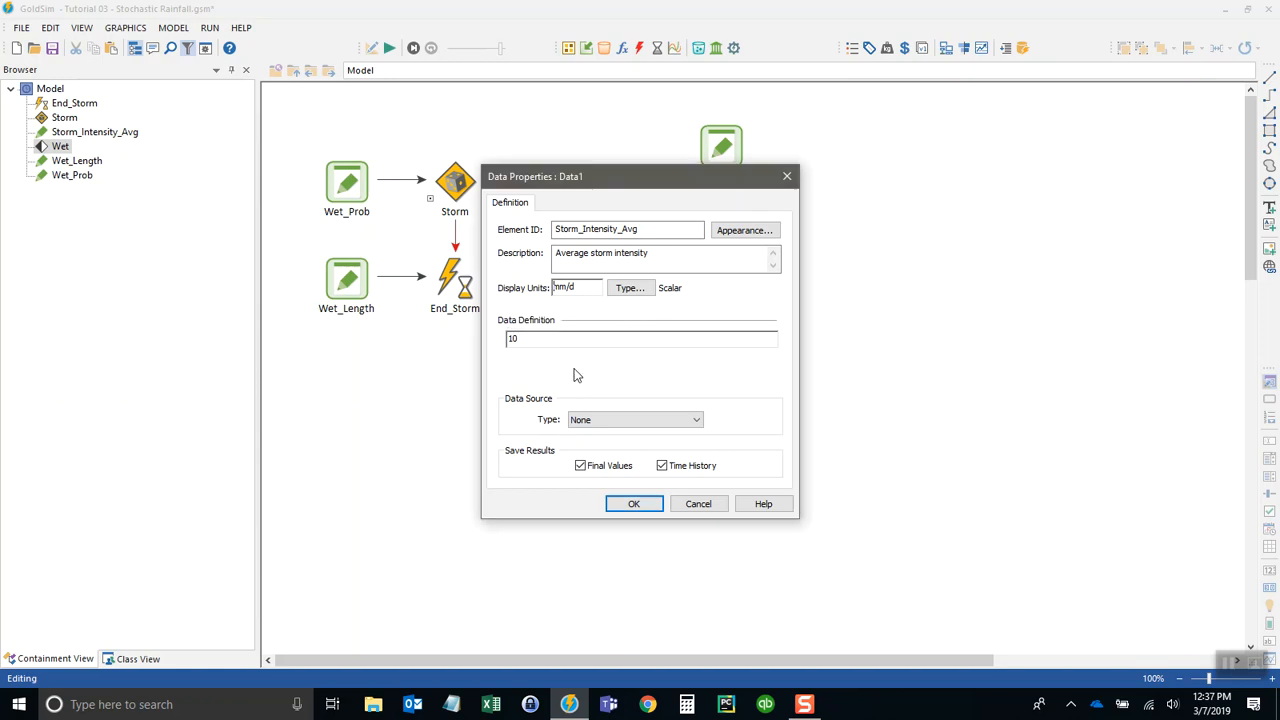
click(632, 504)
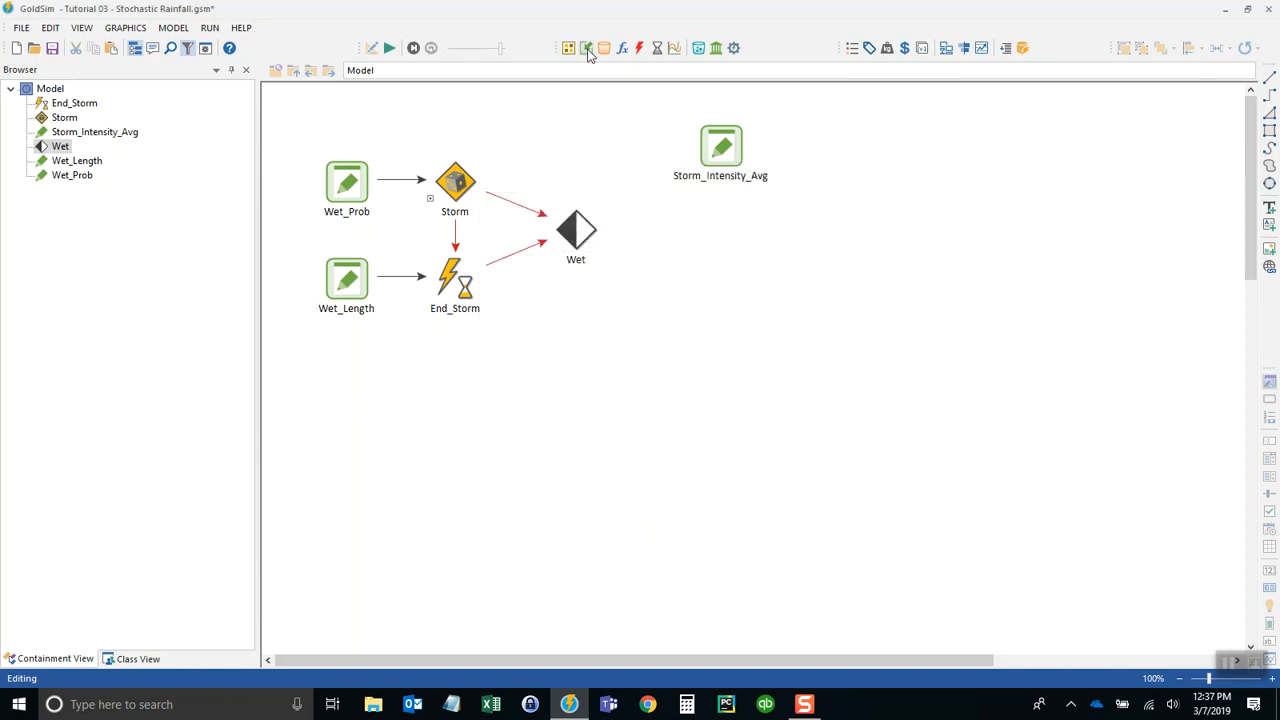
Add a stochastic element named Storm_Intensity with units mm/d.
click(588, 48)
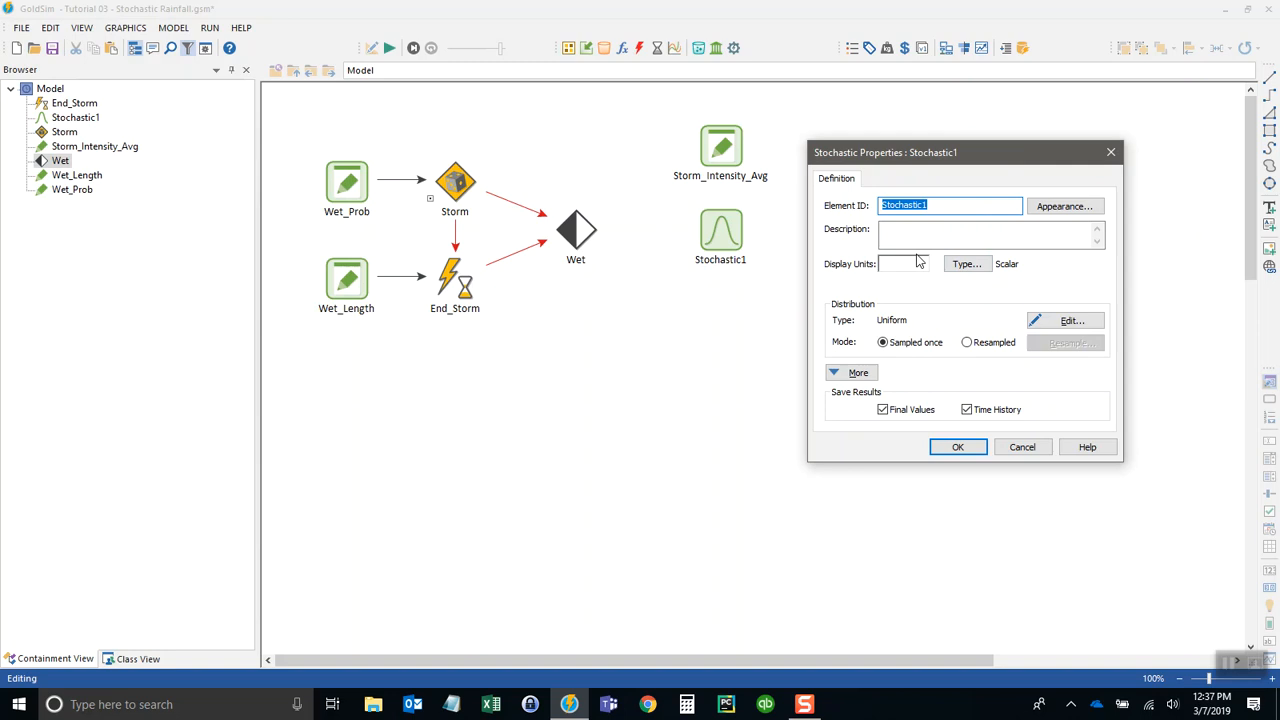
text(mm/)
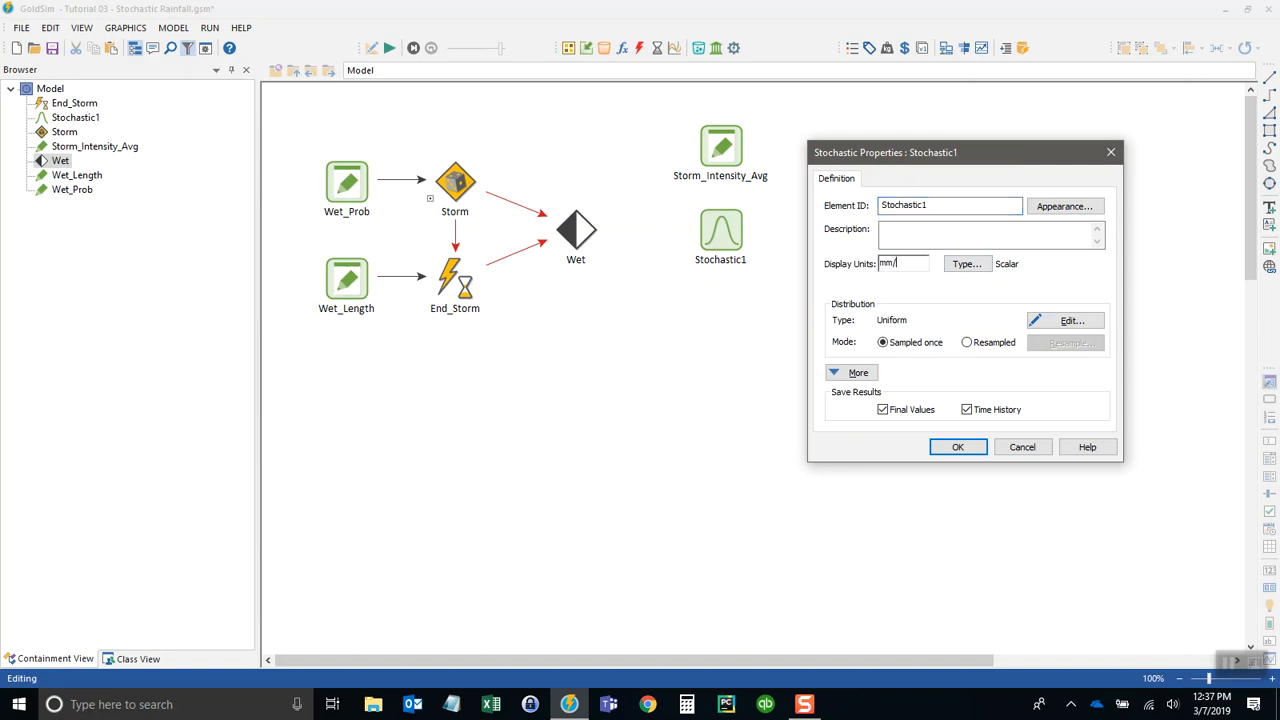
triple_click(948, 204)
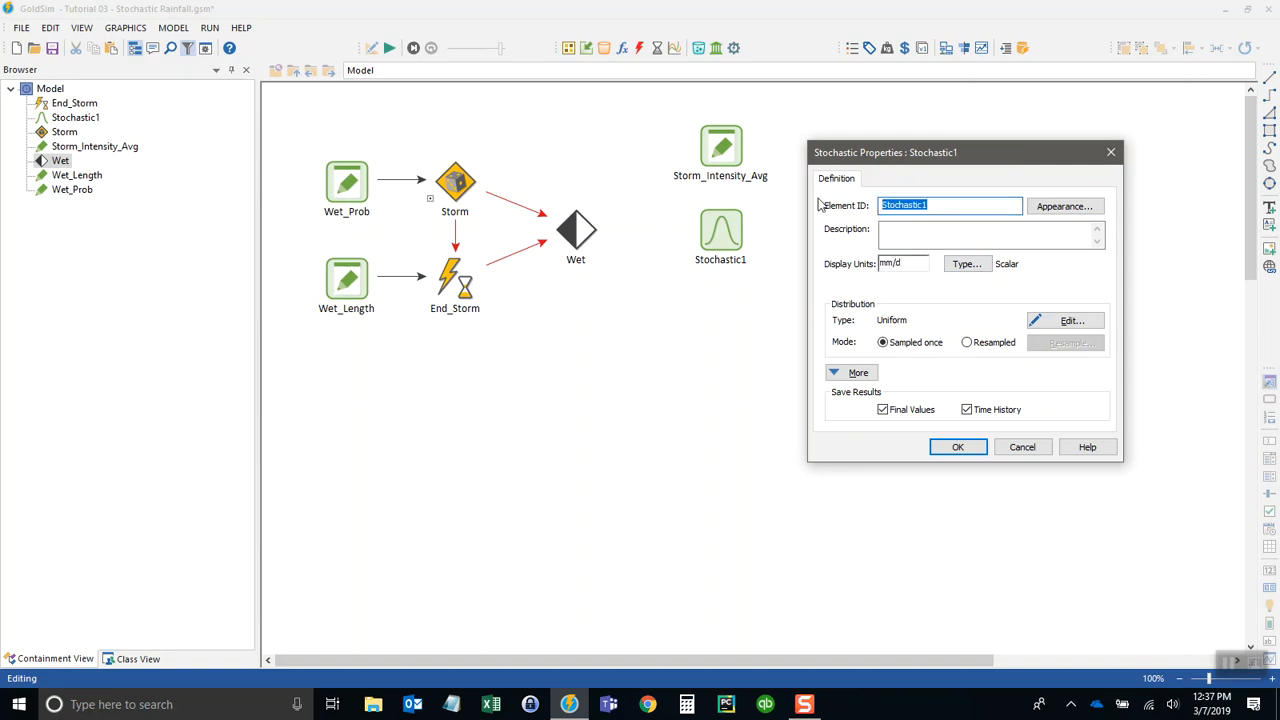
text(Sto)
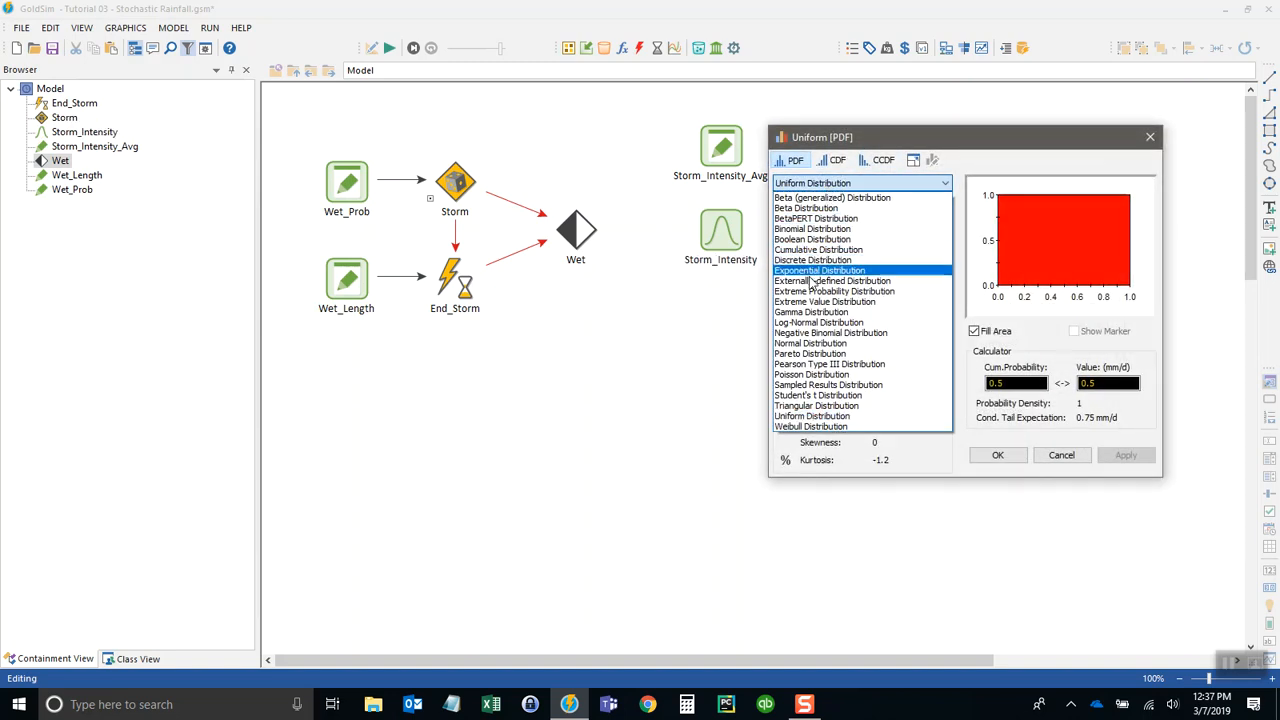
Give it a Gamma distribution with mean and std dev Storm_Intensity_Avg and view its CDF.
click(812, 312)
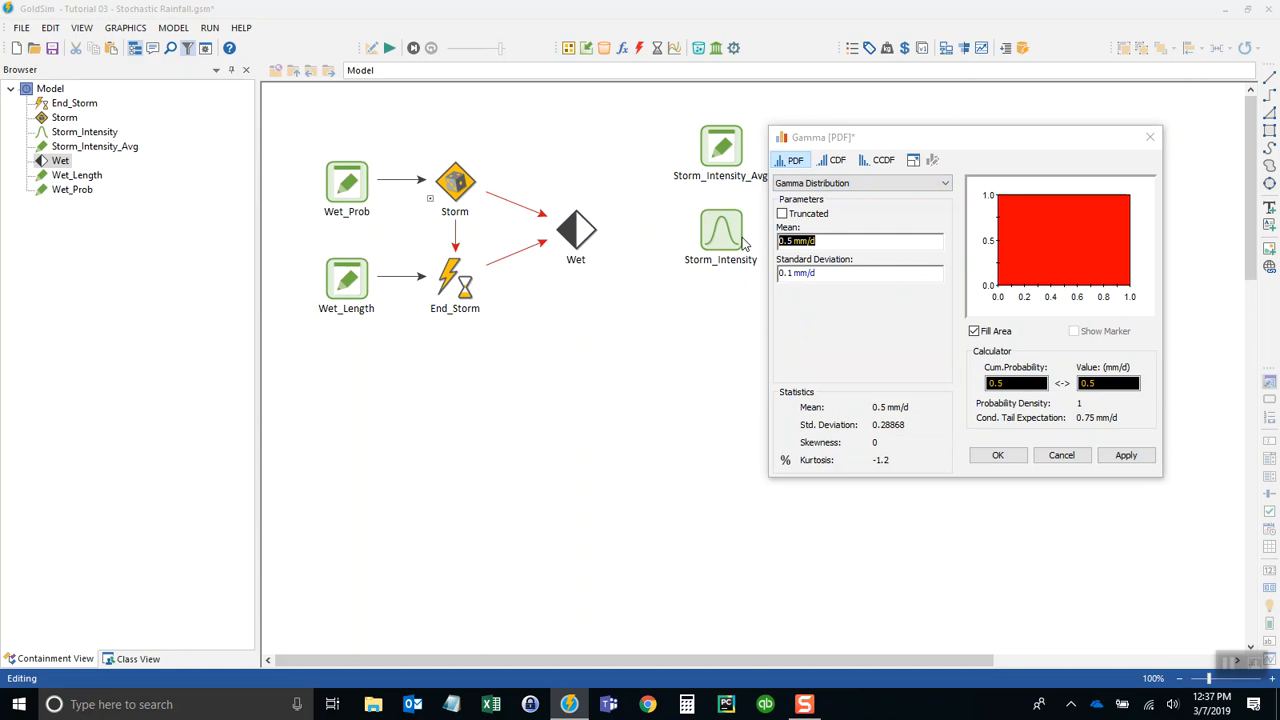
text(stor)
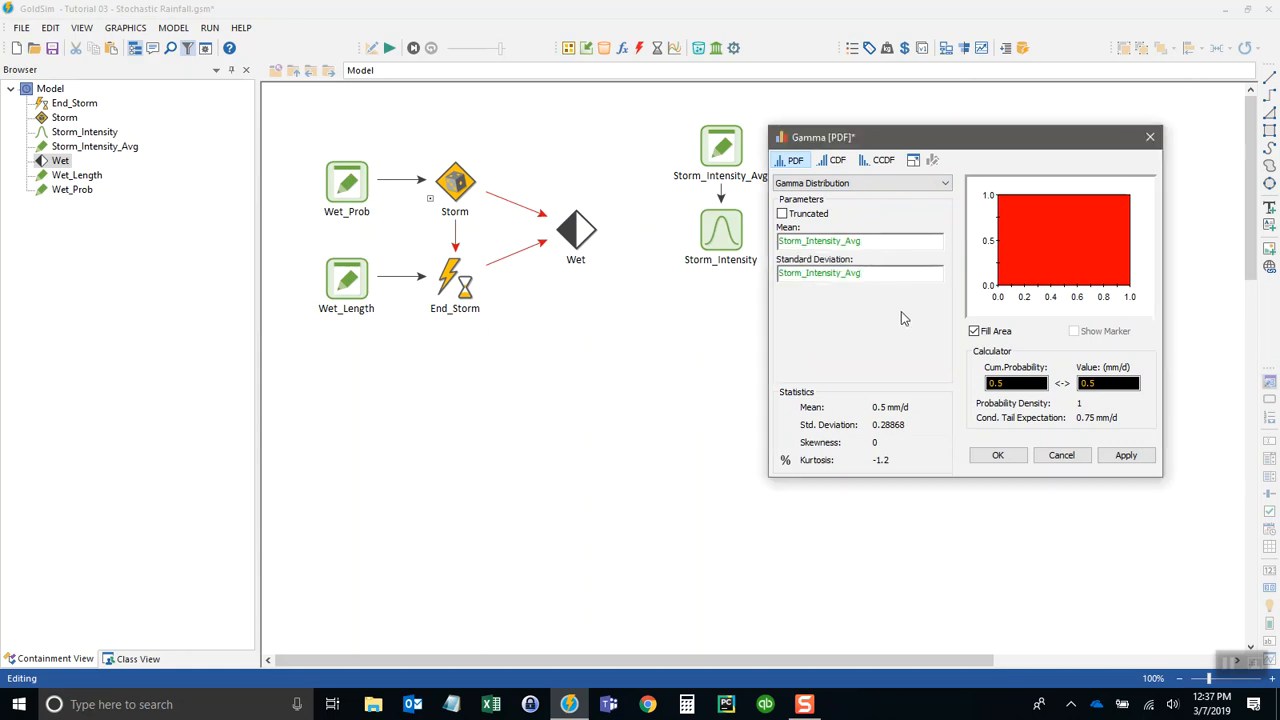
click(1126, 456)
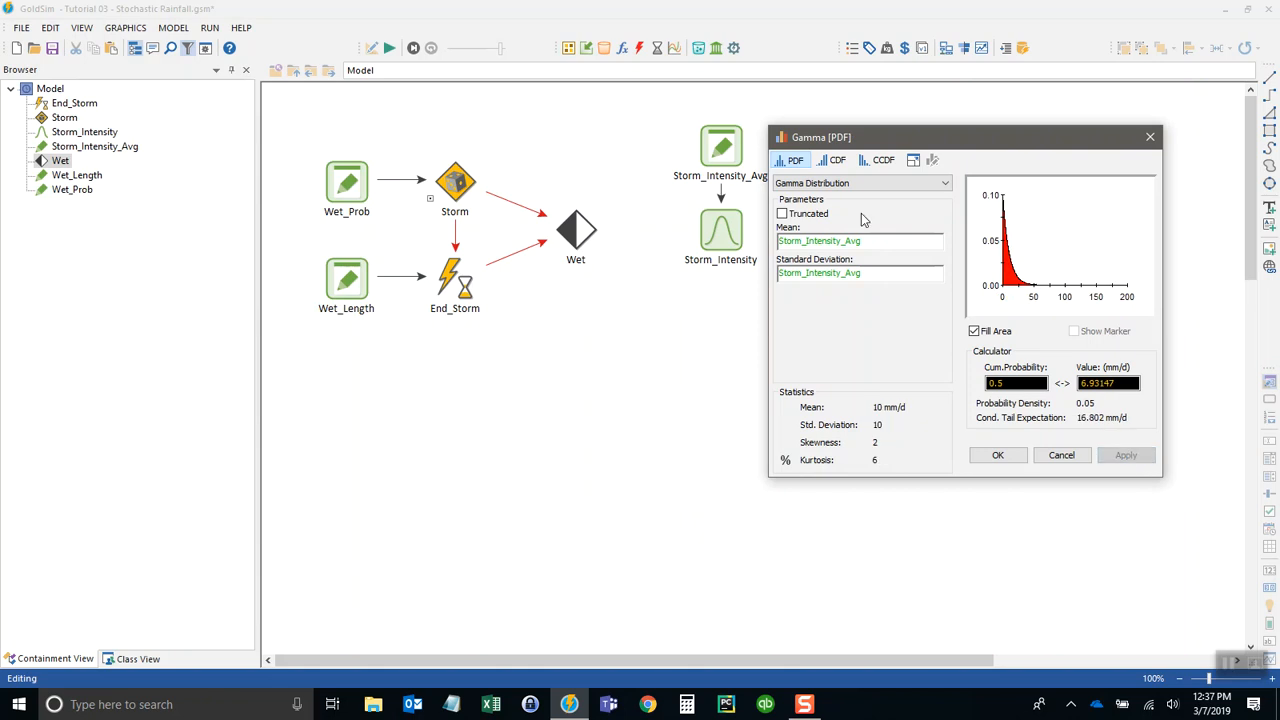
mouse_move(1012, 294)
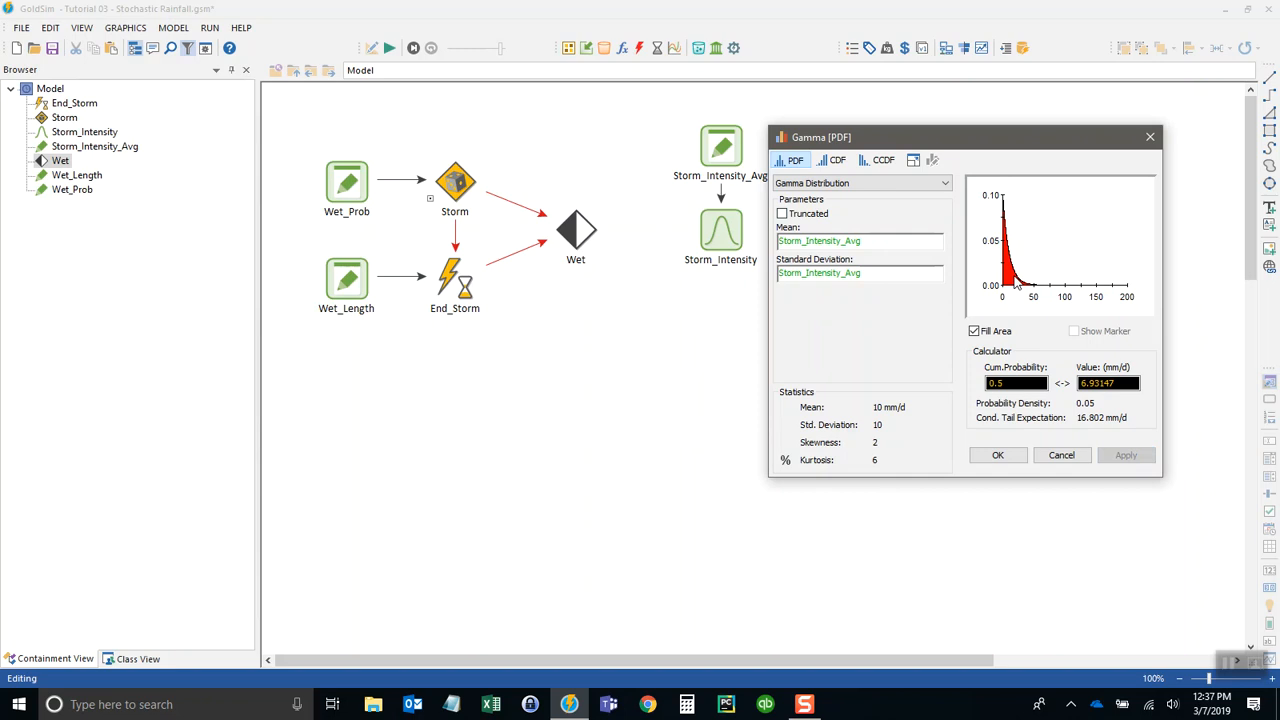
mouse_move(840, 262)
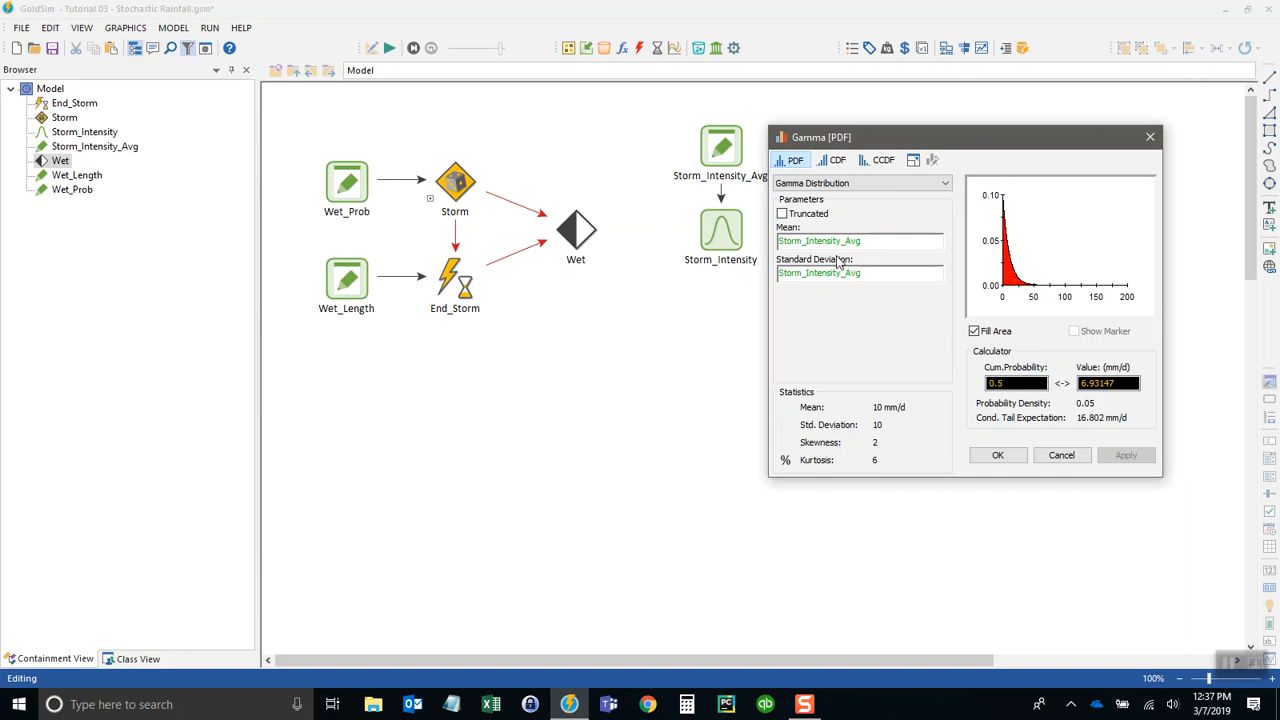
mouse_move(1020, 288)
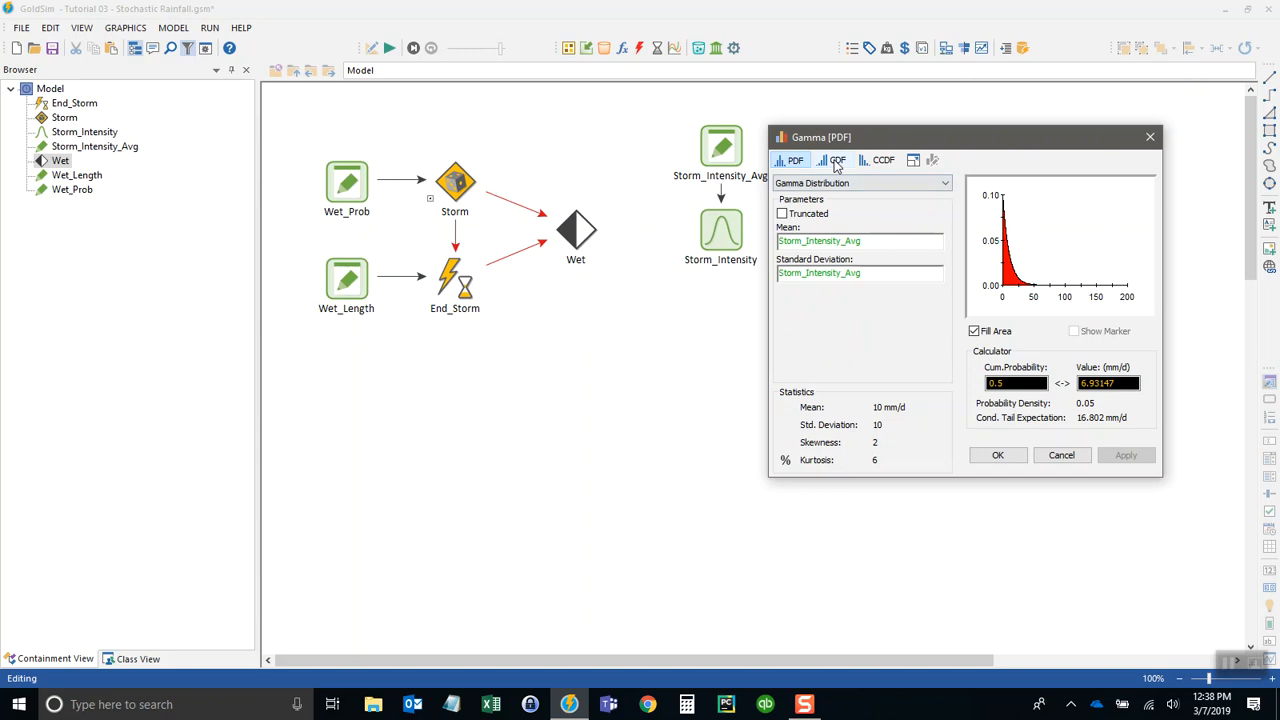
click(838, 160)
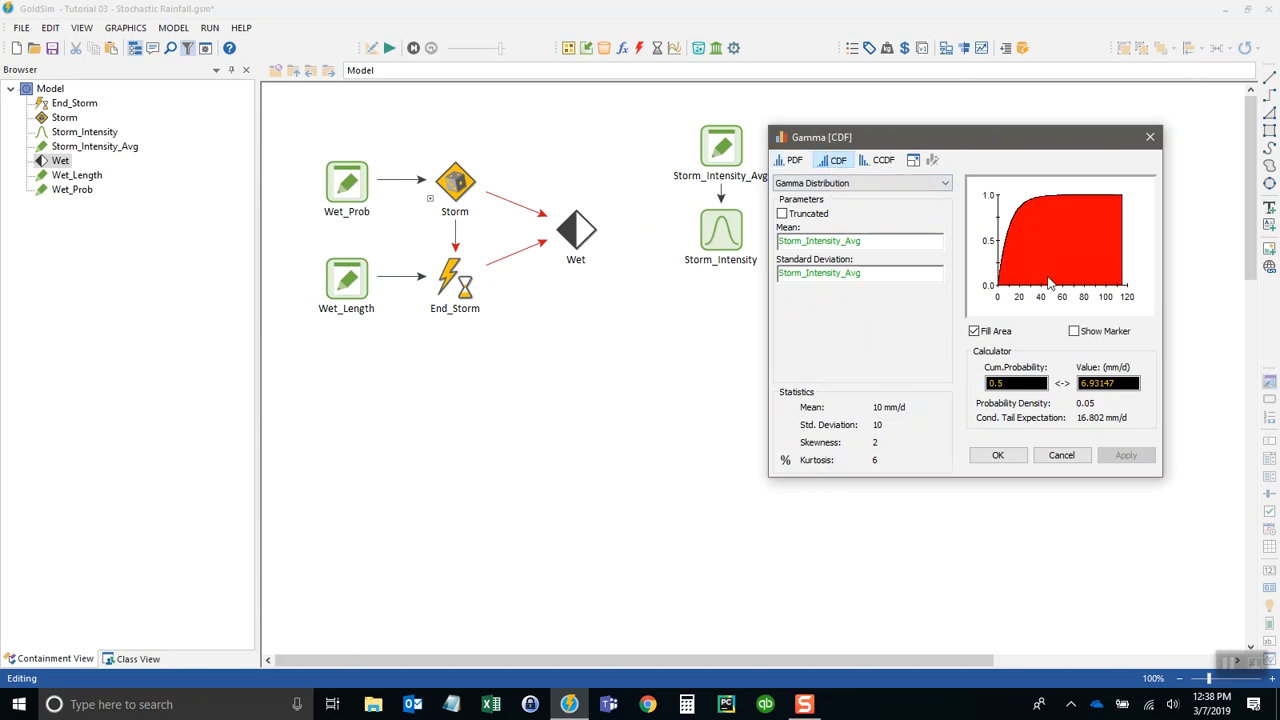
mouse_move(1064, 200)
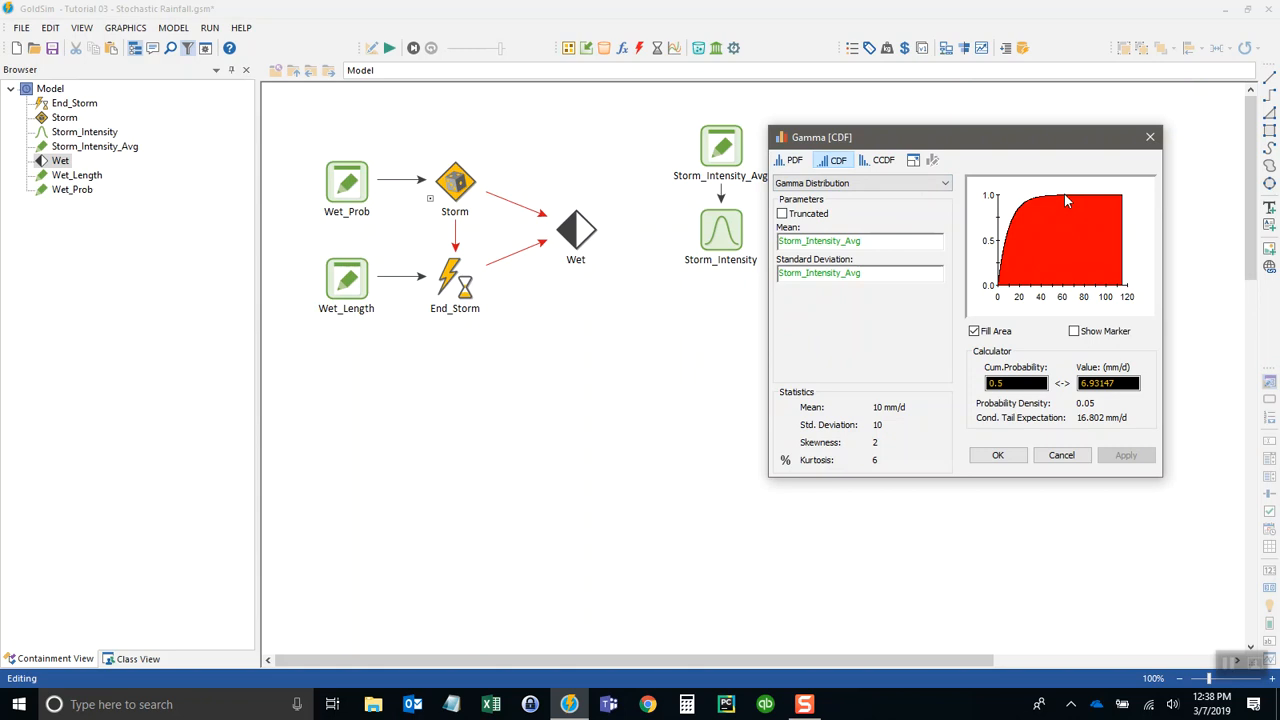
mouse_move(1072, 256)
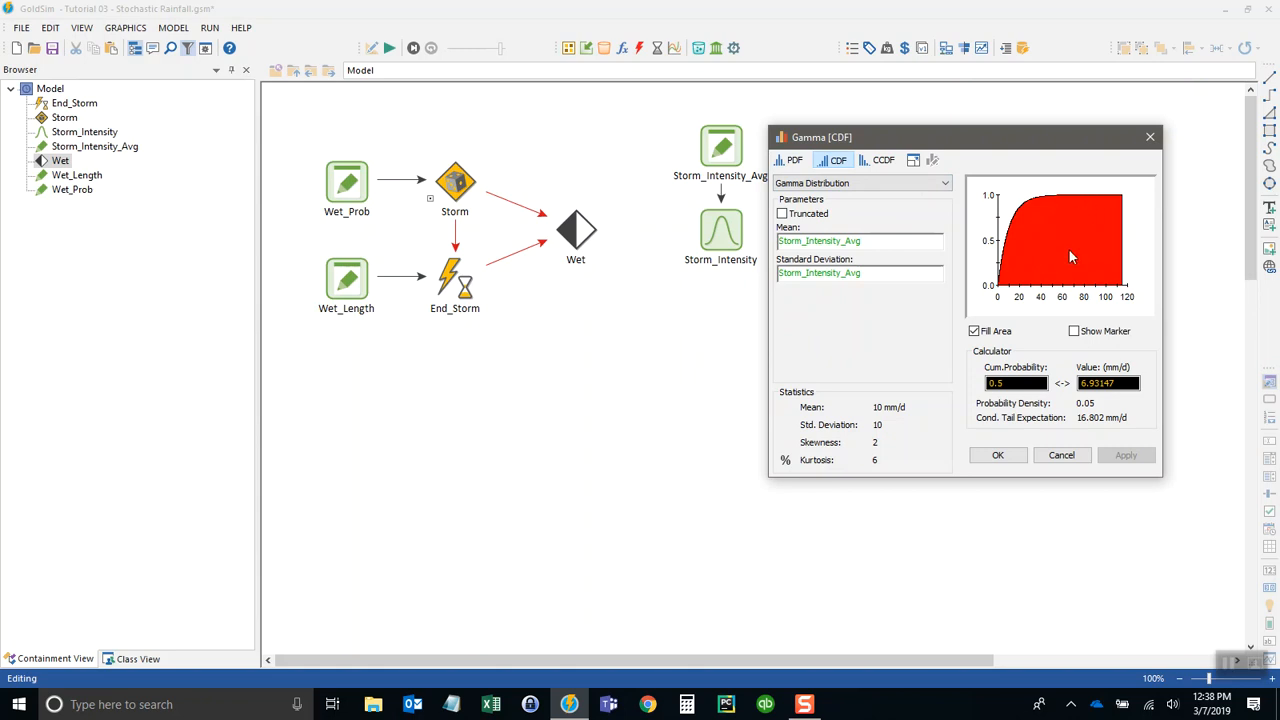
mouse_move(1076, 200)
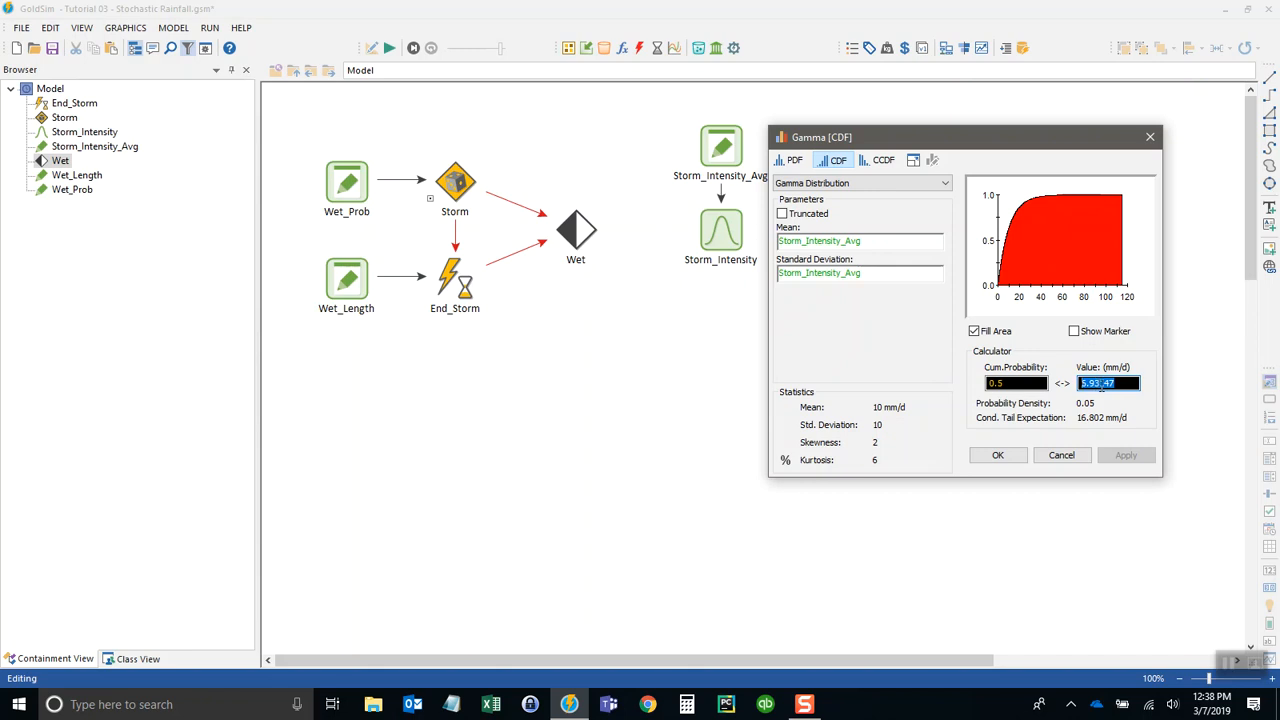
Evaluate 70 in the calculator, then make Storm_Intensity resampled daily via a triggering event.
text(70)
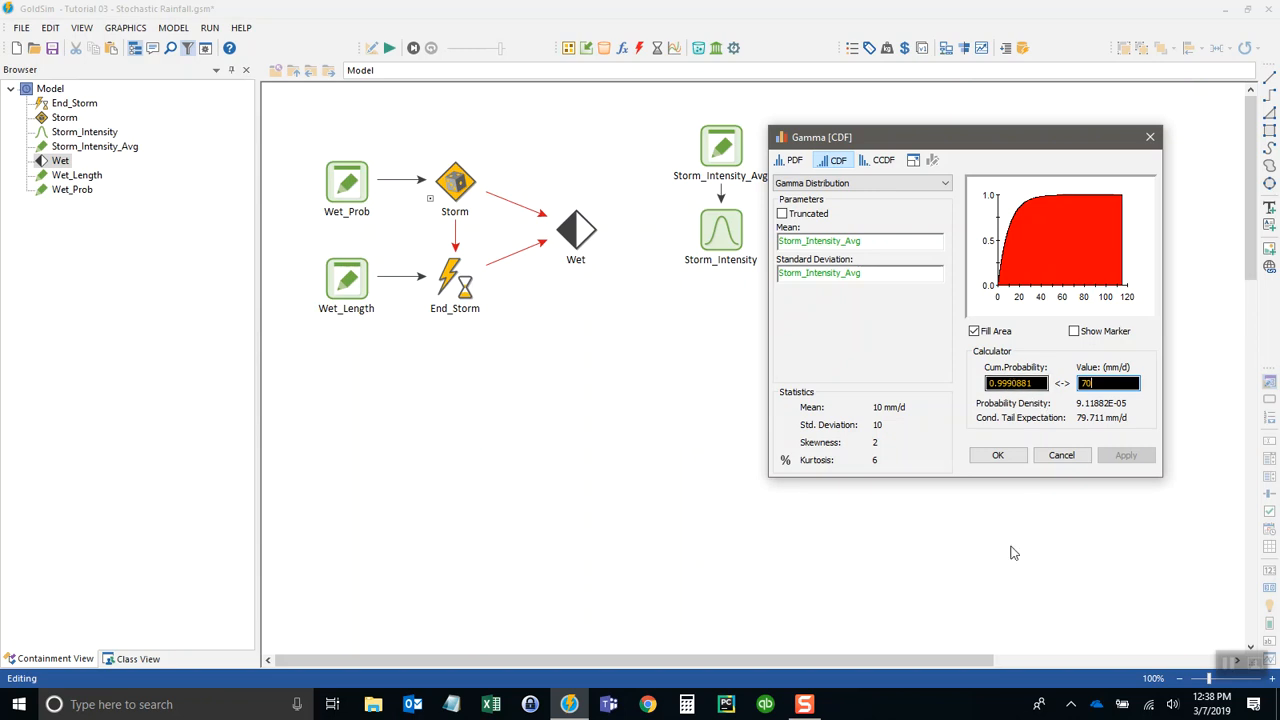
mouse_move(836, 222)
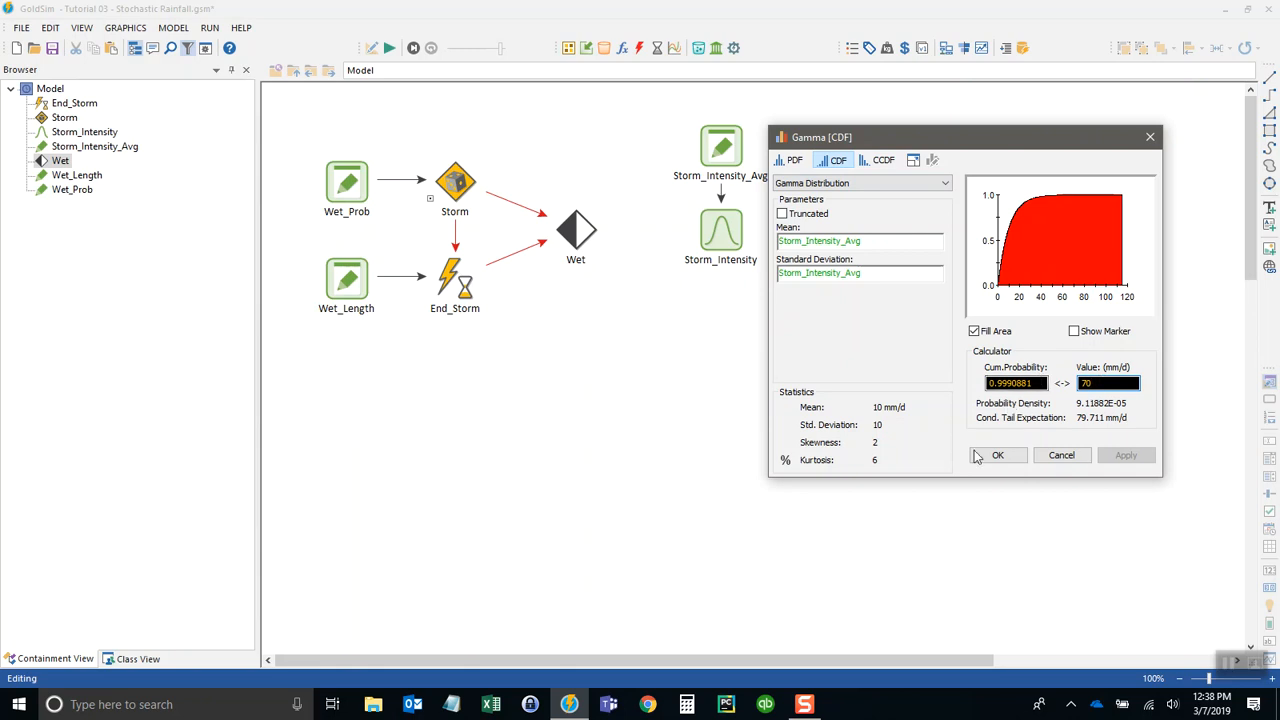
click(996, 456)
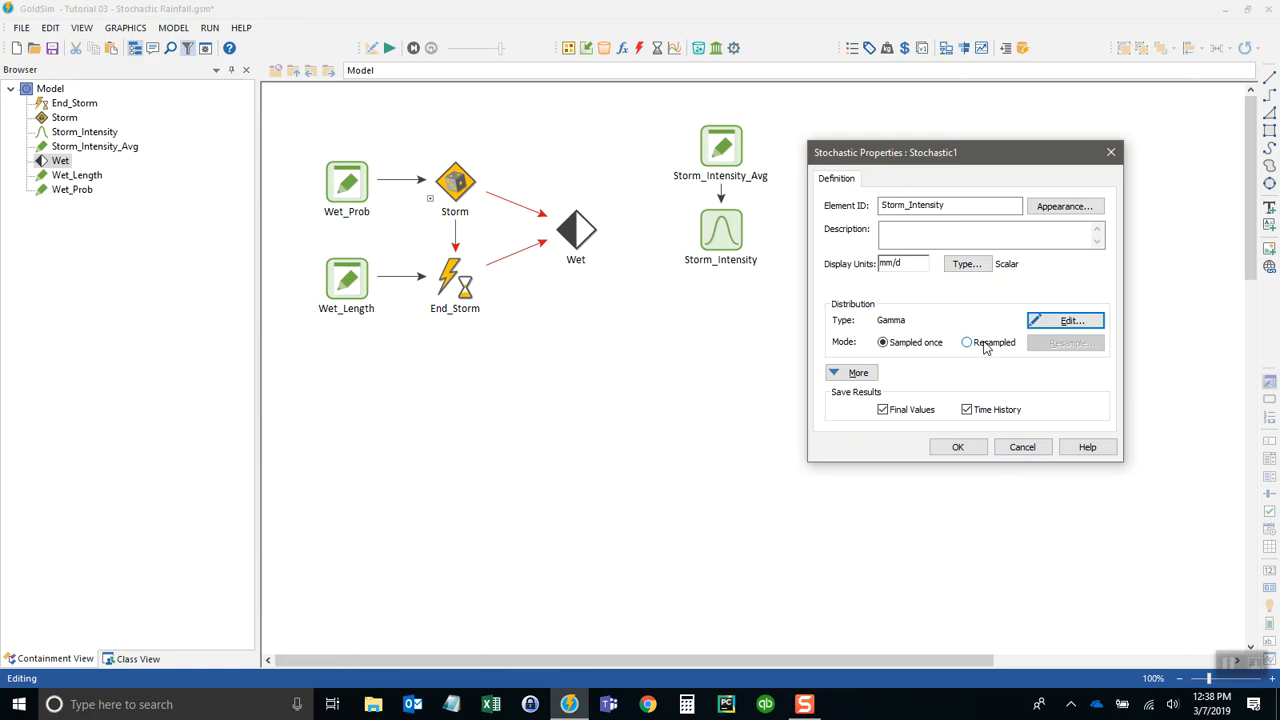
click(968, 342)
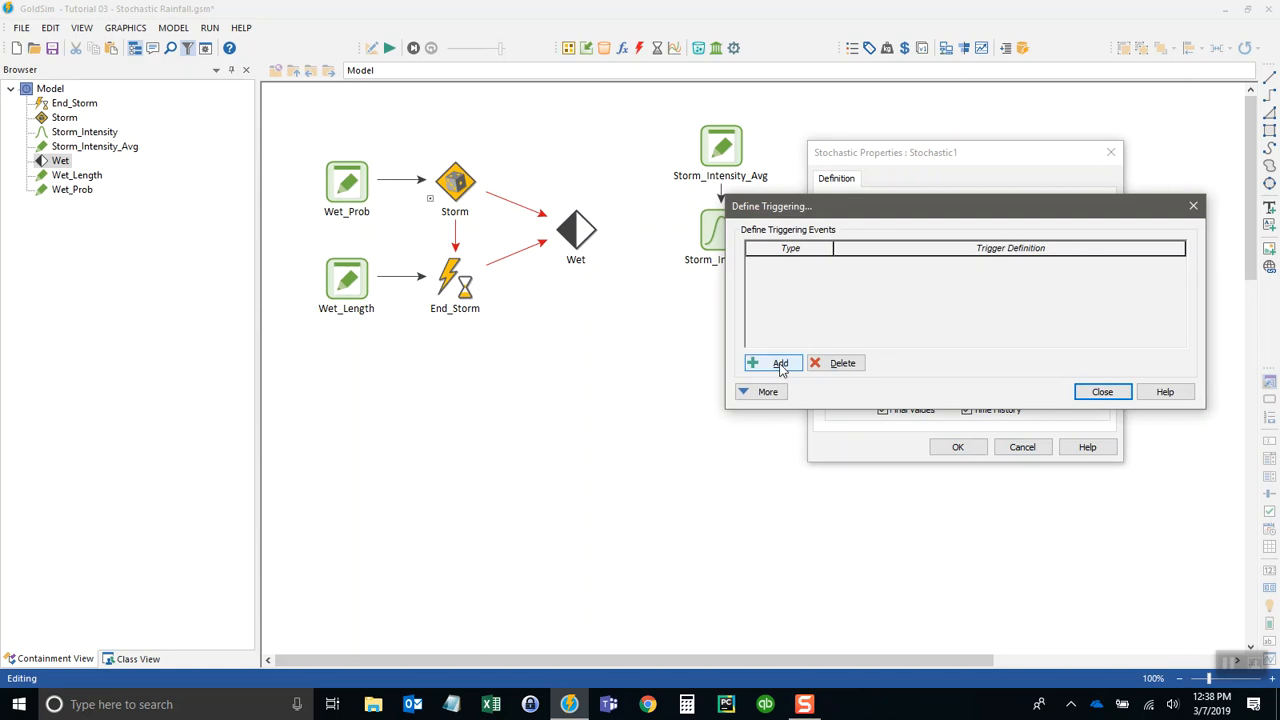
click(780, 364)
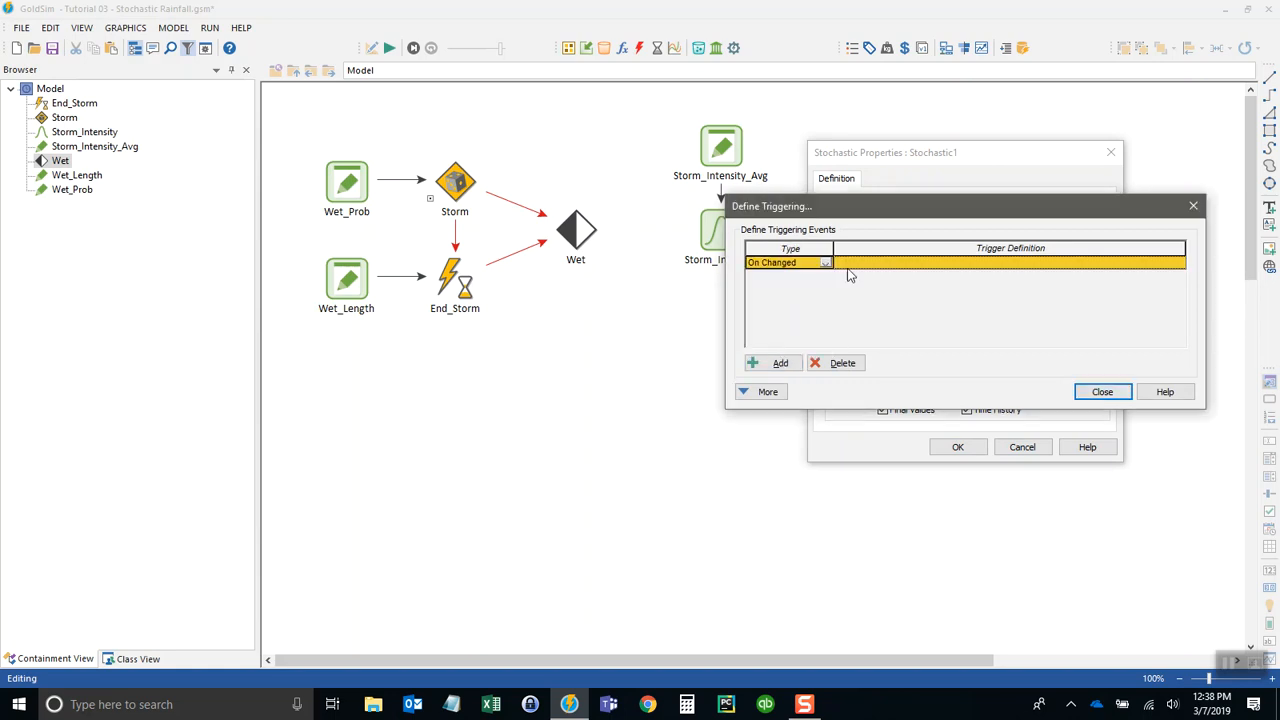
text(eday)
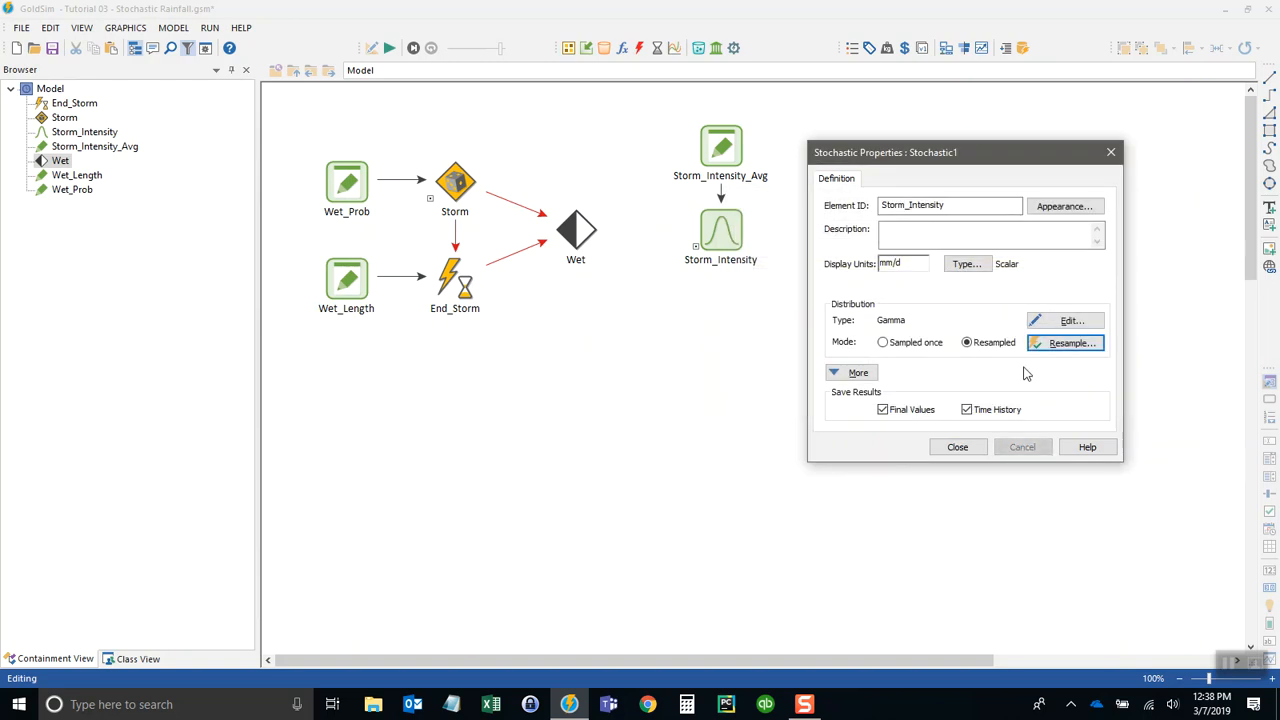
mouse_move(976, 380)
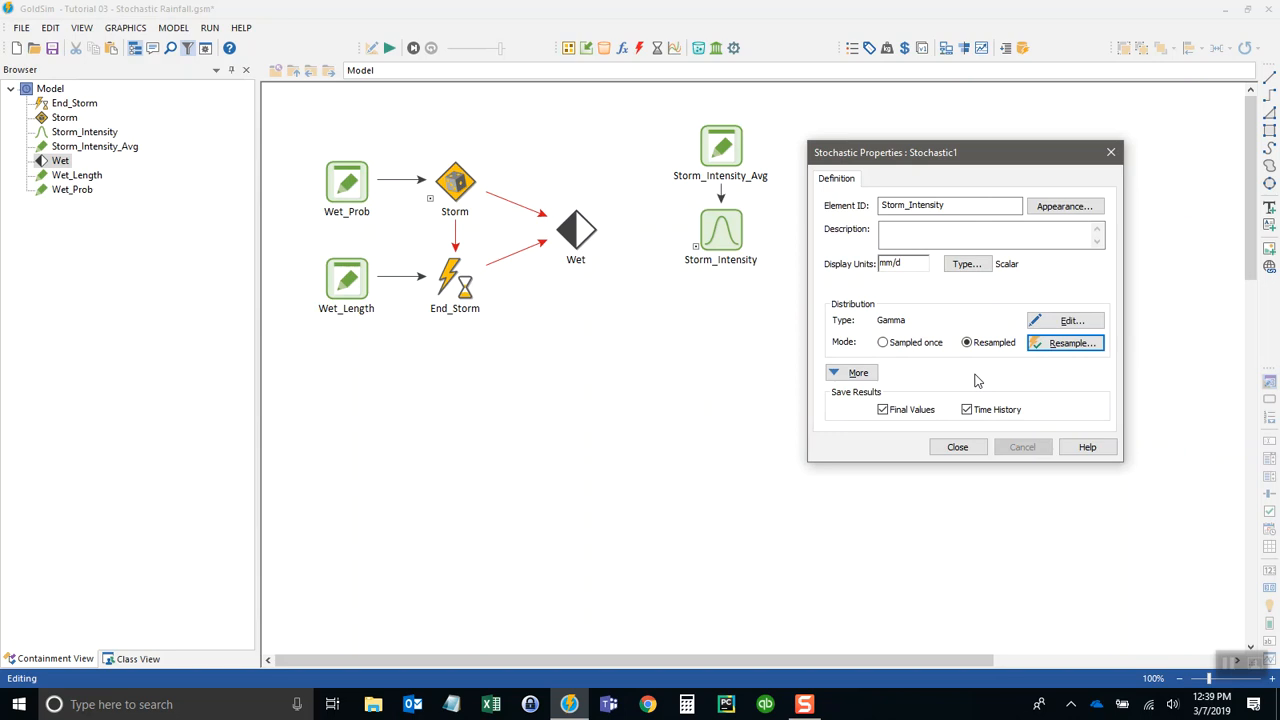
mouse_move(970, 384)
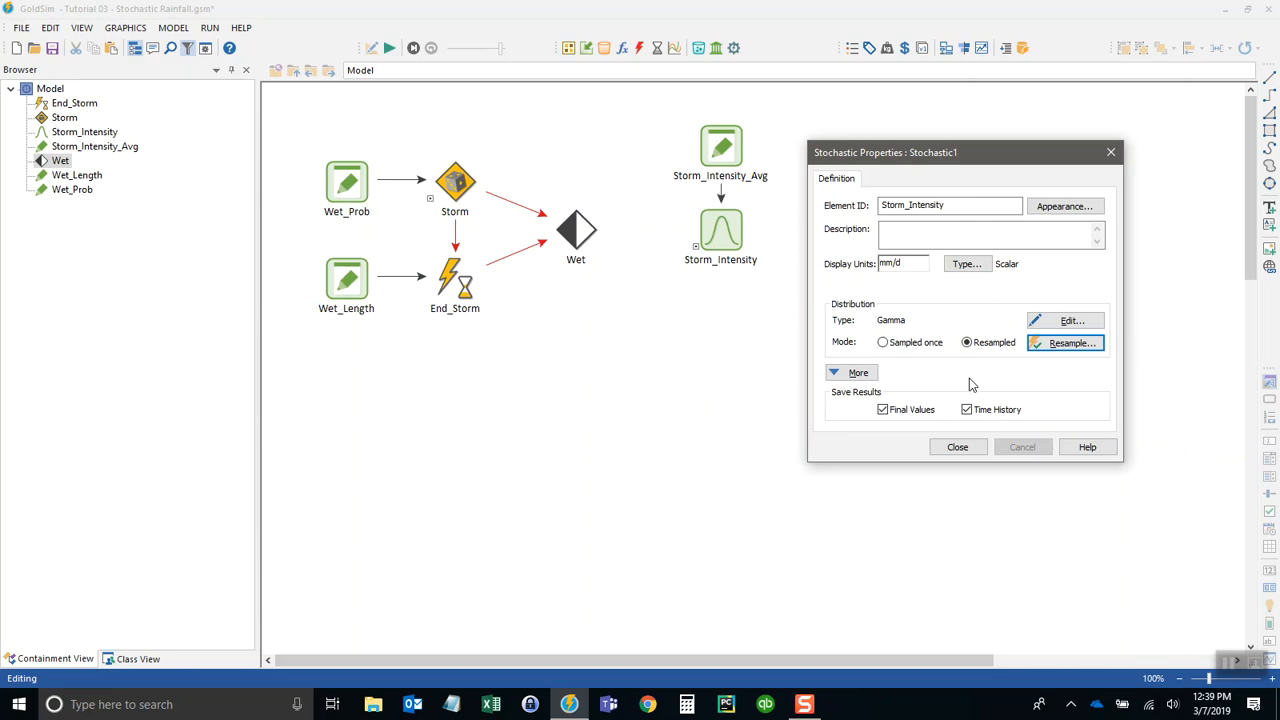
click(852, 372)
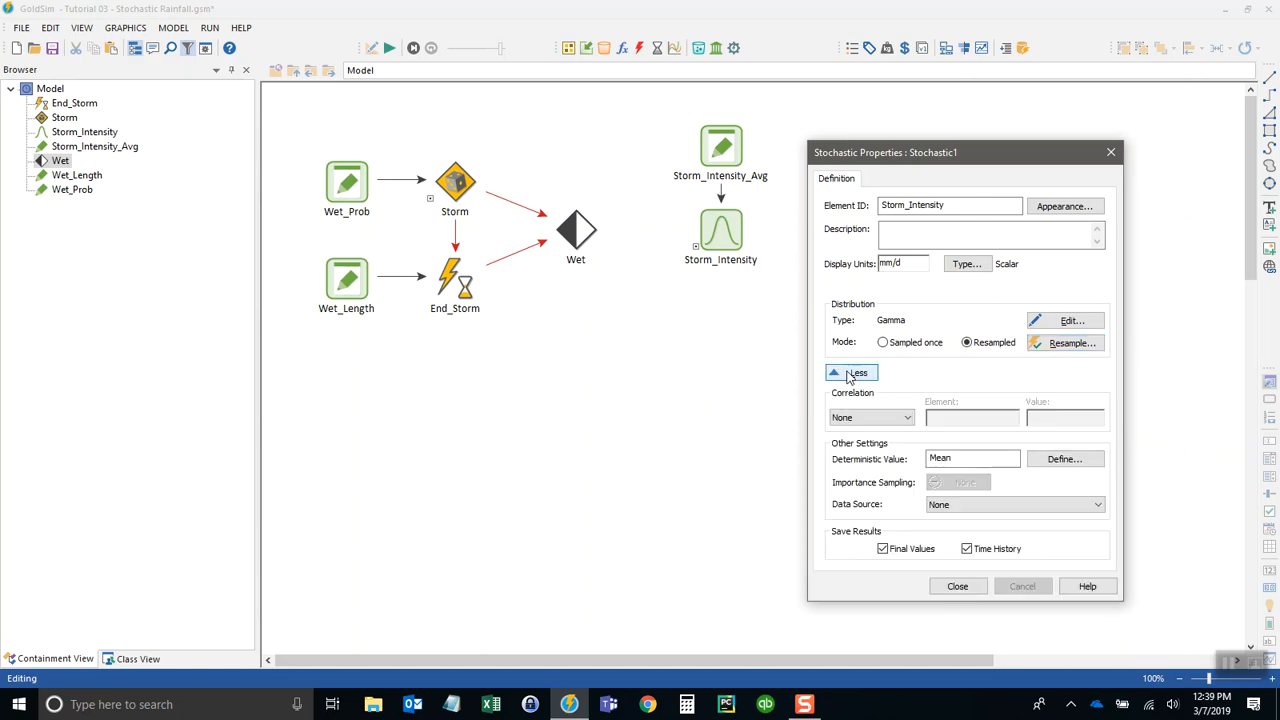
Make Storm_Intensity autocorrelated with coefficient 0.7 and close its properties.
click(870, 418)
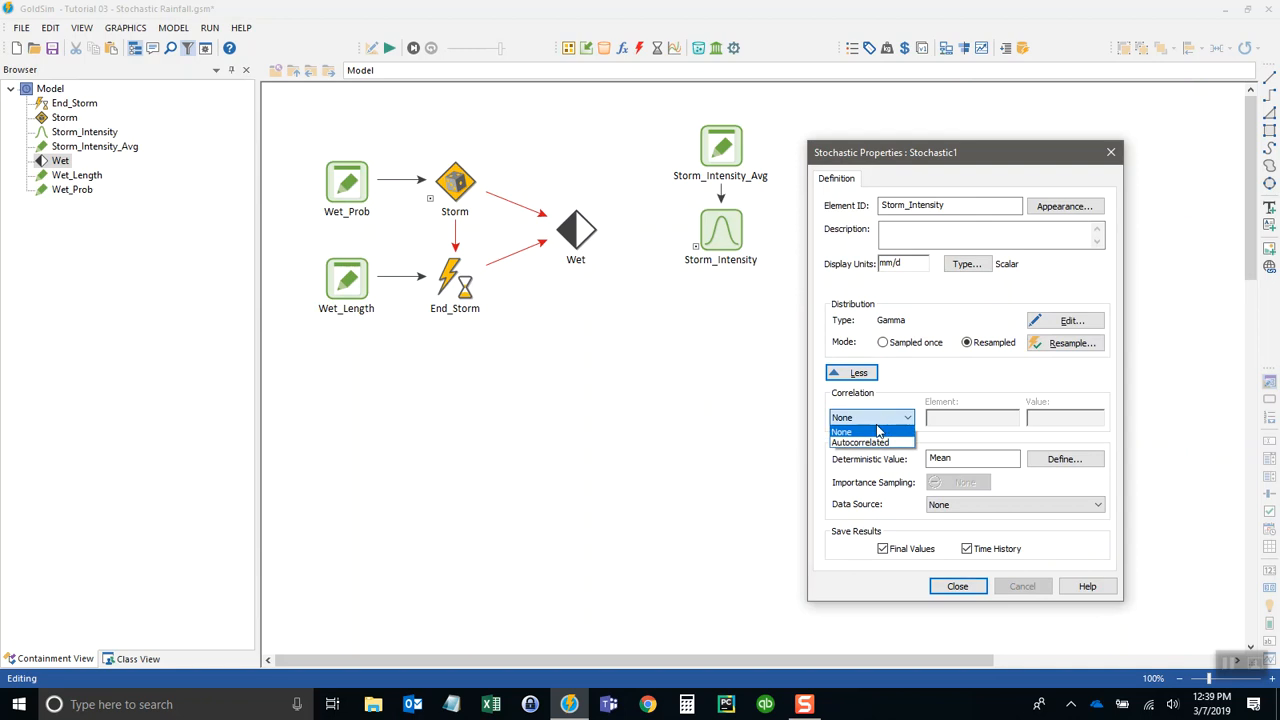
click(860, 442)
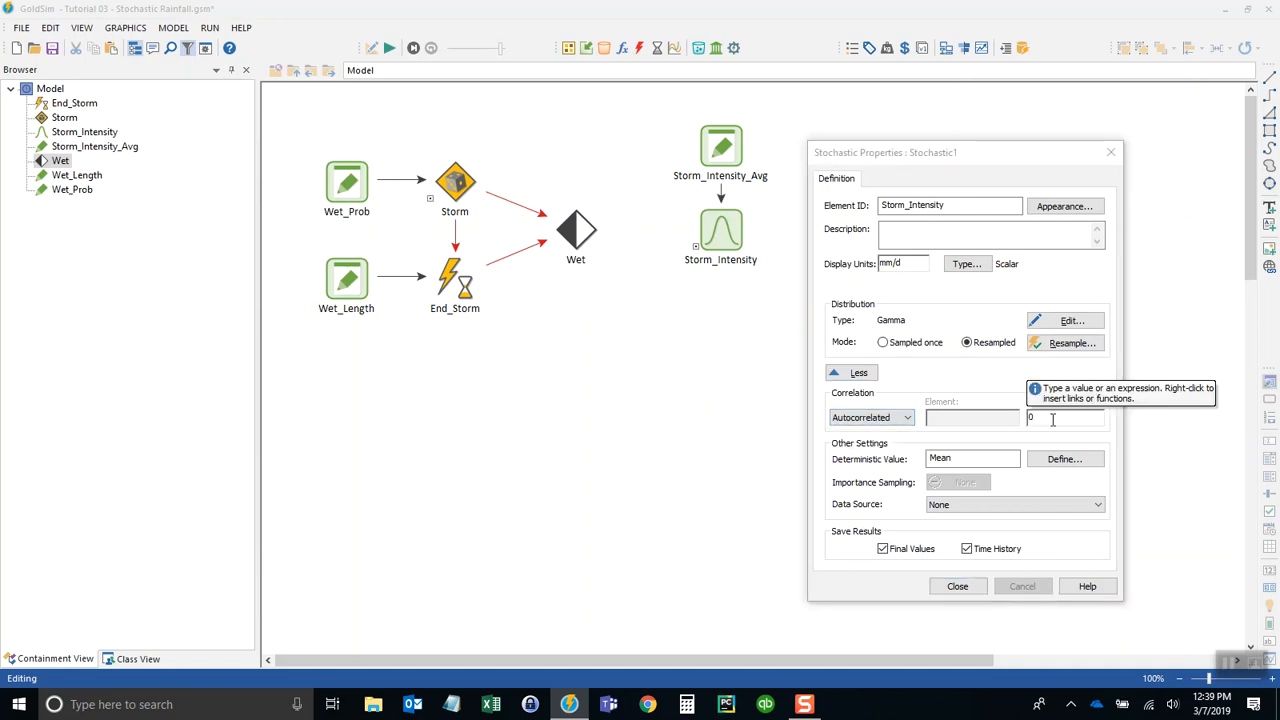
text(0.7)
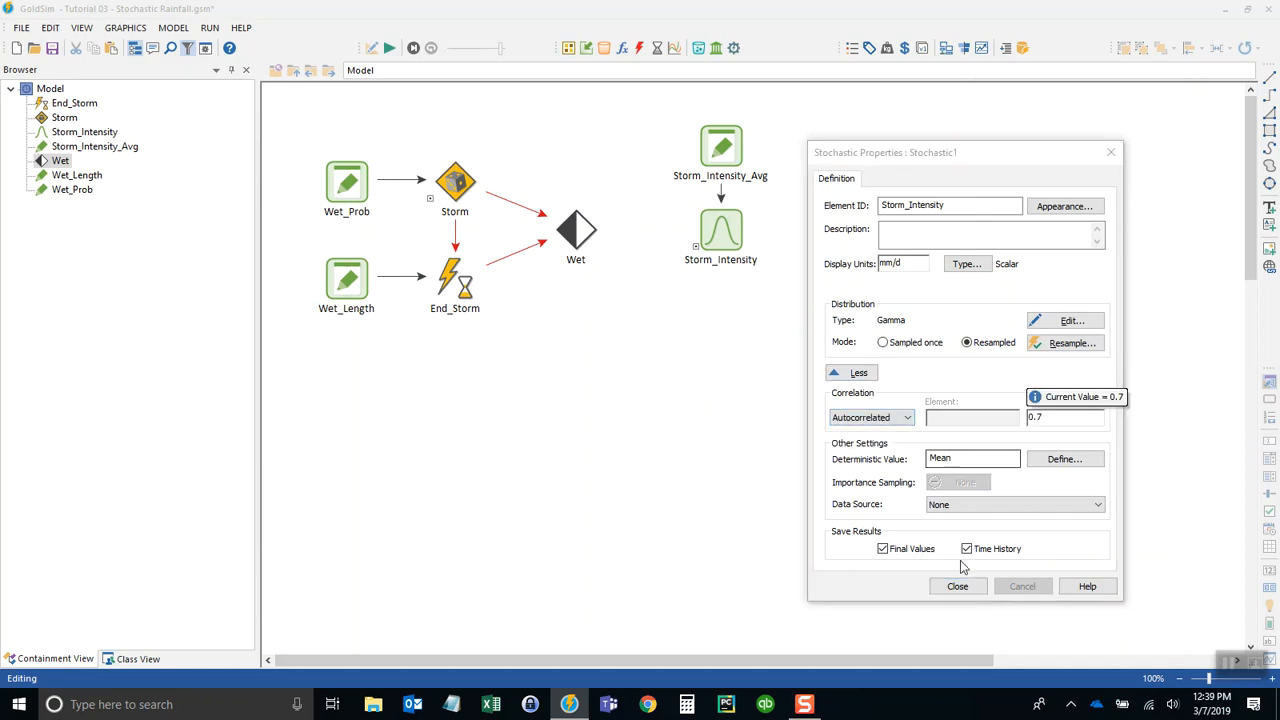
click(956, 586)
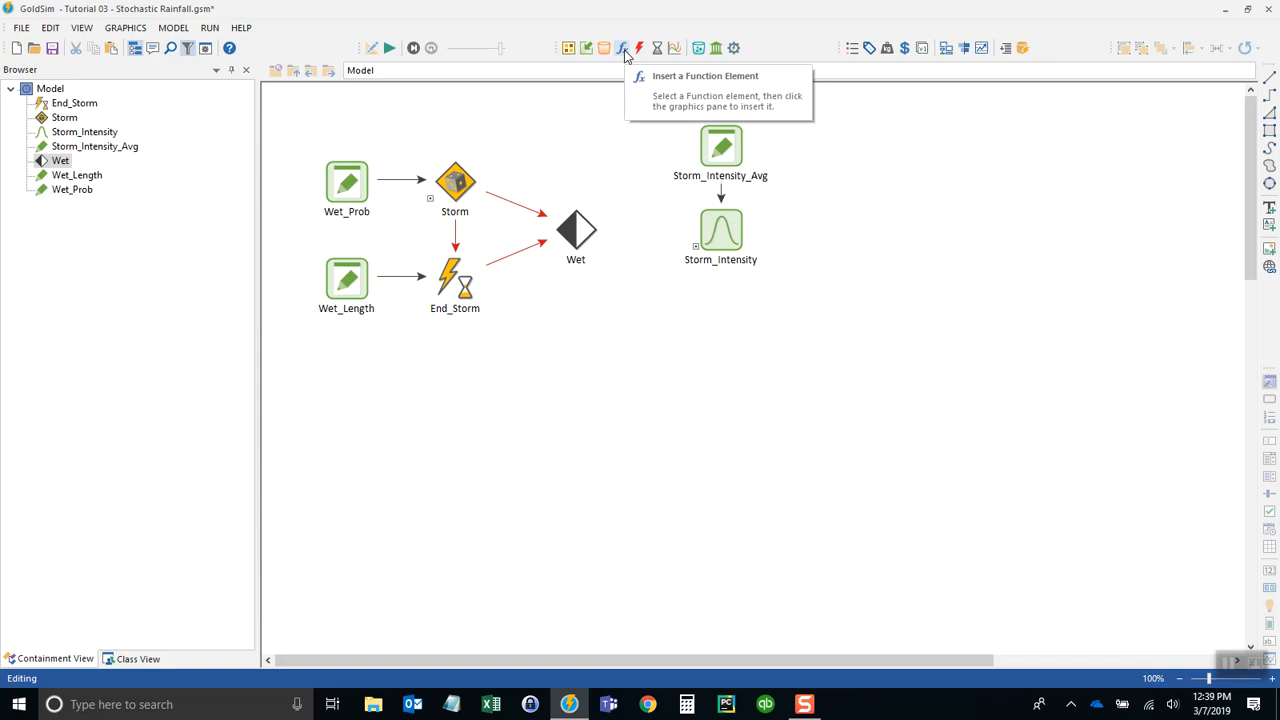
Create a Precipitation selector in mm/d returning Storm_Intensity when Wet is true.
click(622, 48)
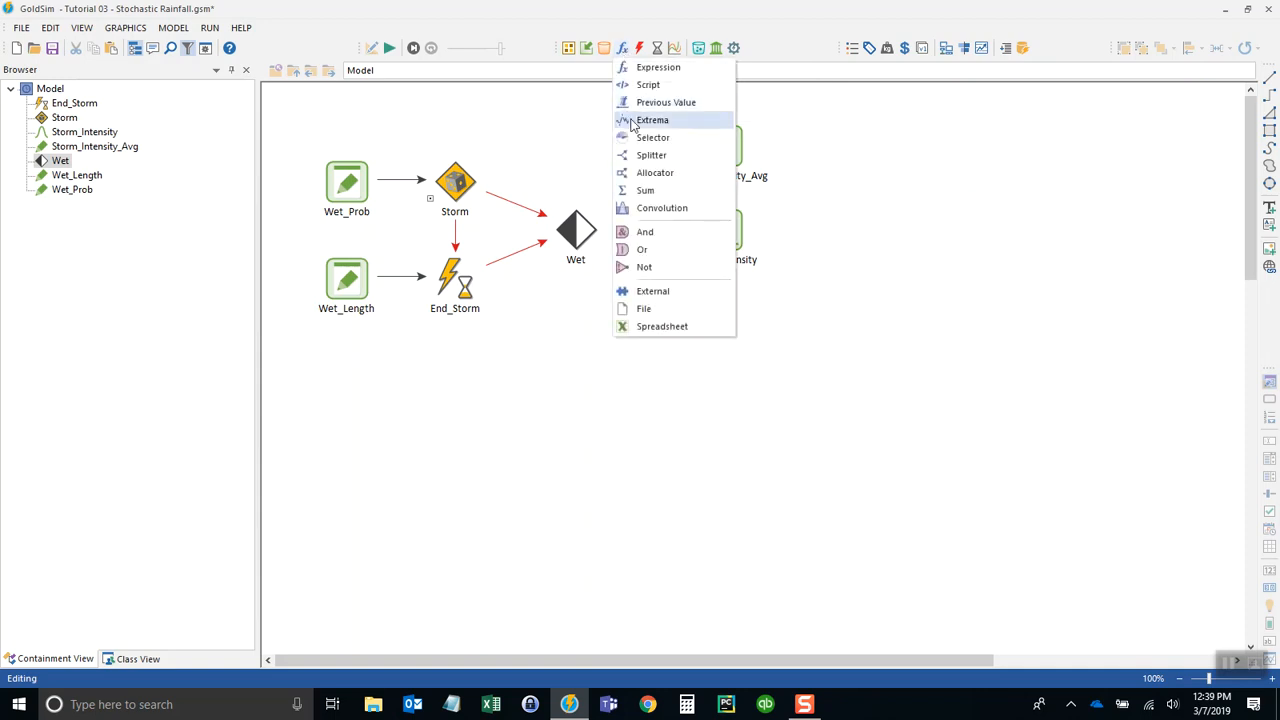
mouse_move(696, 136)
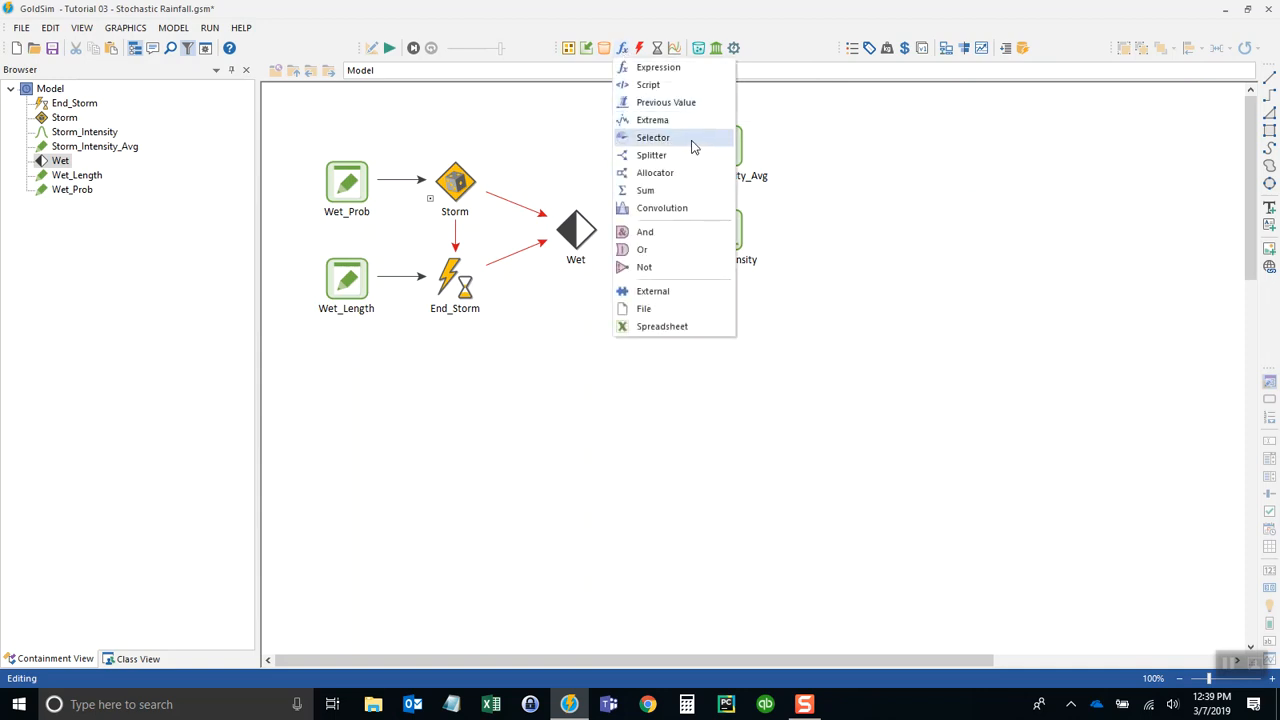
click(652, 136)
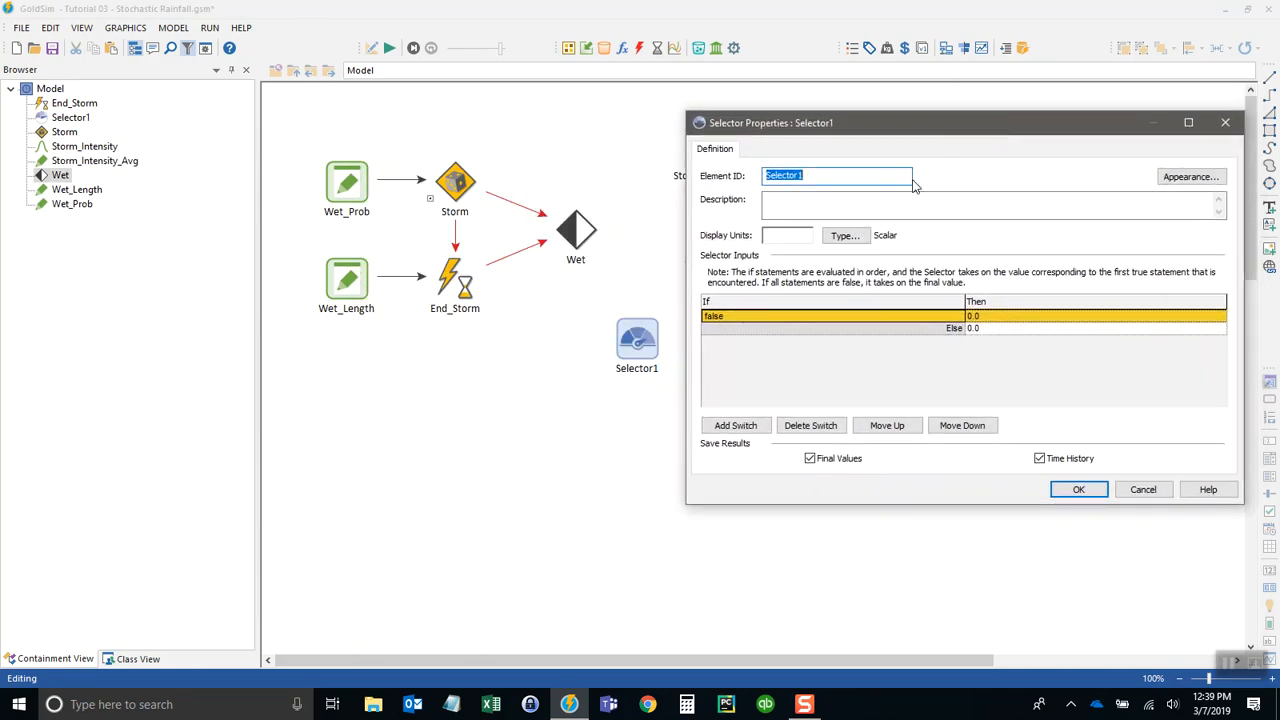
text(Precipitation)
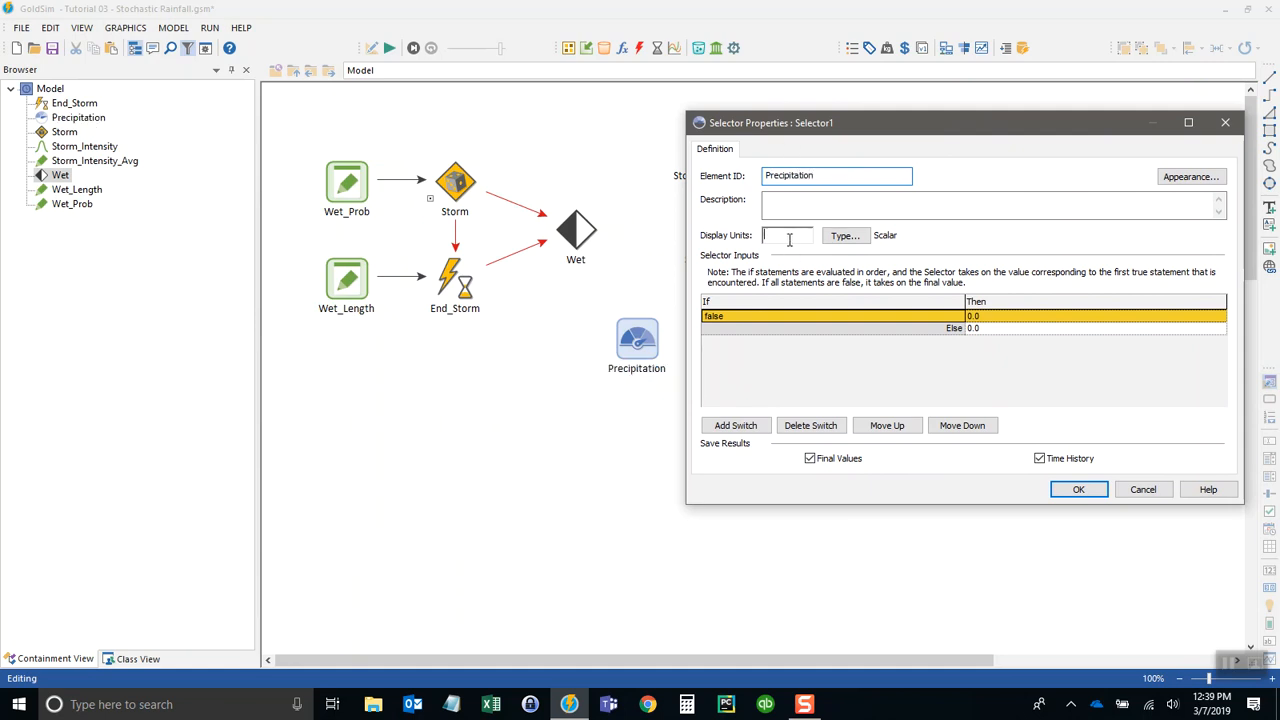
text(mm/d)
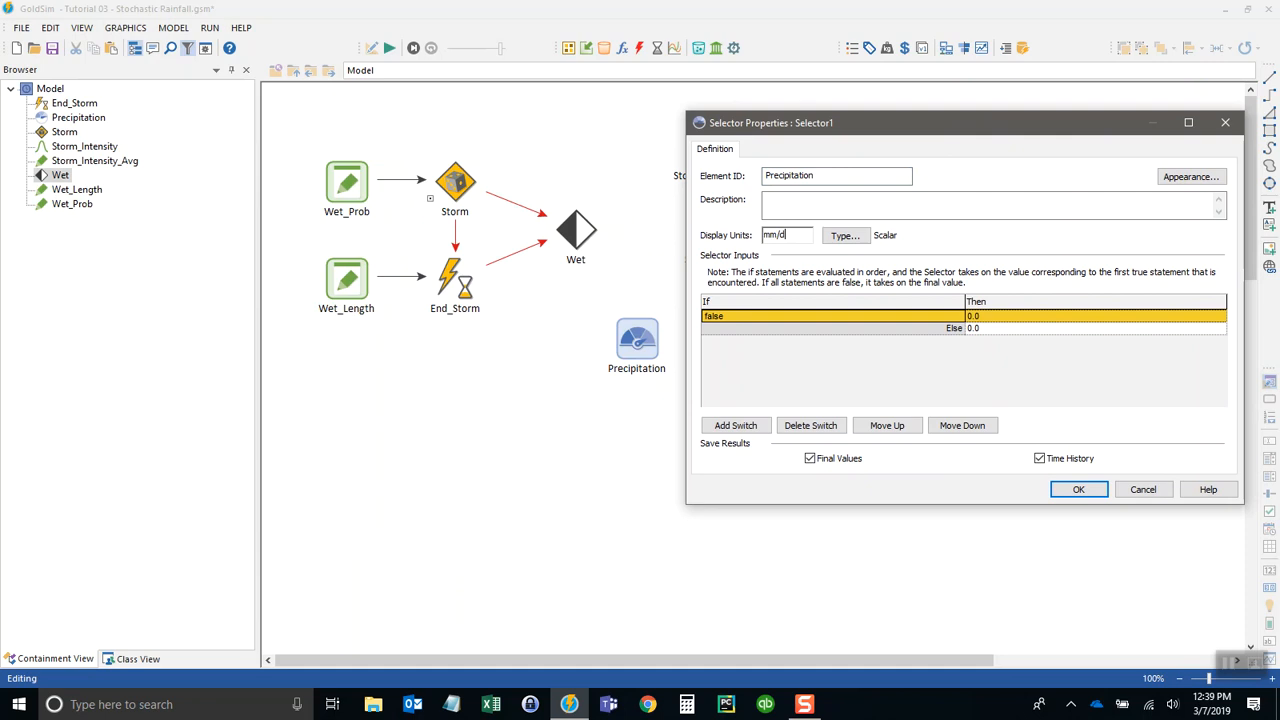
click(800, 316)
text(wet)
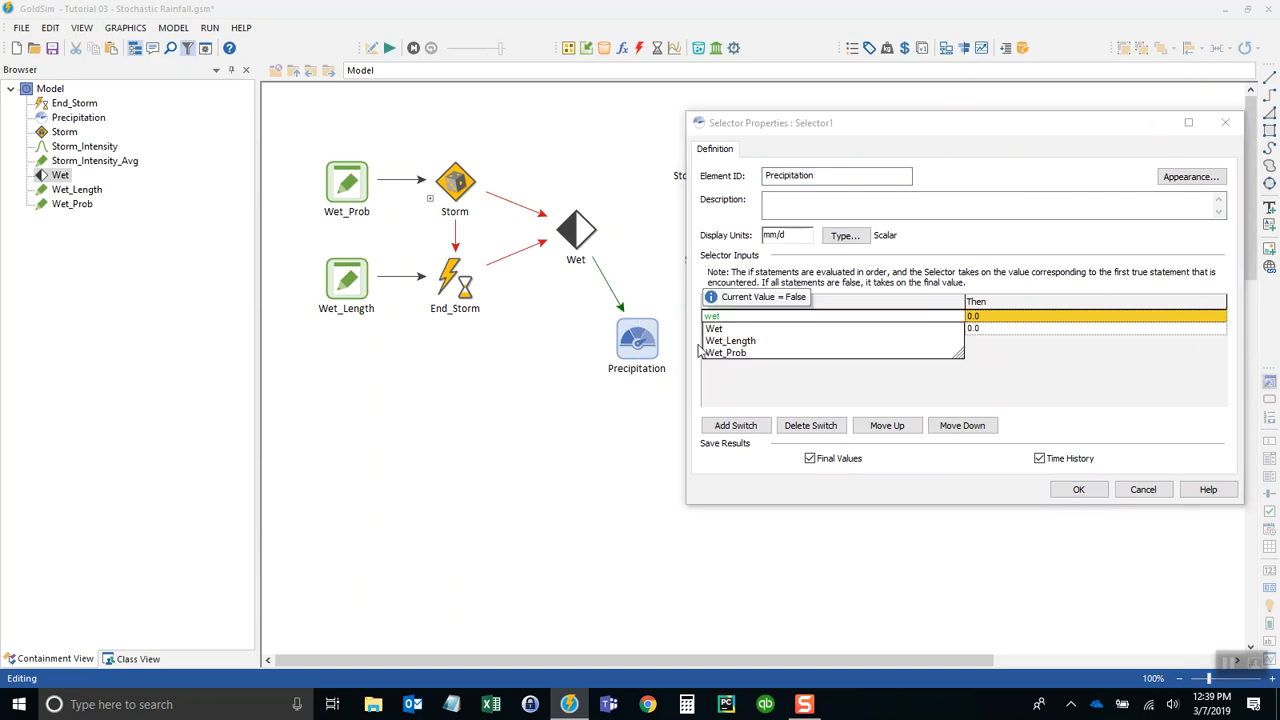
click(712, 328)
text(Storm_Intensity)
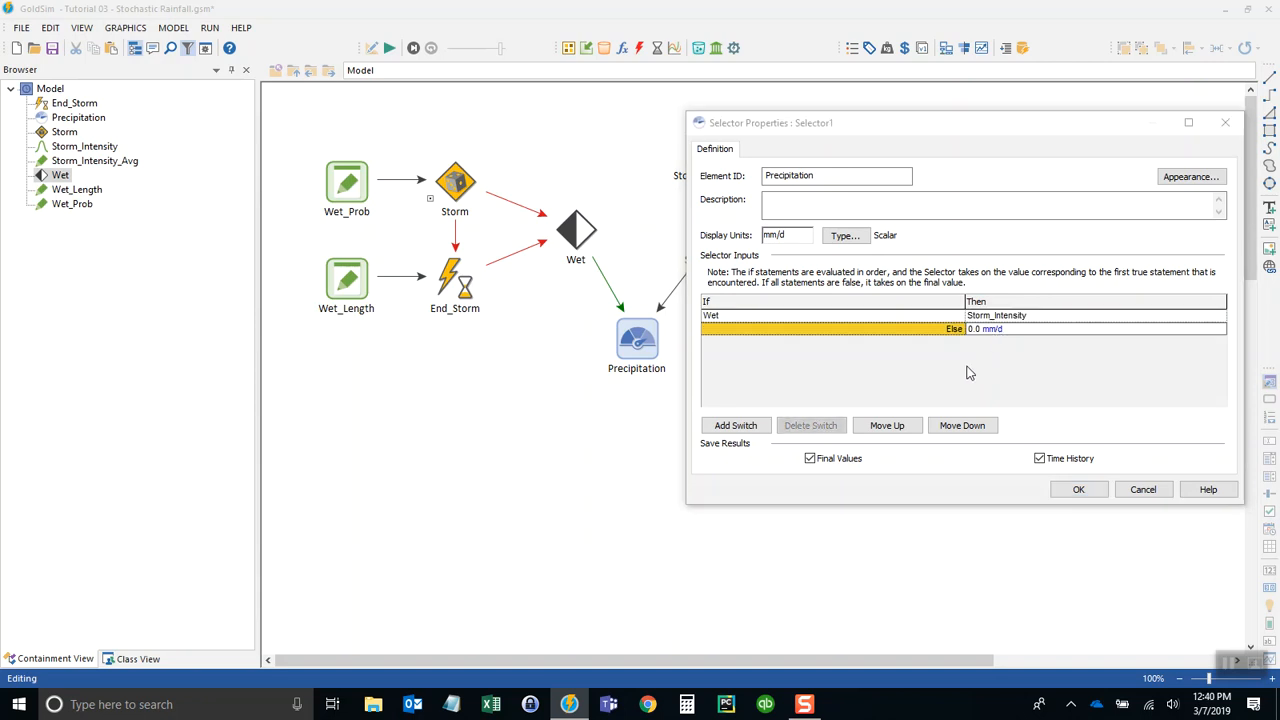
click(1078, 488)
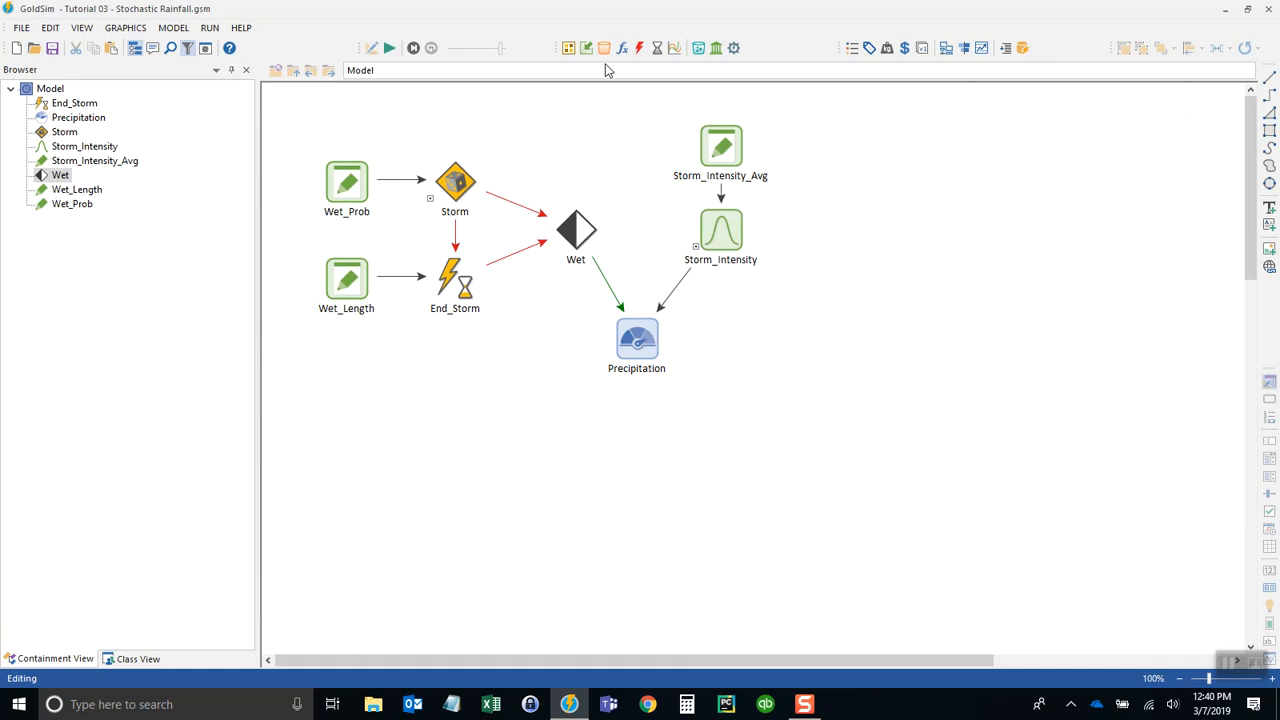
Add a Precipitation History result plotting Precipitation, run, and review the chart.
click(674, 48)
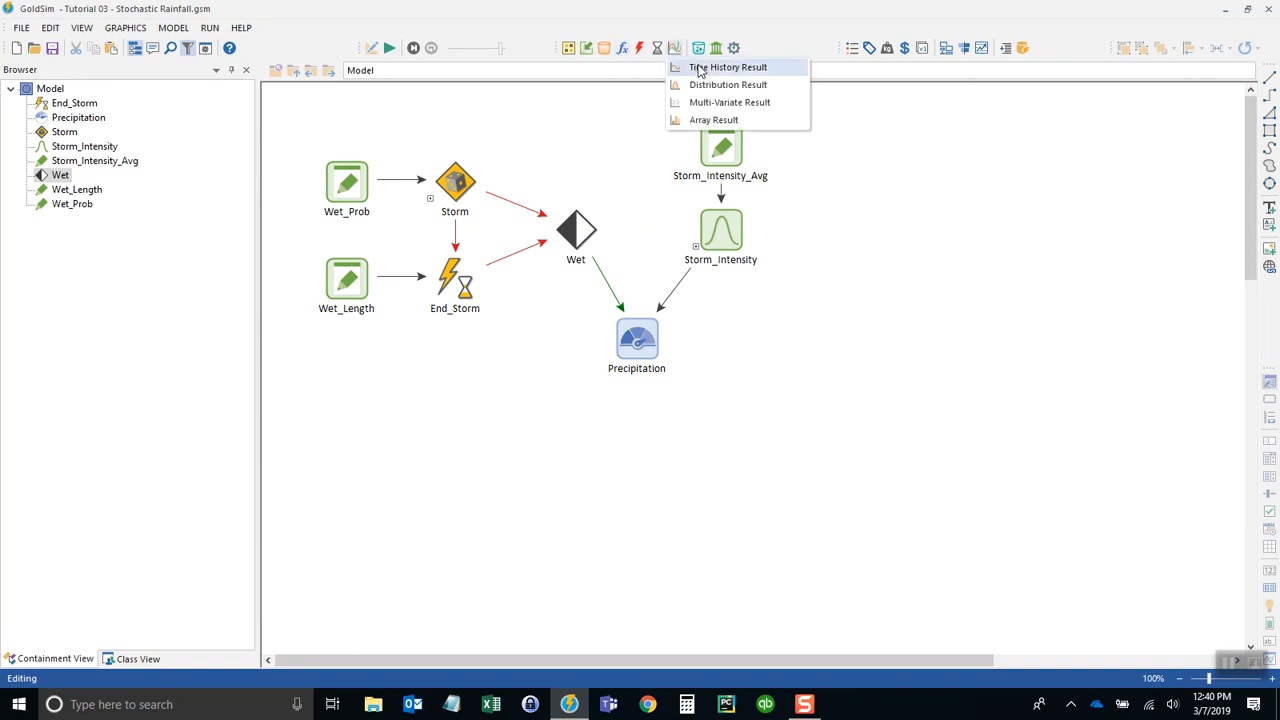
click(728, 66)
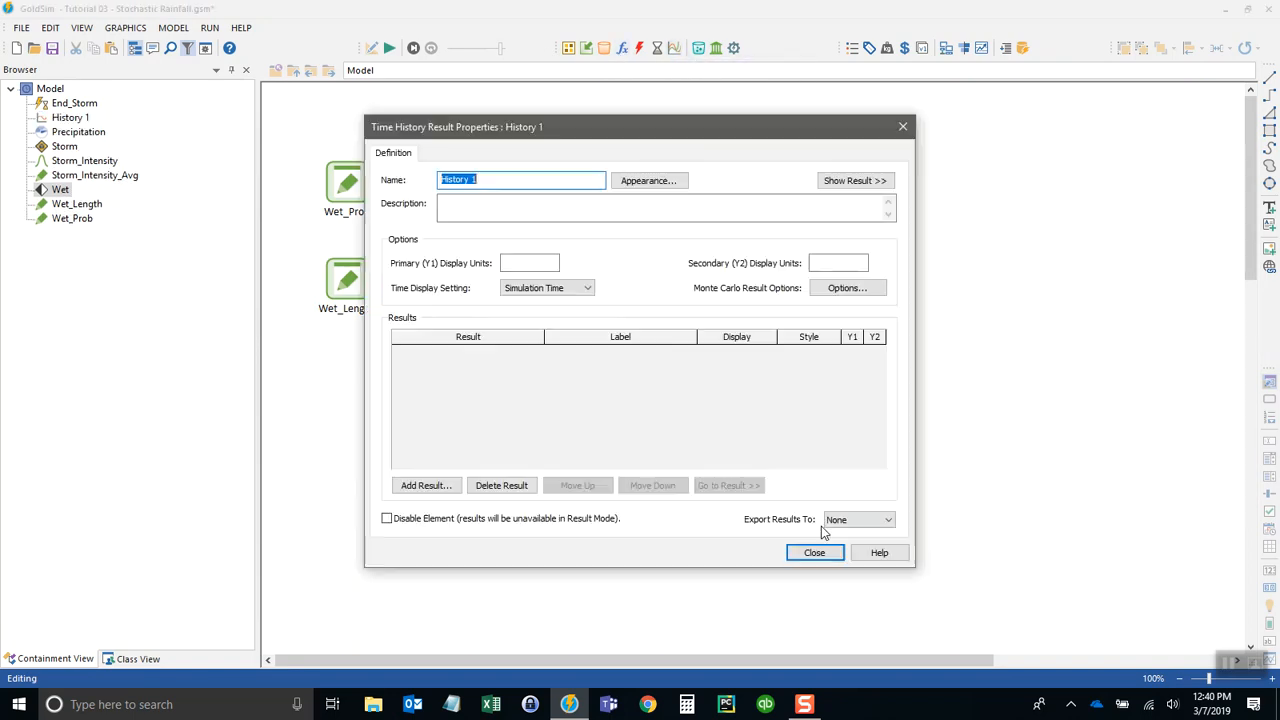
text(Precipitation)
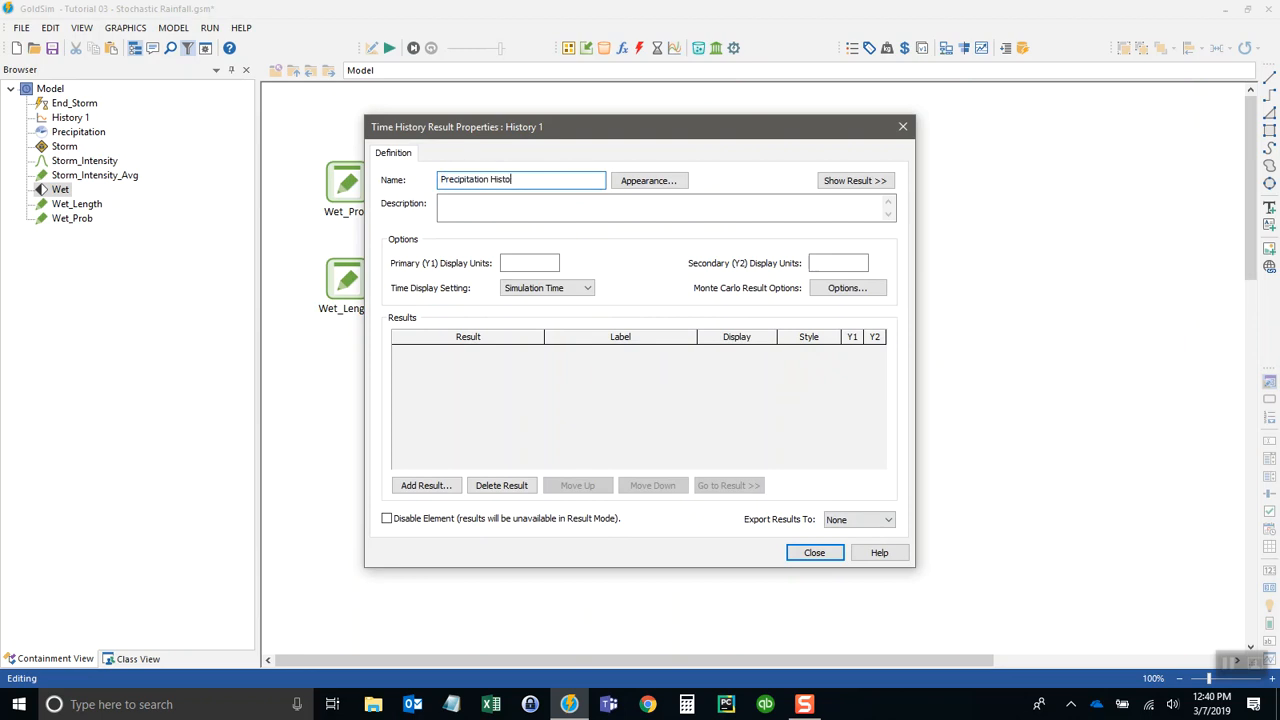
click(426, 486)
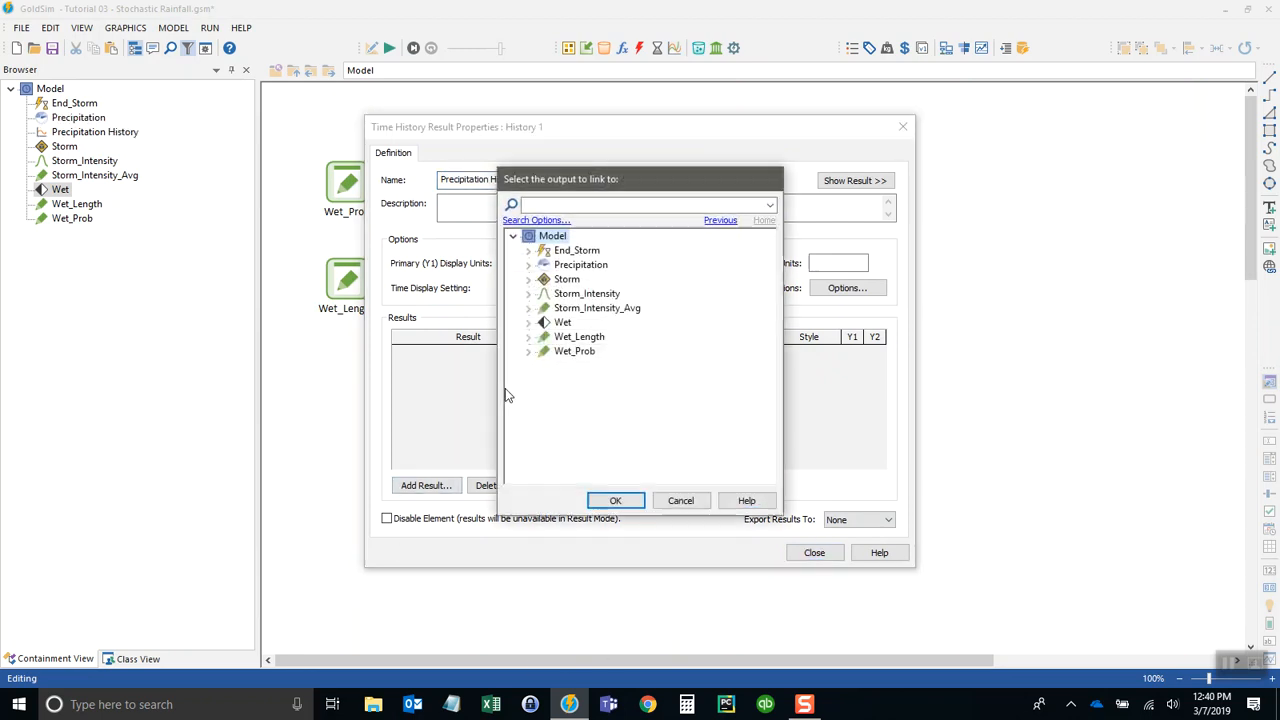
click(616, 500)
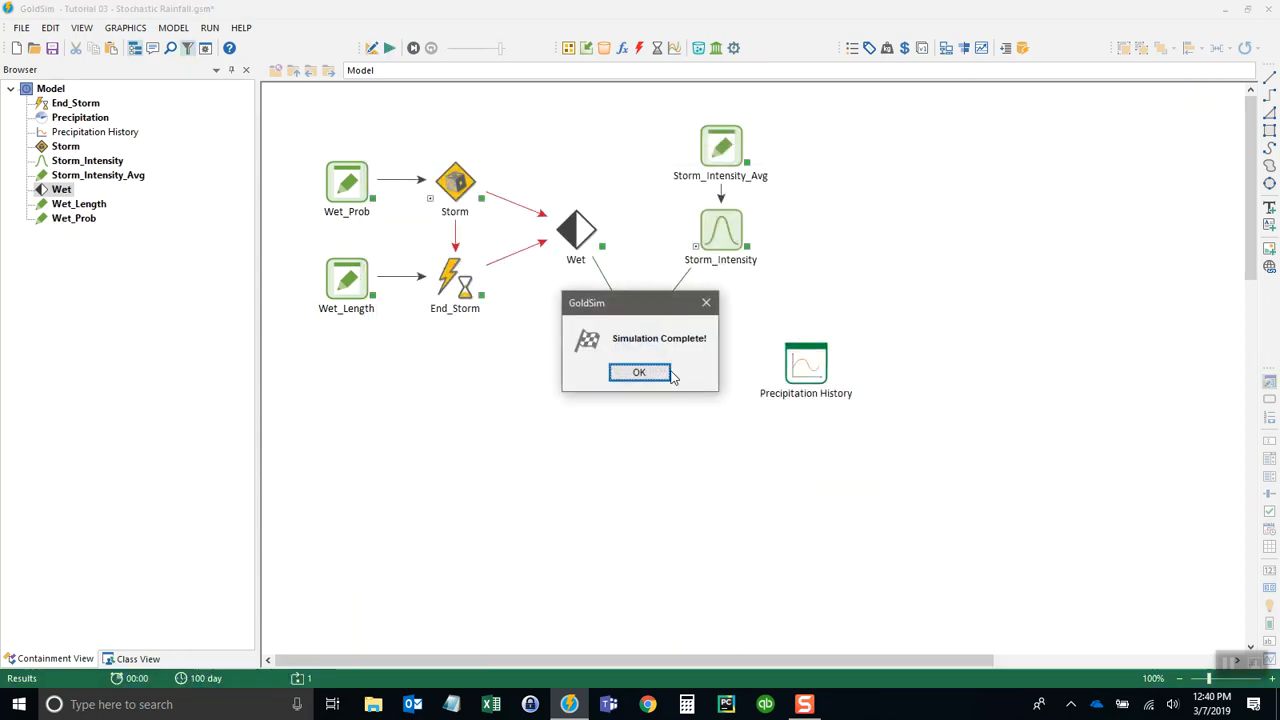
click(640, 372)
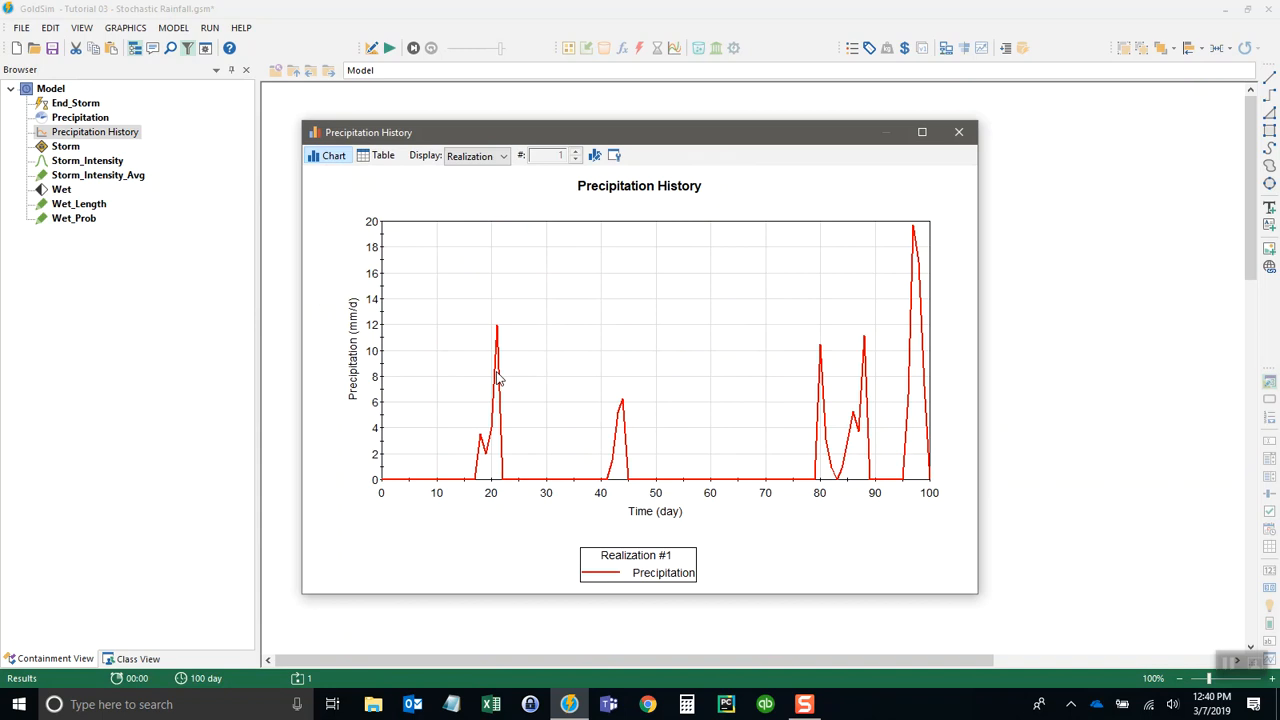
mouse_move(500, 380)
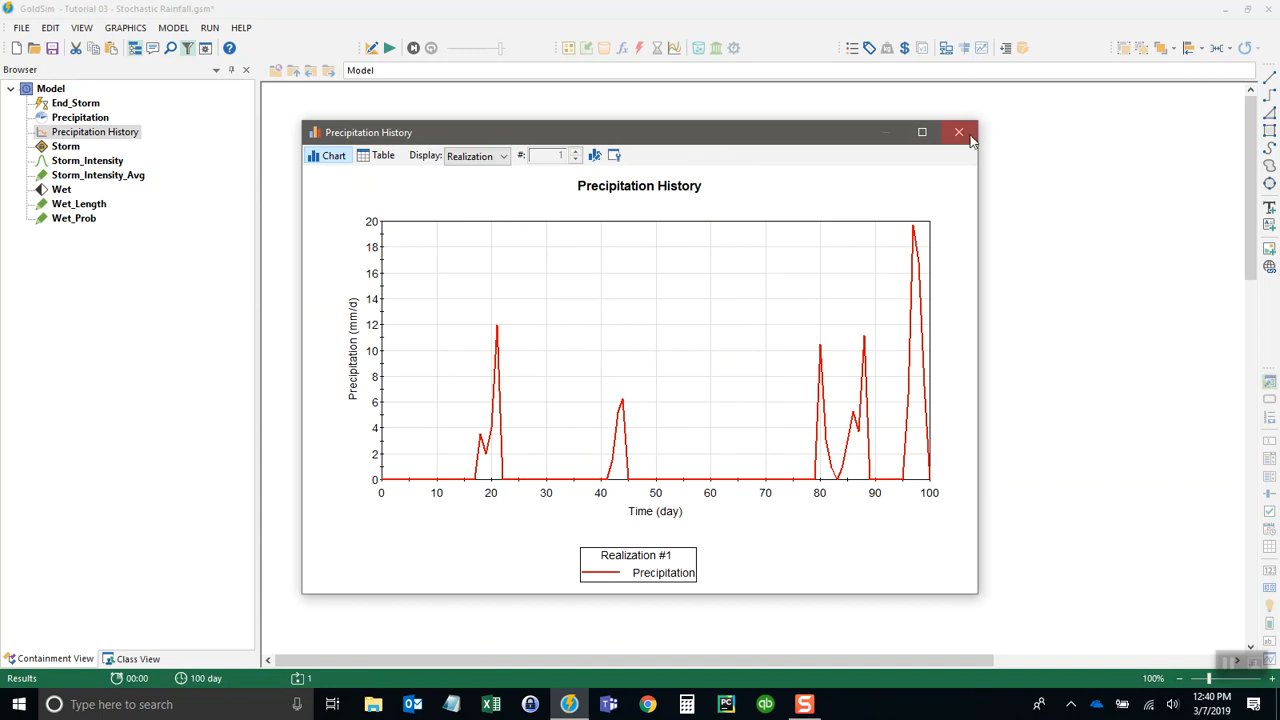
click(958, 132)
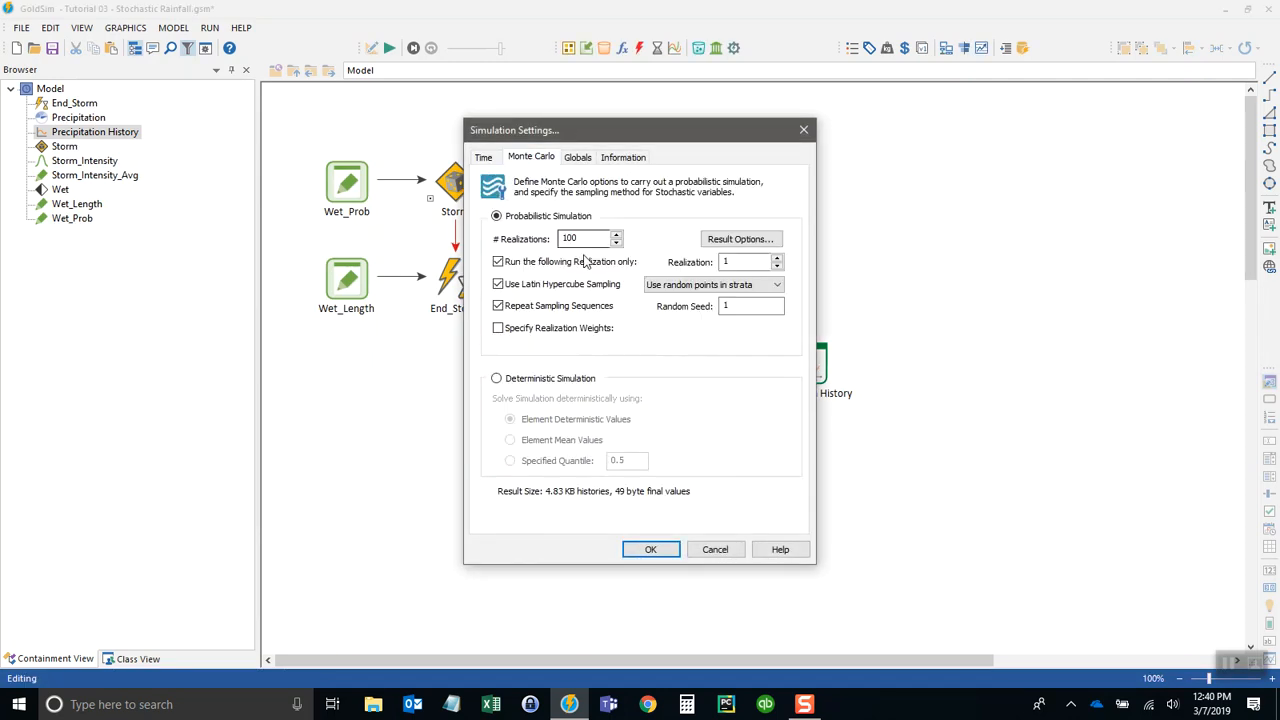
Run the model with 100 realizations and dismiss the result and completion messages.
click(650, 548)
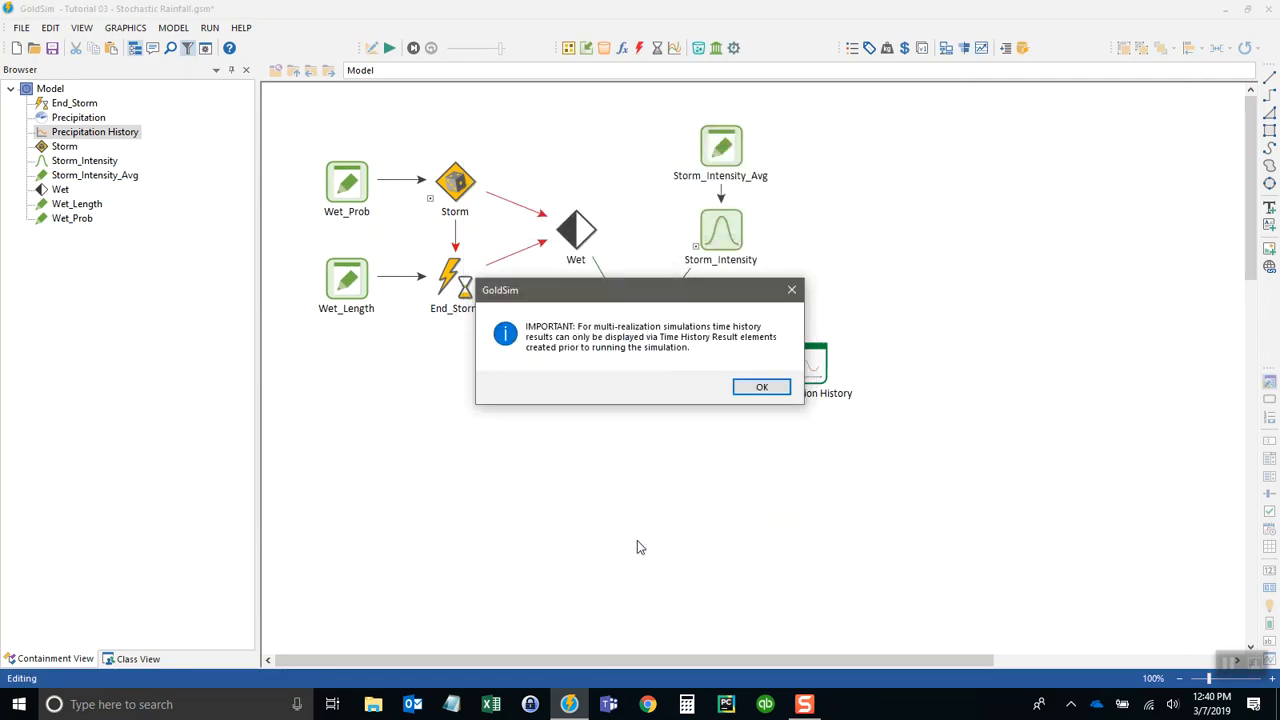
click(760, 388)
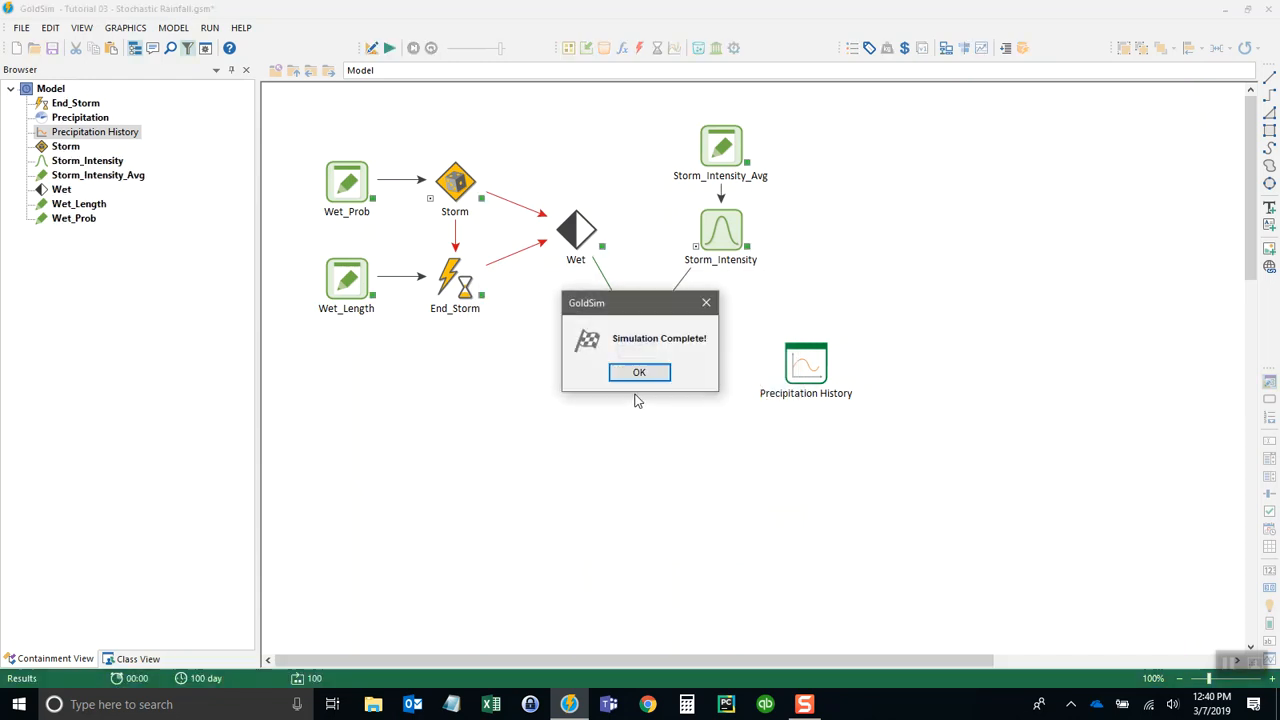
click(640, 372)
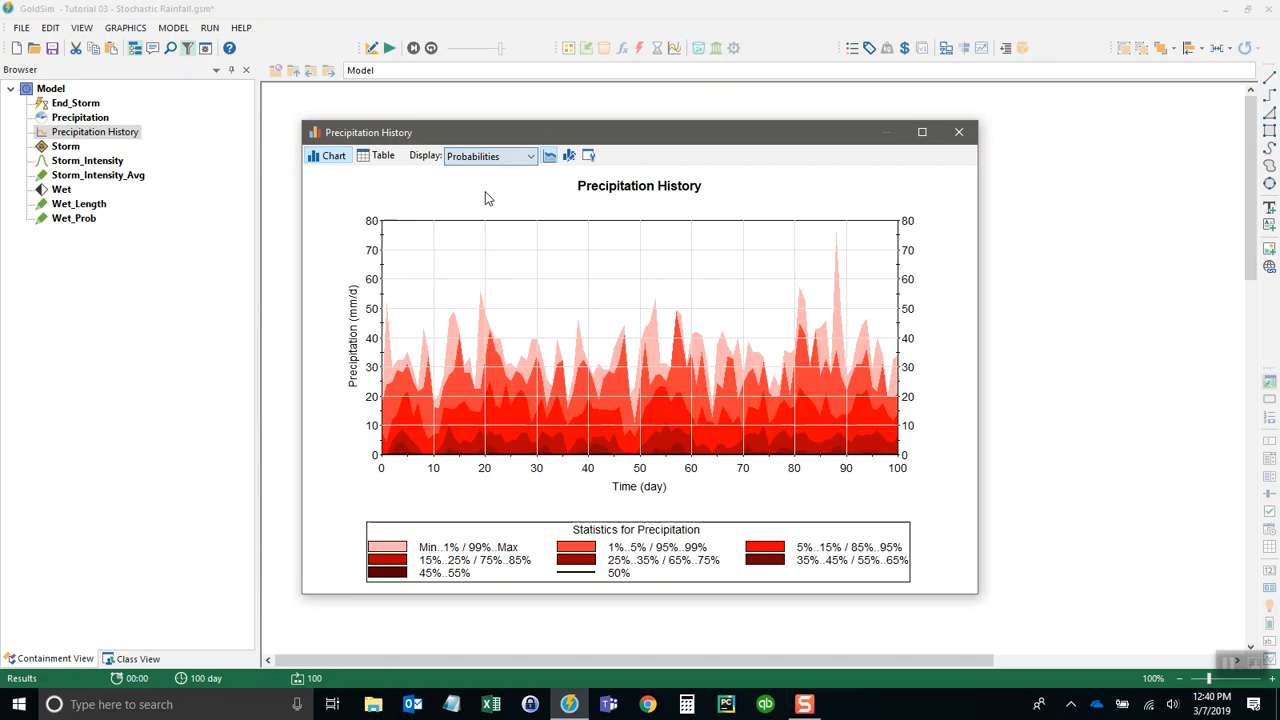
mouse_move(1084, 364)
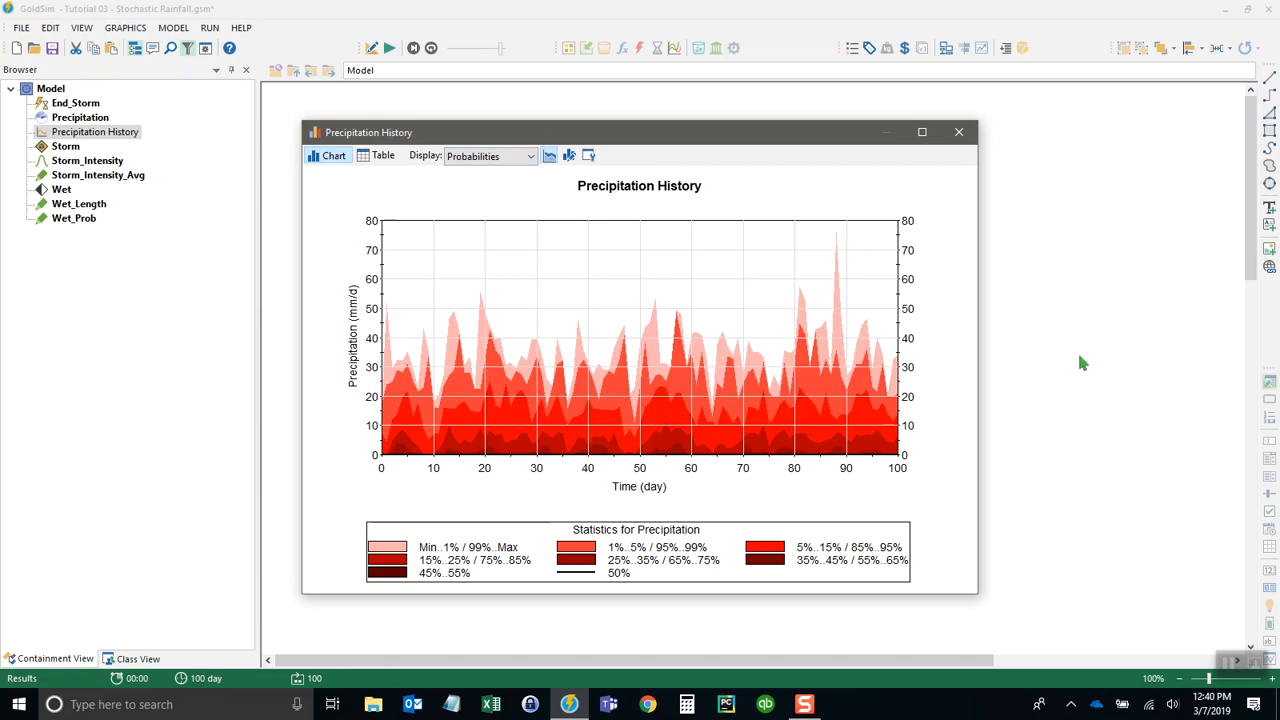
mouse_move(490, 180)
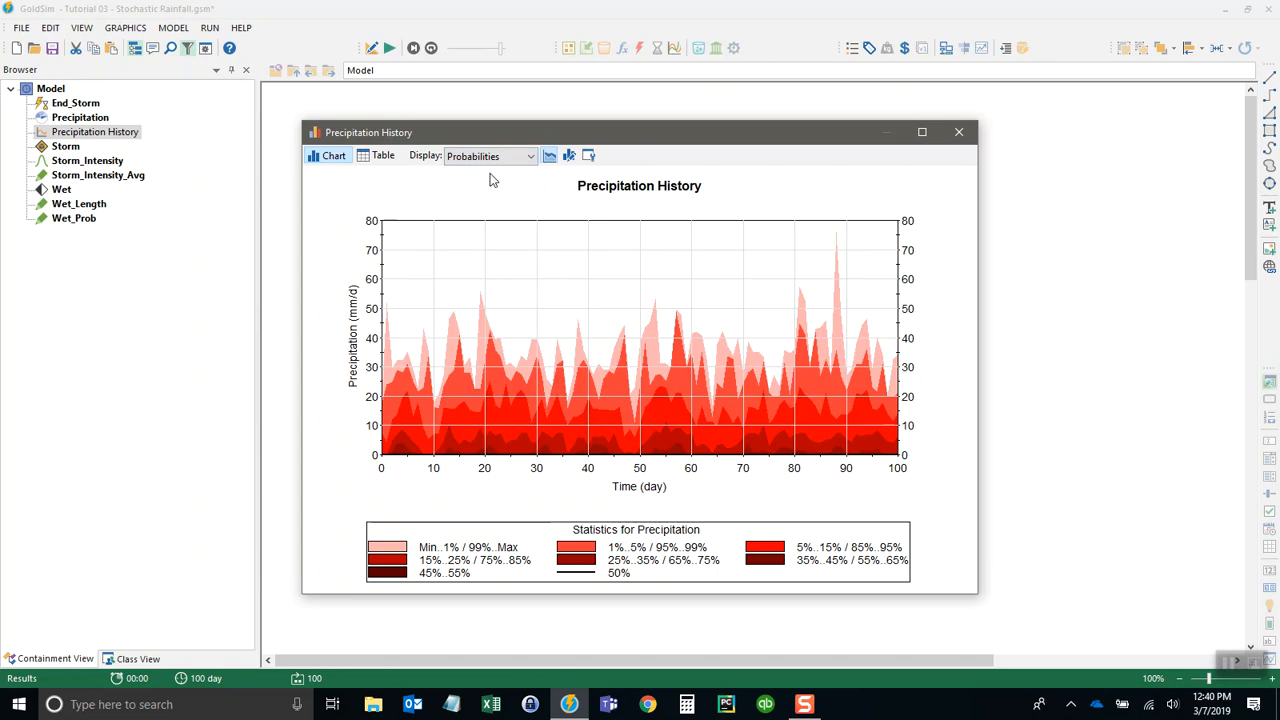
Switch the chart among Realization, mean Statistic and back, then step back to realization 90.
click(488, 156)
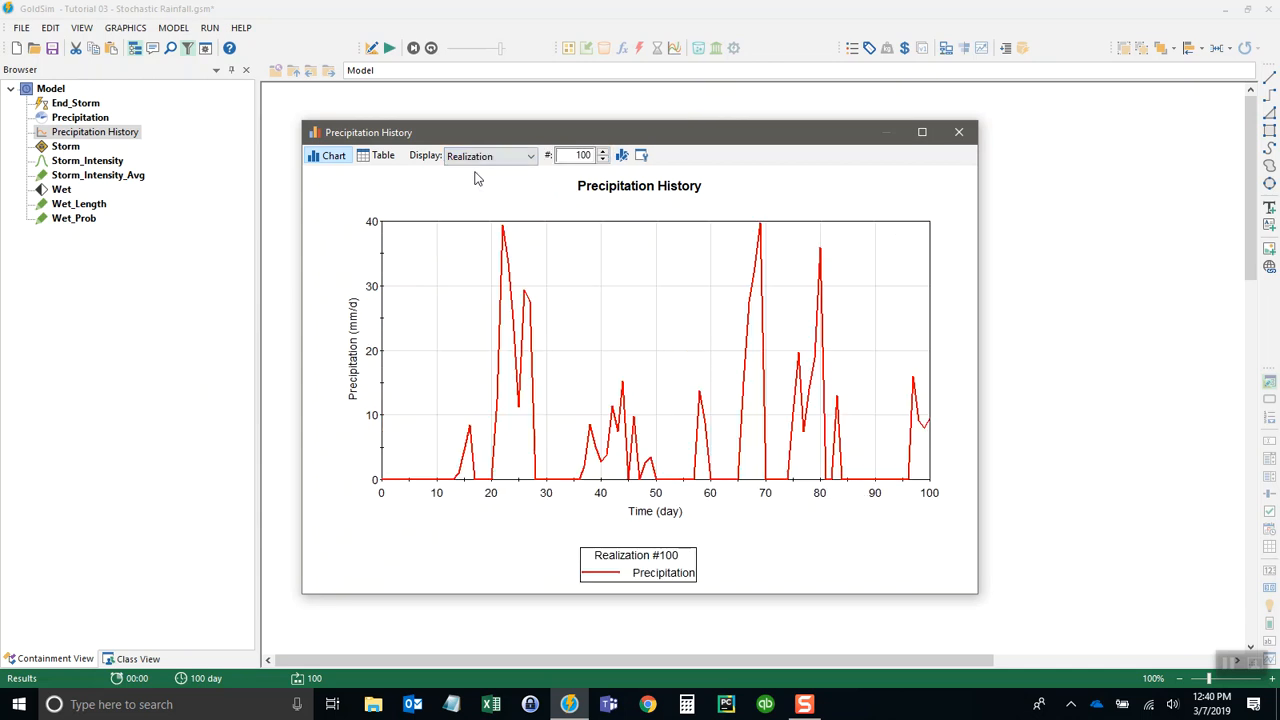
click(490, 156)
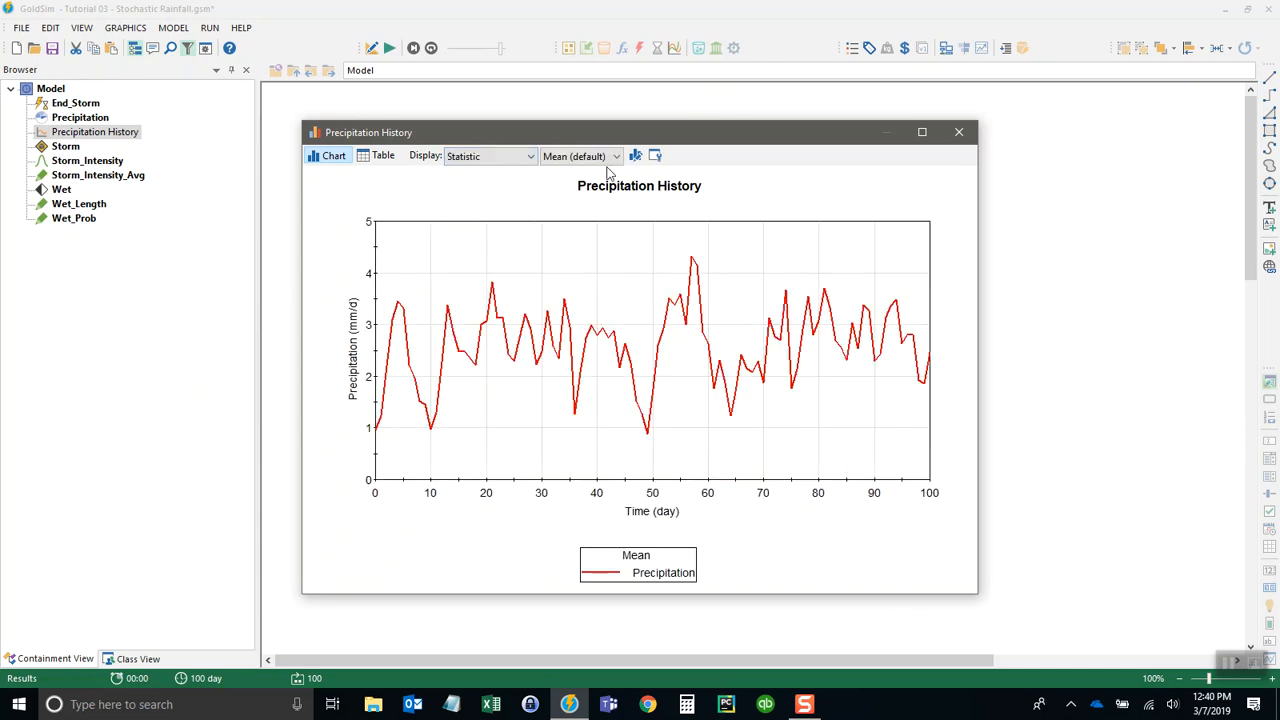
click(488, 156)
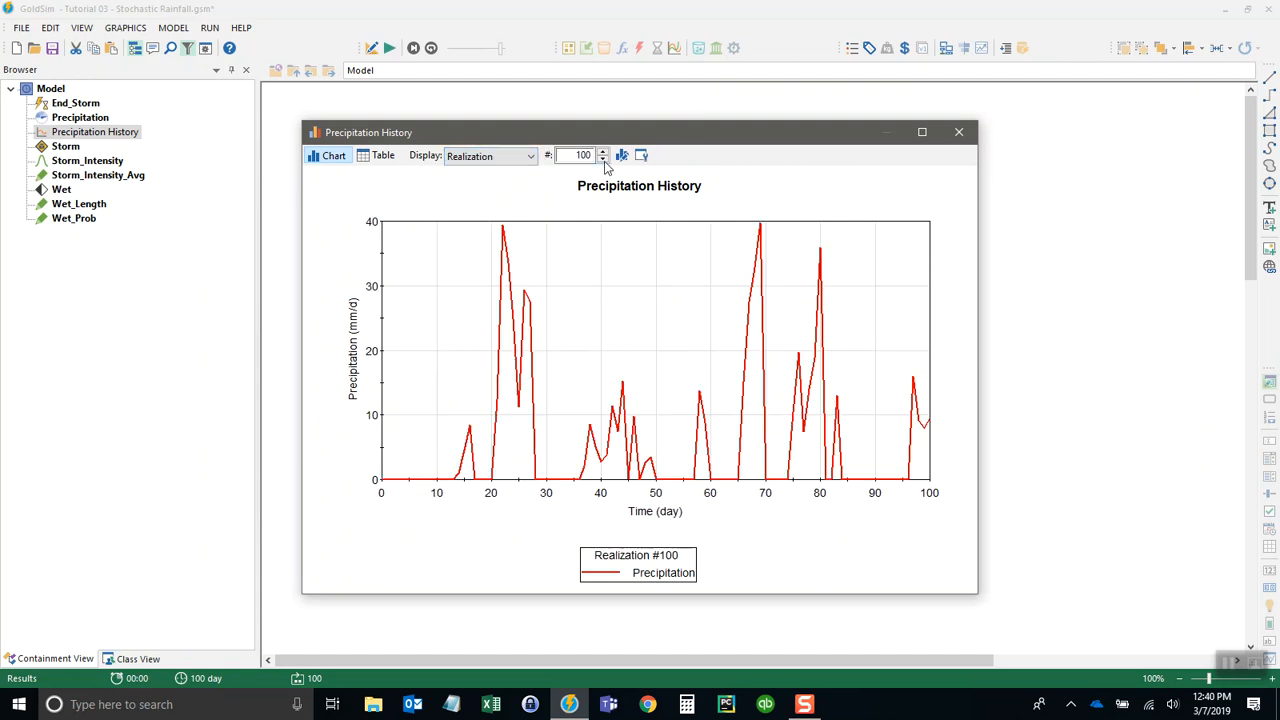
click(604, 158)
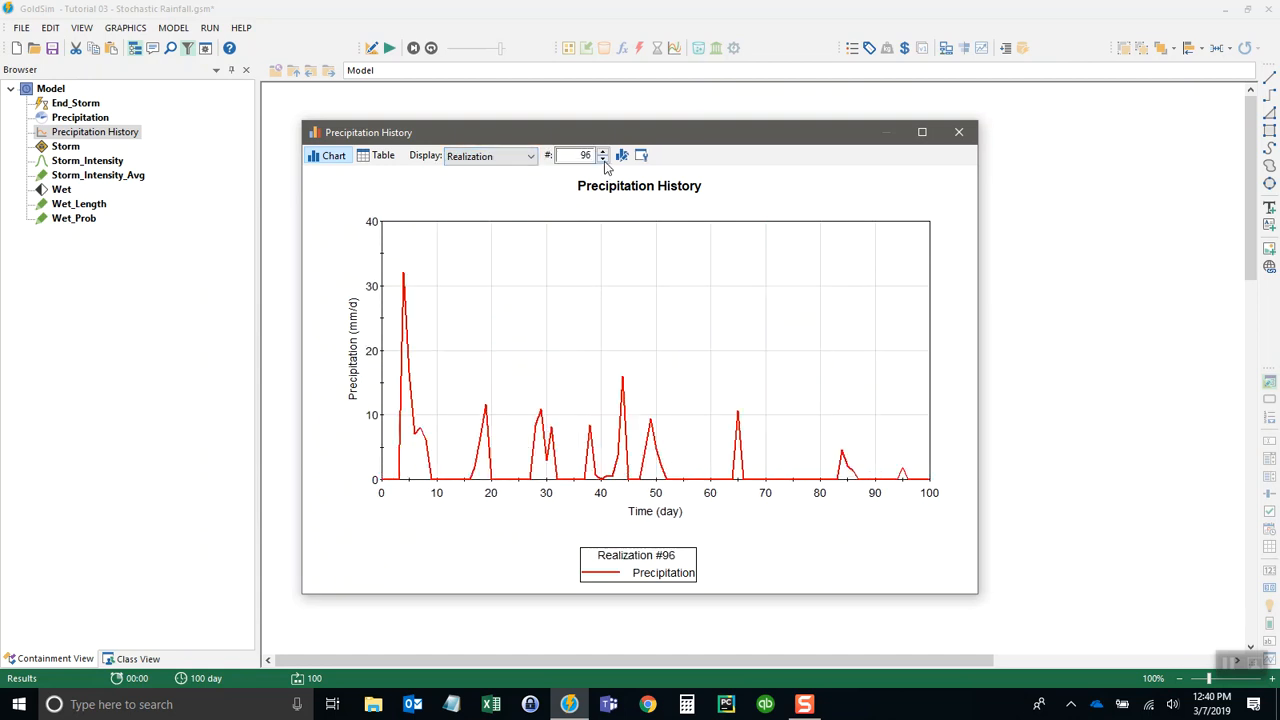
click(604, 160)
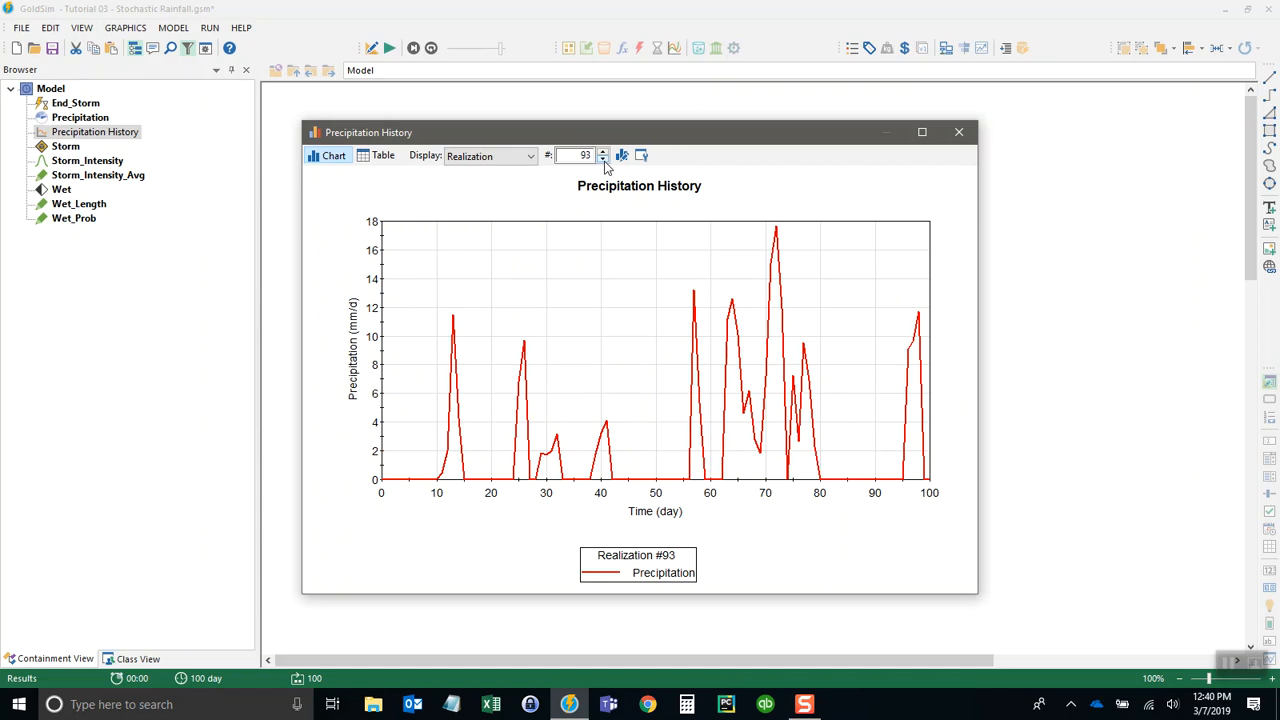
click(604, 160)
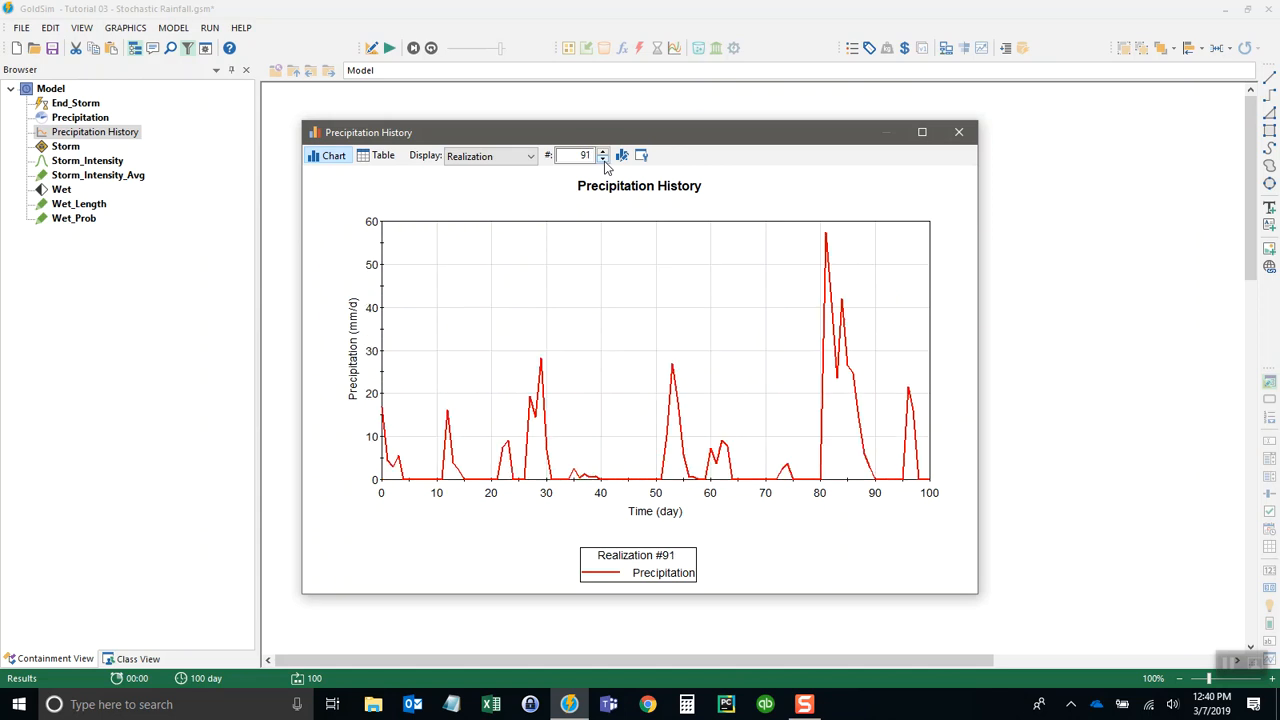
click(604, 160)
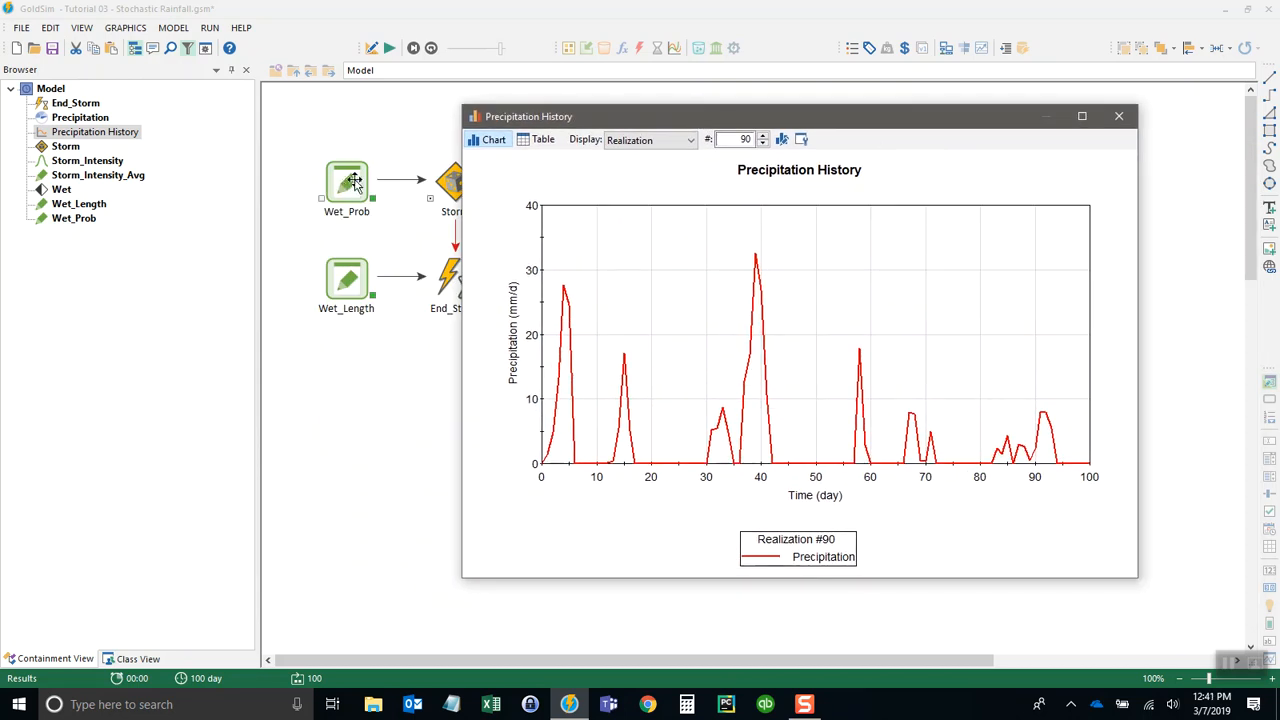
mouse_move(916, 434)
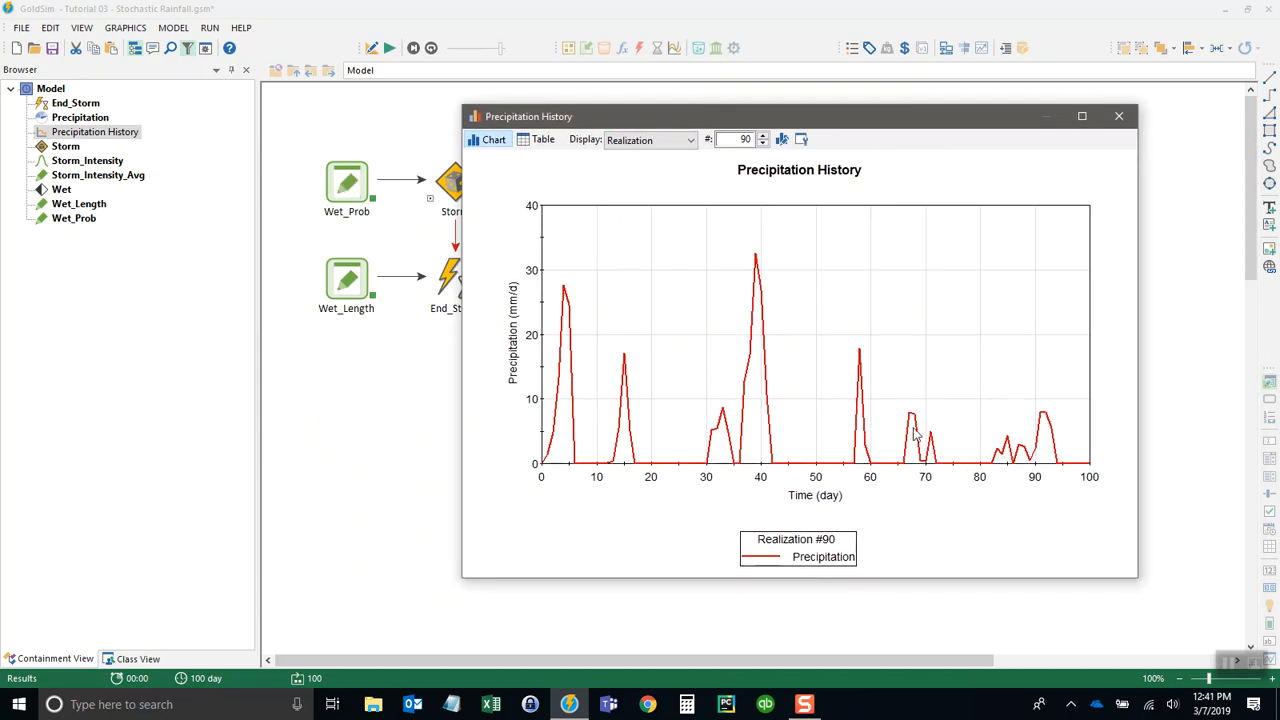
mouse_move(1118, 116)
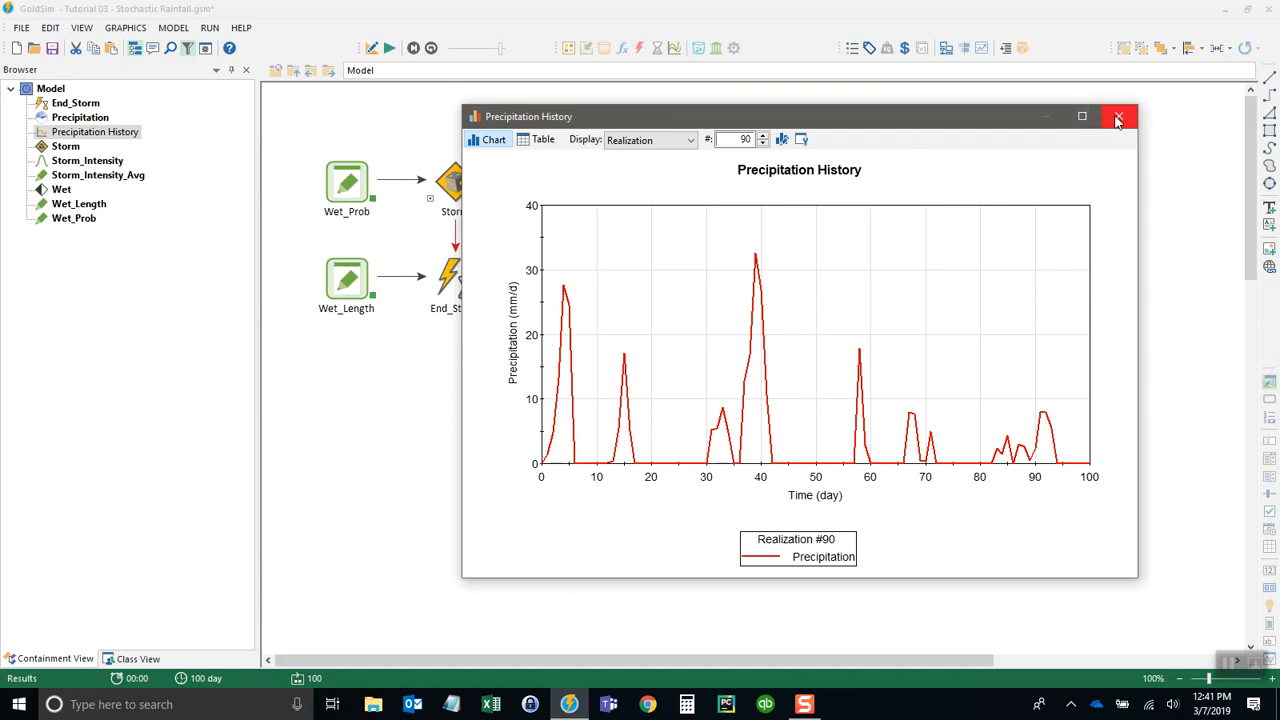
mouse_move(1116, 120)
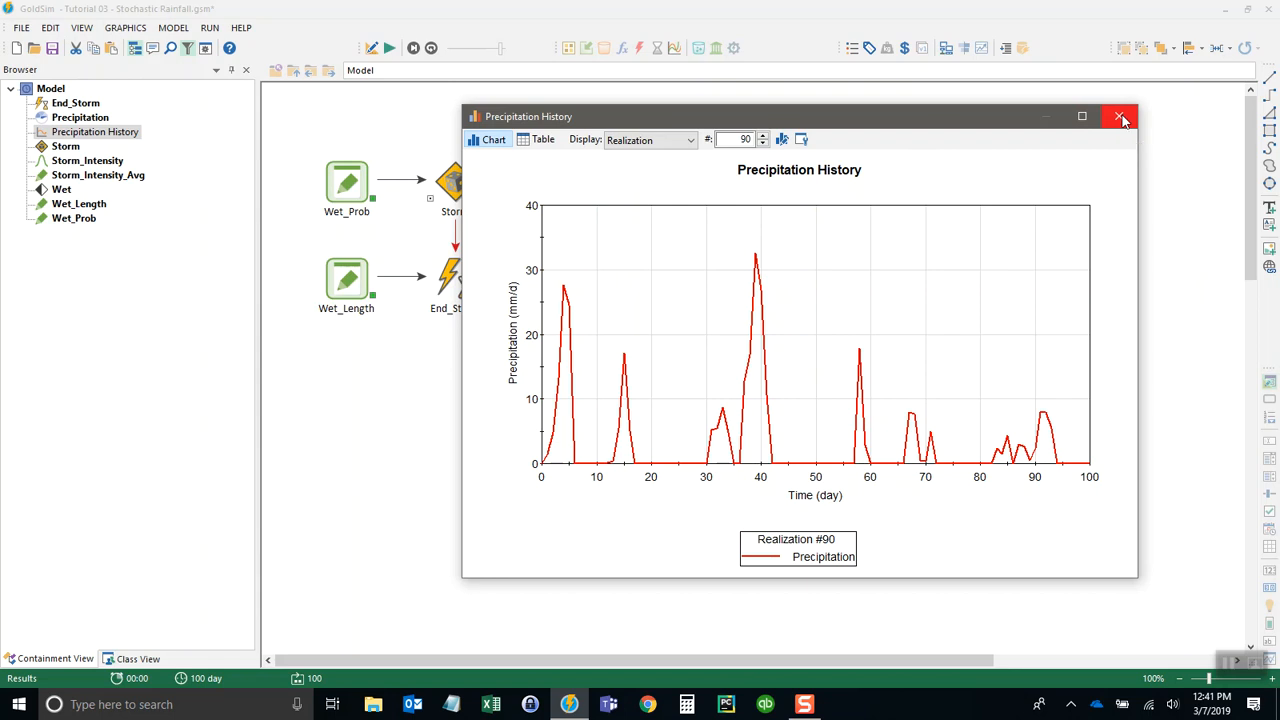
mouse_move(1116, 124)
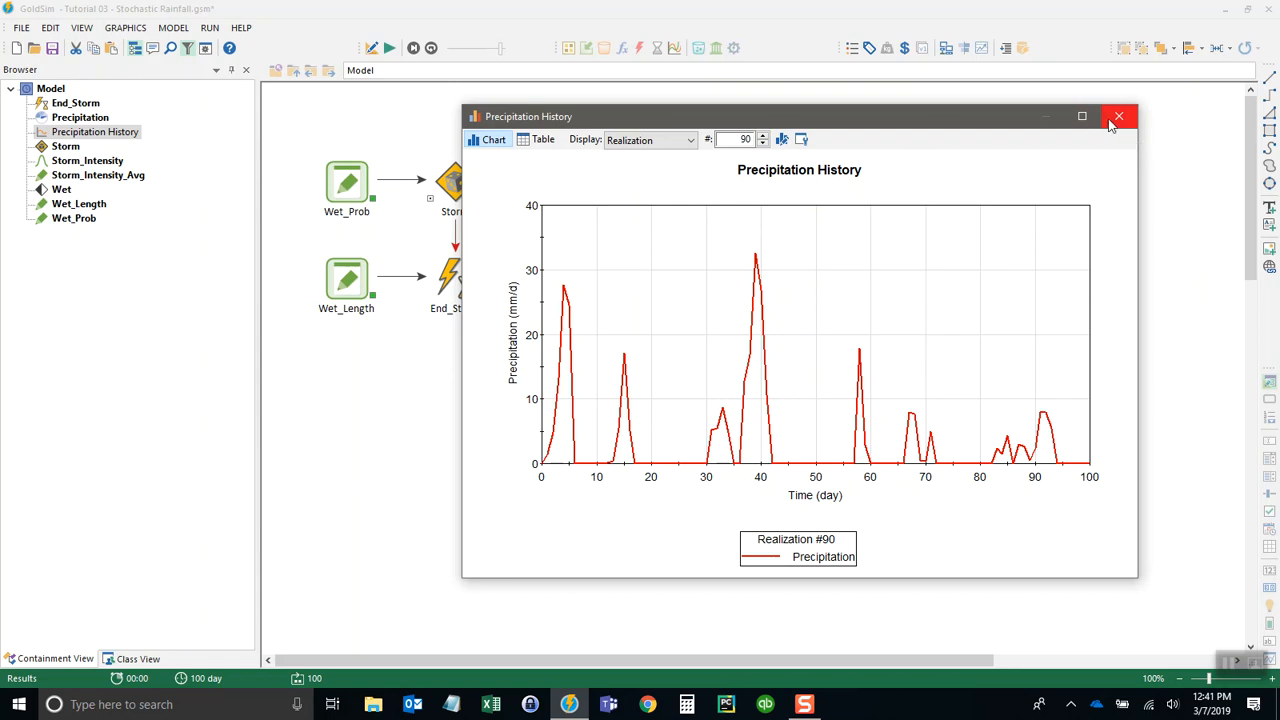
Close the Precipitation History chart to return to the model diagram.
click(1118, 116)
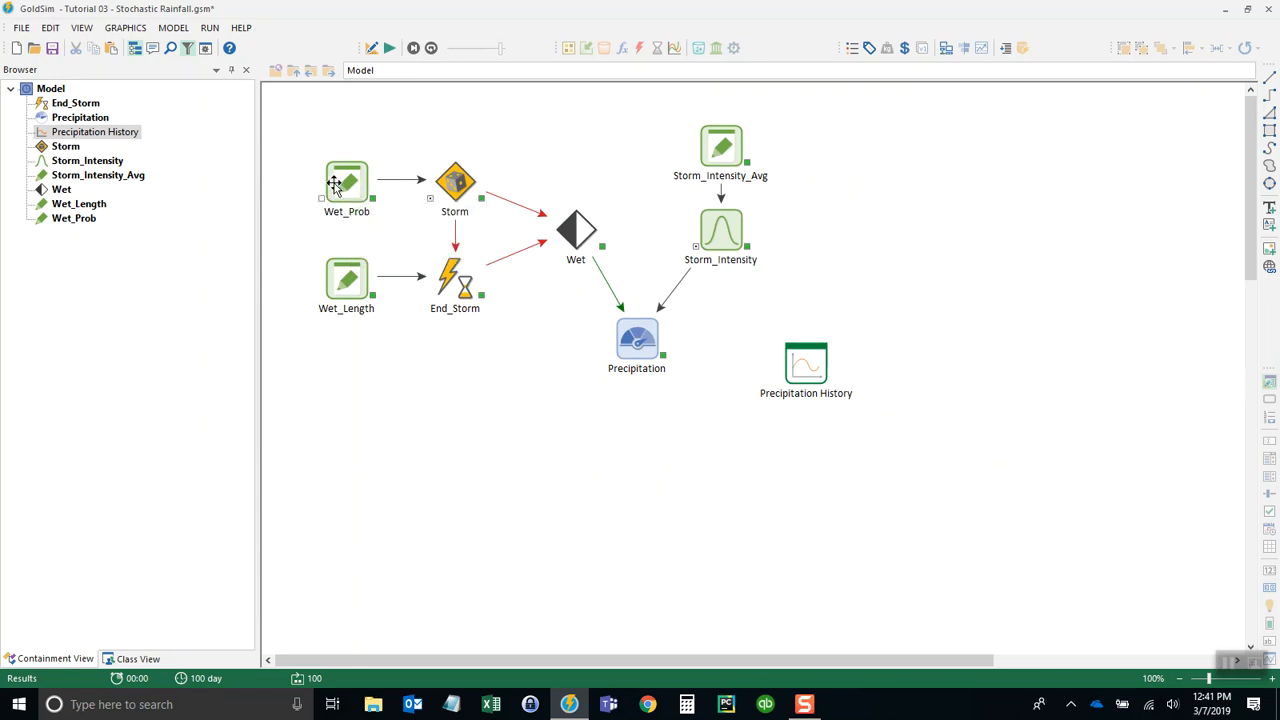
click(348, 180)
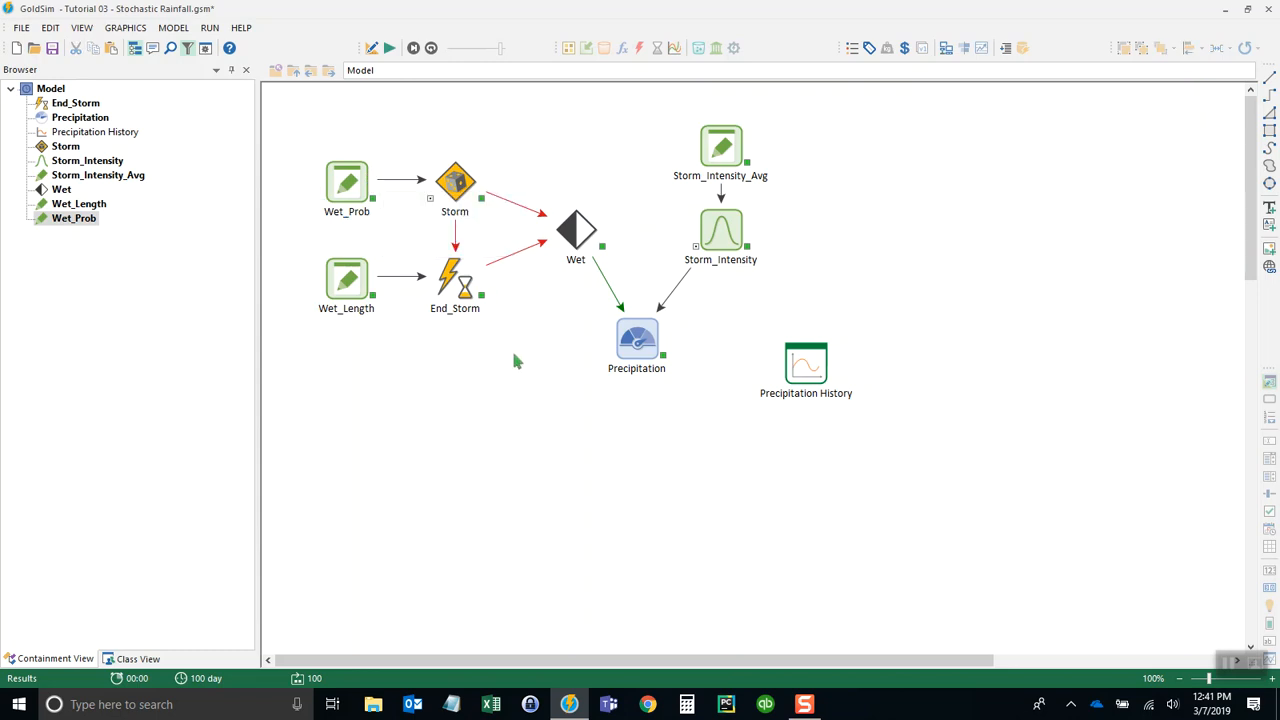
mouse_move(504, 356)
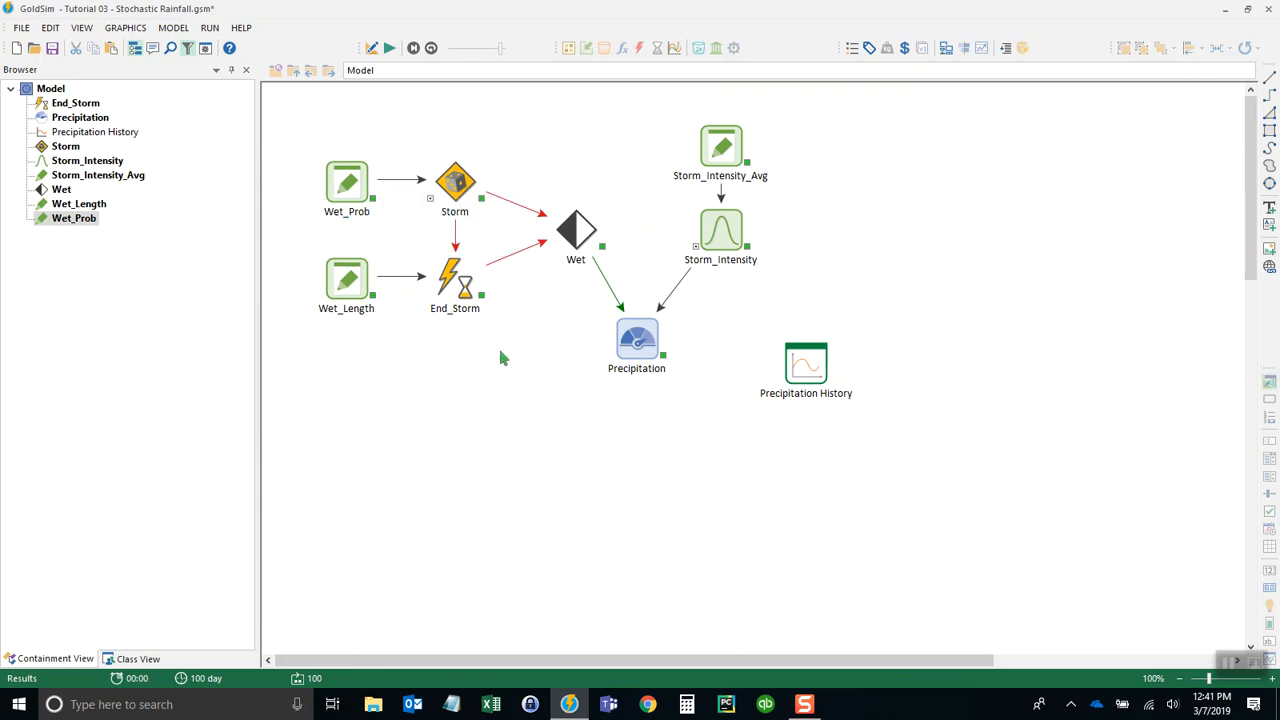
mouse_move(548, 368)
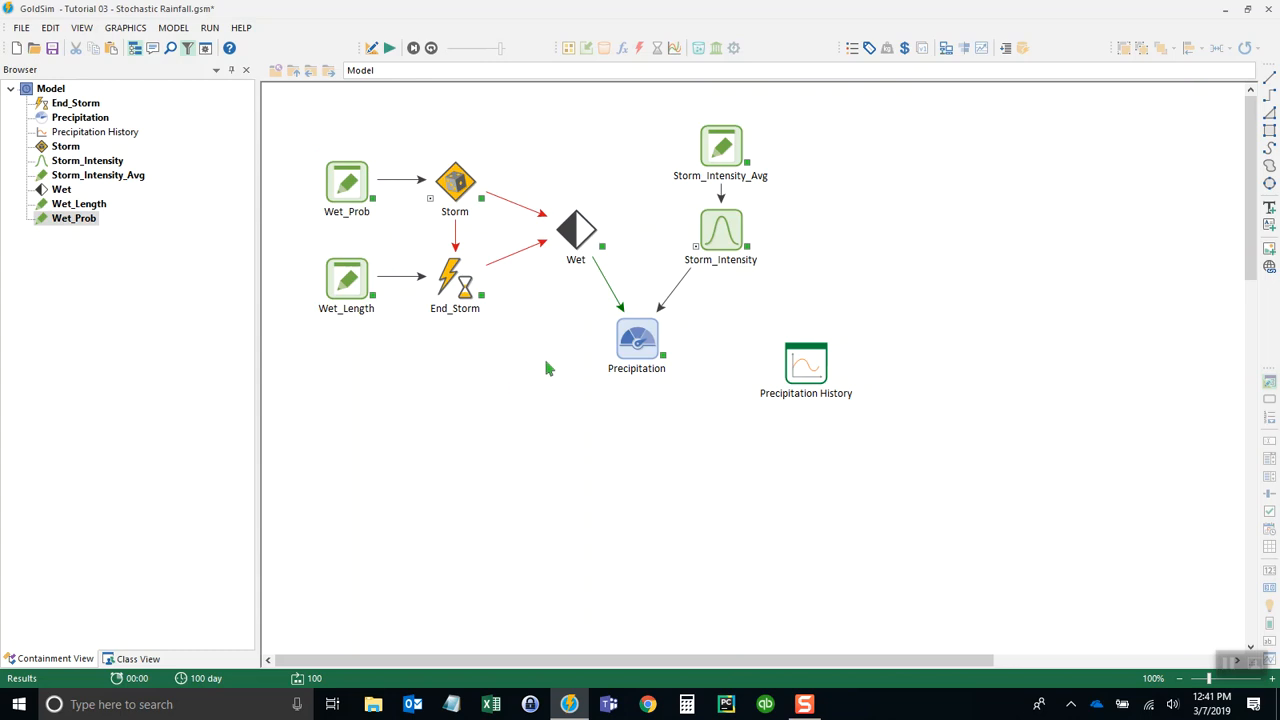